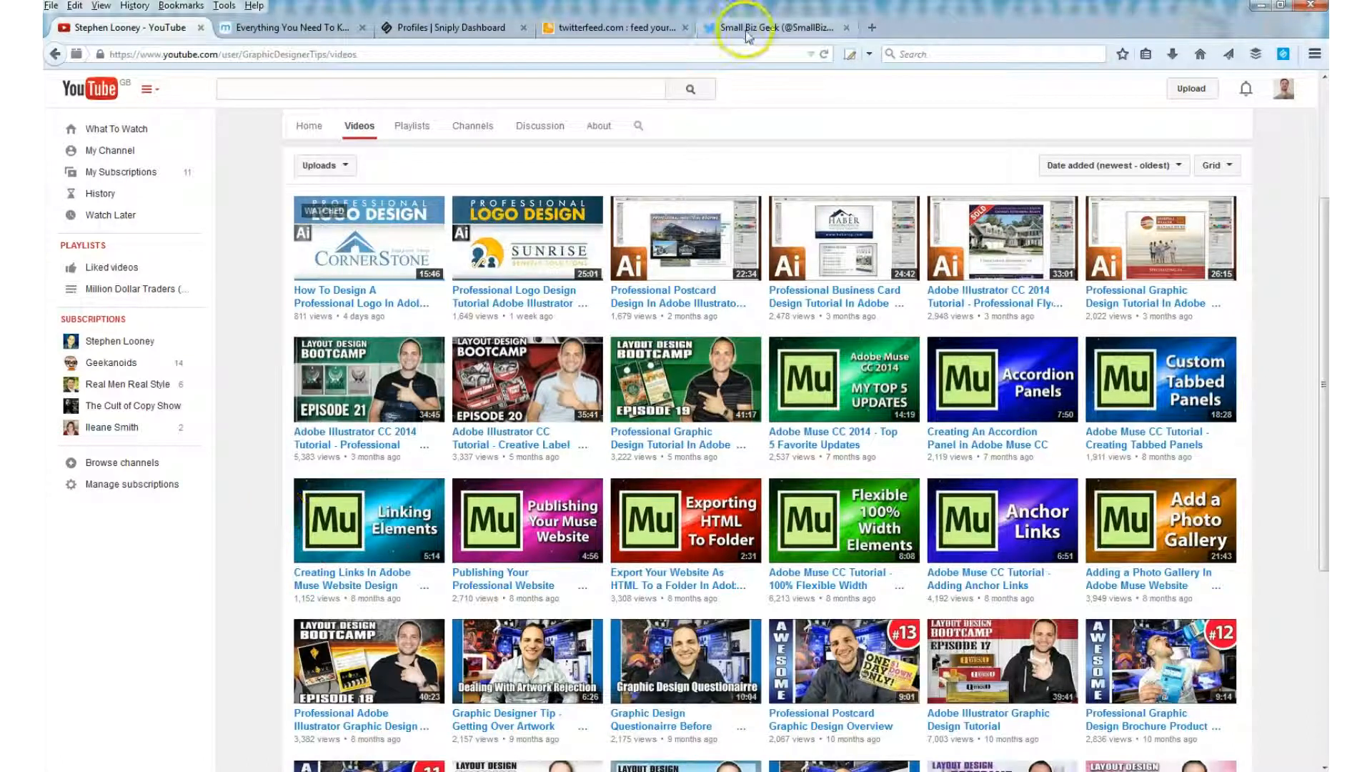
Step: Switch from the YouTube channel's Videos page to the Small Biz Geek Twitter profile
{"action": "left_click", "coordinate": [775, 27]}
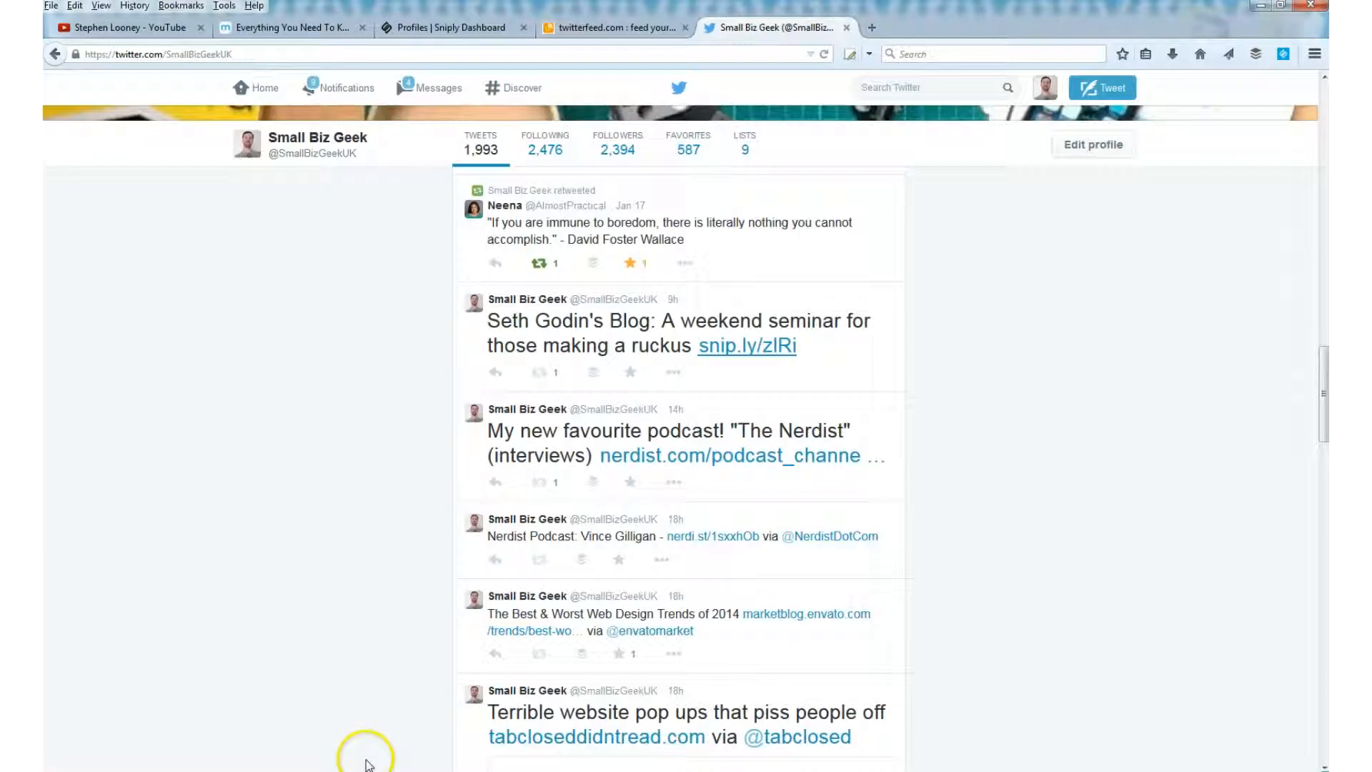
{"action": "mouse_move", "coordinate": [762, 391]}
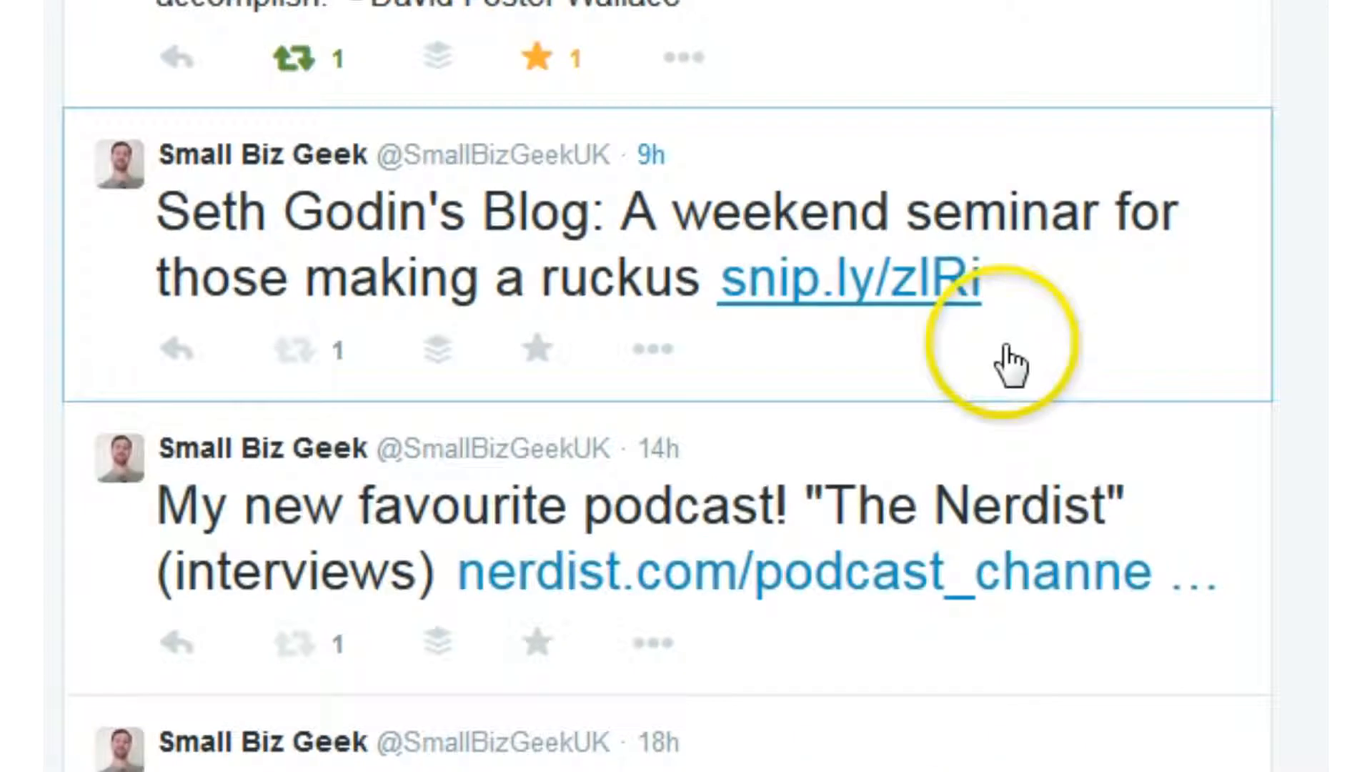
{"action": "mouse_move", "coordinate": [866, 334]}
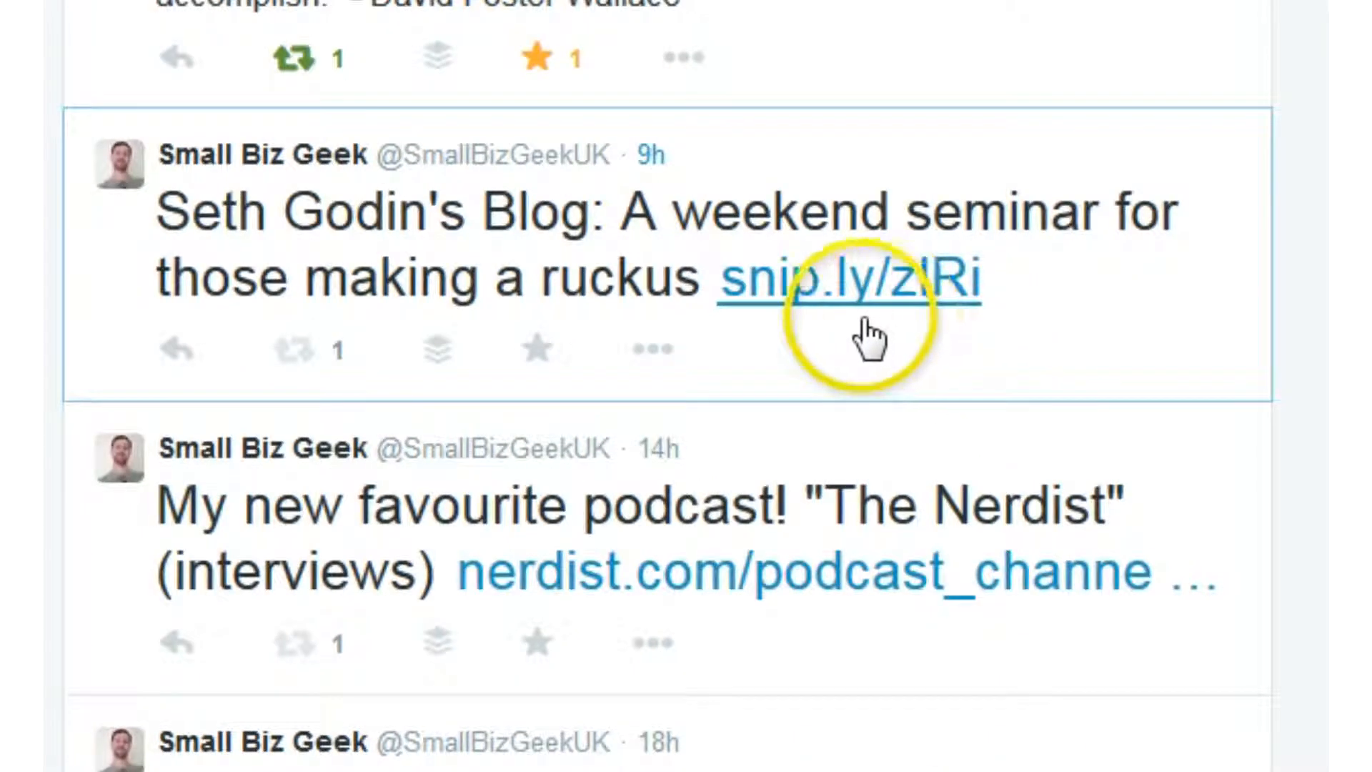
{"action": "mouse_move", "coordinate": [678, 280]}
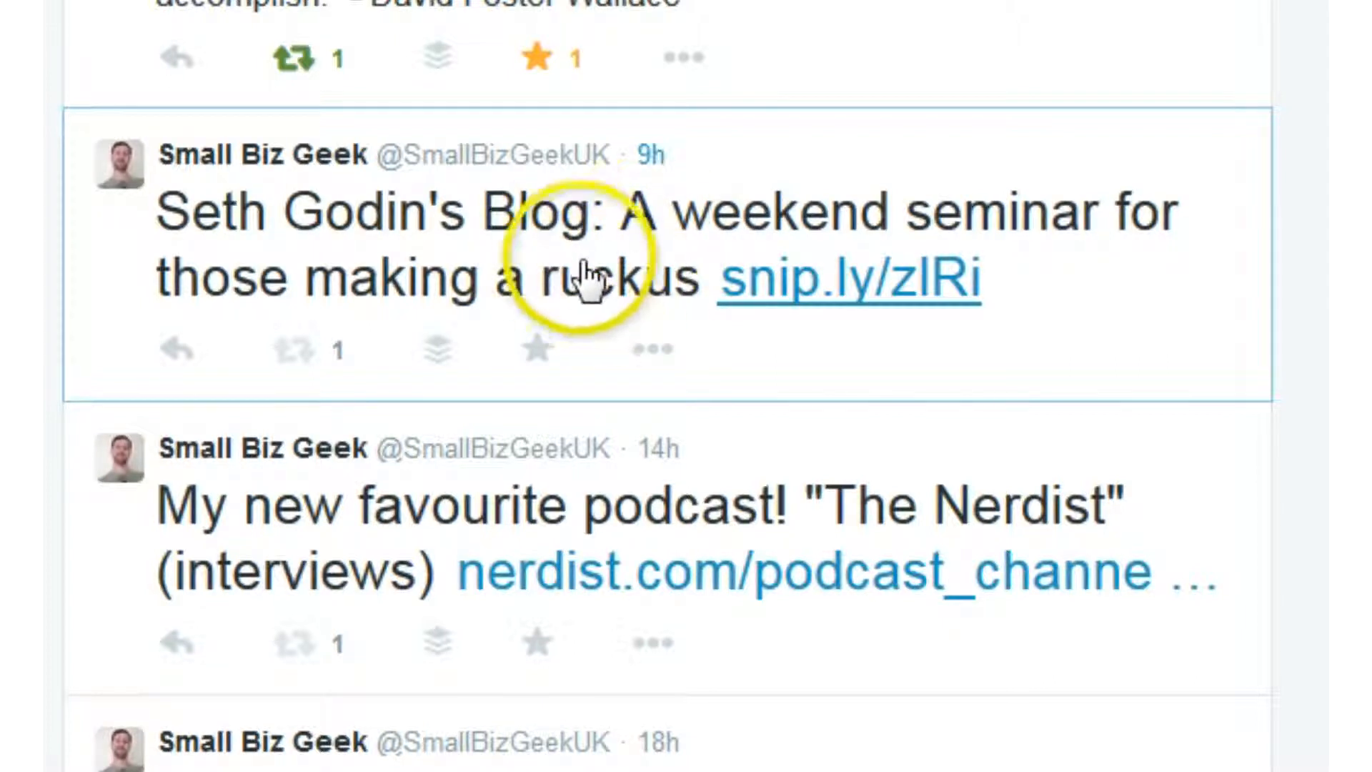
{"action": "mouse_move", "coordinate": [911, 263]}
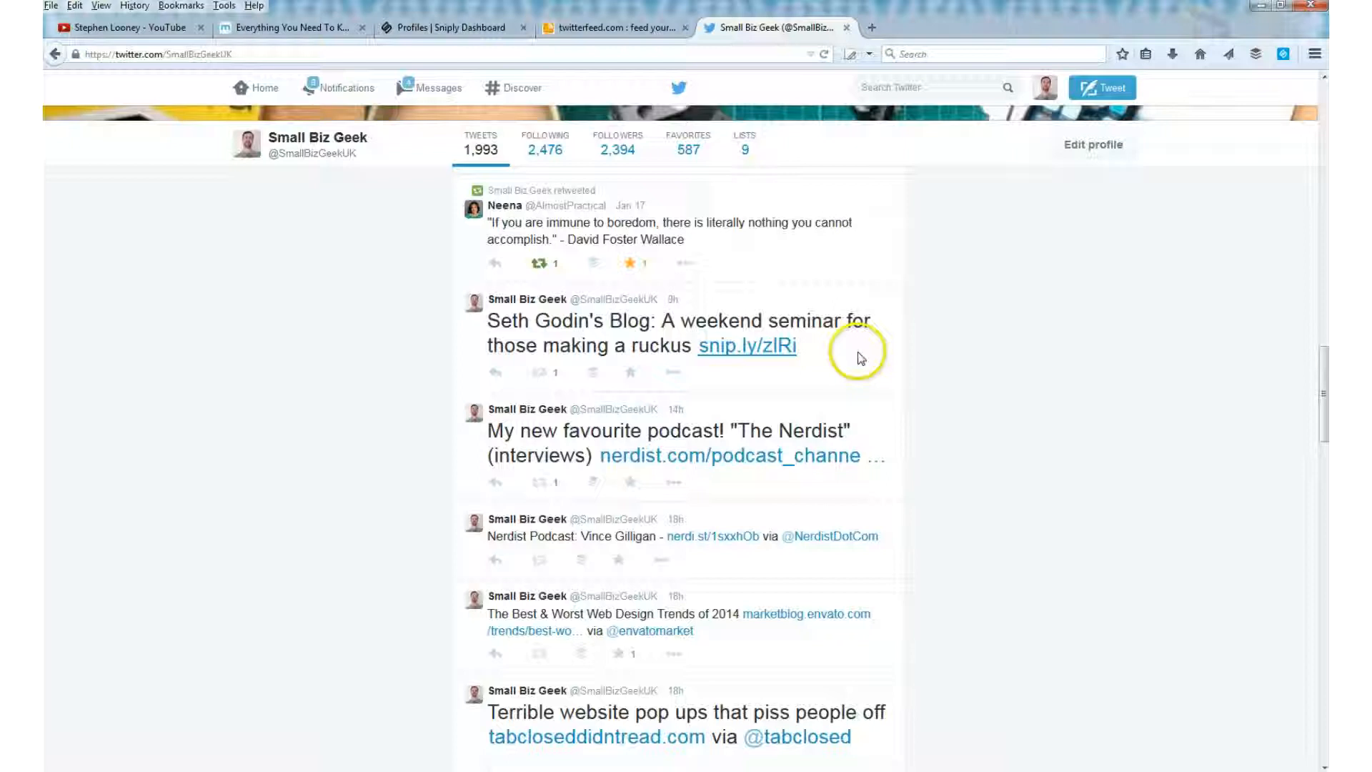
Step: Follow the snip.ly/zlRi link in the tweet to Seth Godin's blog with the Sniply banner
{"action": "left_click", "coordinate": [748, 345]}
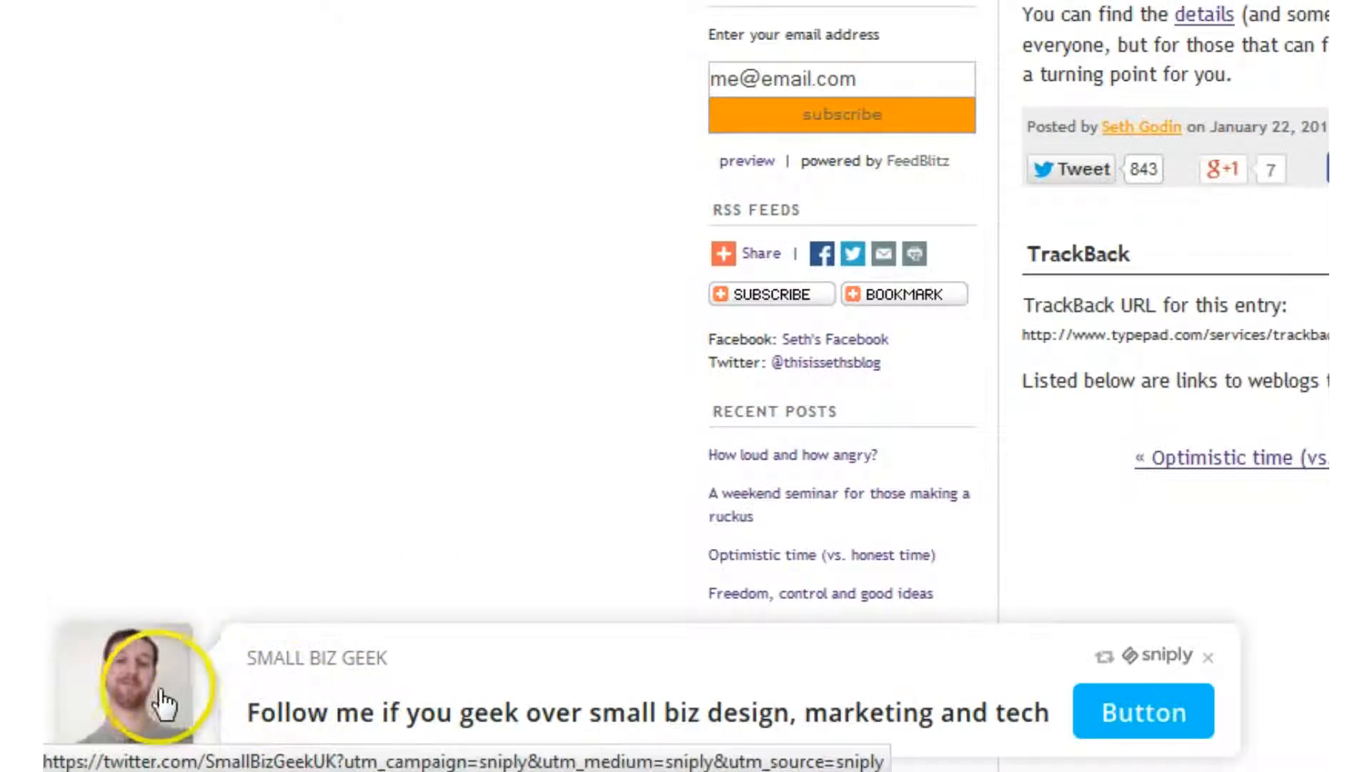
{"action": "mouse_move", "coordinate": [590, 692]}
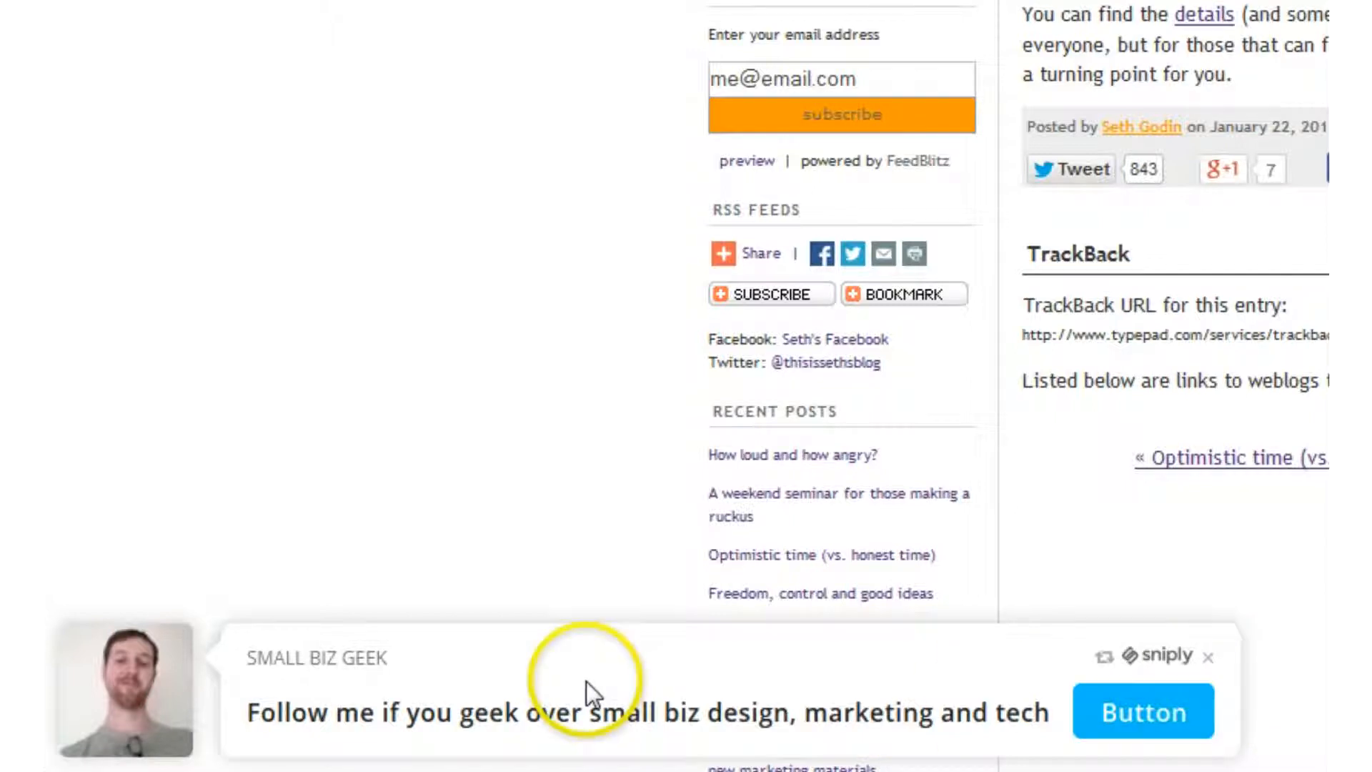
{"action": "mouse_move", "coordinate": [193, 626]}
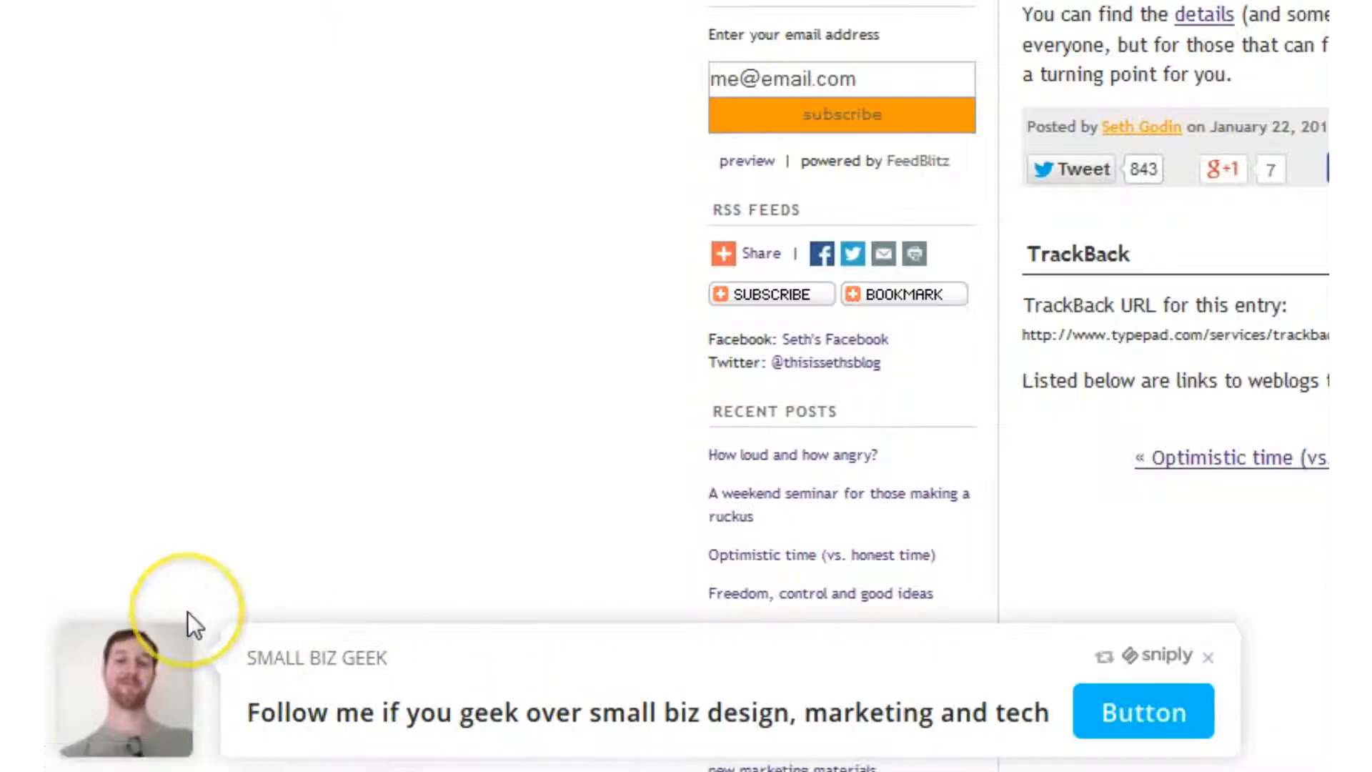
{"action": "mouse_move", "coordinate": [432, 533]}
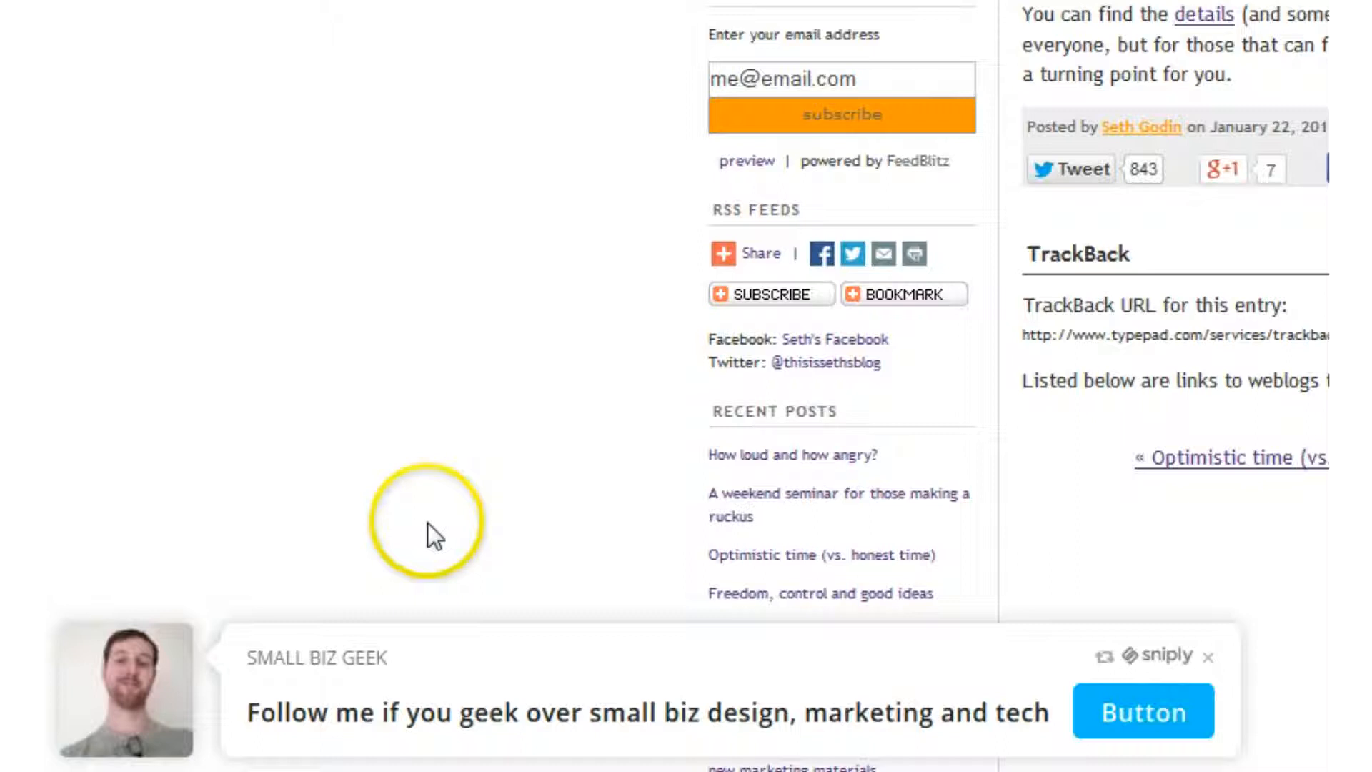
{"action": "mouse_move", "coordinate": [399, 590]}
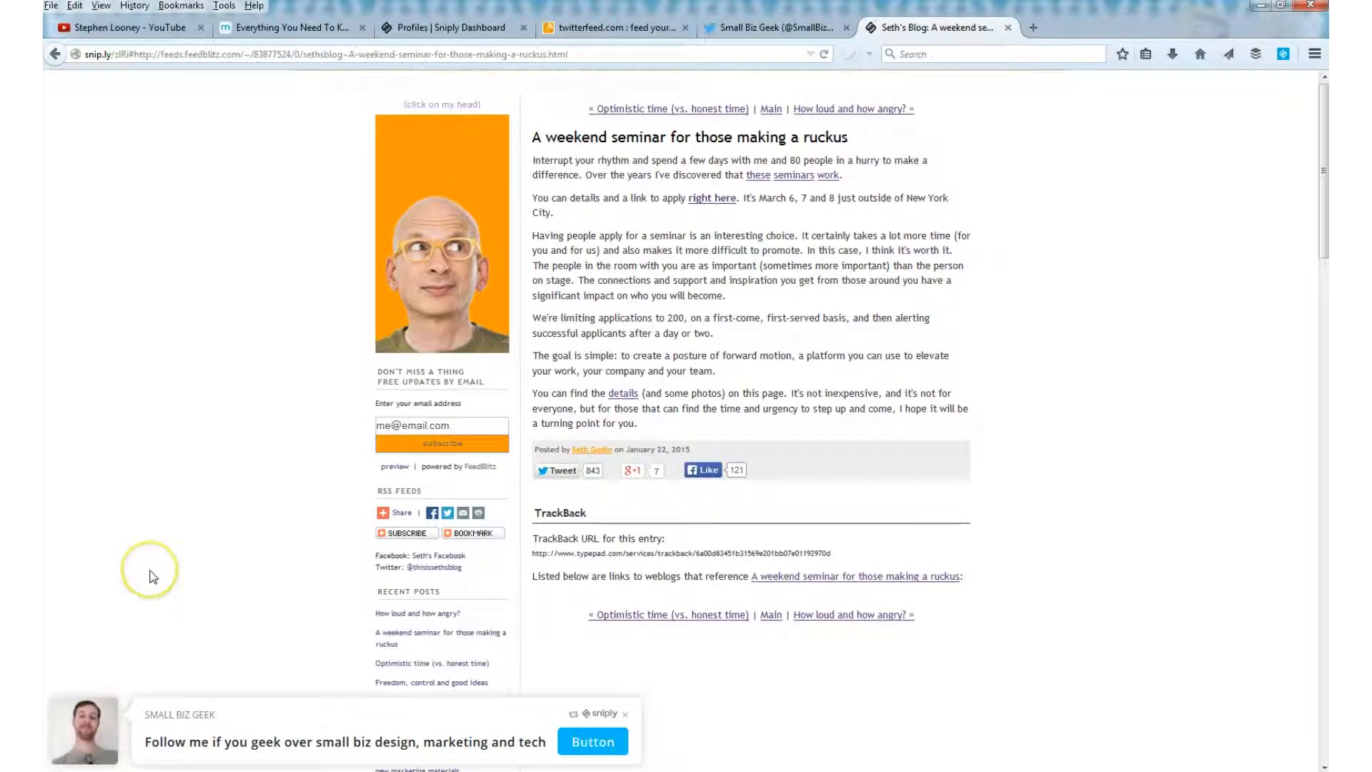
{"action": "mouse_move", "coordinate": [151, 576]}
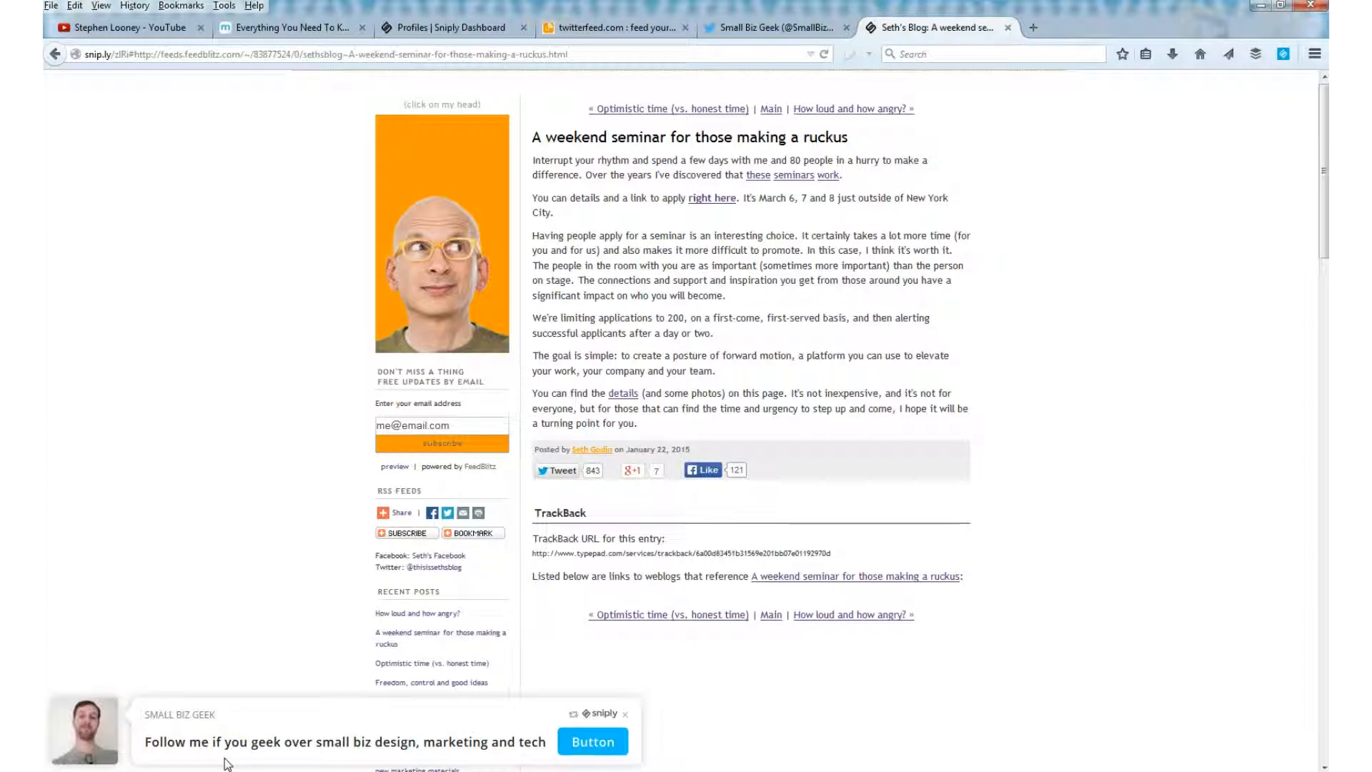
{"action": "left_click", "coordinate": [775, 27]}
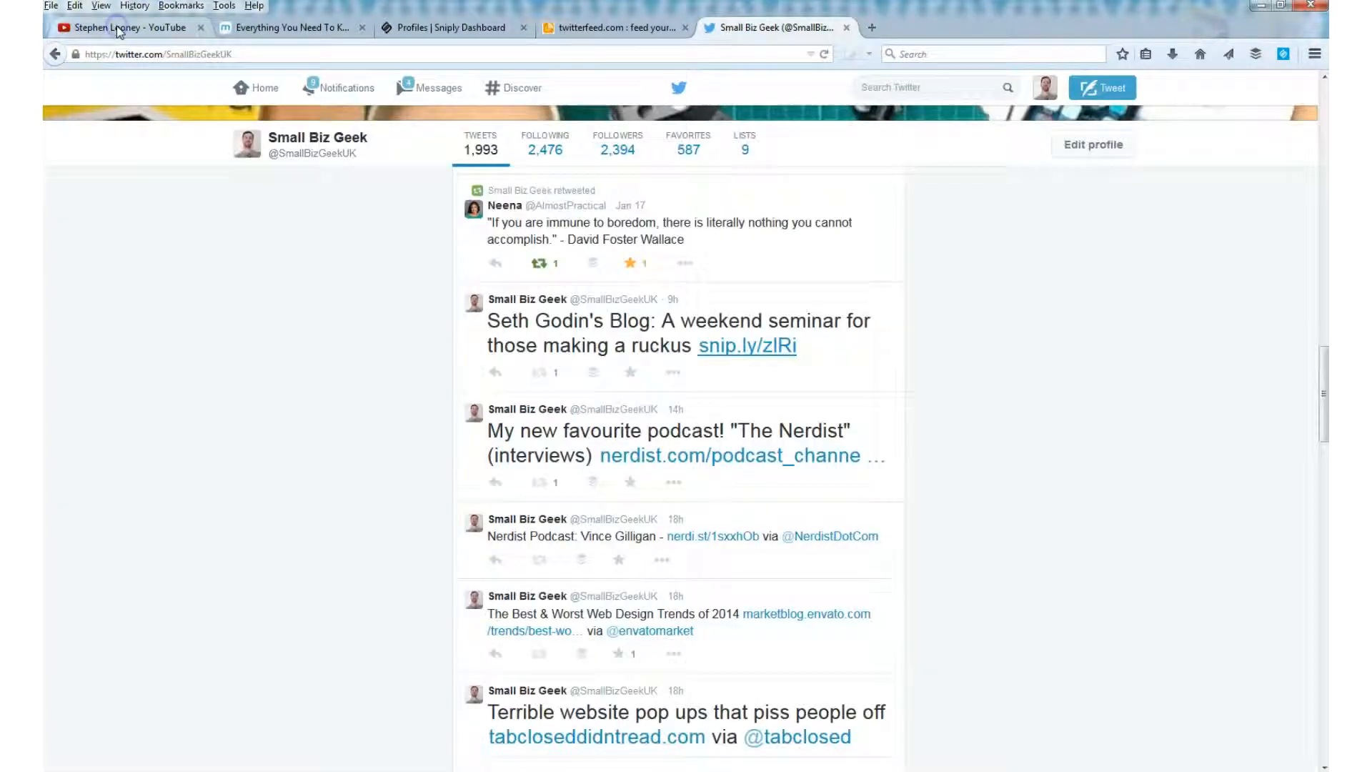
{"action": "left_click", "coordinate": [132, 28]}
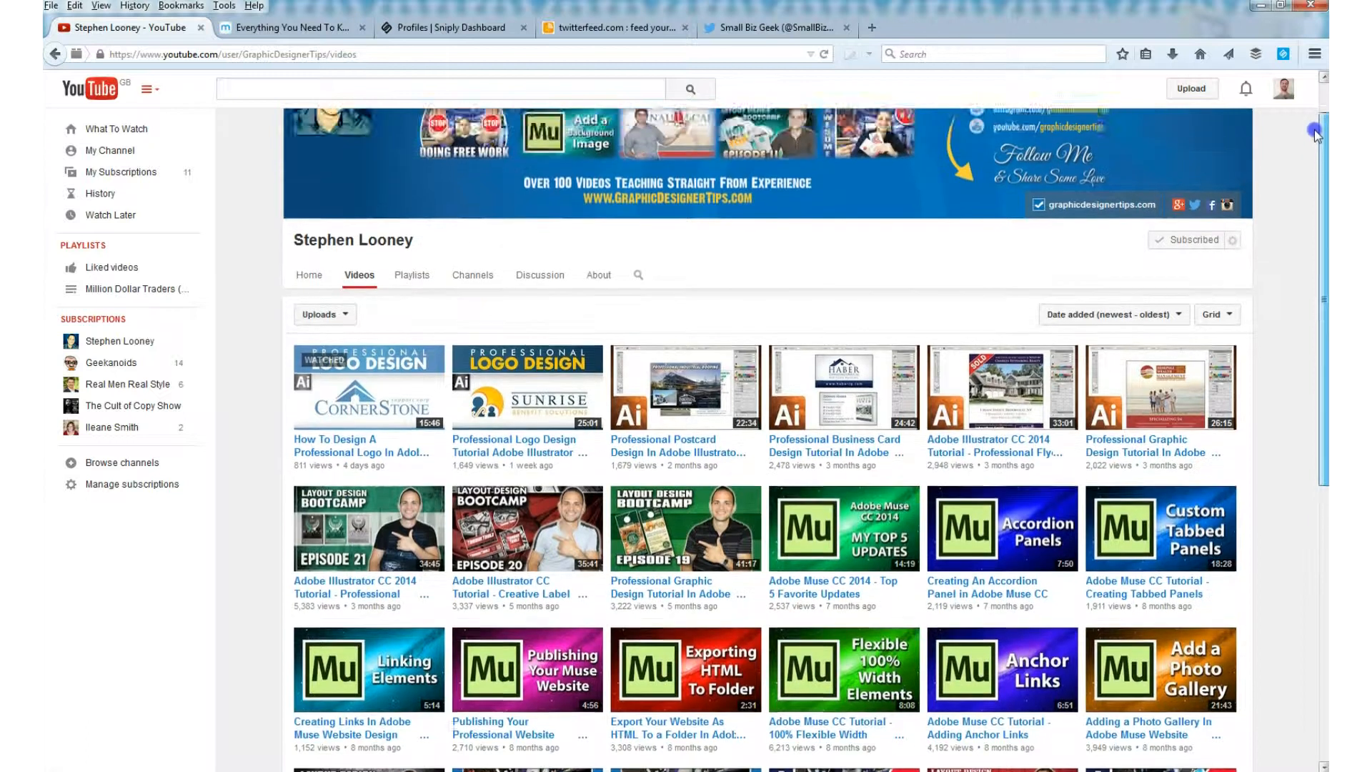
{"action": "scroll", "scroll_direction": "up", "scroll_amount": 3}
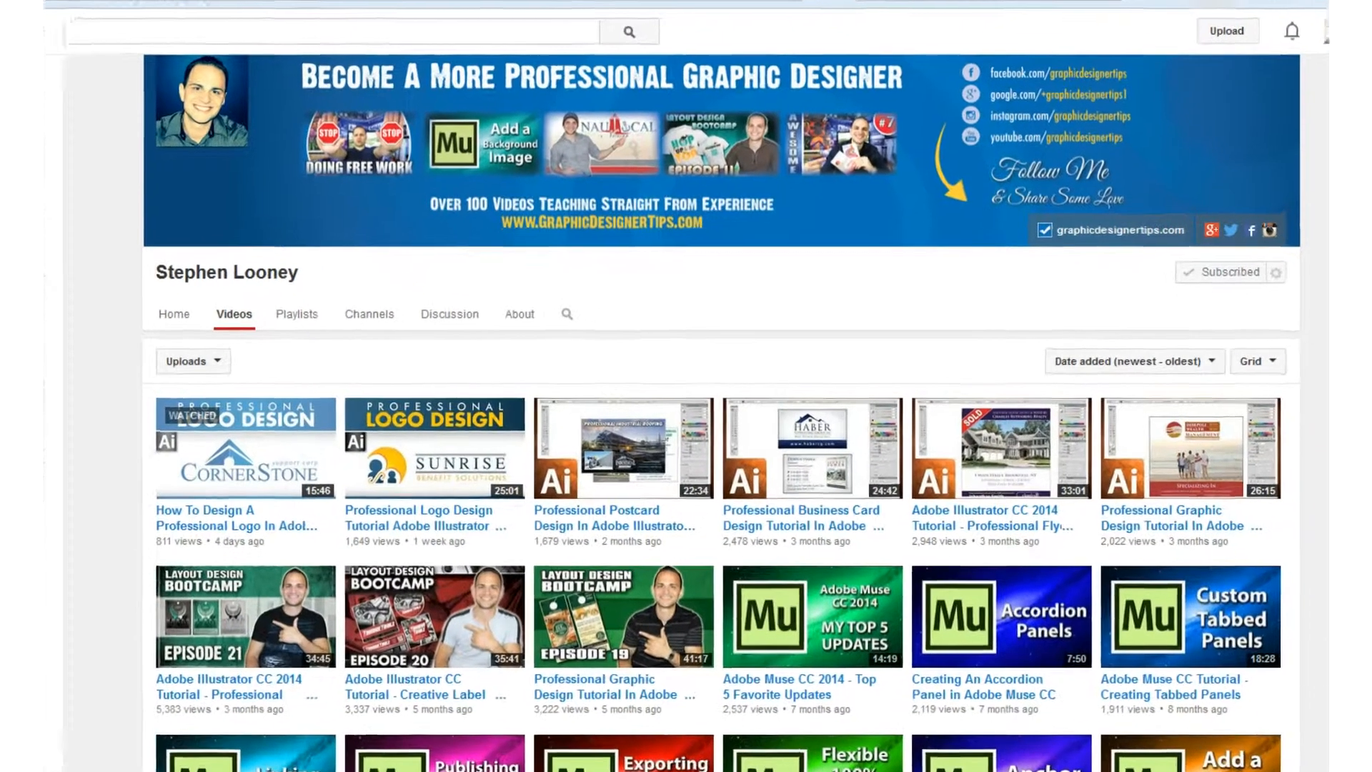
{"action": "scroll", "scroll_direction": "up", "scroll_amount": 3}
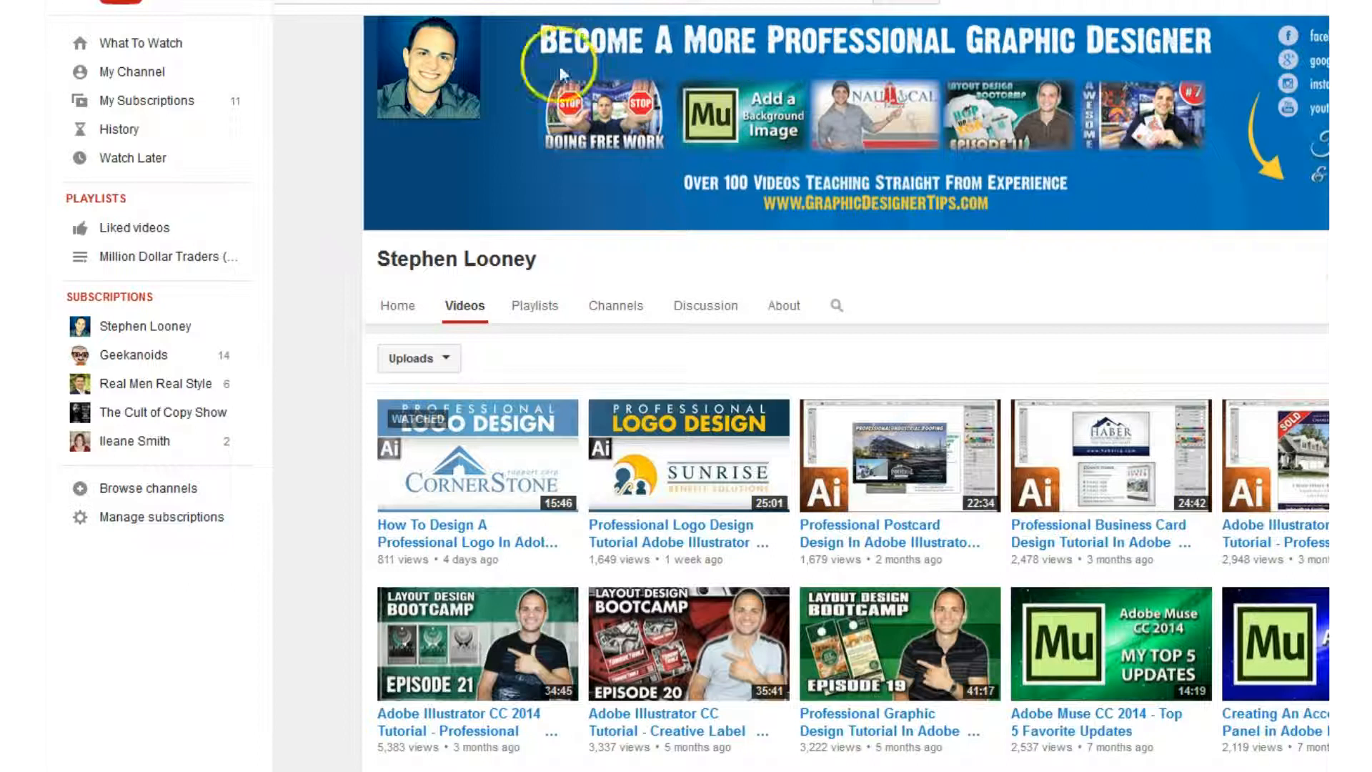
{"action": "mouse_move", "coordinate": [560, 72]}
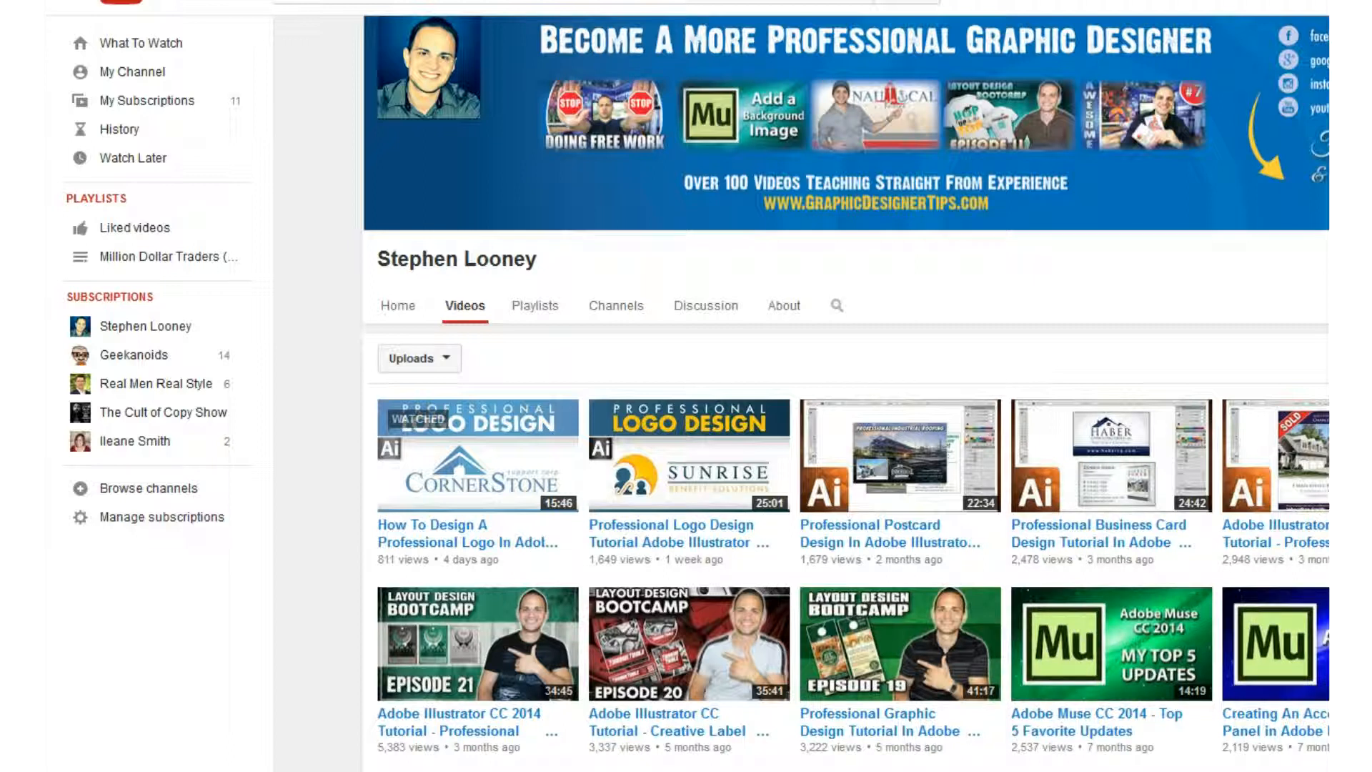
{"action": "mouse_move", "coordinate": [340, 355]}
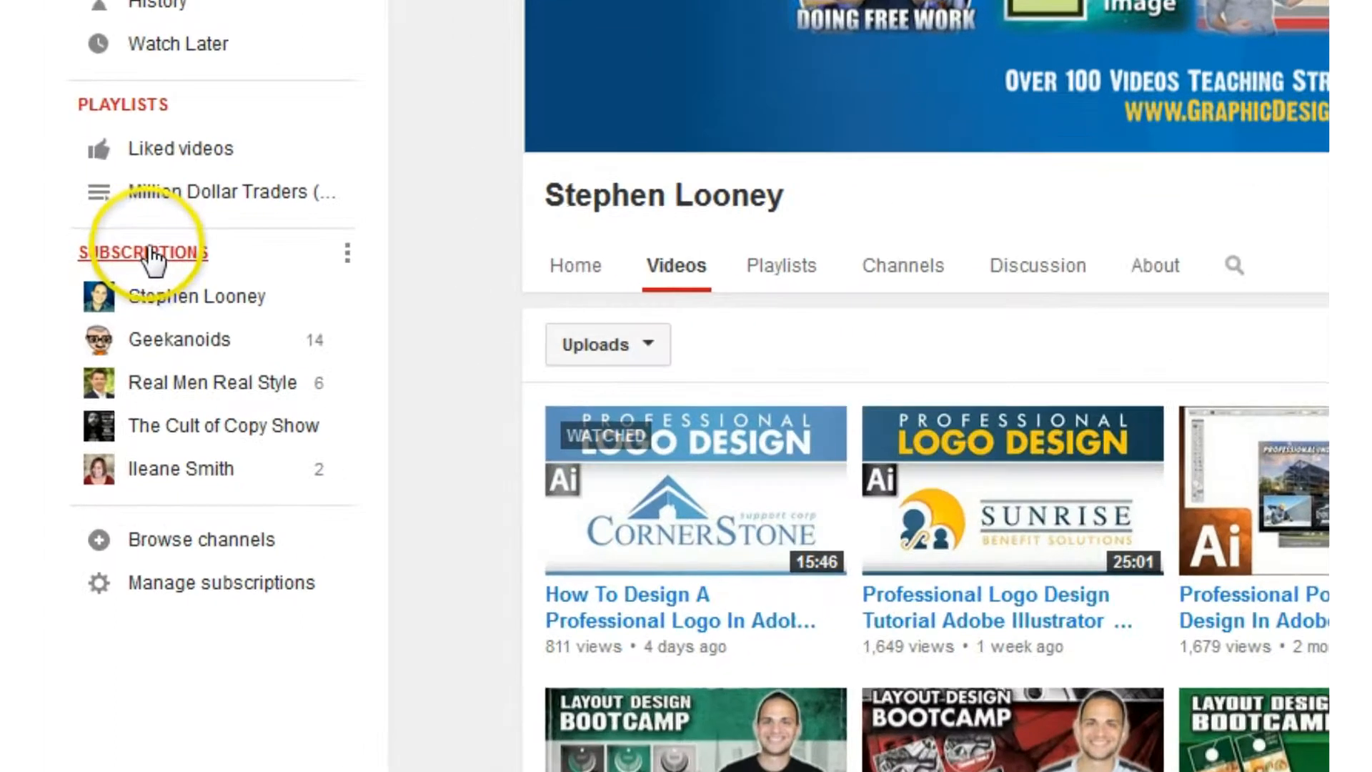
{"action": "mouse_move", "coordinate": [174, 297]}
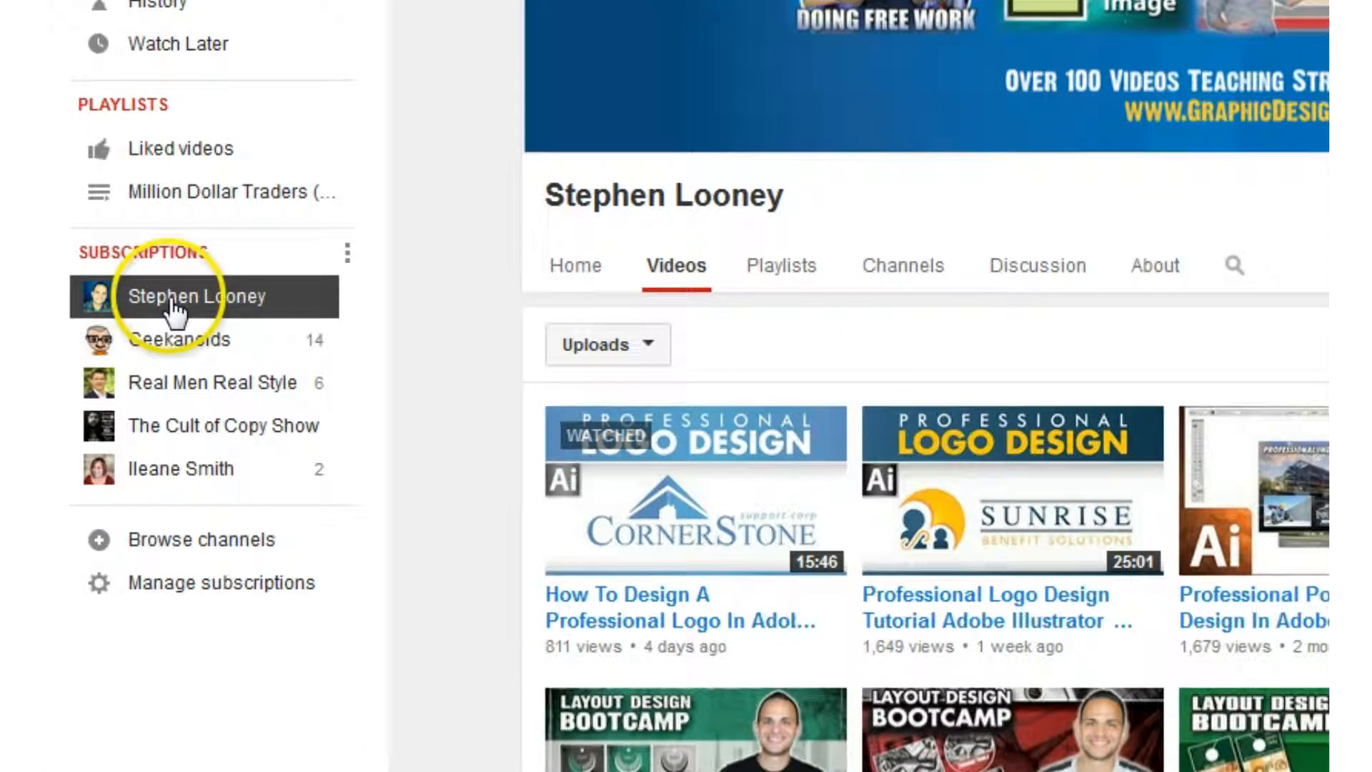
{"action": "scroll", "scroll_direction": "up", "scroll_amount": 3}
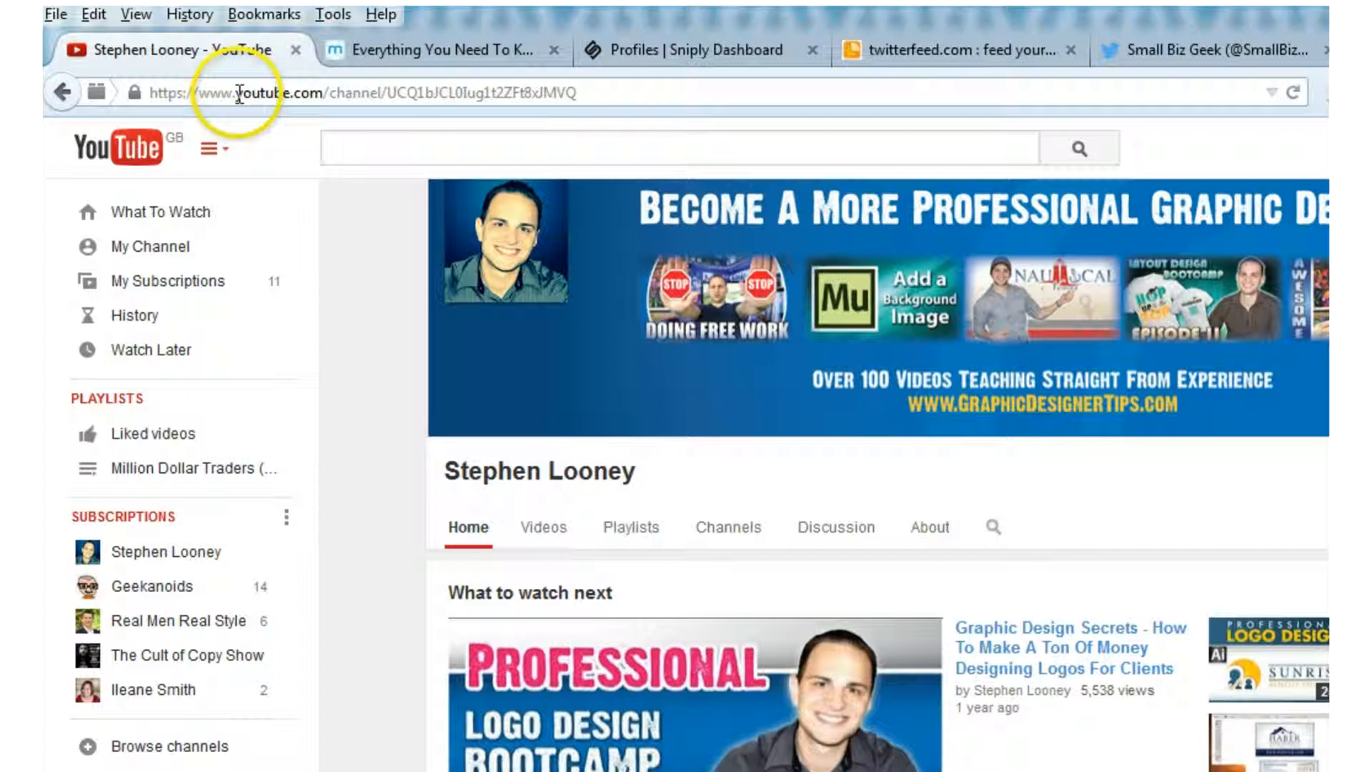
{"action": "mouse_move", "coordinate": [351, 93]}
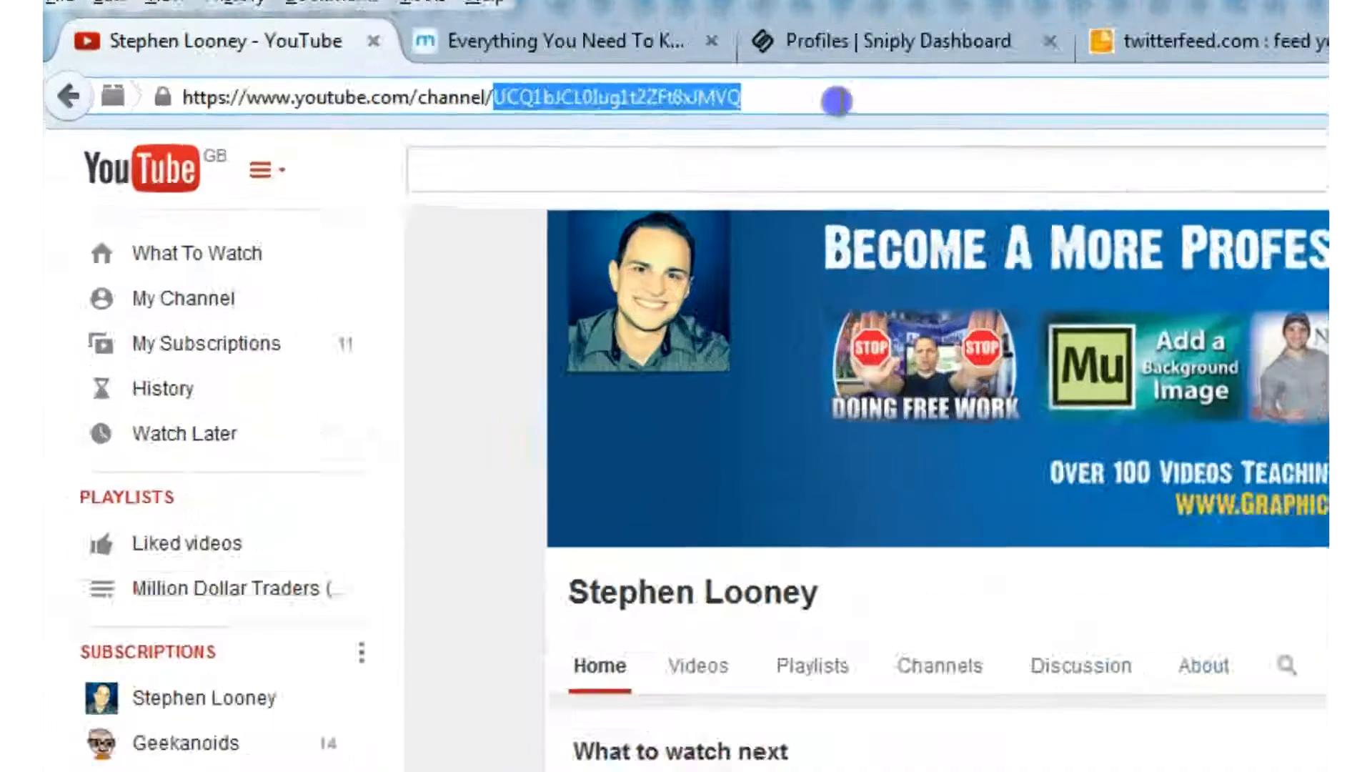
Step: Copy channel ID UCQ1bJCL0Iug1t2ZFt8xJMVQ from the address bar into a Notepad scratch note and cut it
{"action": "right_click", "coordinate": [613, 96]}
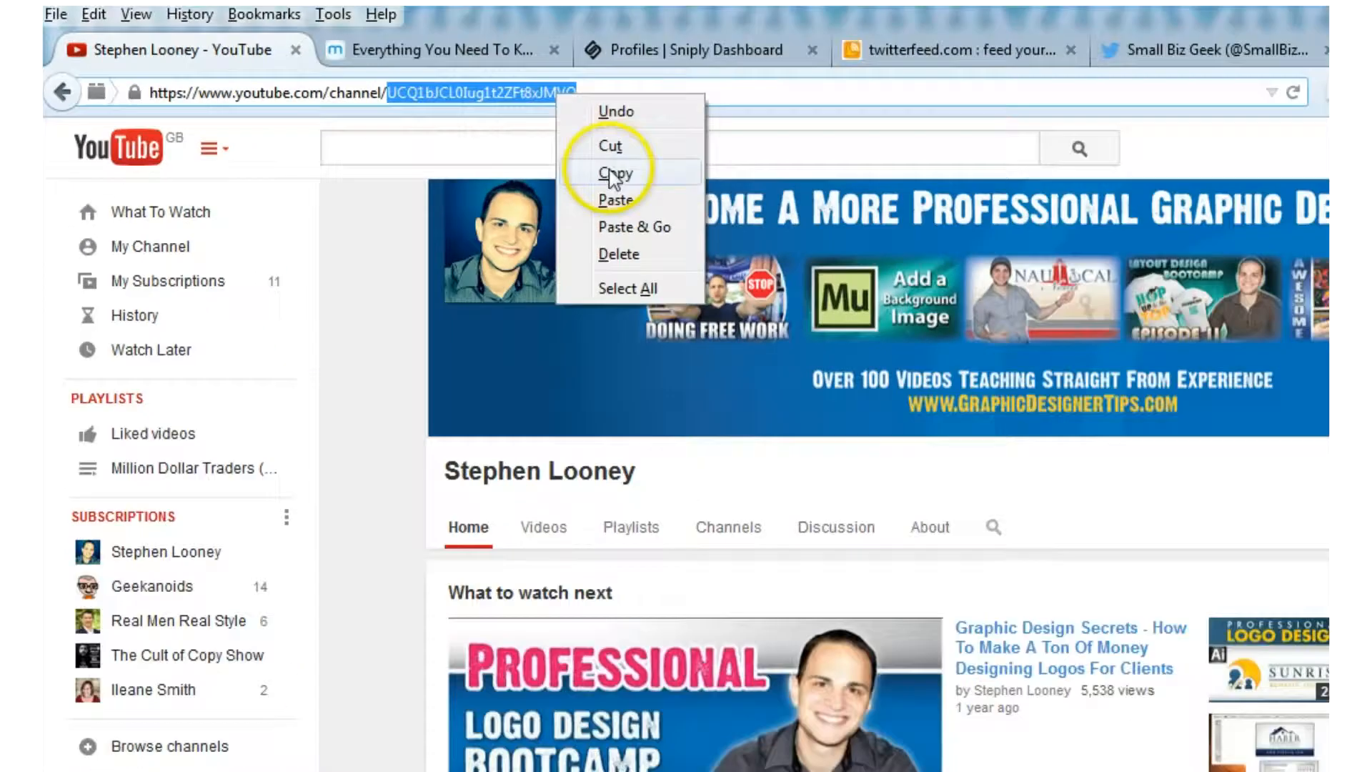
{"action": "left_click", "coordinate": [616, 173]}
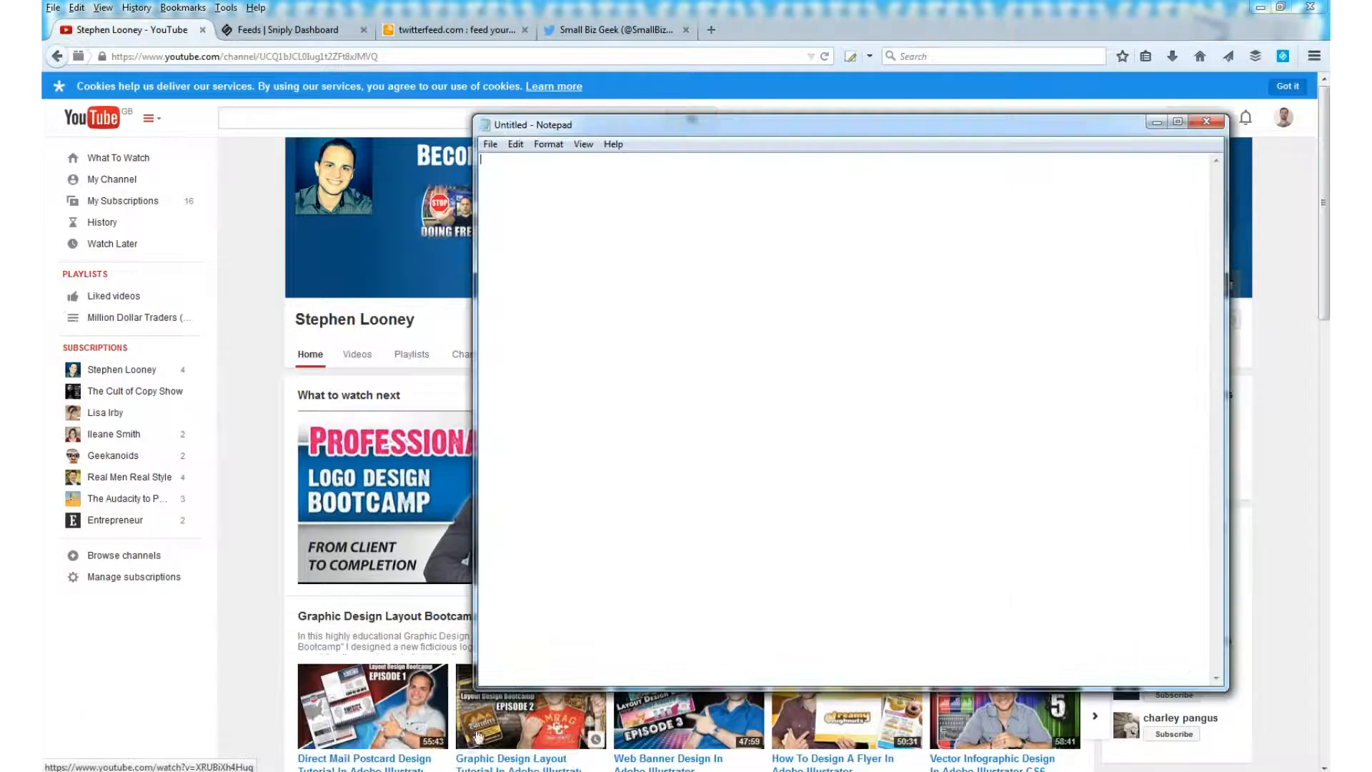
{"action": "type", "text": "UCQ1bJCL0Iug1t2ZFt8xJMVQ"}
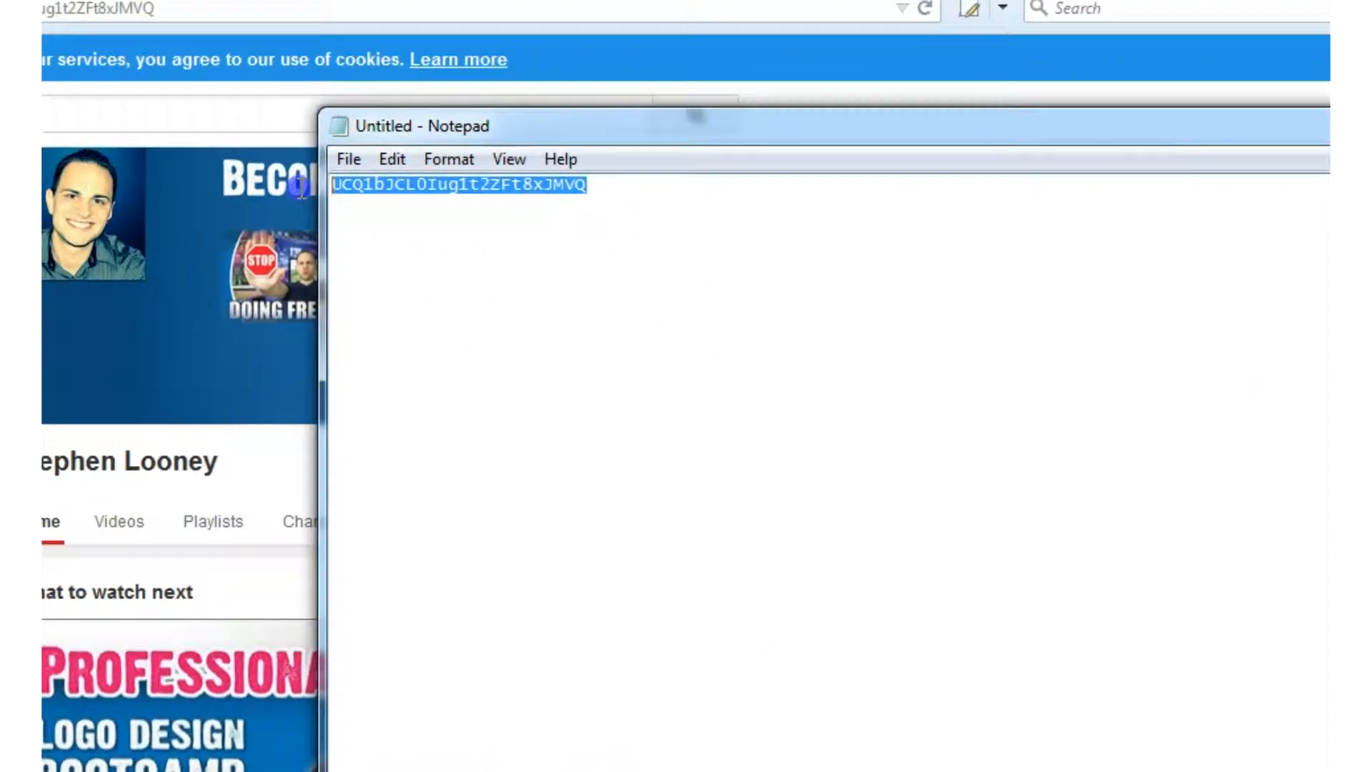
{"action": "right_click", "coordinate": [455, 184]}
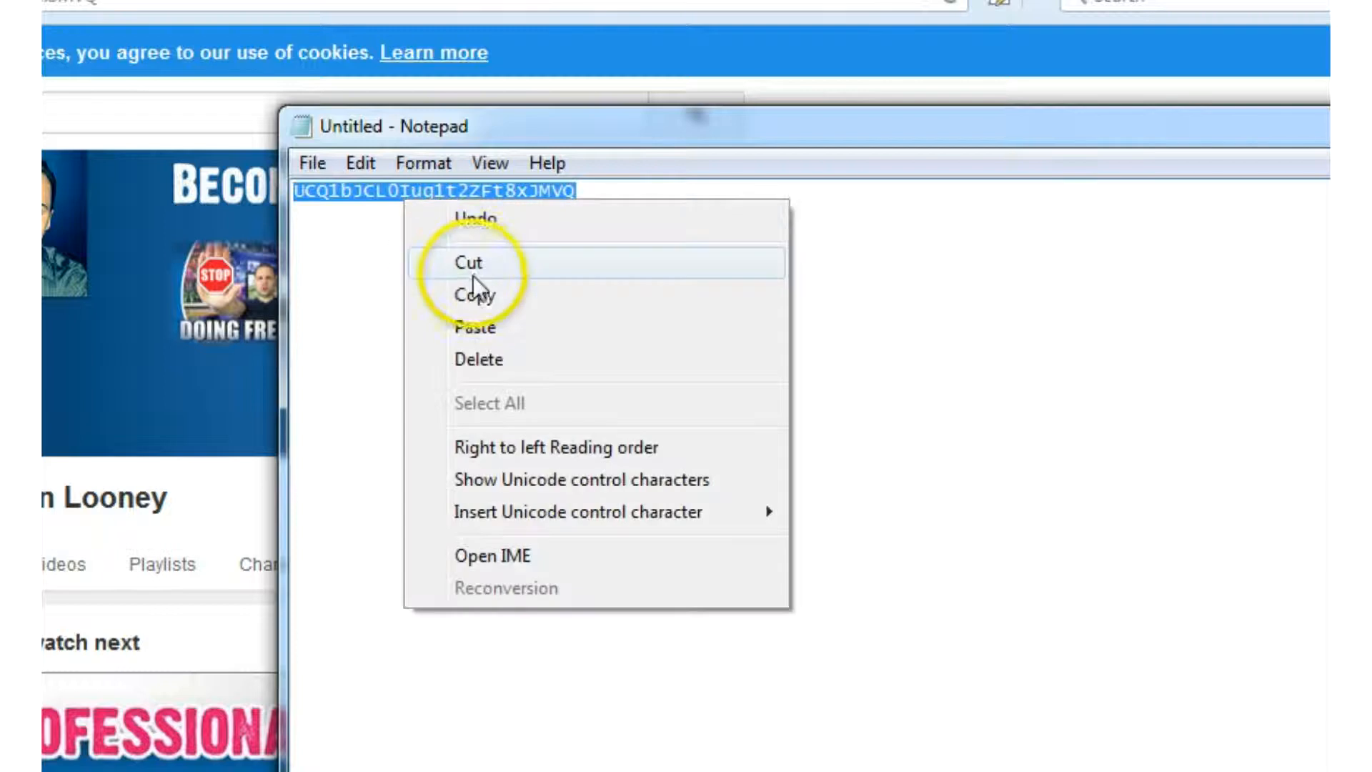
{"action": "left_click", "coordinate": [471, 263]}
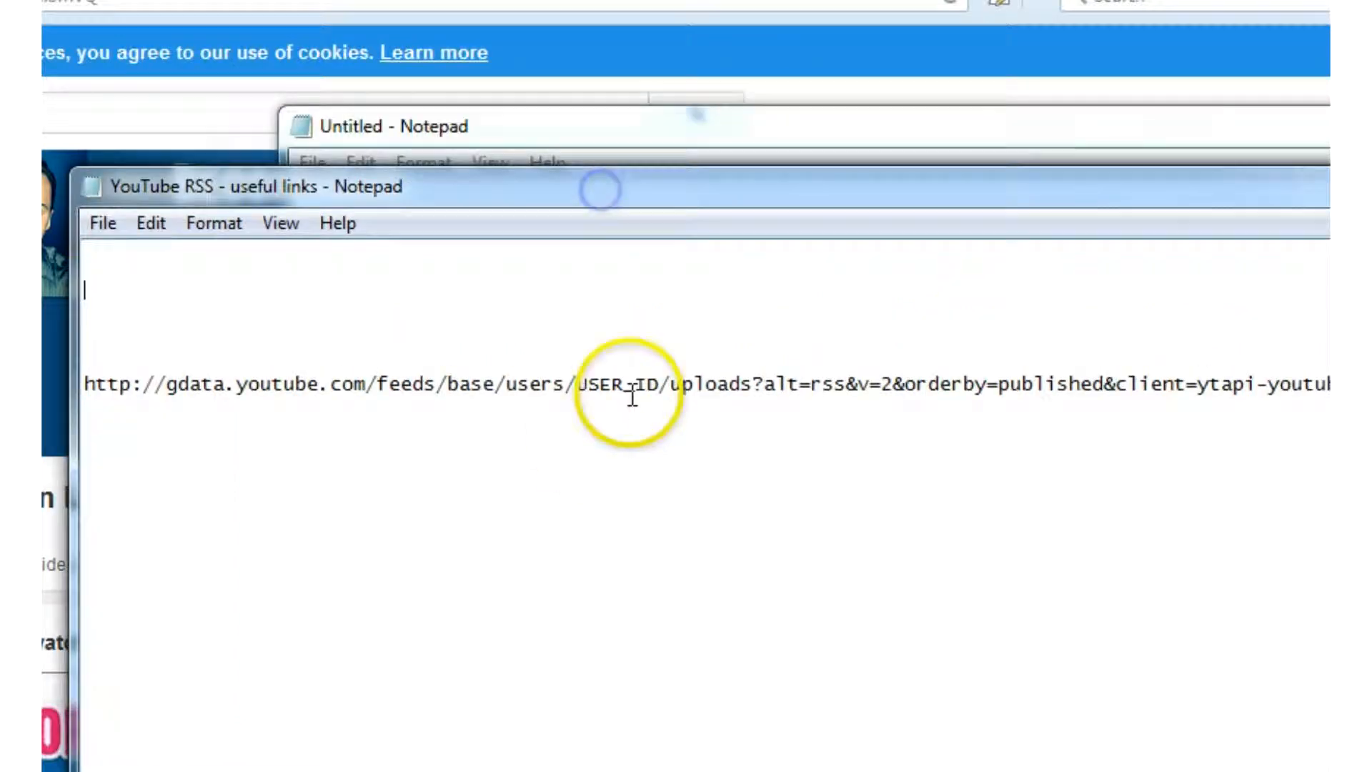
Step: Replace USER_ID in the RSS feed template with the channel ID and copy the finished feed address
{"action": "double_click", "coordinate": [622, 387]}
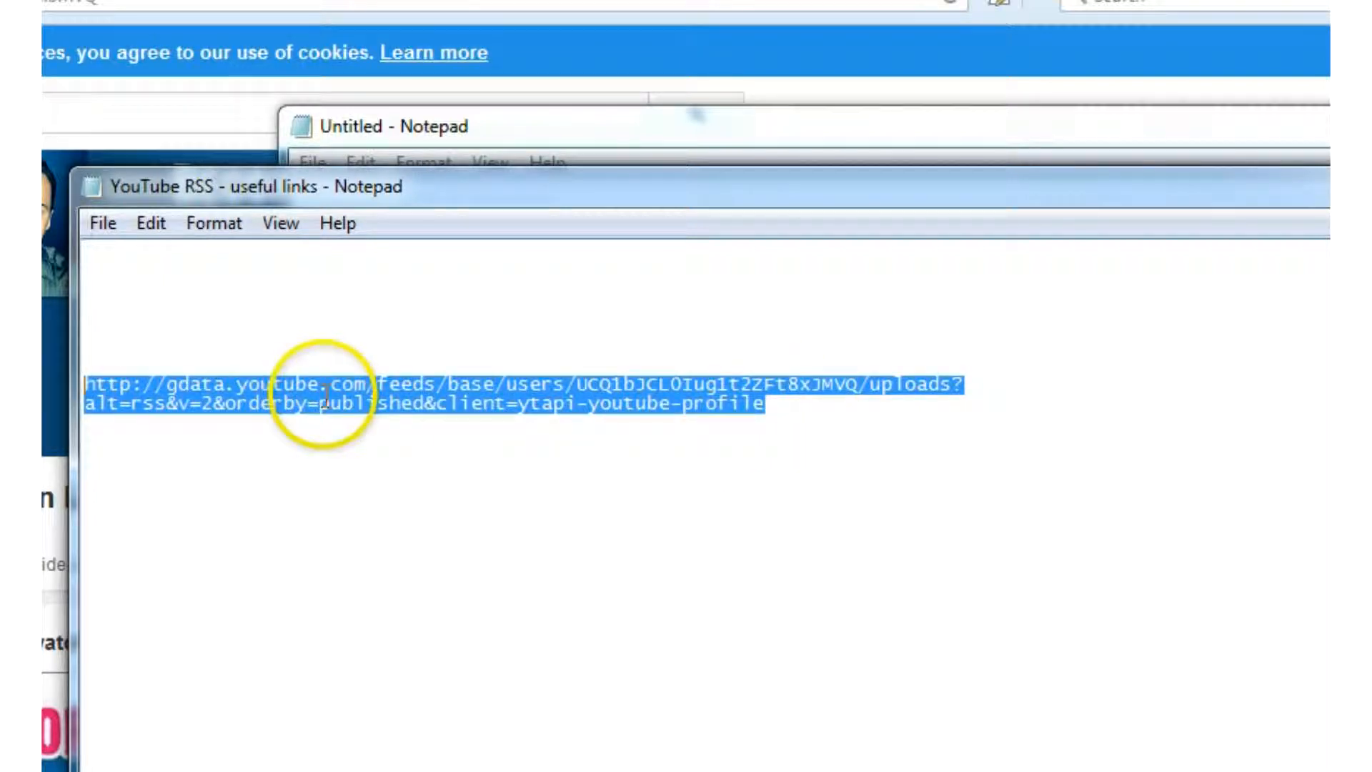
{"action": "right_click", "coordinate": [325, 404]}
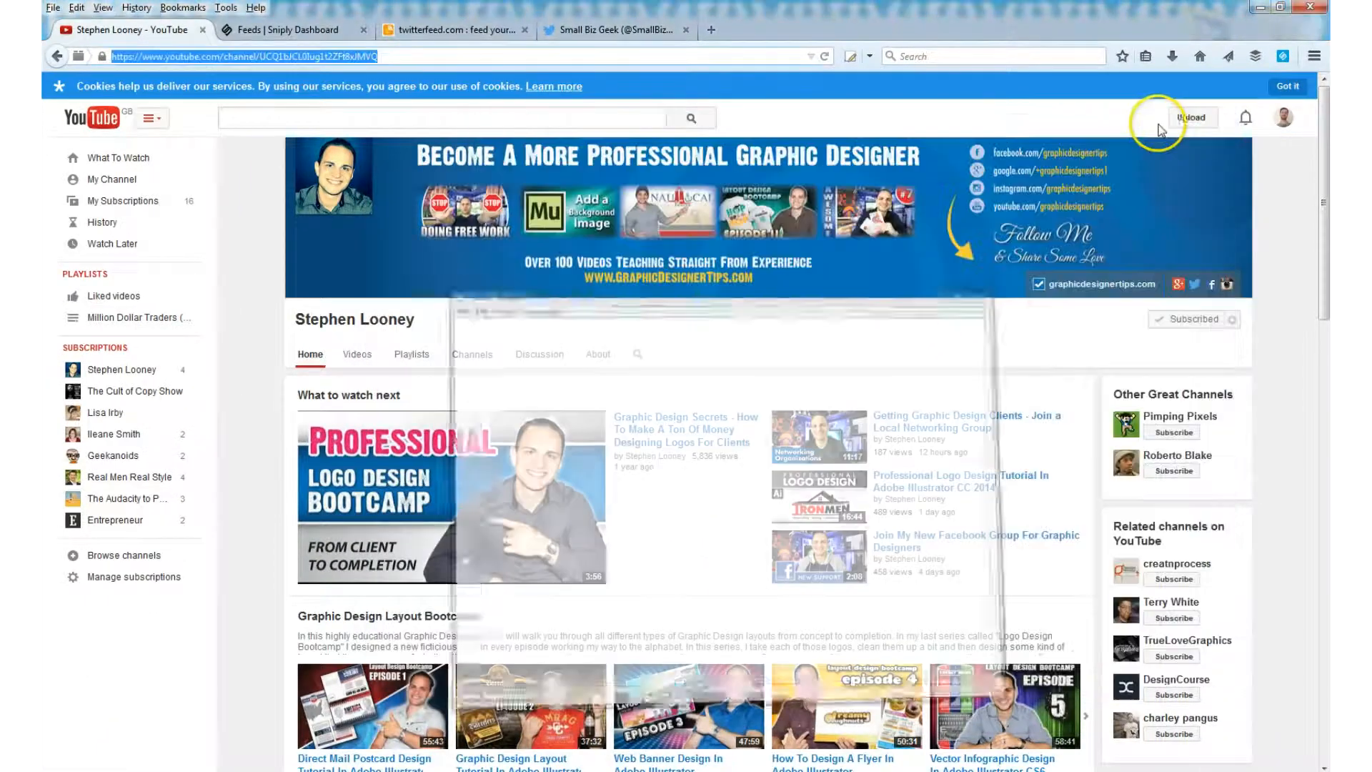
Step: Navigate the Sniply dashboard sidebar through Account to the Profiles page
{"action": "left_click", "coordinate": [446, 27]}
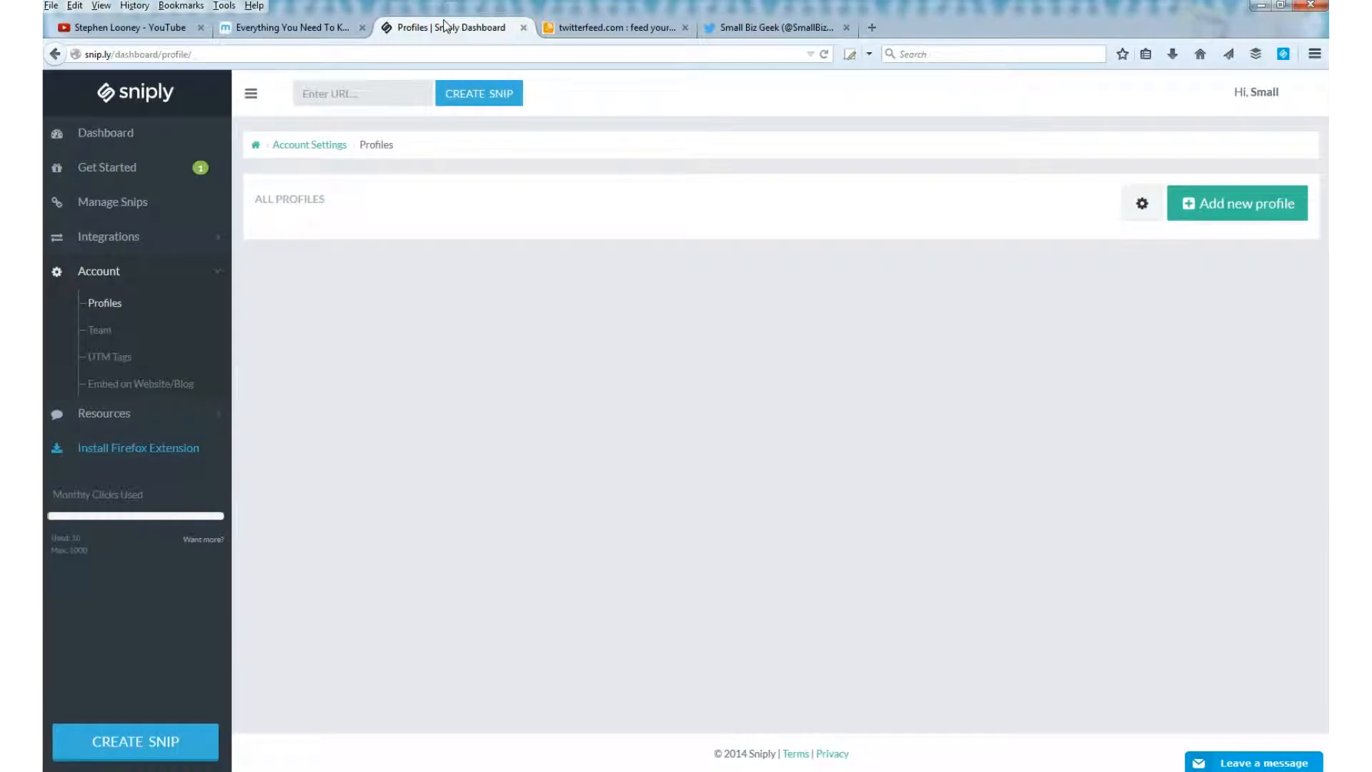
{"action": "left_click", "coordinate": [105, 131]}
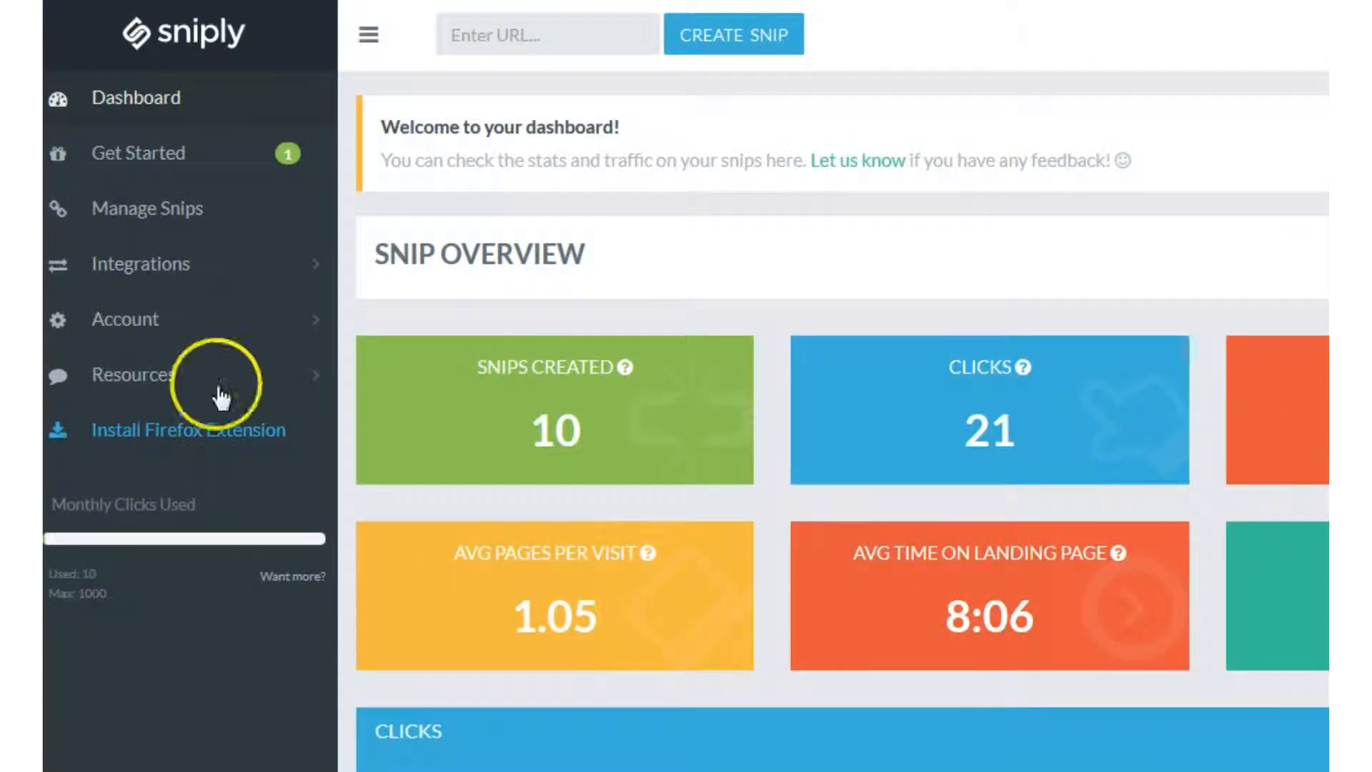
{"action": "left_click", "coordinate": [126, 319]}
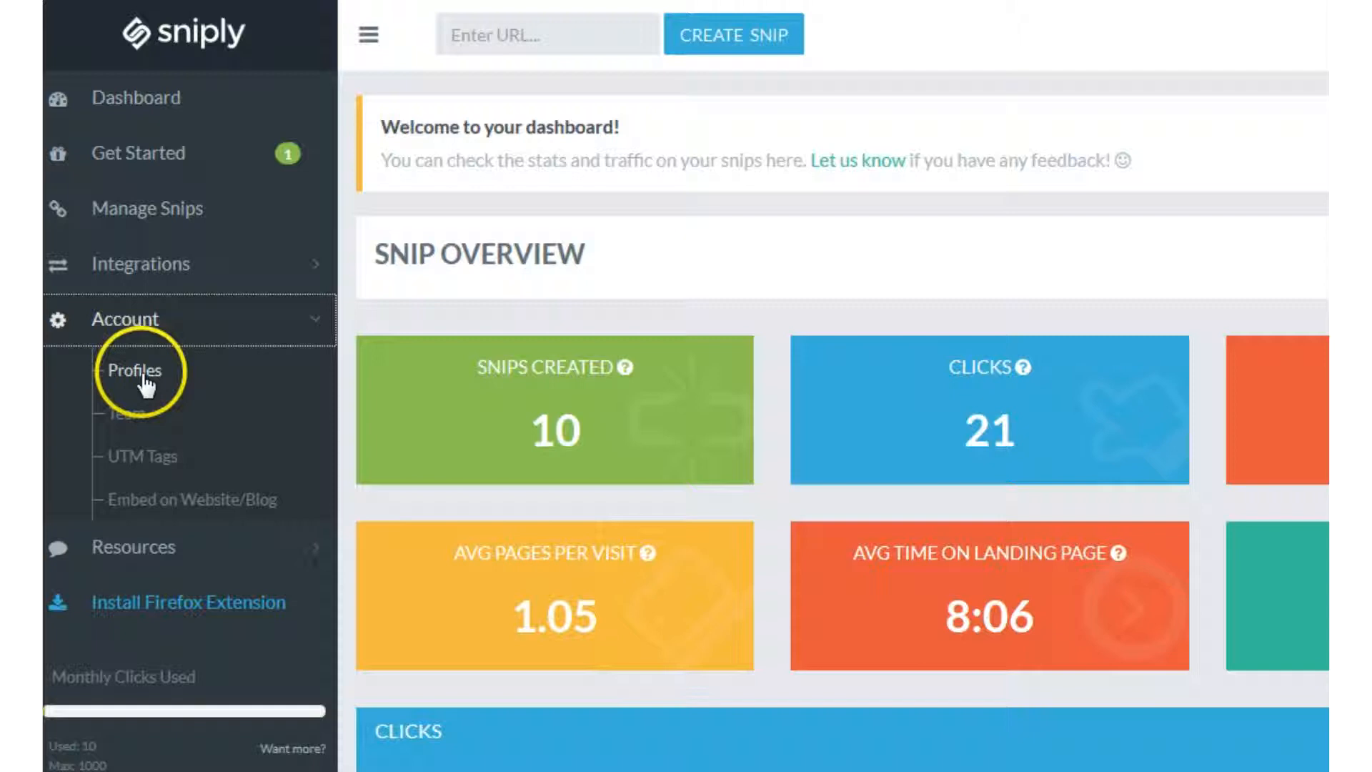
{"action": "left_click", "coordinate": [133, 371]}
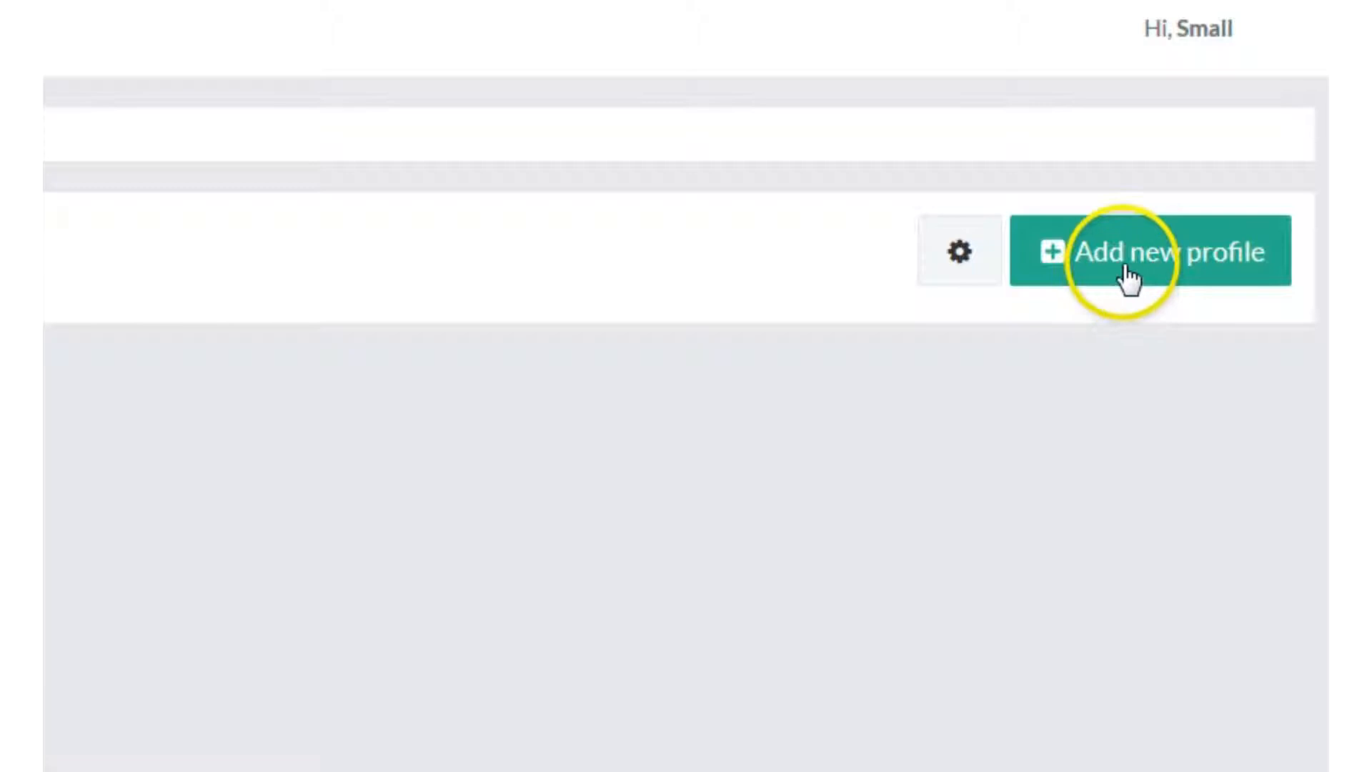
Step: Start a new Sniply profile with display name Small Biz Geek
{"action": "left_click", "coordinate": [1151, 253]}
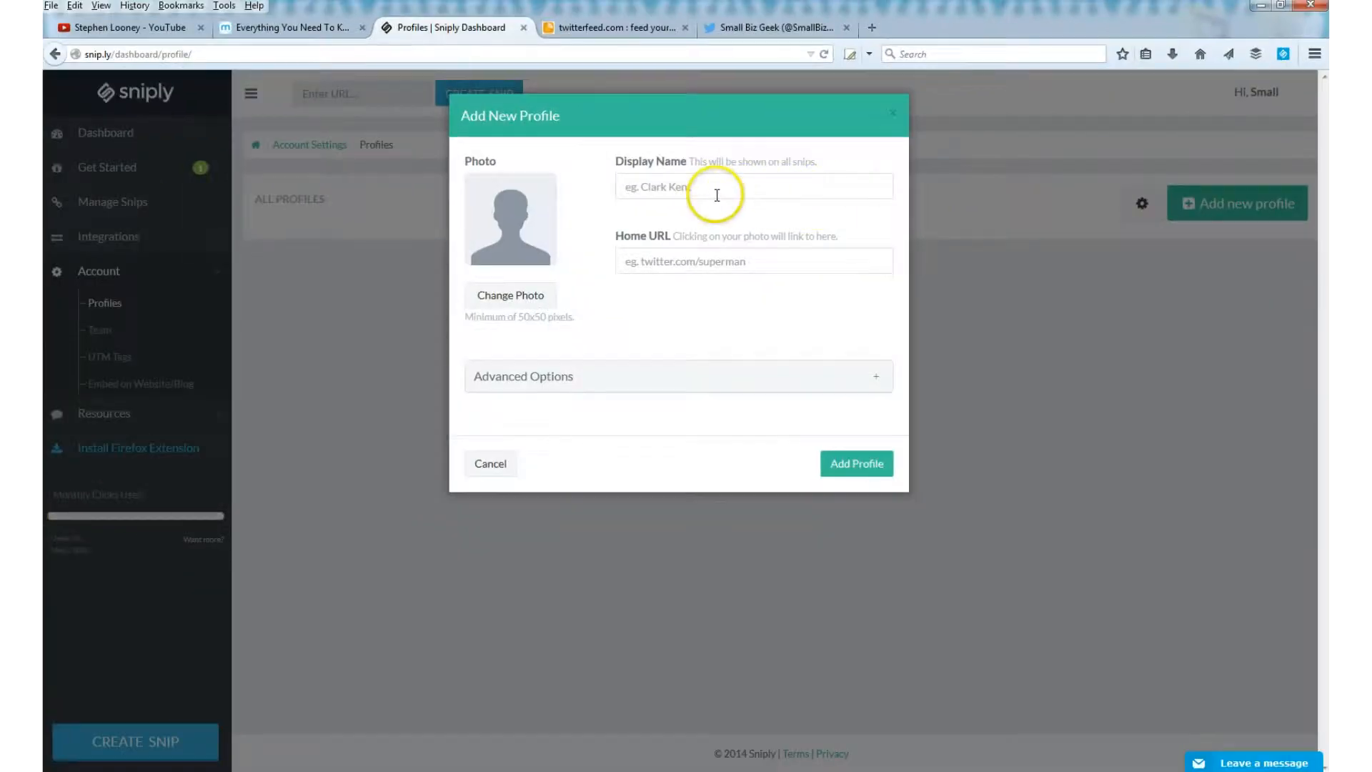
{"action": "type", "text": "Small"}
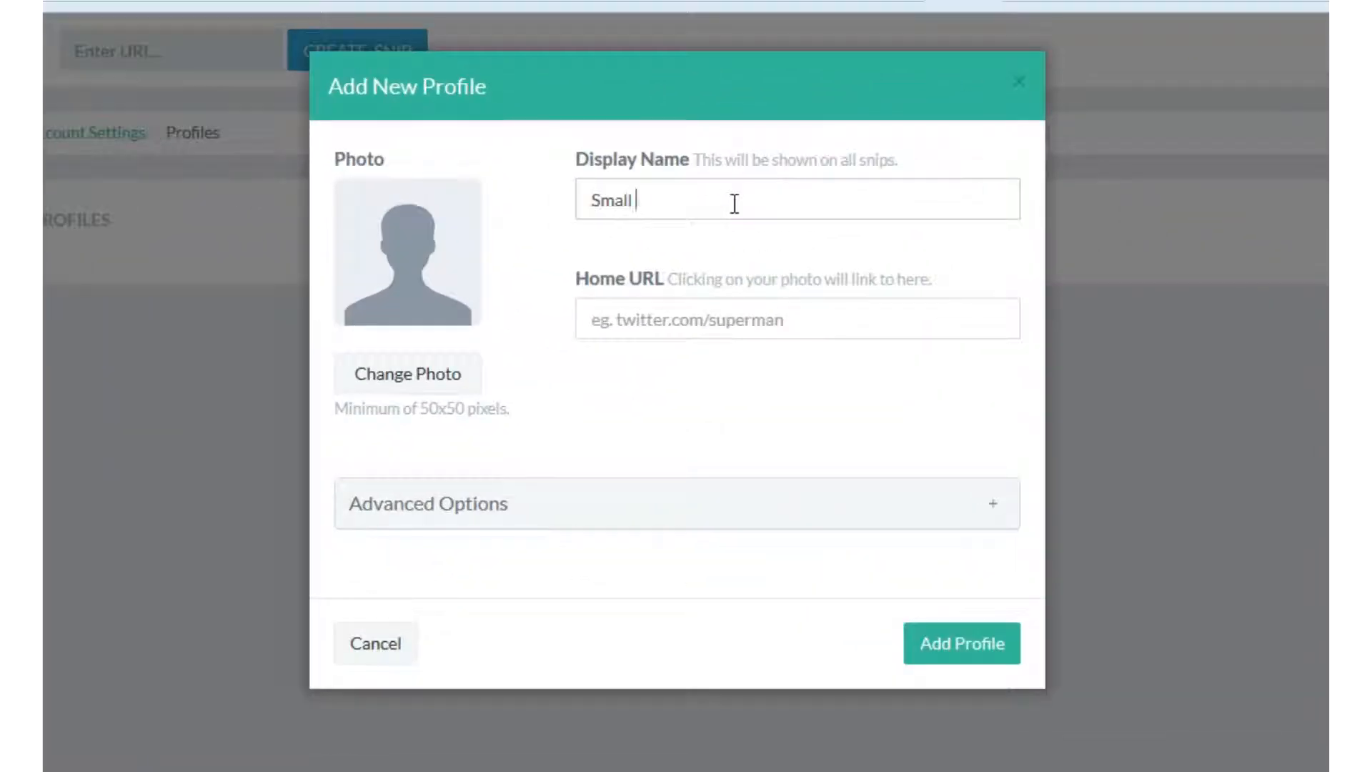
{"action": "type", "text": "Biz Geek"}
{"action": "left_click", "coordinate": [797, 318]}
{"action": "type", "text": "t"}
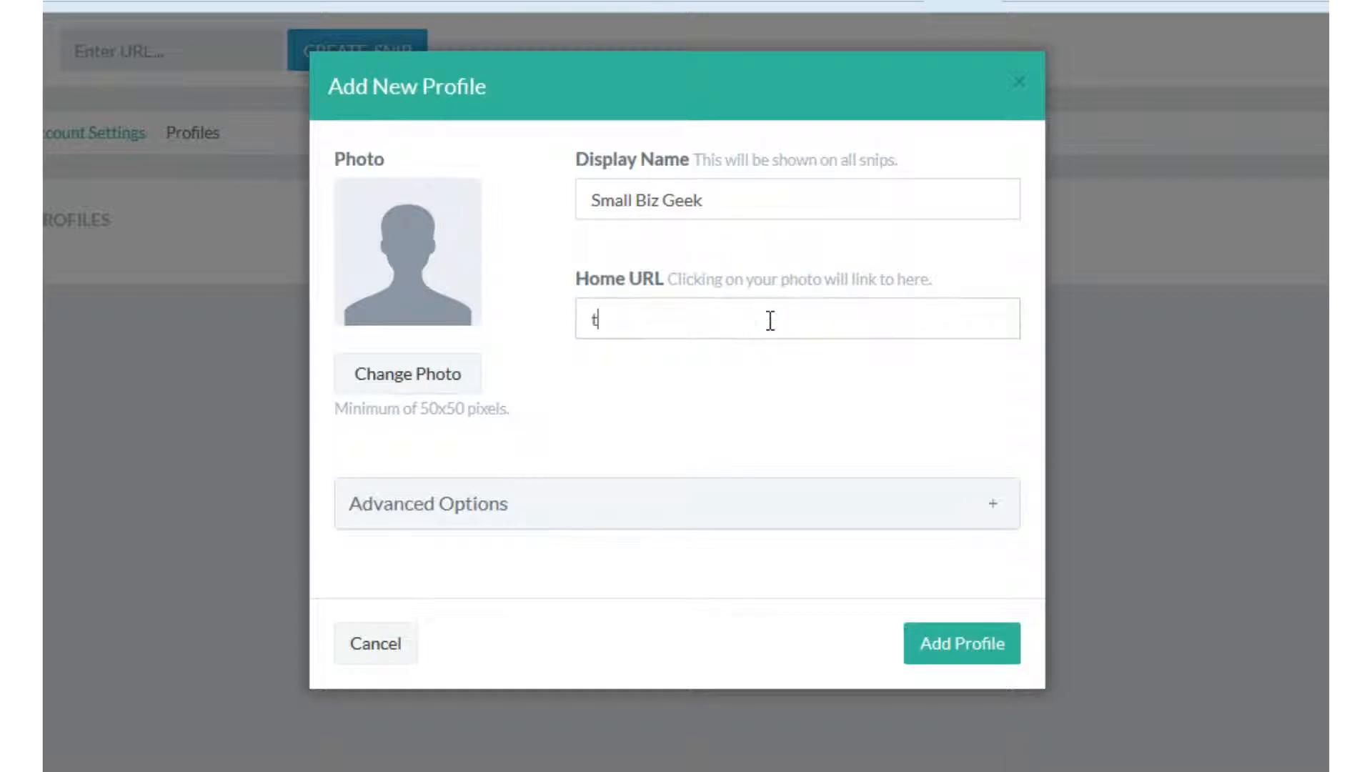
Step: Enter twitter.com/SmallBizGeekUK as the profile's Home URL
{"action": "type", "text": "witter"}
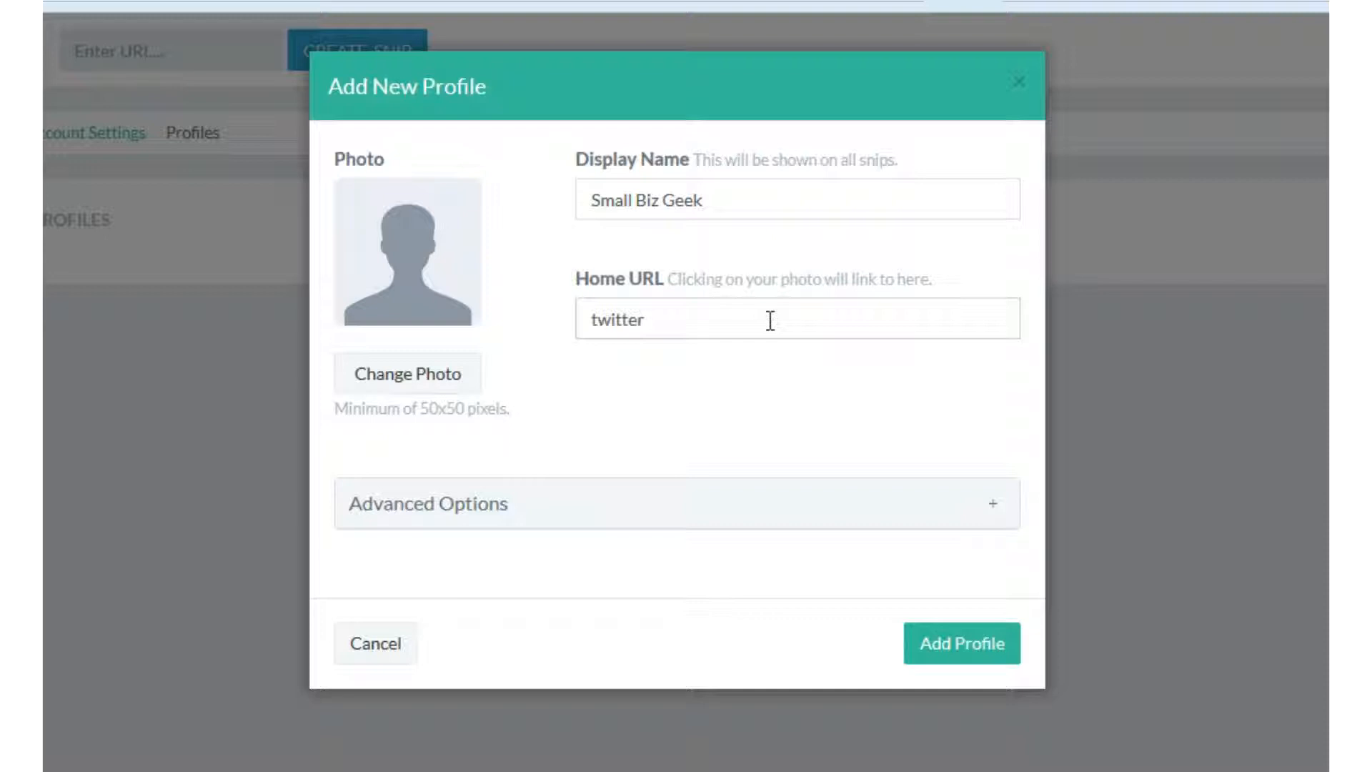
{"action": "type", "text": ".com"}
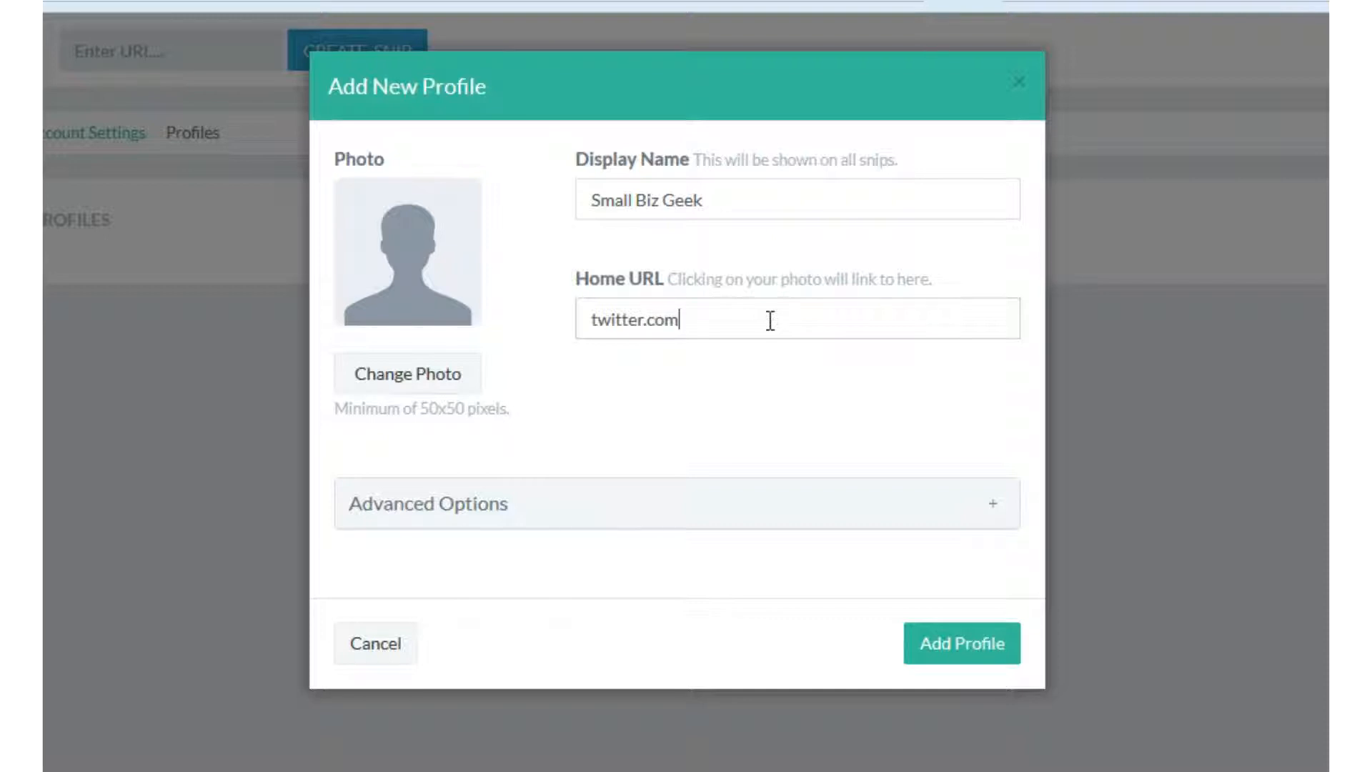
{"action": "type", "text": "/"}
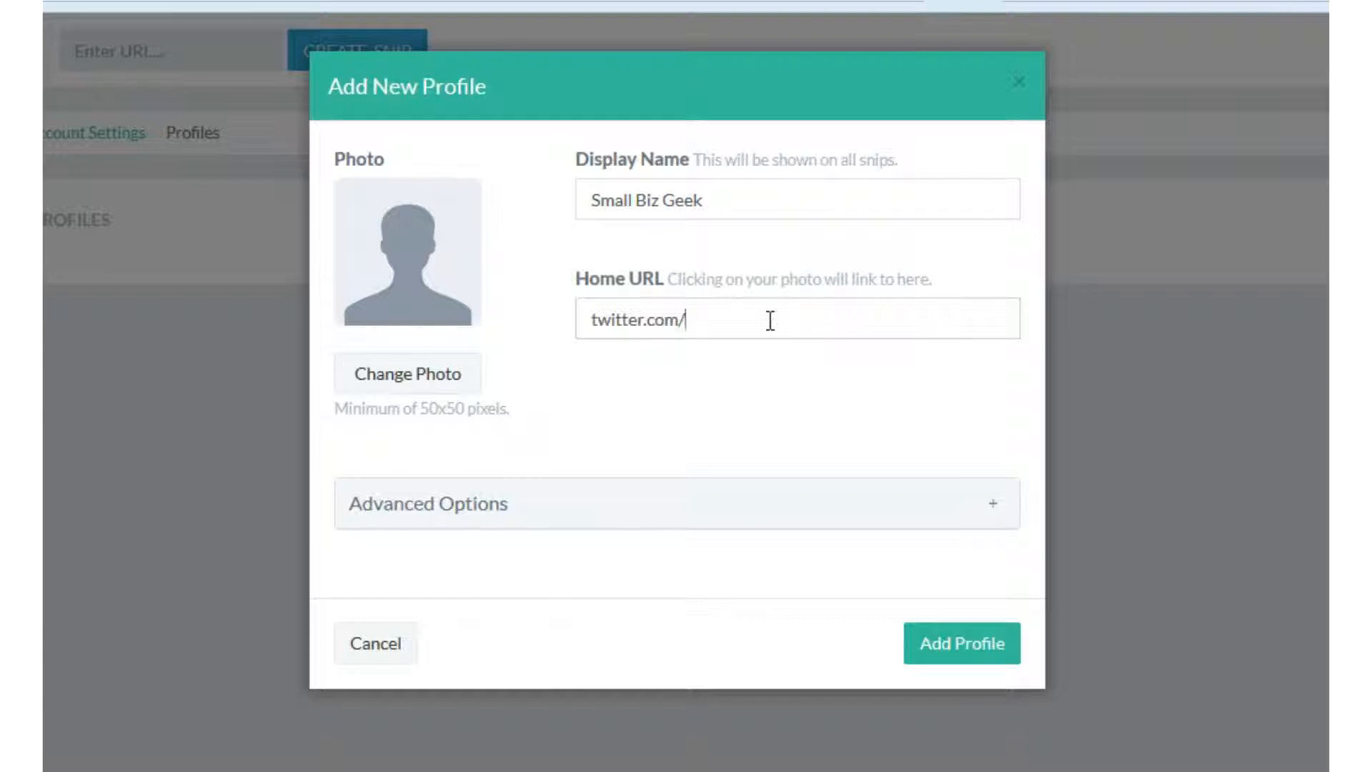
{"action": "type", "text": "Small"}
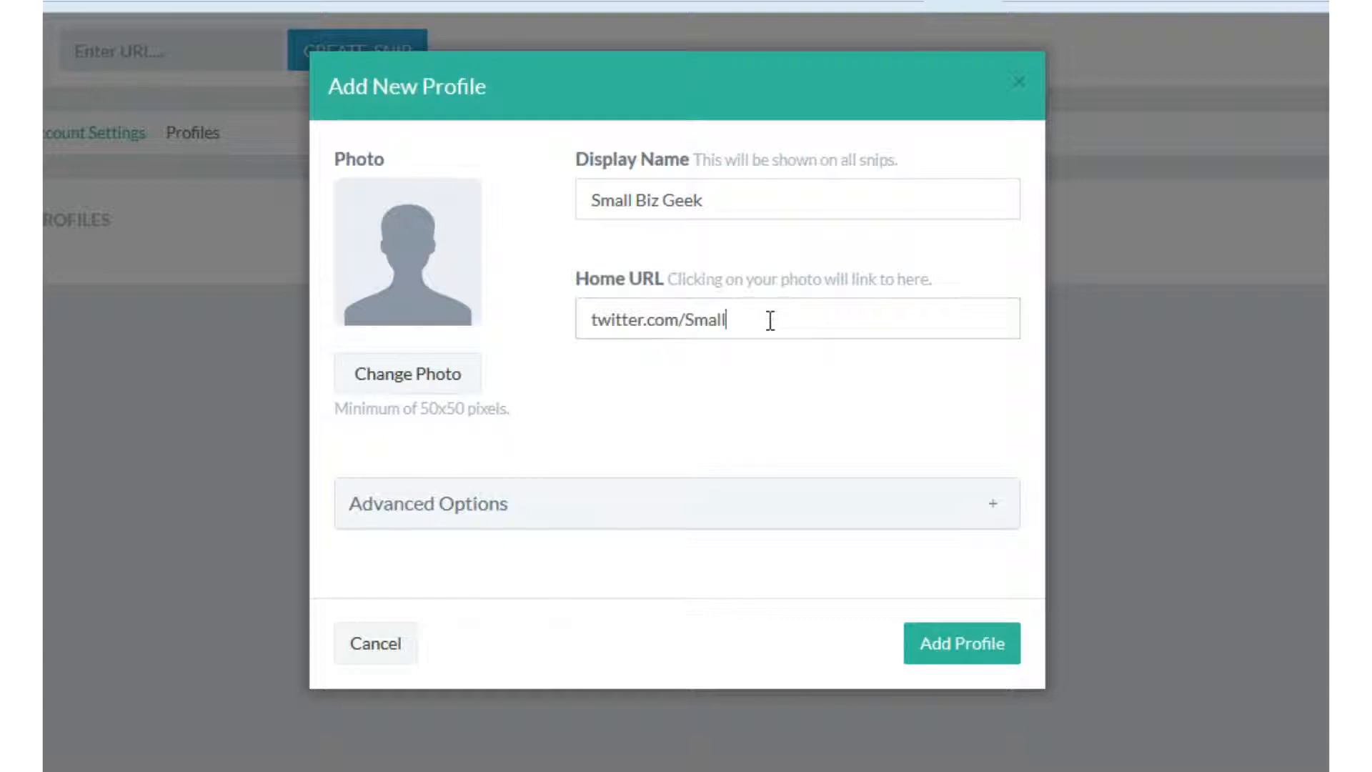
{"action": "type", "text": "Biz"}
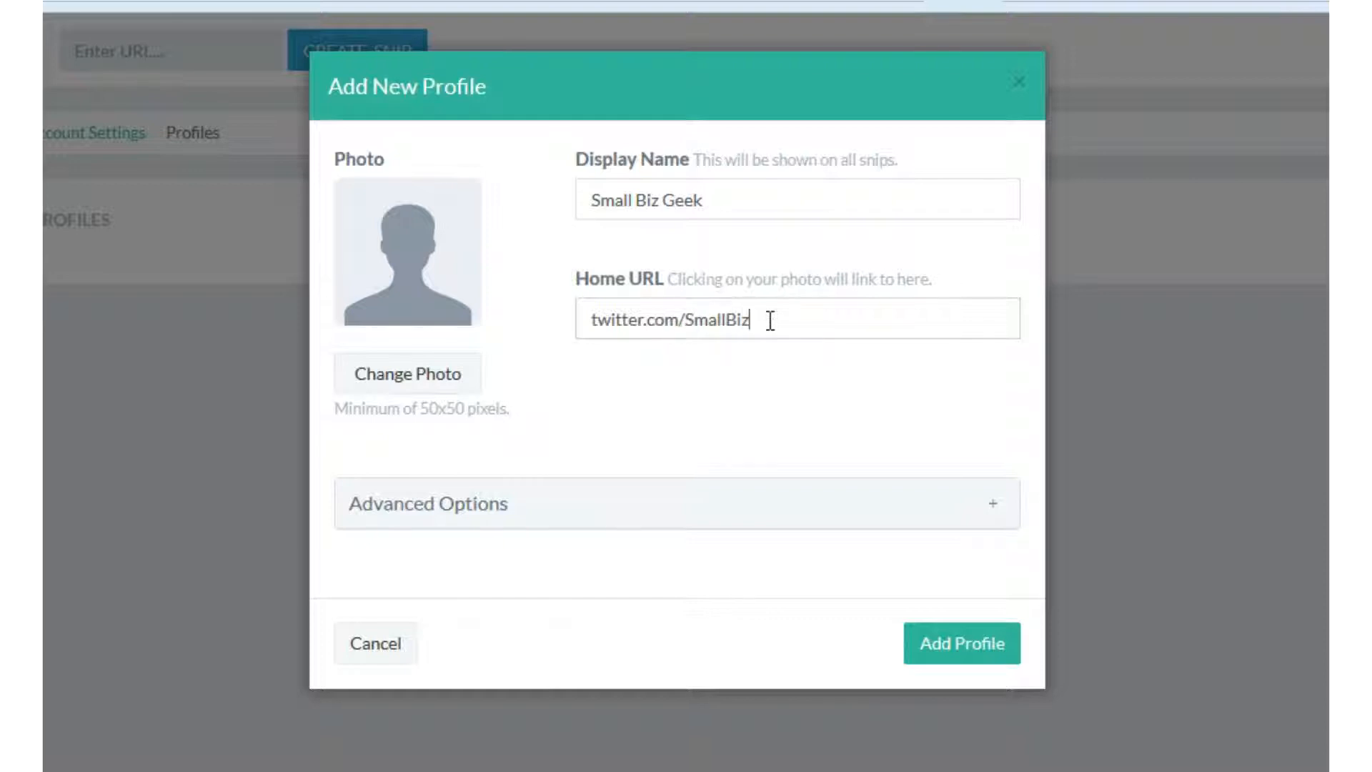
{"action": "type", "text": "G"}
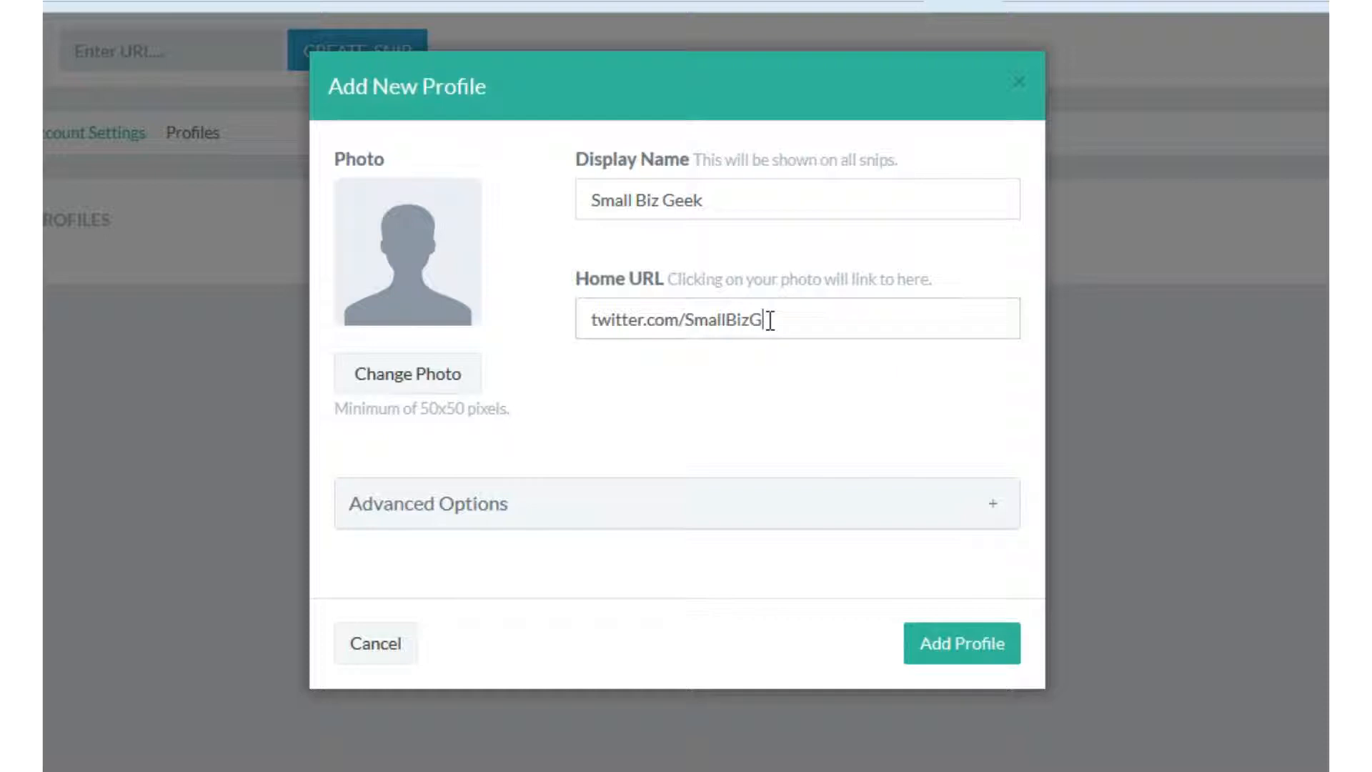
{"action": "type", "text": "UK"}
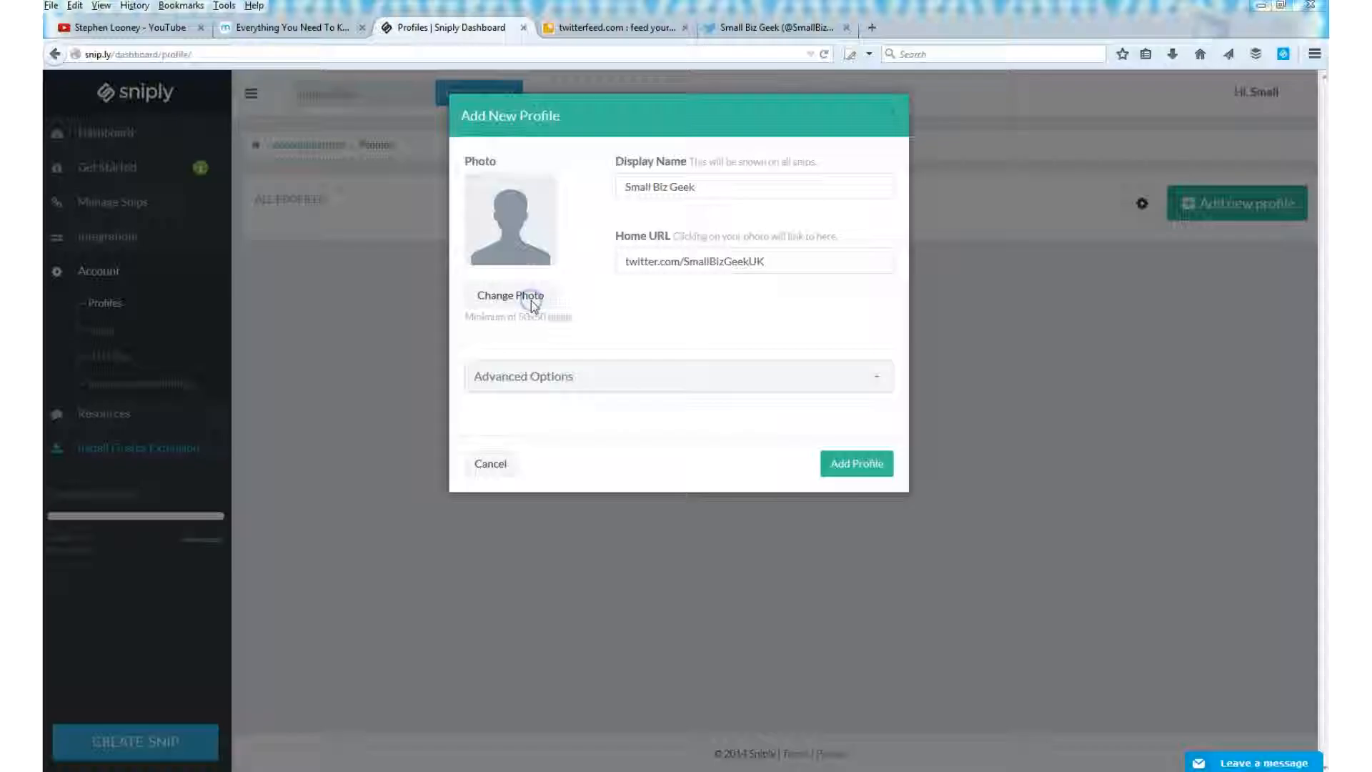
Step: Attach the 'pic of me glasses' photo and save the Small Biz Geek profile
{"action": "left_click", "coordinate": [509, 294]}
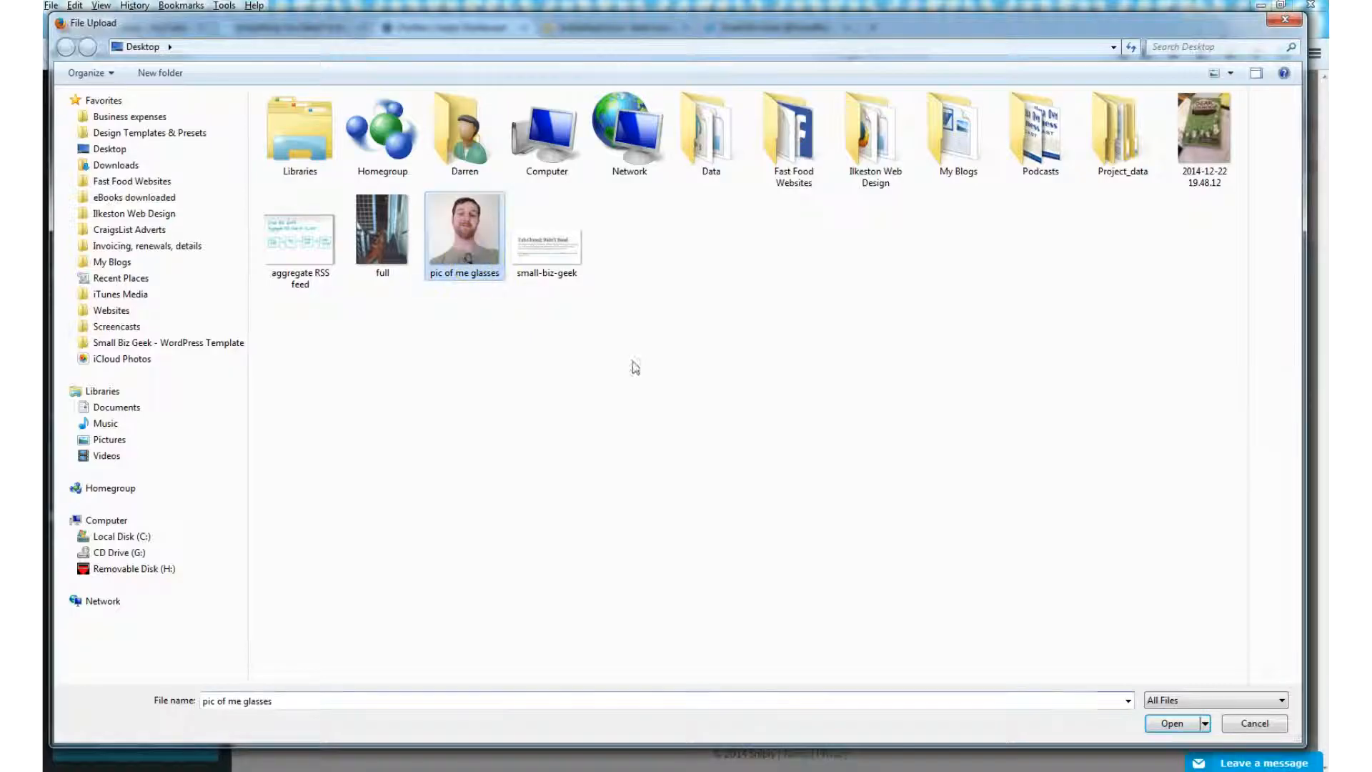
{"action": "left_click", "coordinate": [1171, 723]}
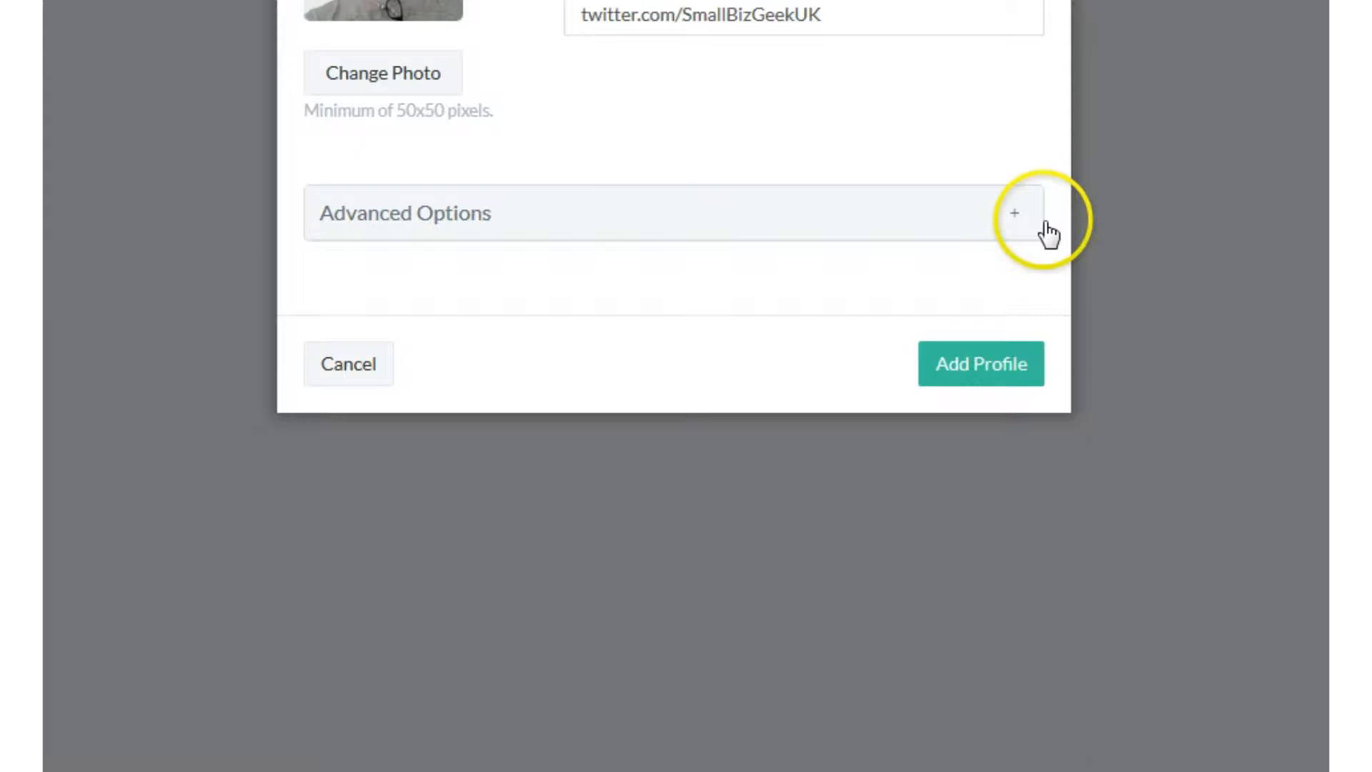
{"action": "left_click", "coordinate": [1013, 213]}
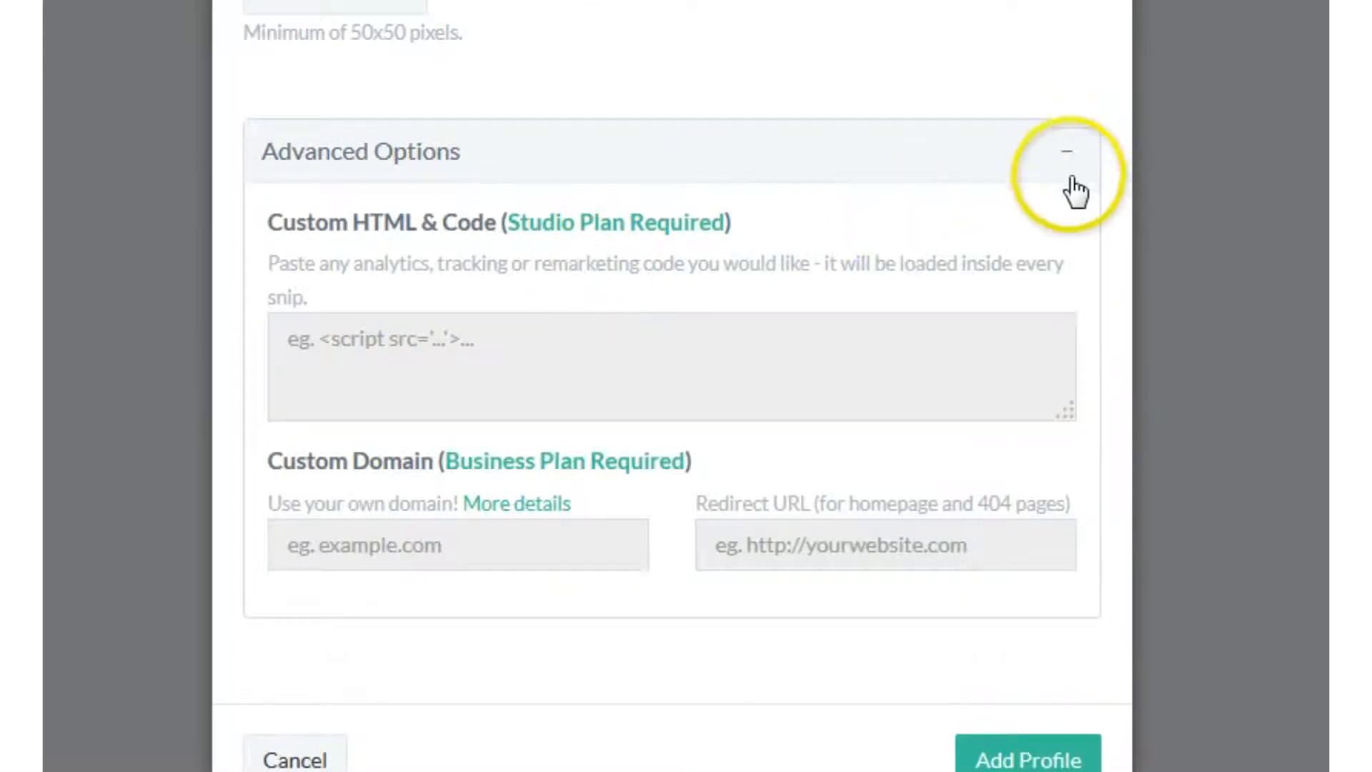
{"action": "left_click", "coordinate": [1067, 151]}
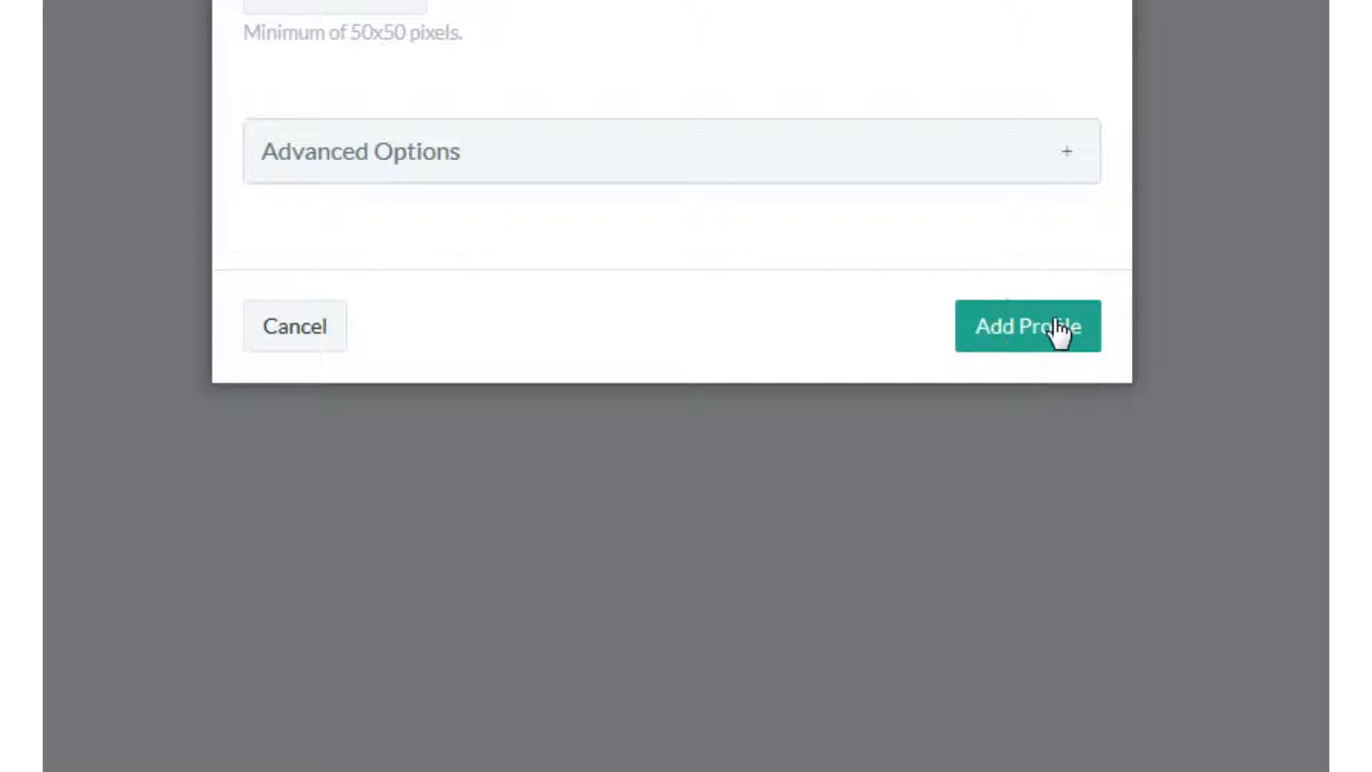
{"action": "left_click", "coordinate": [1028, 326]}
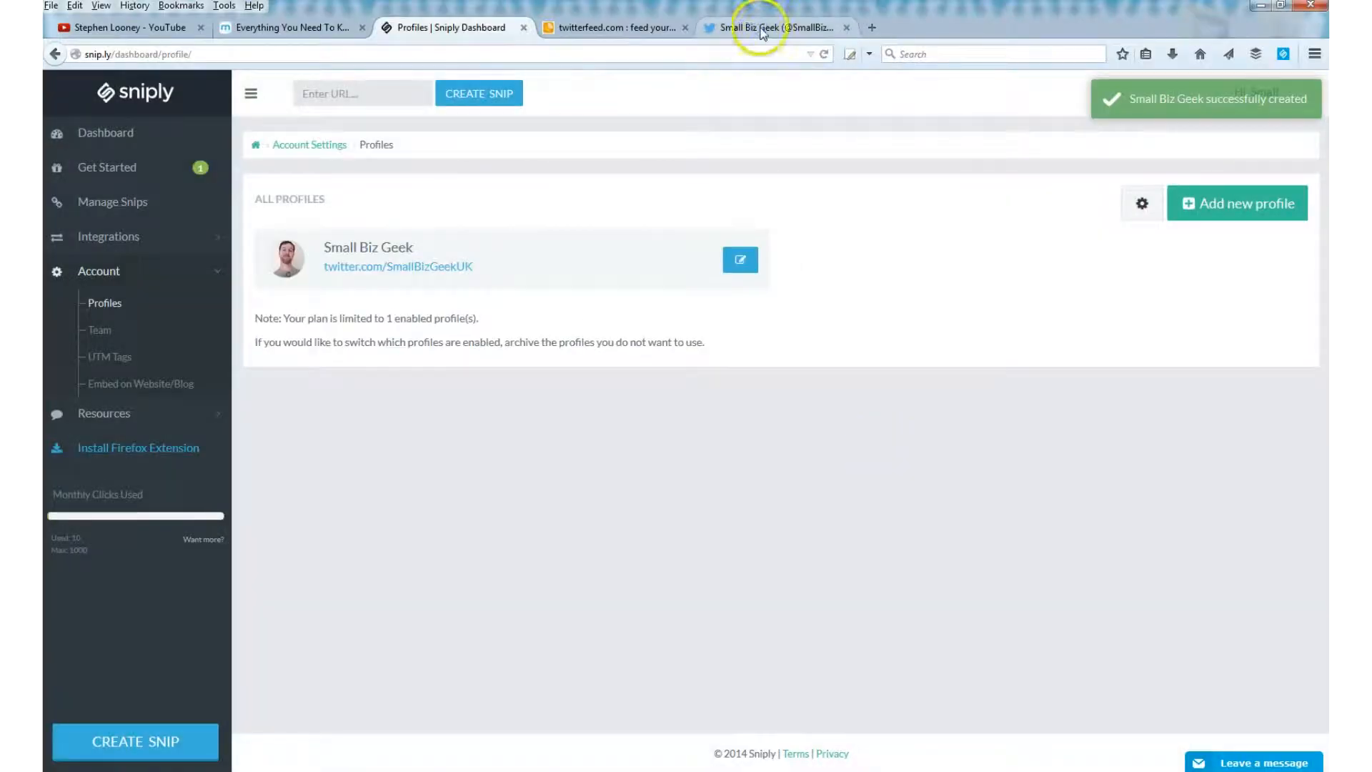
Step: Check a tweeted snip.ly link shows the profile overlay, then return to Sniply Profiles
{"action": "left_click", "coordinate": [762, 27]}
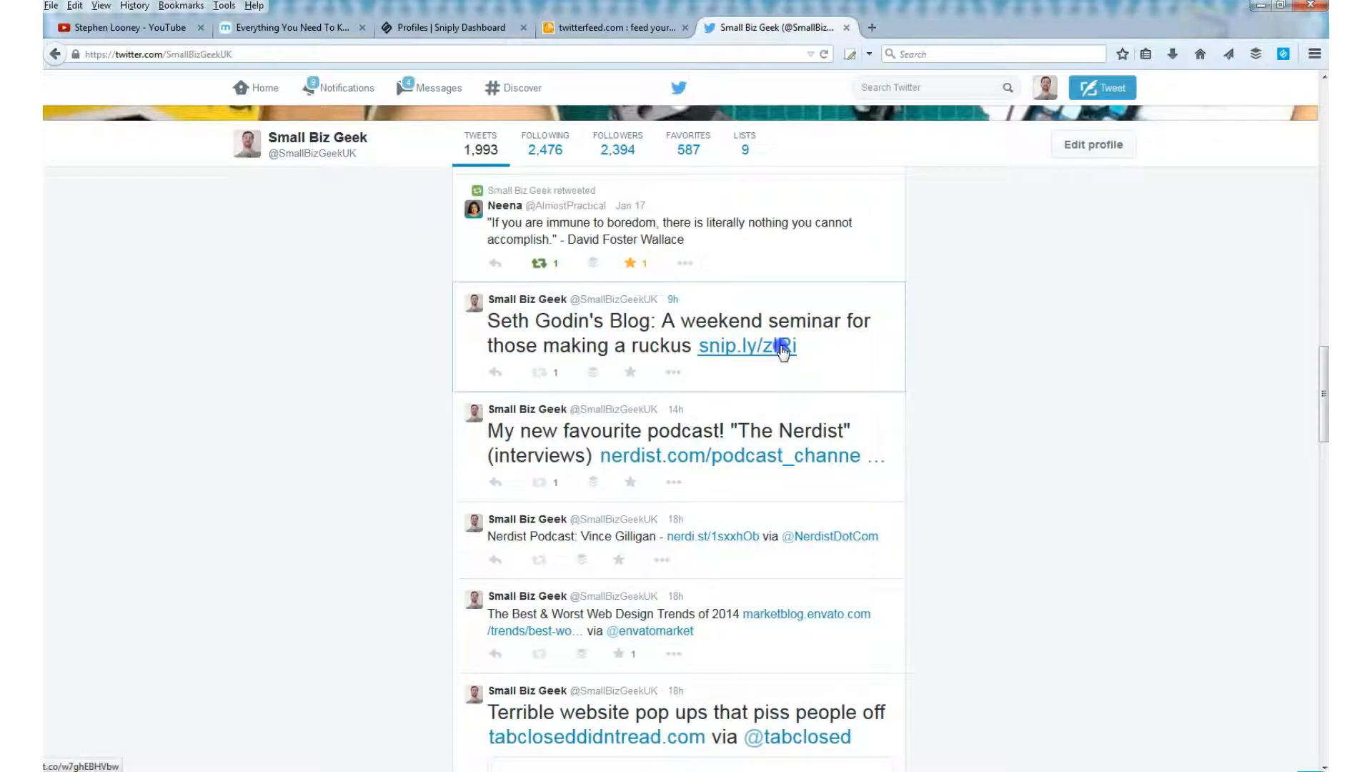
{"action": "left_click", "coordinate": [746, 344]}
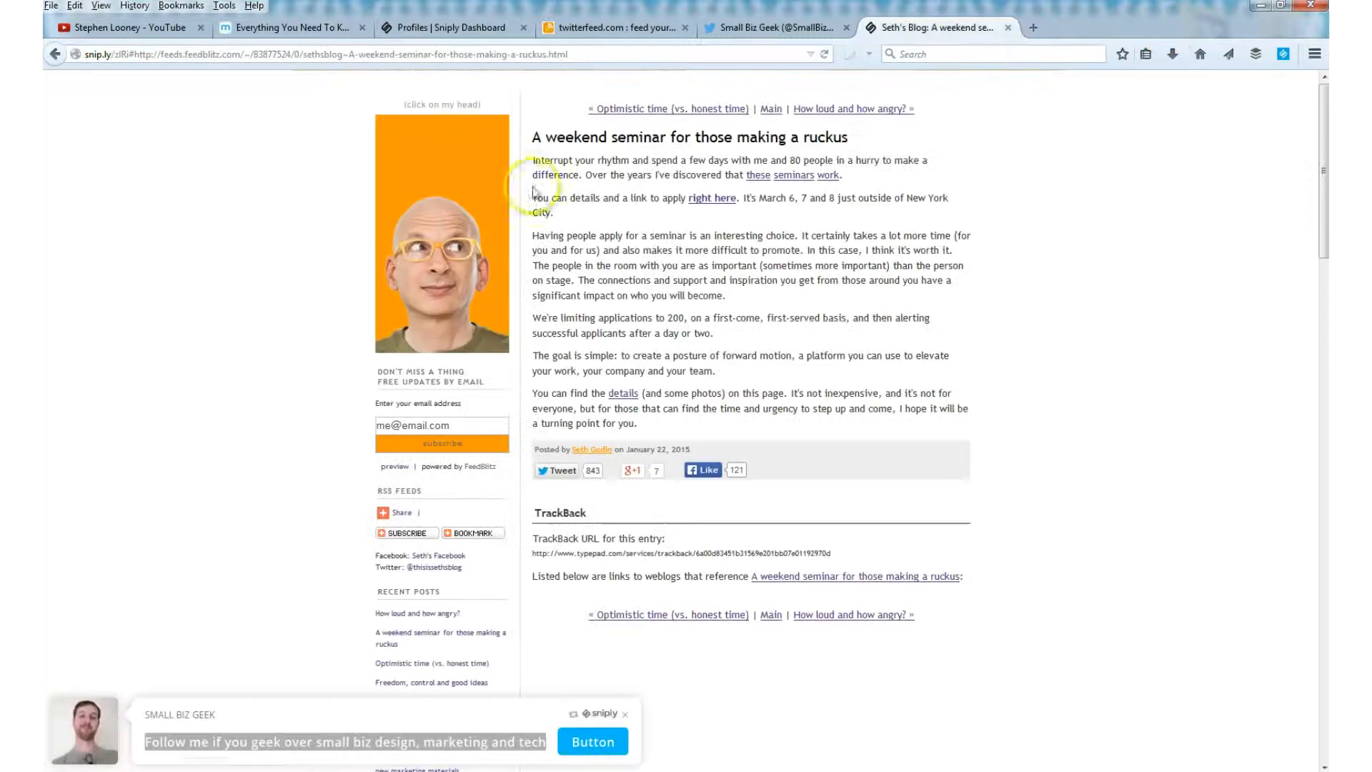
{"action": "left_click", "coordinate": [450, 27]}
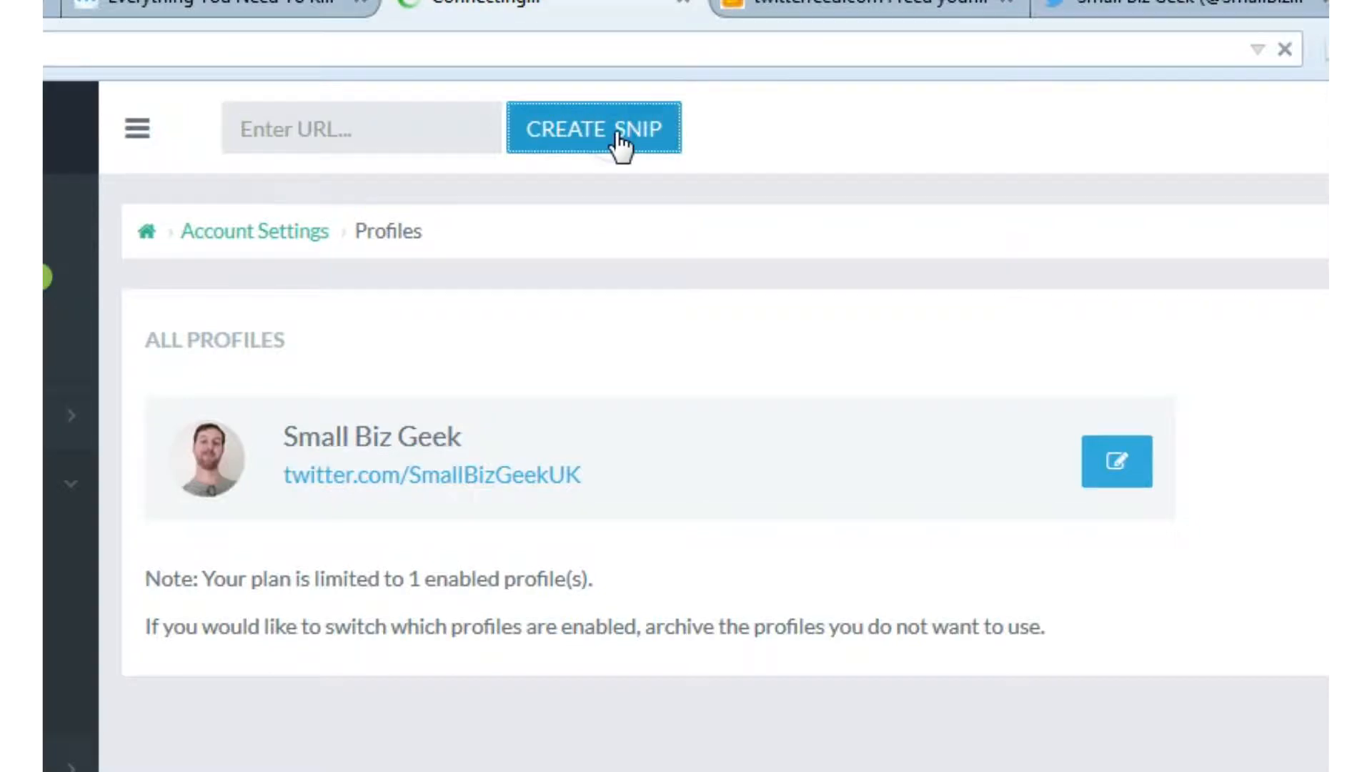
{"action": "left_click", "coordinate": [594, 128]}
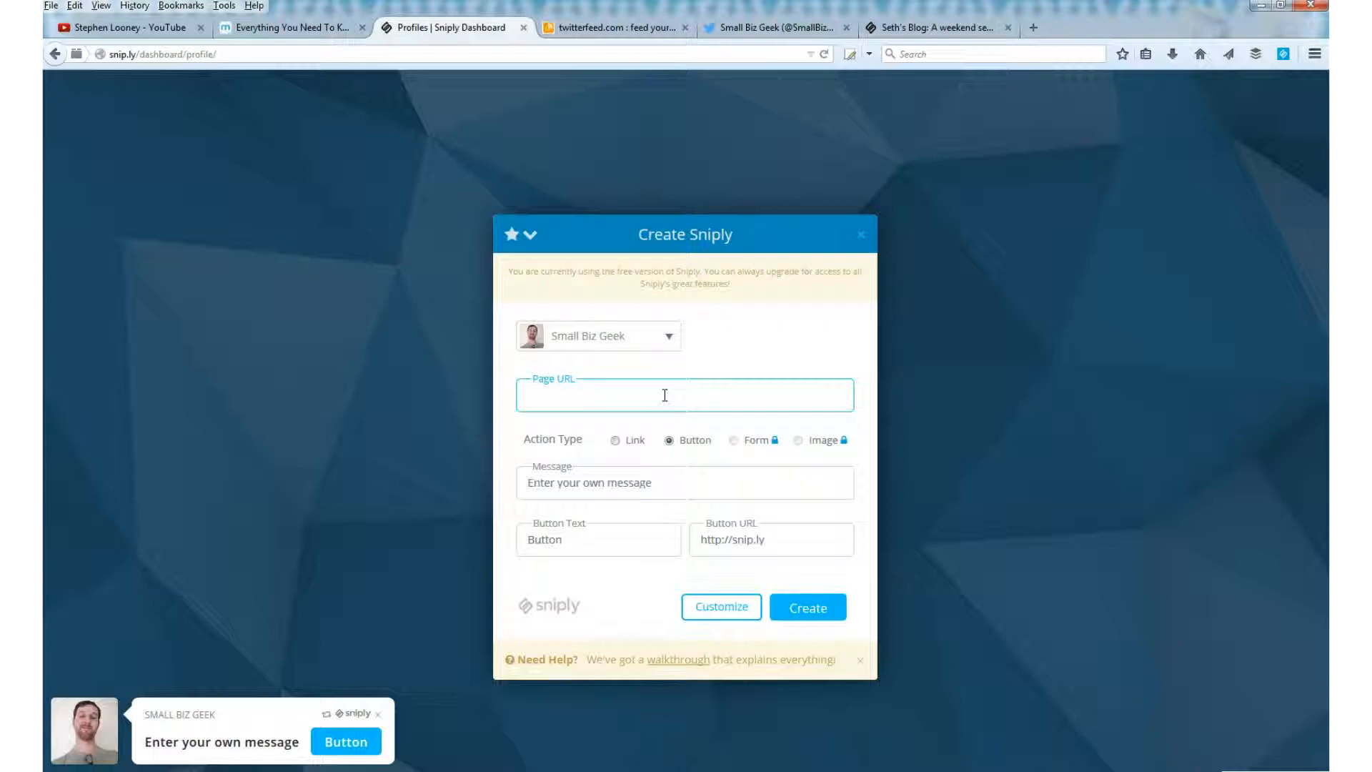
{"action": "left_click", "coordinate": [805, 606]}
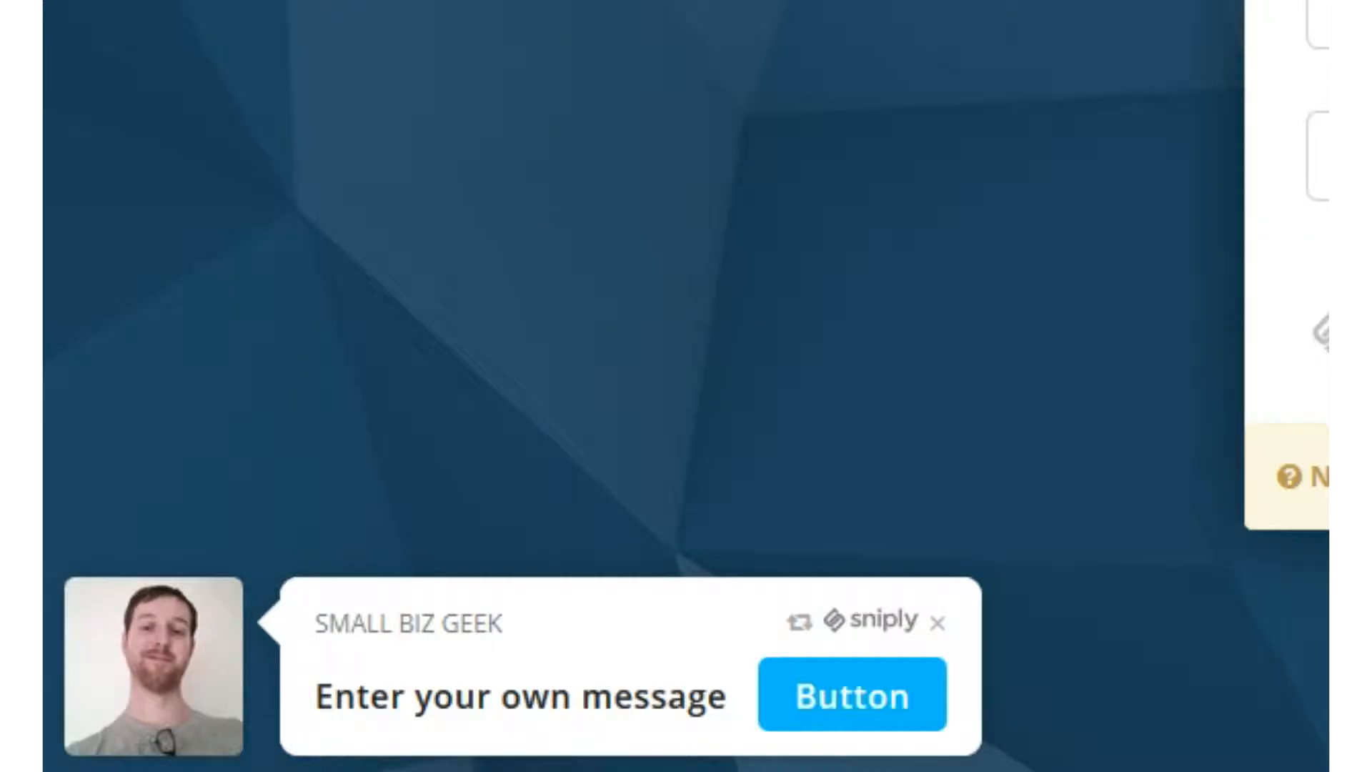
{"action": "left_click", "coordinate": [807, 607]}
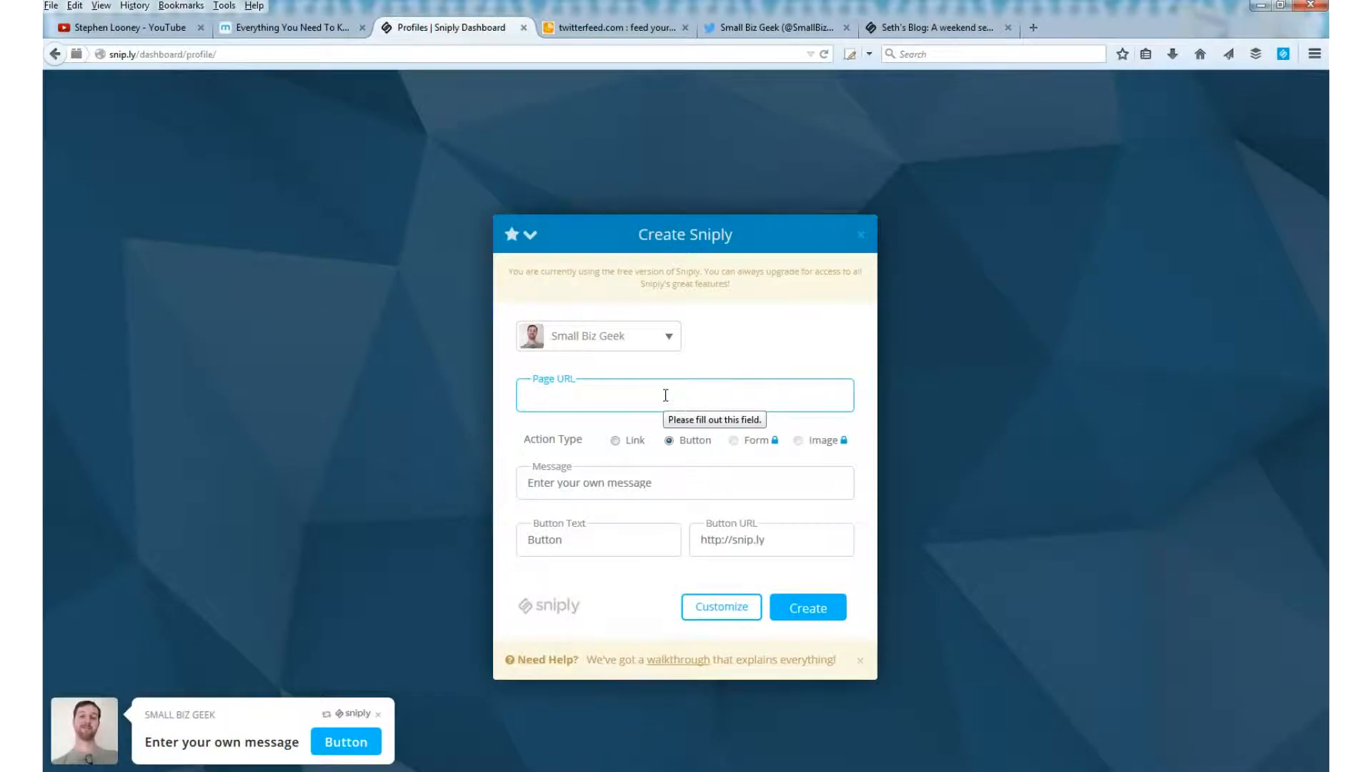
{"action": "type", "text": "www"}
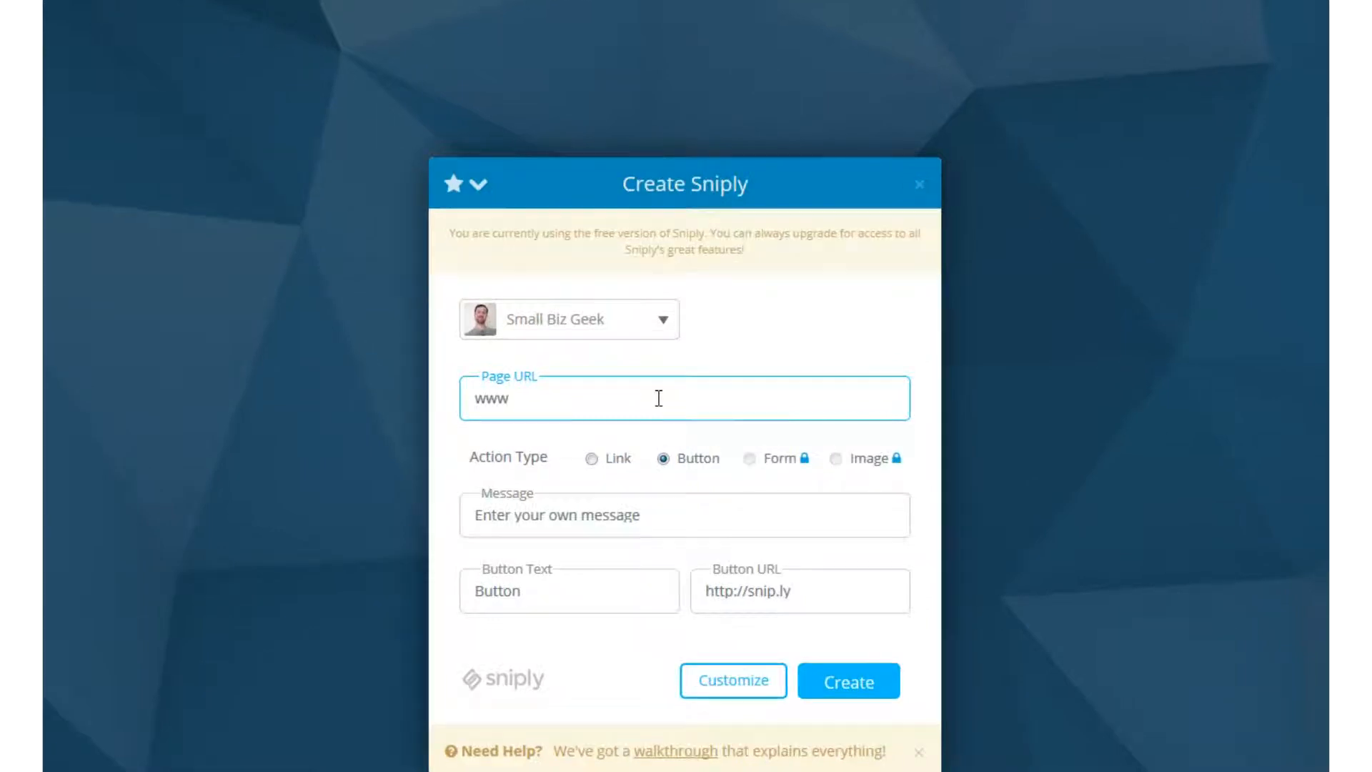
{"action": "type", "text": "smallbi"}
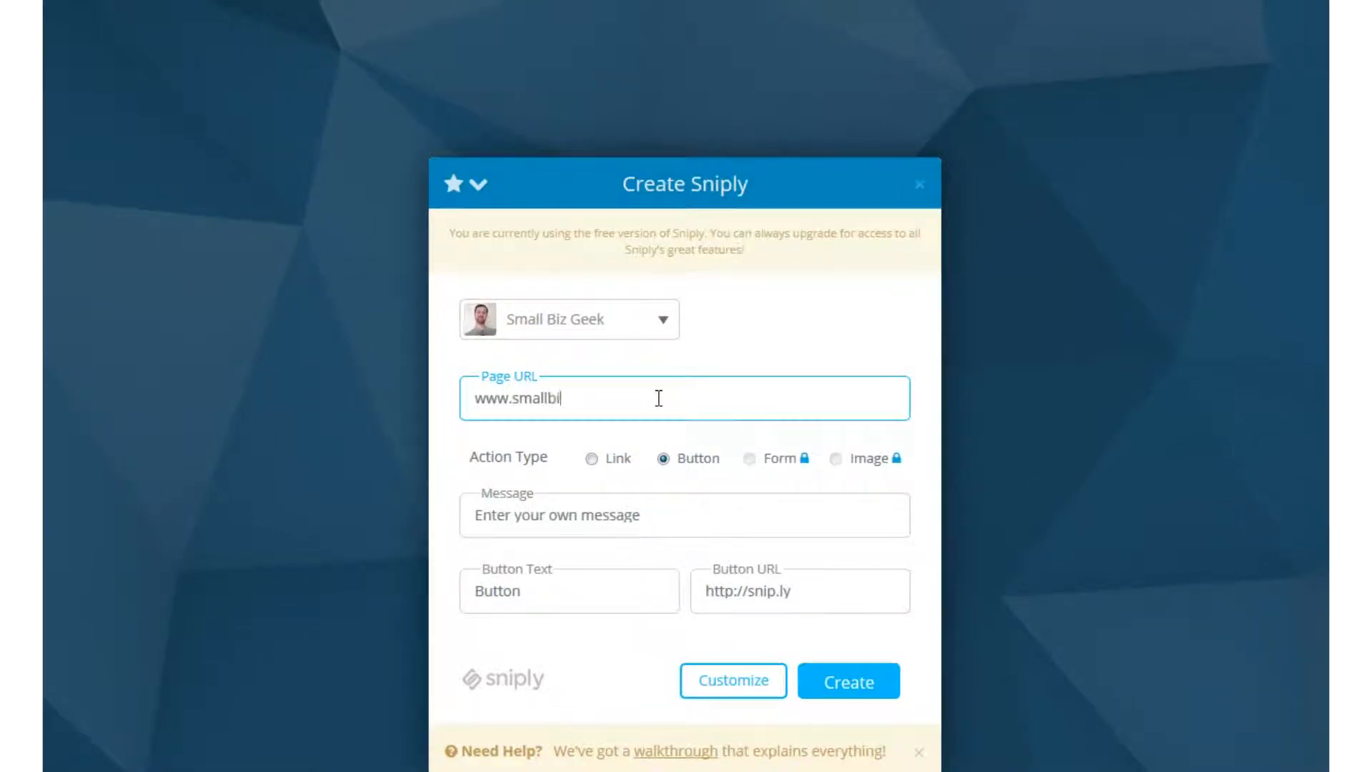
{"action": "type", "text": "zgeek"}
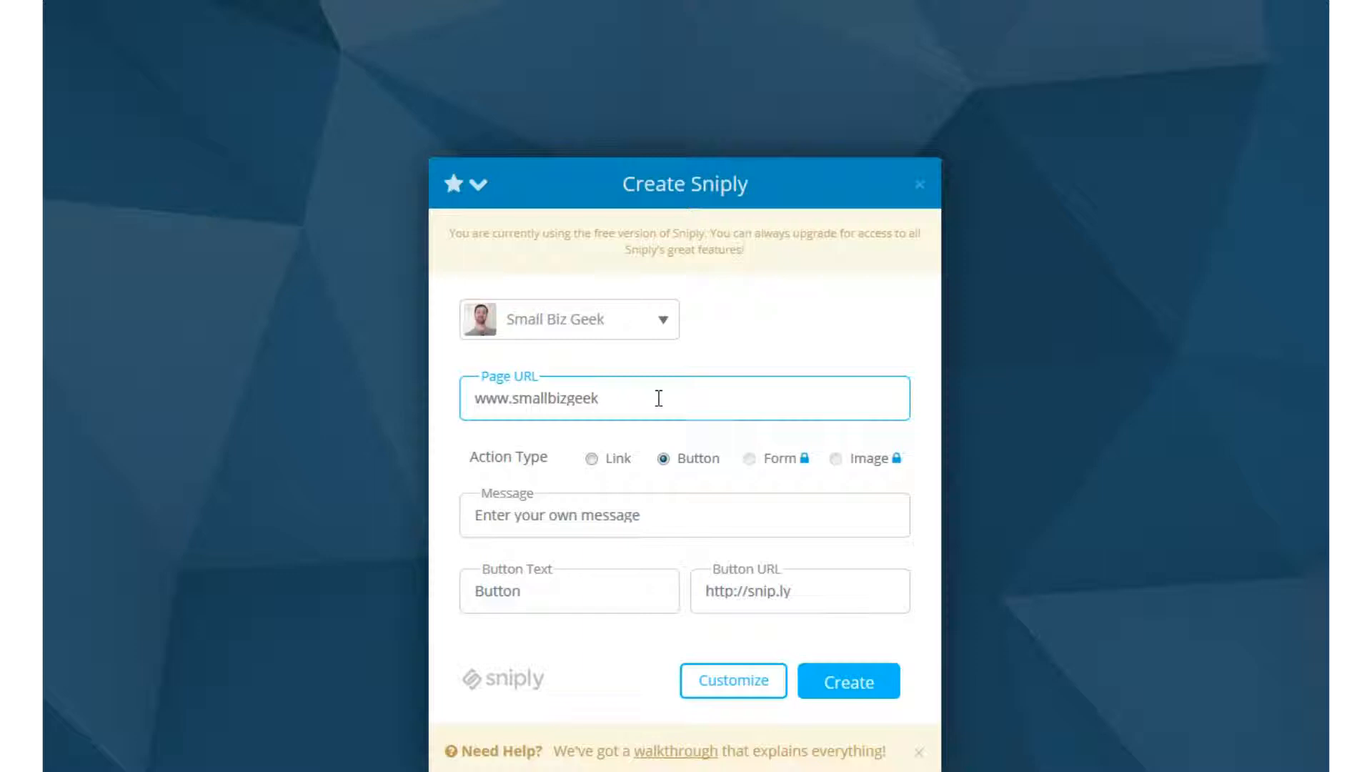
{"action": "type", "text": ".co.uk"}
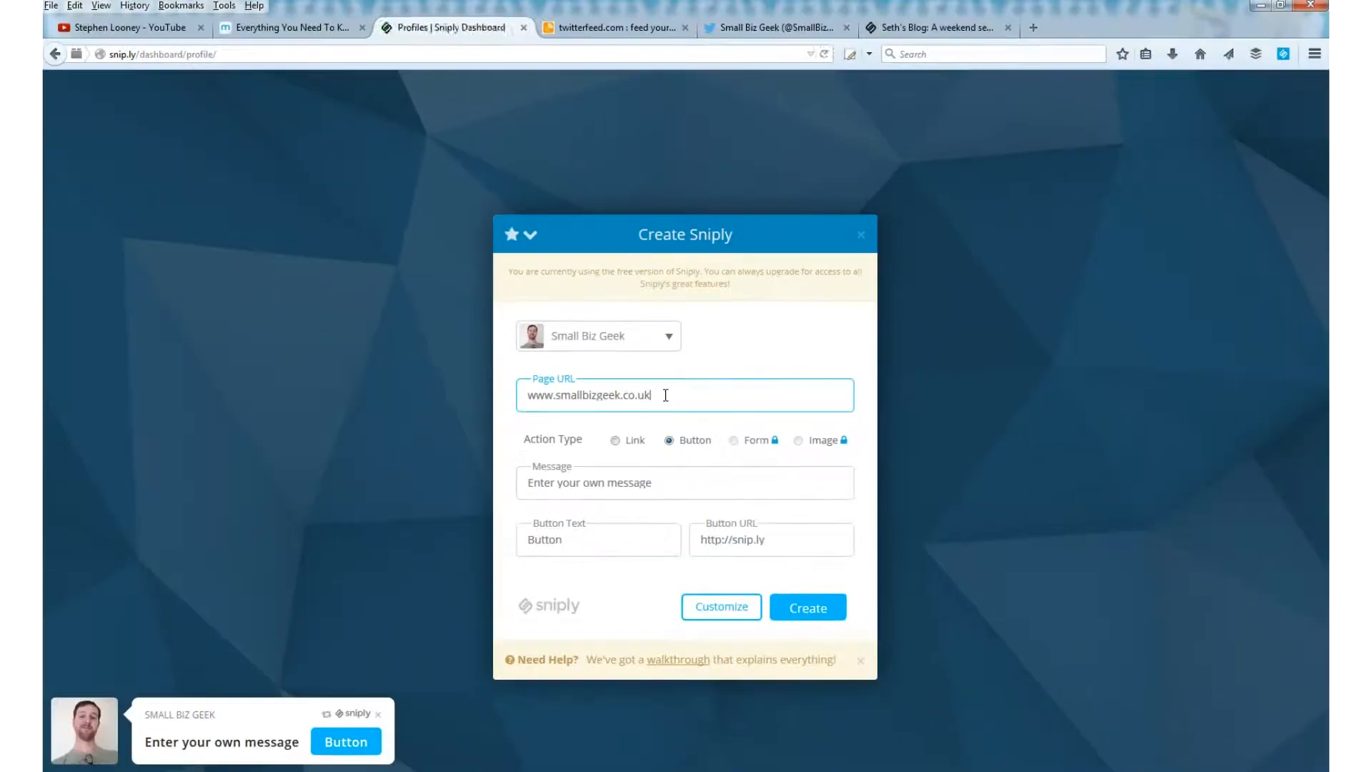
Step: Review the YouTube channel and the existing snipped blog overlay before writing the message
{"action": "left_click", "coordinate": [665, 481]}
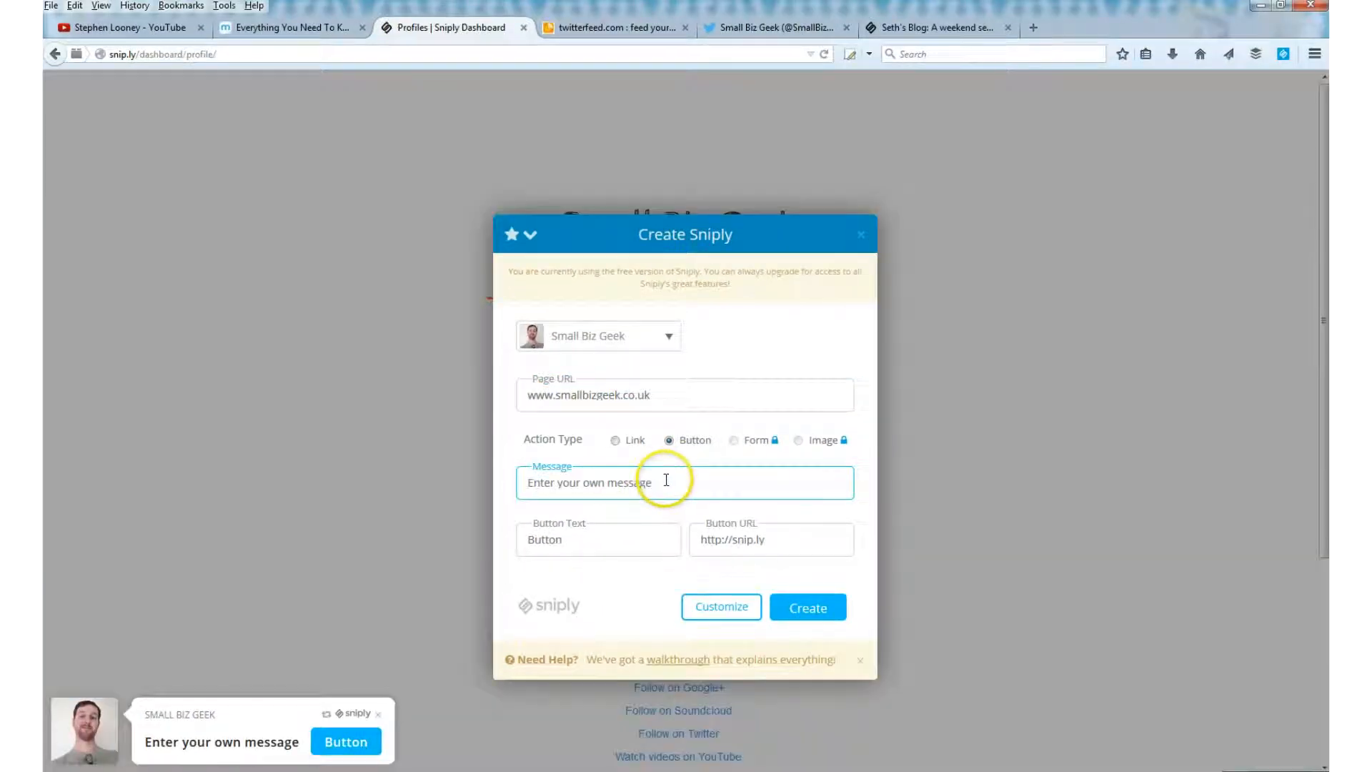
{"action": "left_click", "coordinate": [123, 27]}
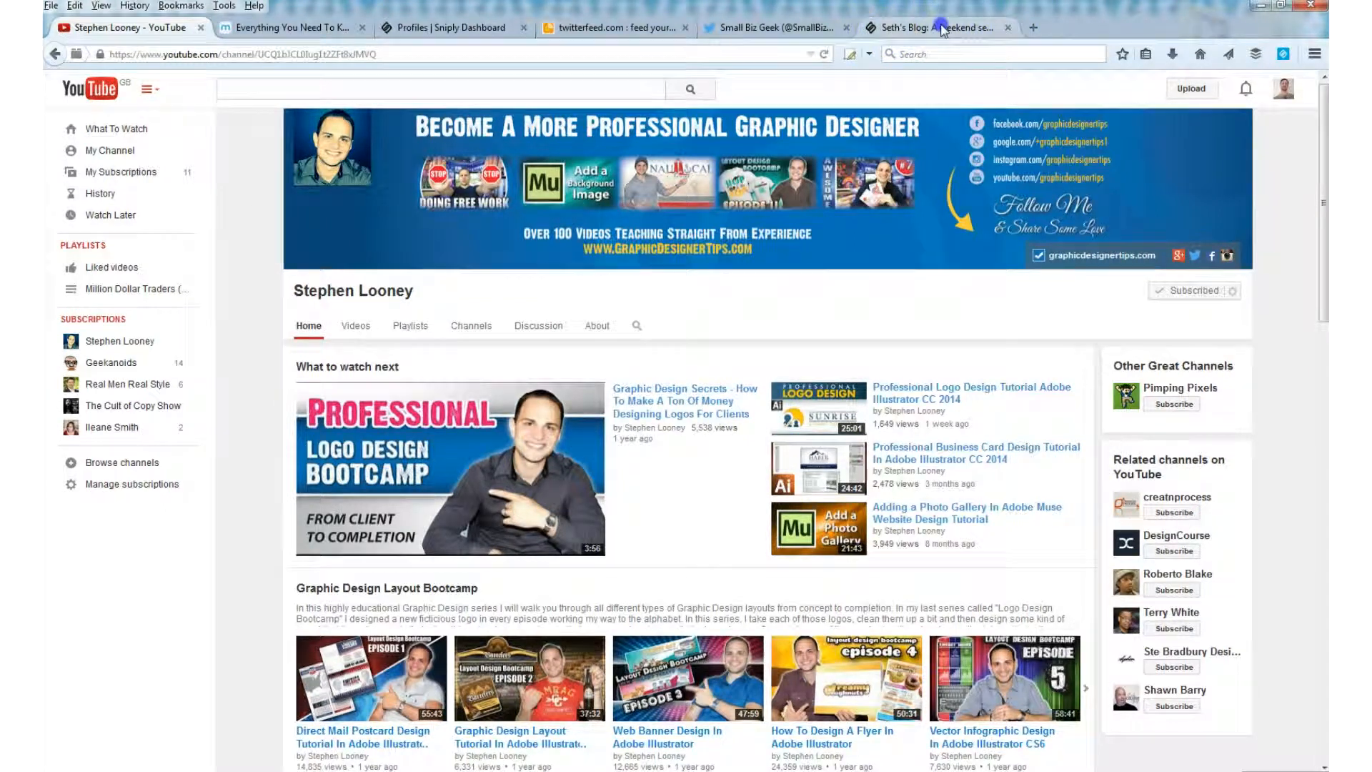
{"action": "left_click", "coordinate": [936, 27]}
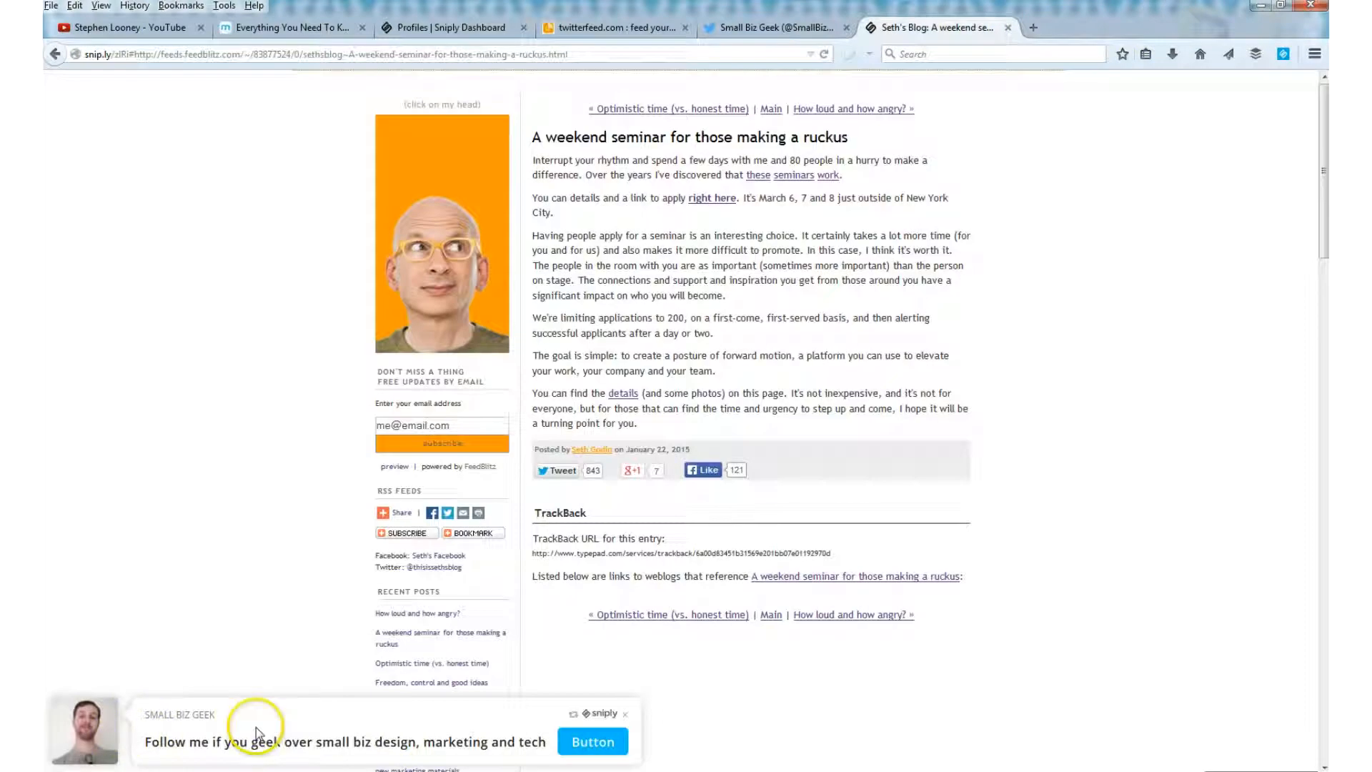
{"action": "mouse_move", "coordinate": [153, 614]}
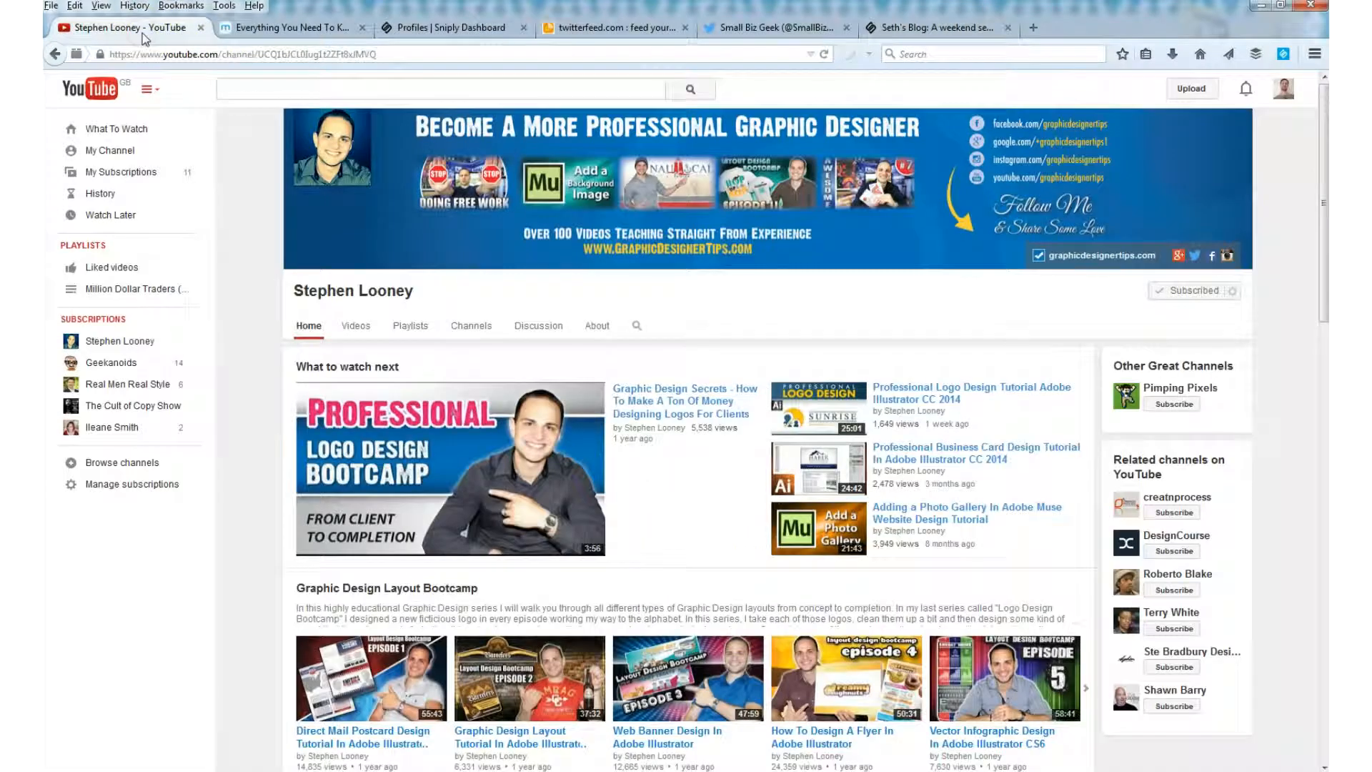
{"action": "mouse_move", "coordinate": [785, 28]}
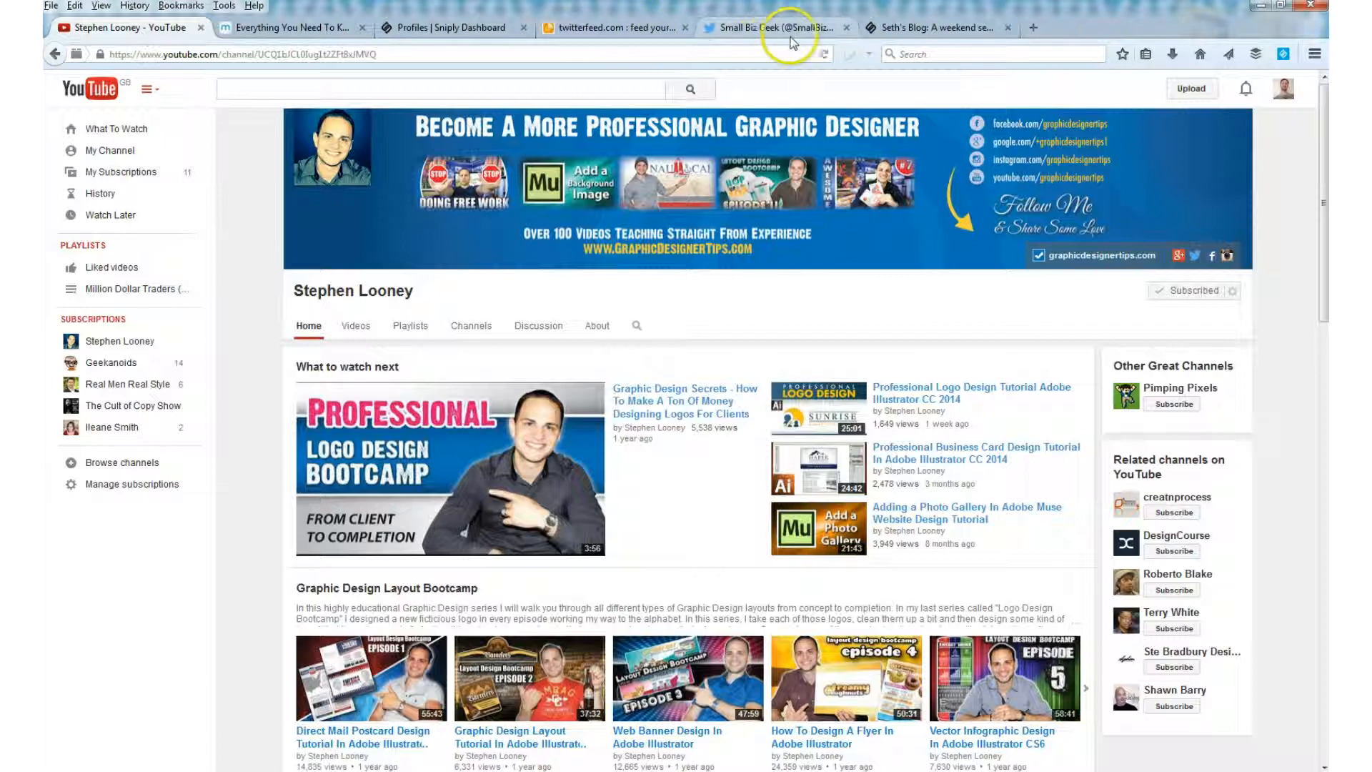
{"action": "left_click", "coordinate": [446, 27]}
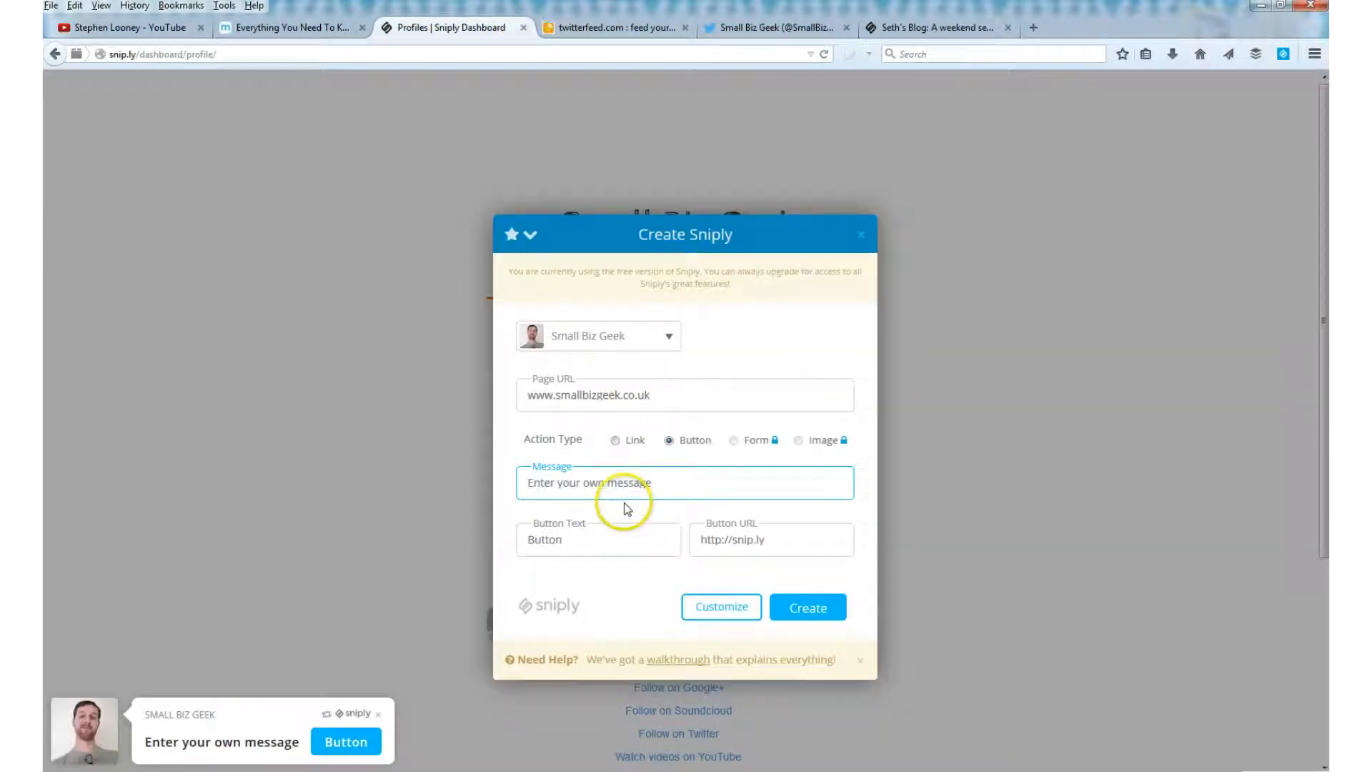
Step: Write the message 'Do you love graphic design? Connect with me and let's chat'
{"action": "type", "text": "Do"}
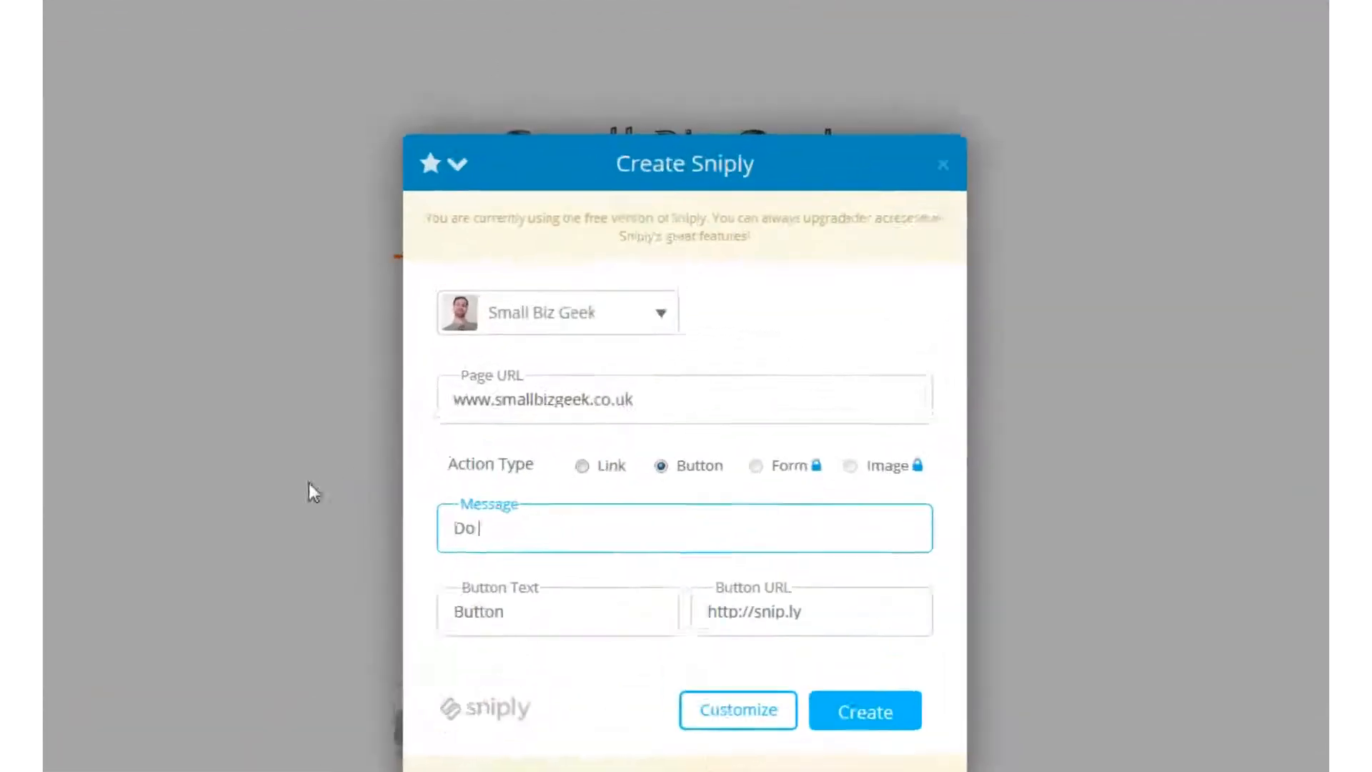
{"action": "type", "text": "you love gra"}
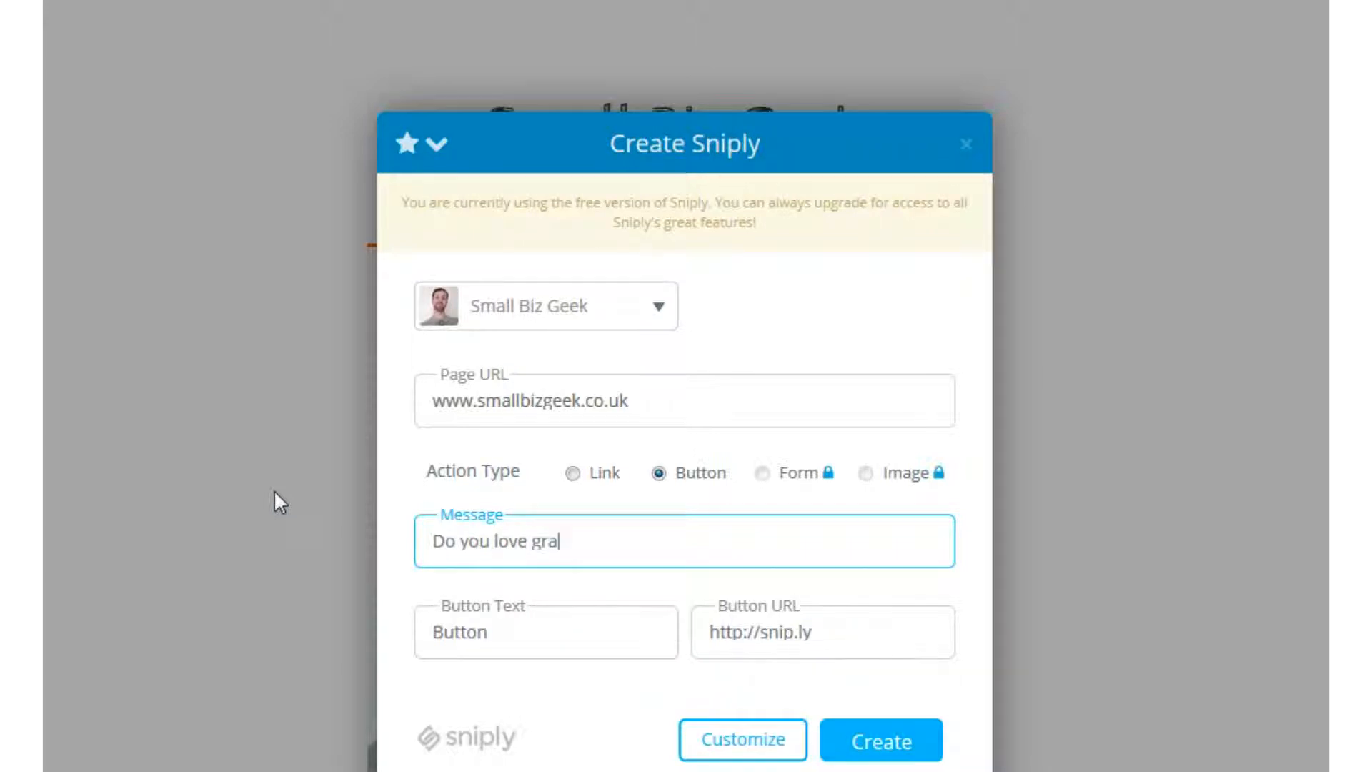
{"action": "type", "text": "phic desig"}
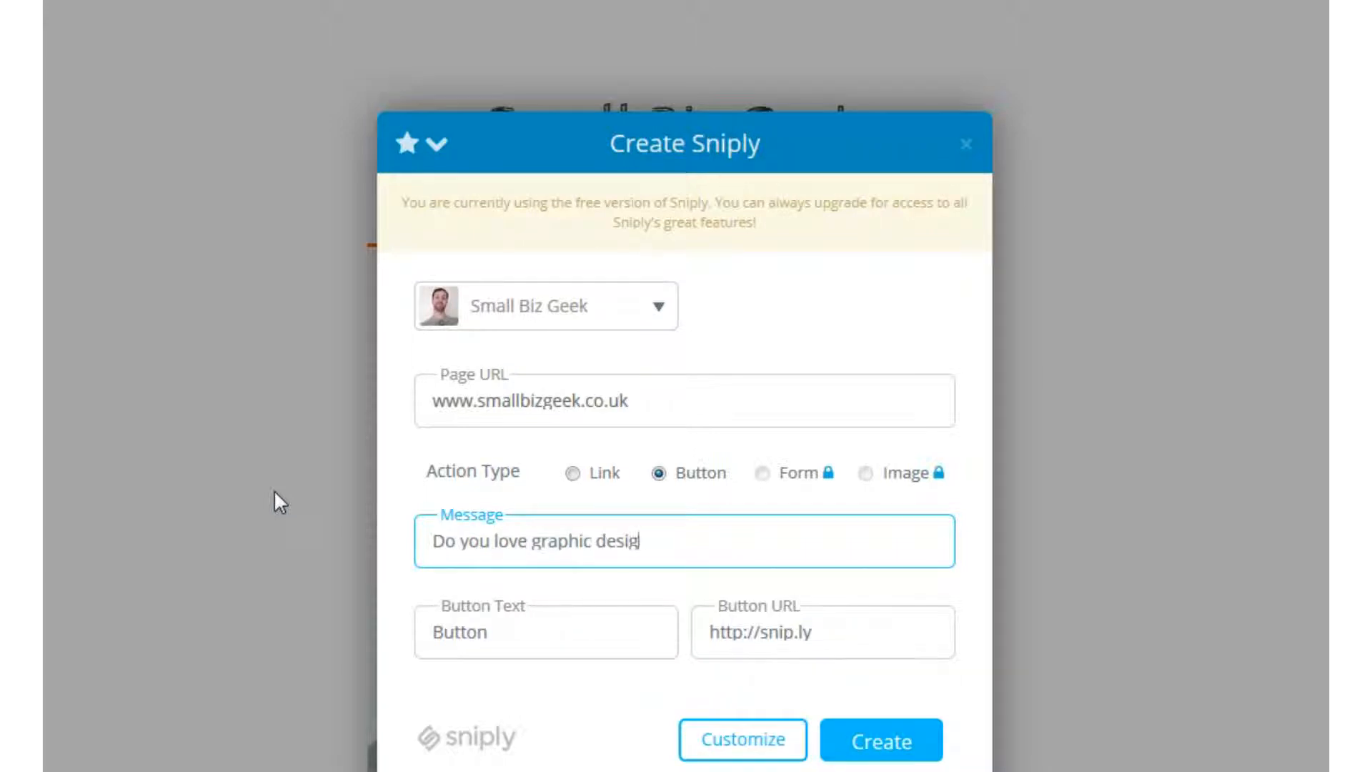
{"action": "type", "text": "n? Connect with me and"}
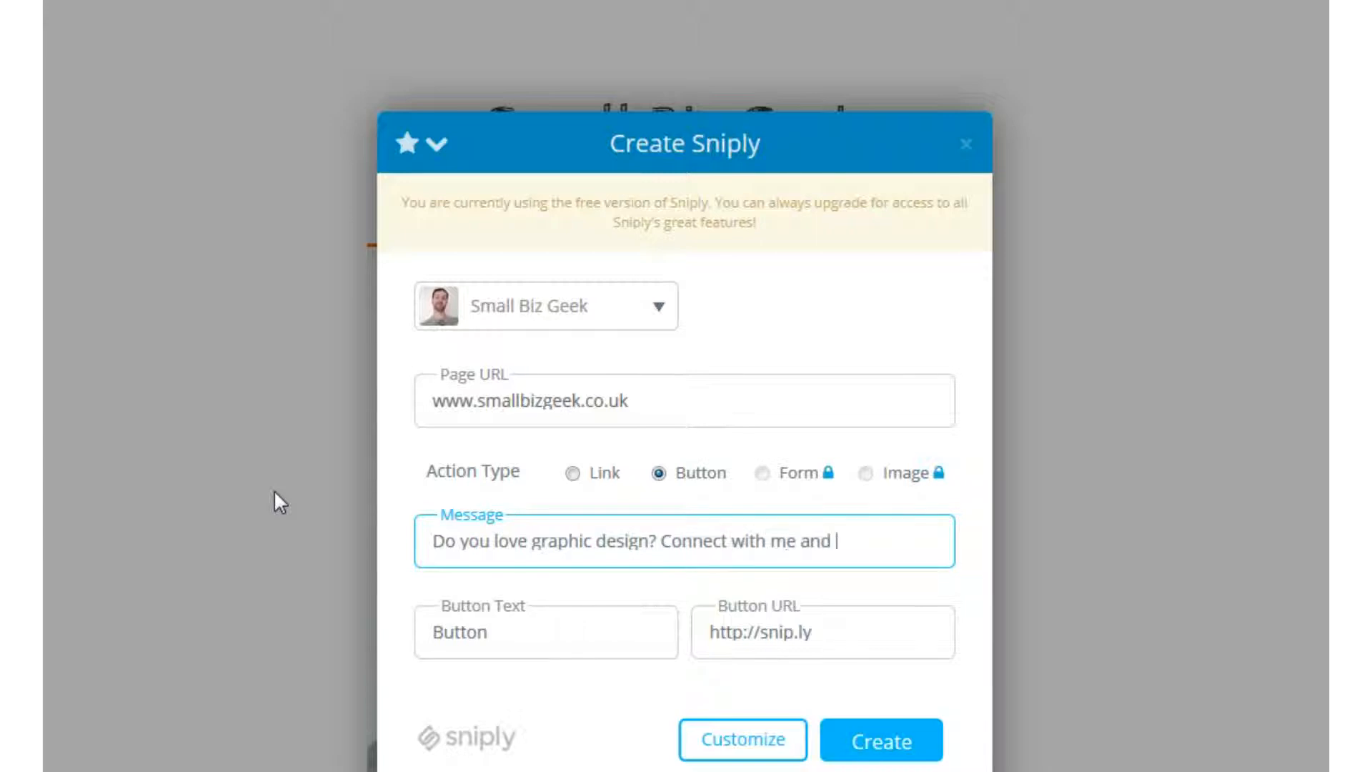
{"action": "type", "text": "let's chat"}
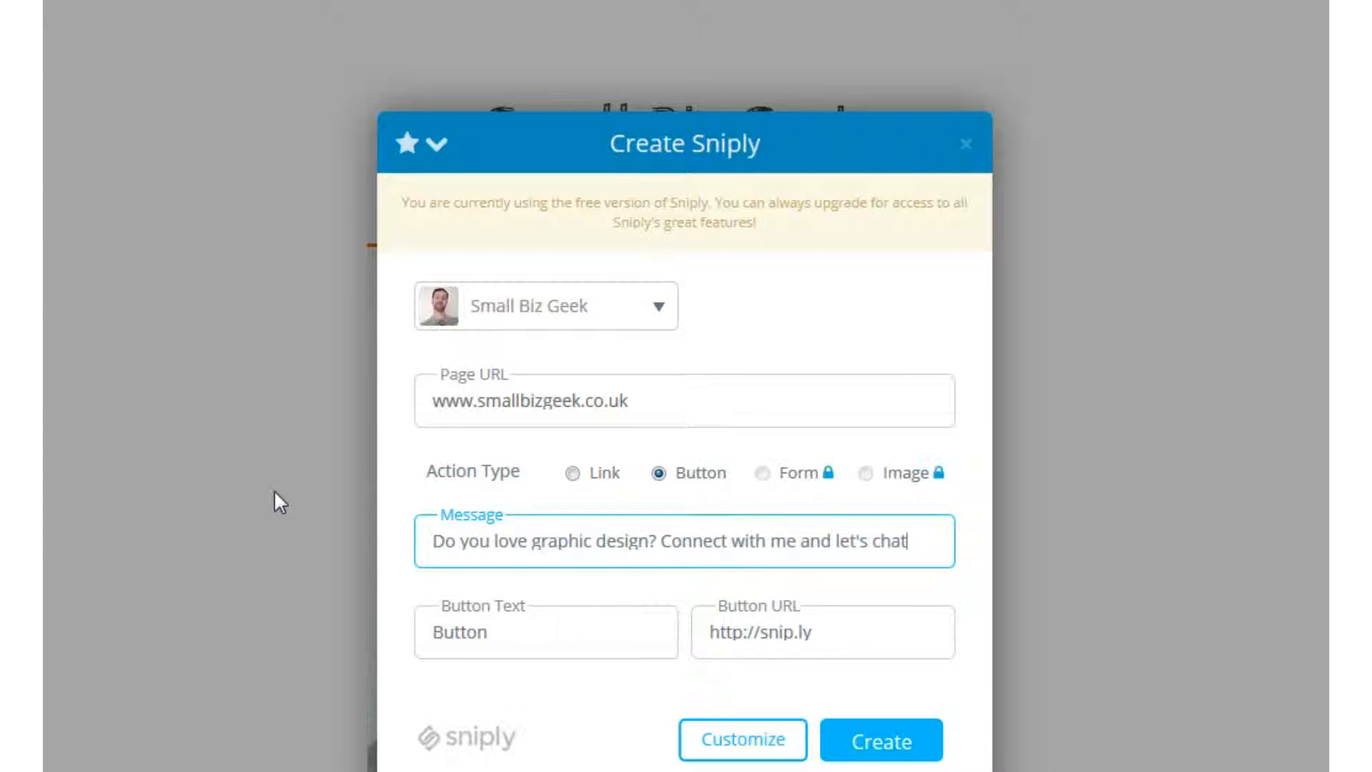
Step: Set the button URL to twitter.com/SmallBizGeekUK and create the snip
{"action": "left_click", "coordinate": [820, 631]}
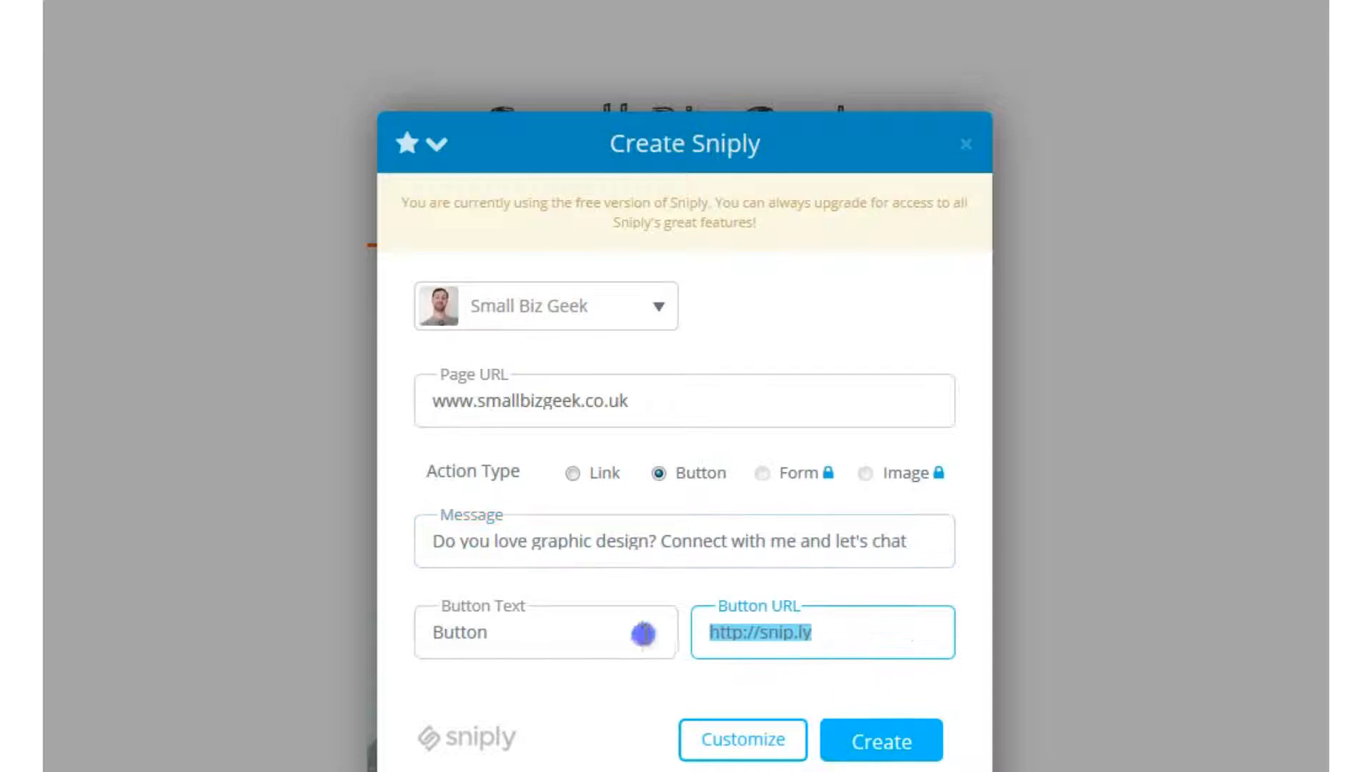
{"action": "type", "text": "twi"}
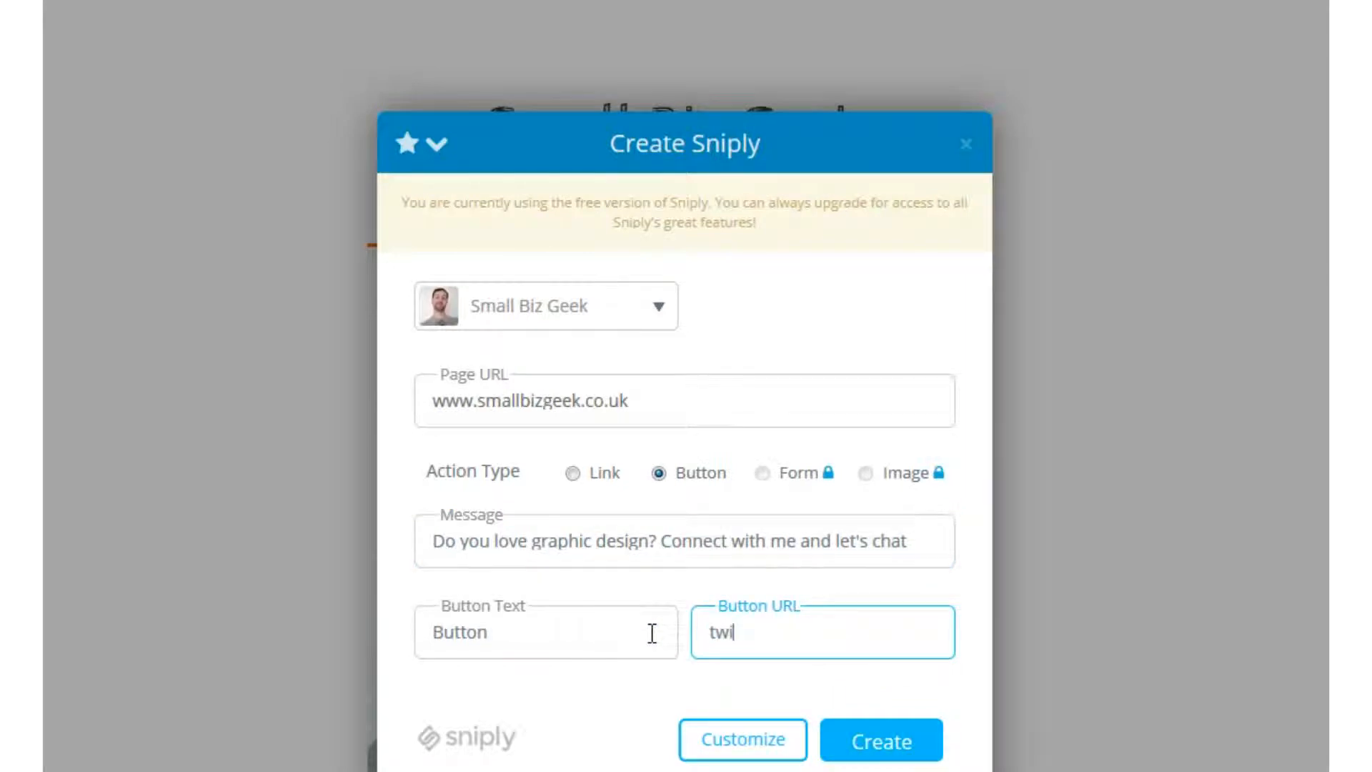
{"action": "type", "text": "tter"}
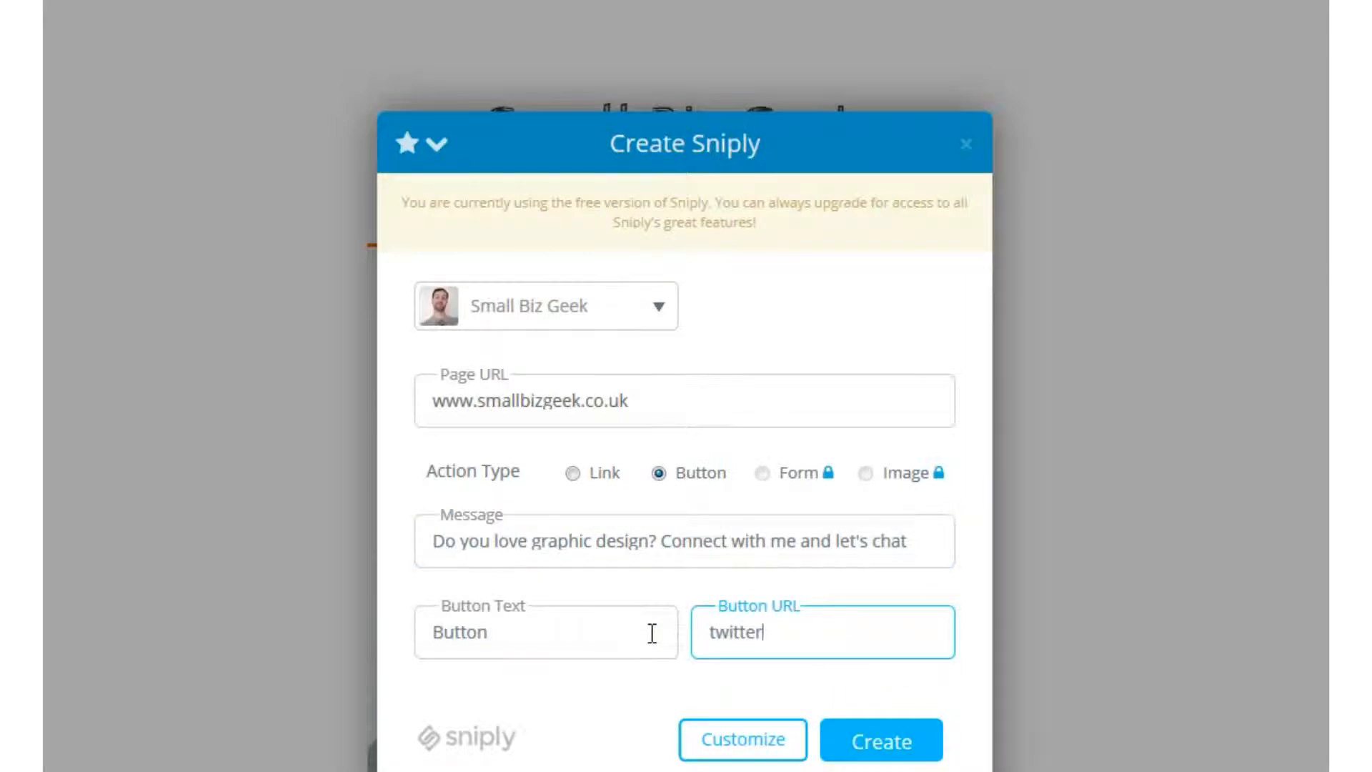
{"action": "type", "text": ".com"}
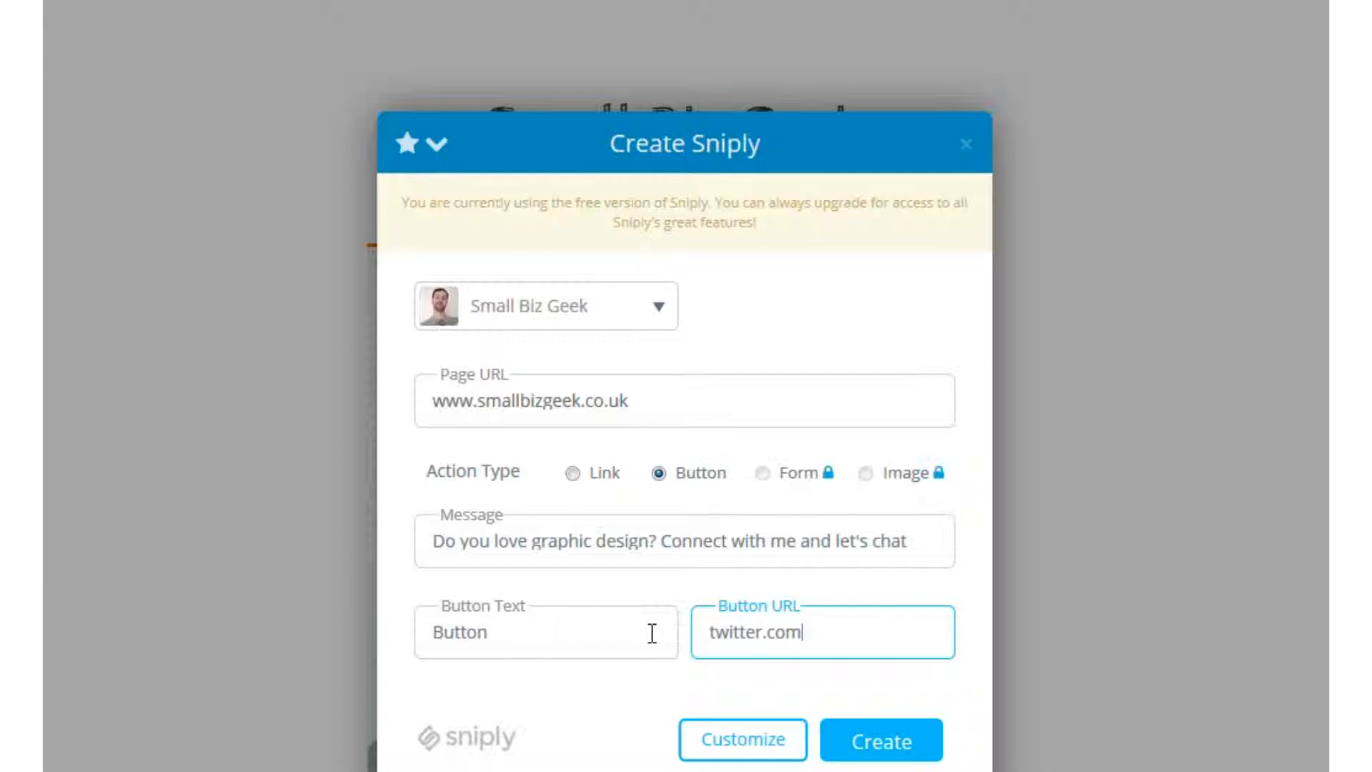
{"action": "type", "text": "/Small"}
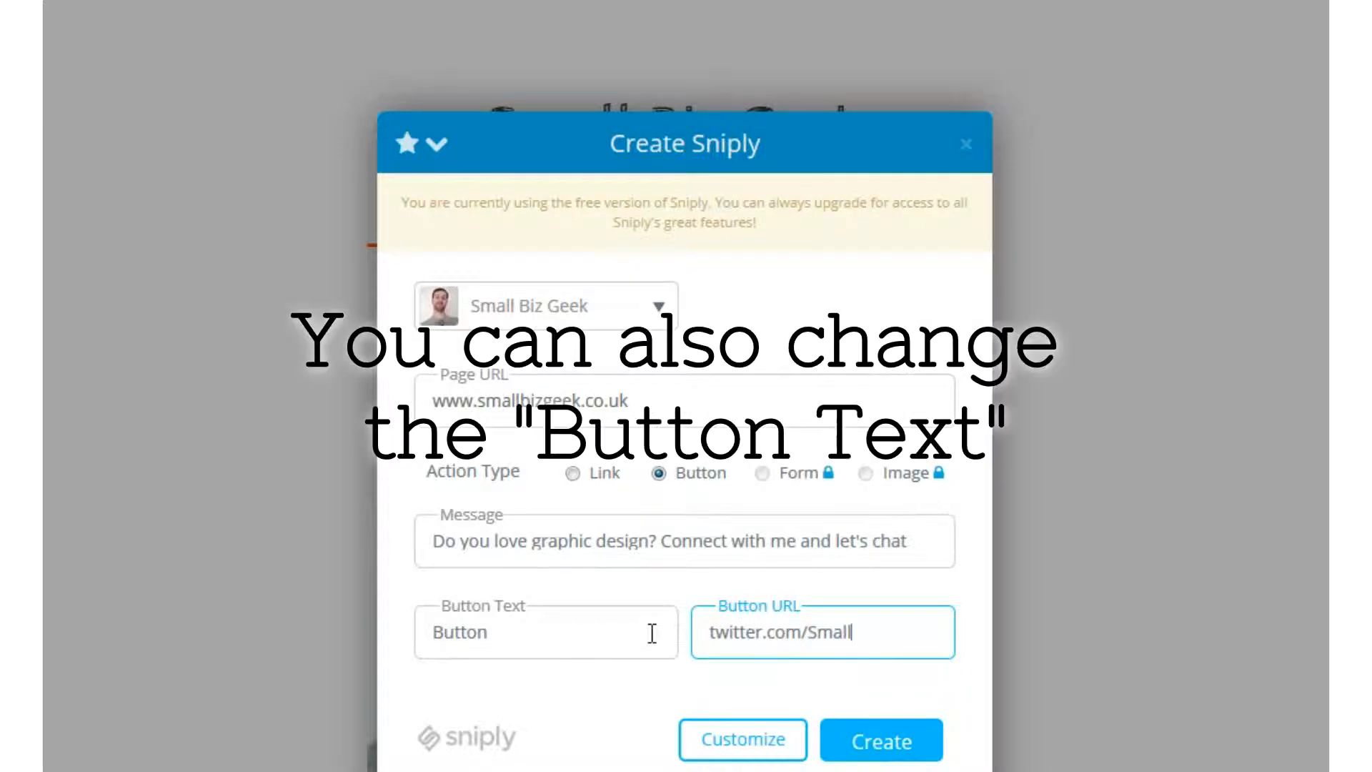
{"action": "type", "text": "Biz"}
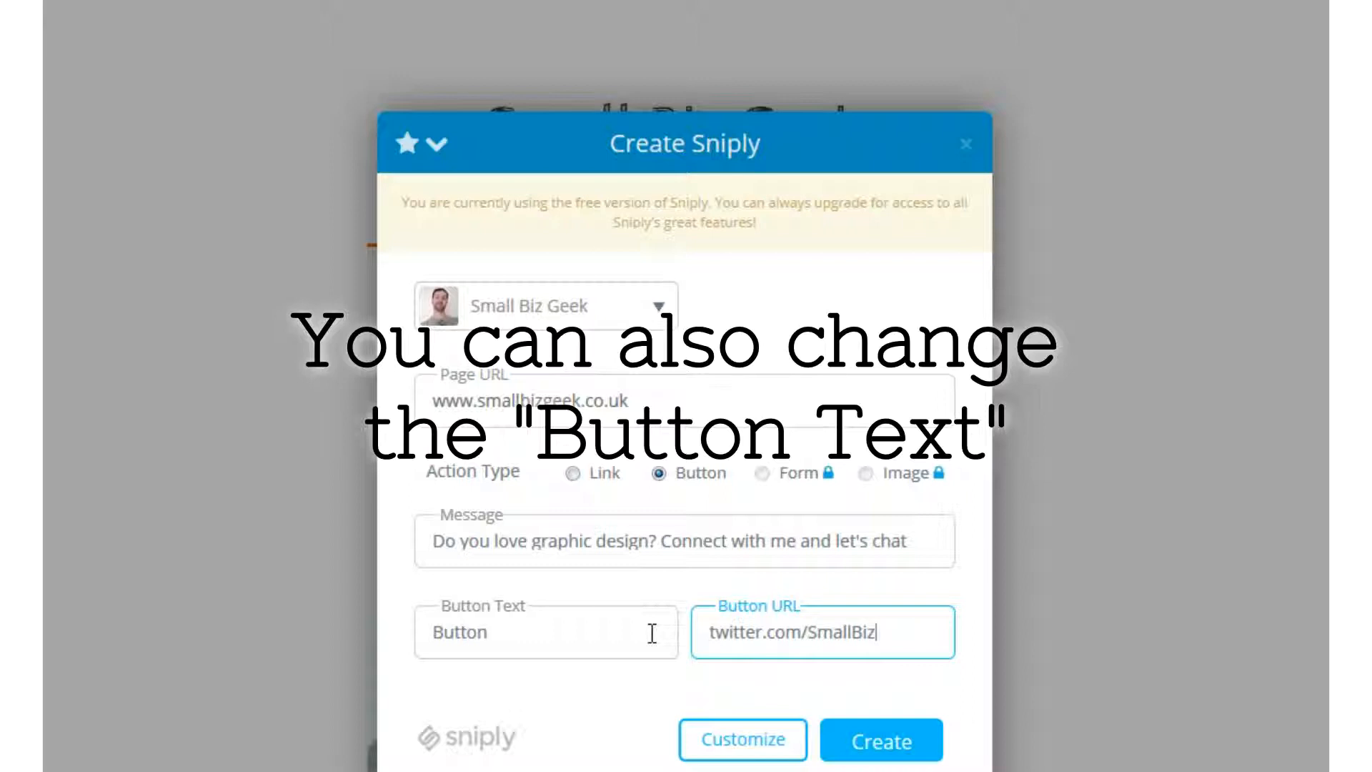
{"action": "type", "text": "GeekUK"}
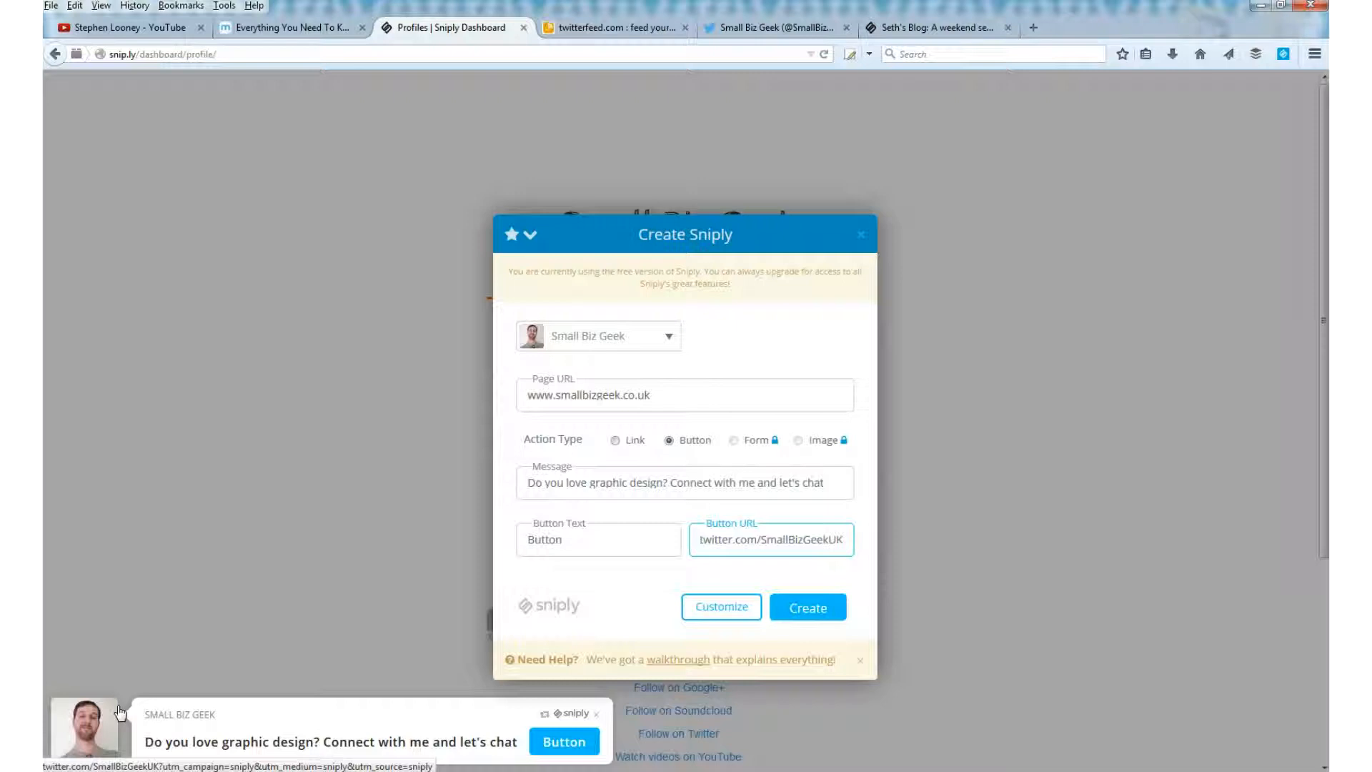
{"action": "triple_click", "coordinate": [770, 539]}
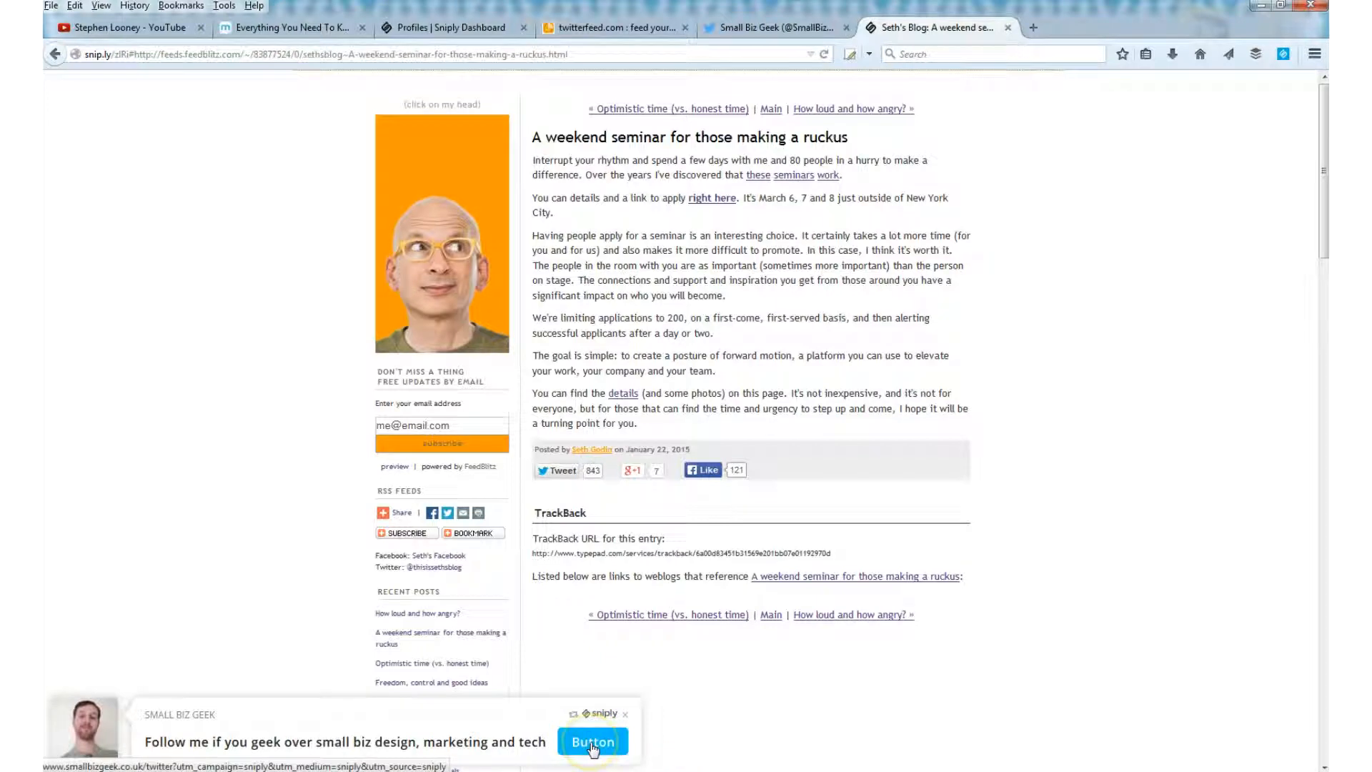
{"action": "mouse_move", "coordinate": [639, 716]}
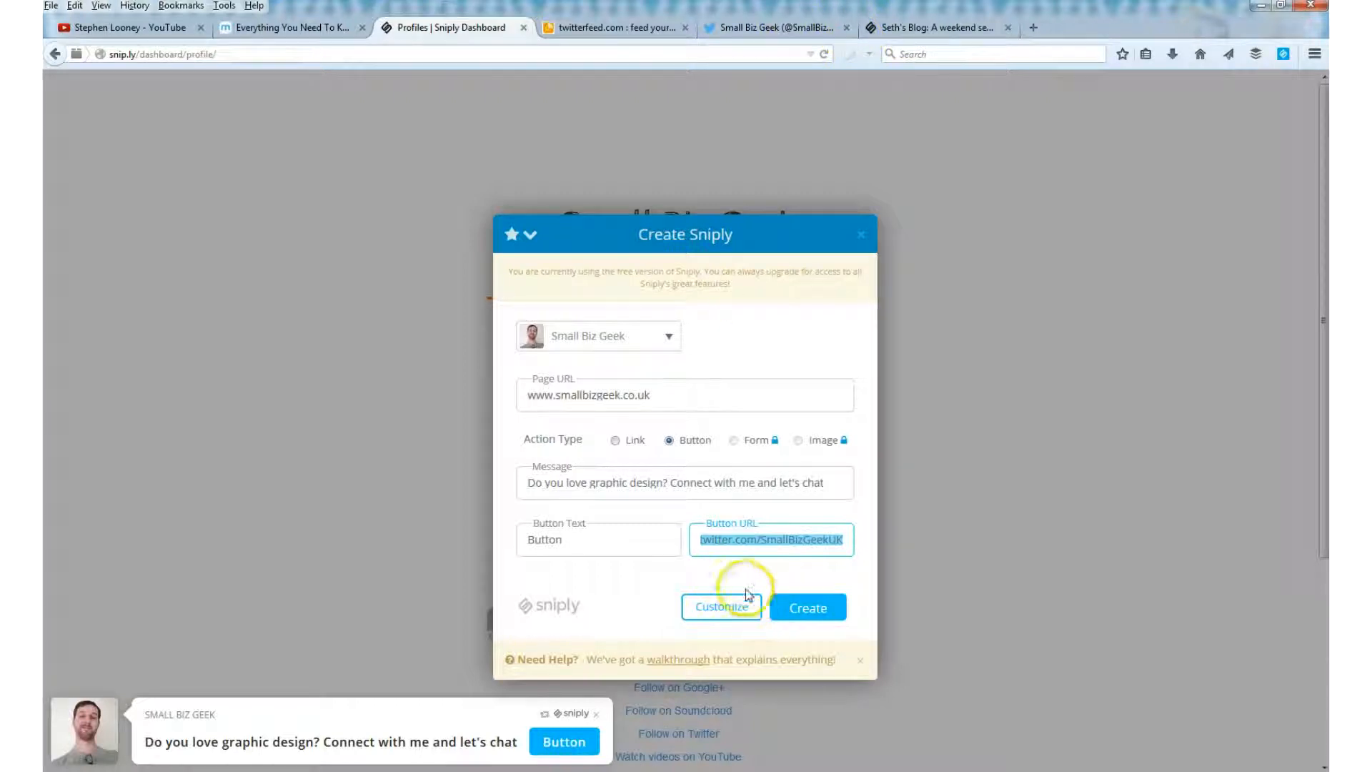
{"action": "left_click", "coordinate": [806, 607]}
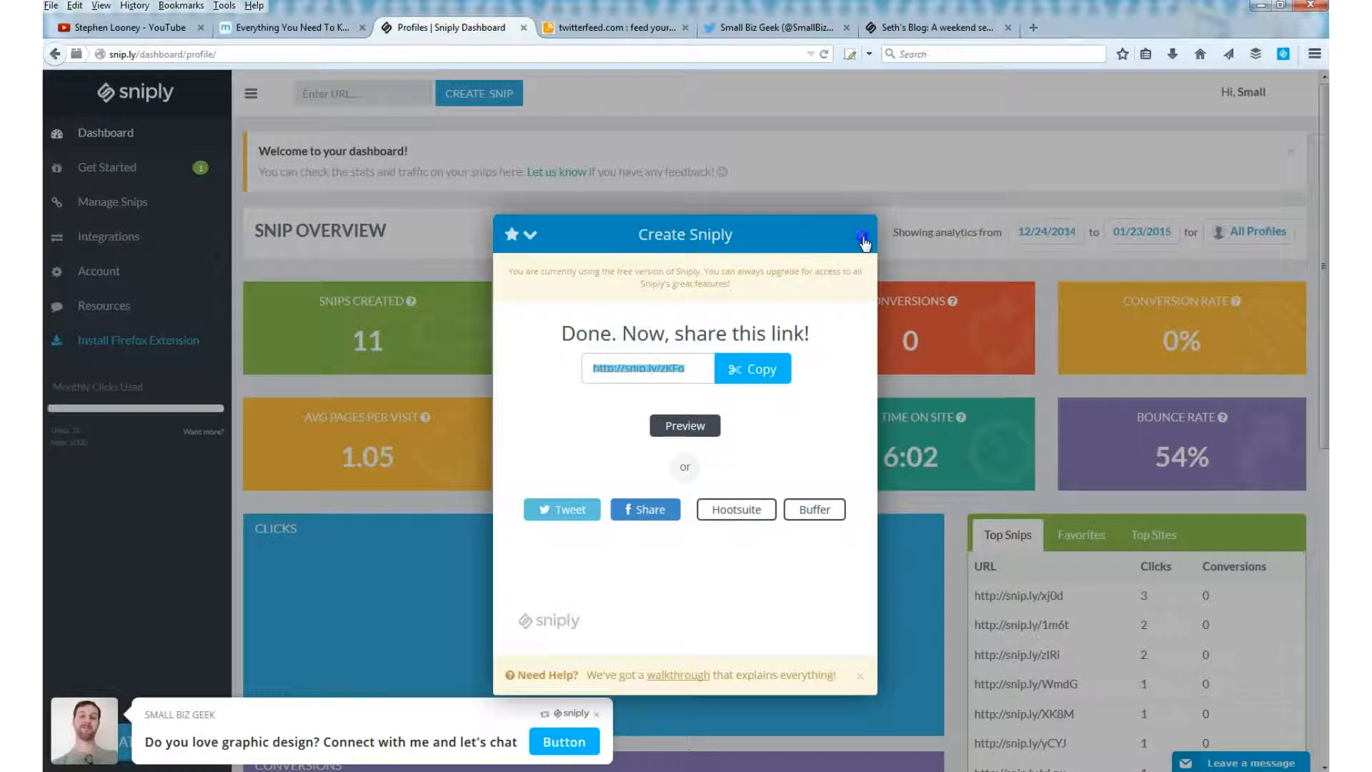
Step: Dismiss the snip confirmation and go to Integrations' RSS Feeds page
{"action": "left_click", "coordinate": [864, 238]}
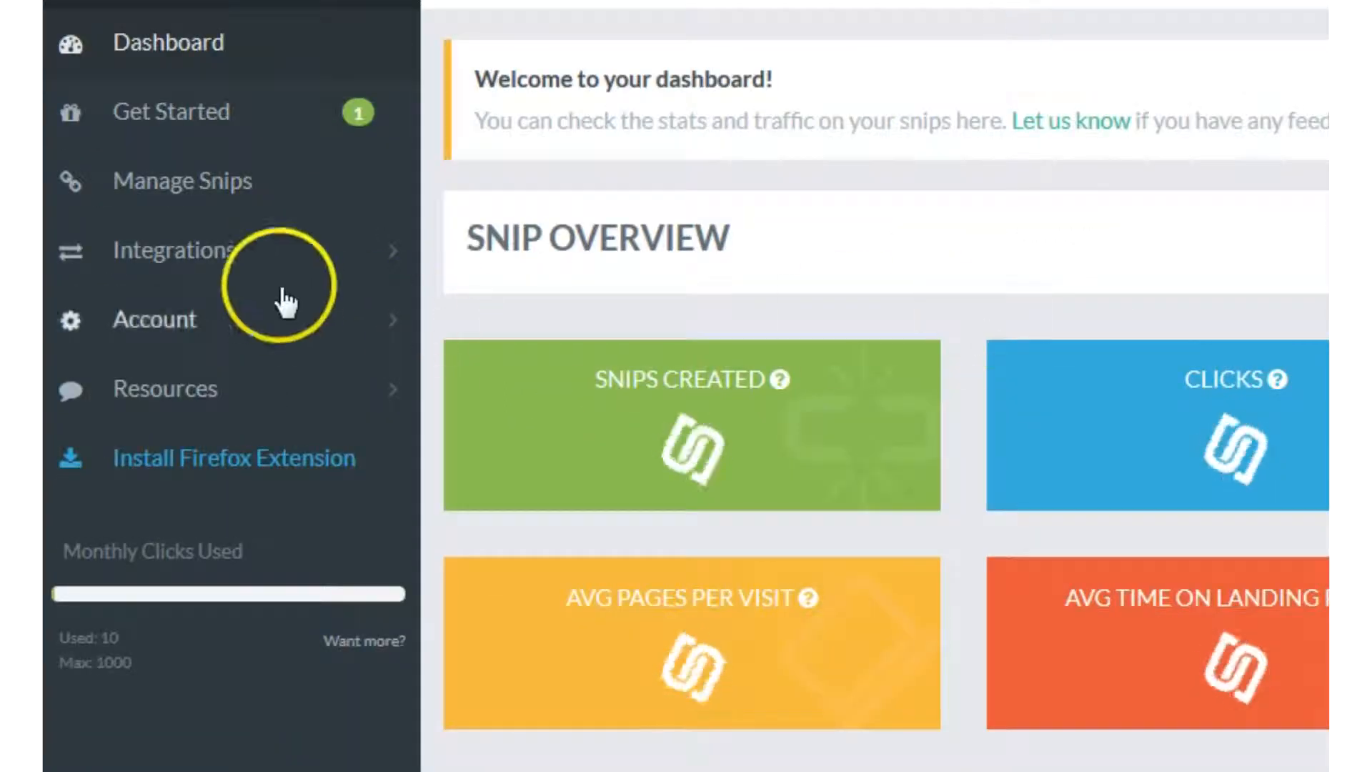
{"action": "left_click", "coordinate": [174, 248]}
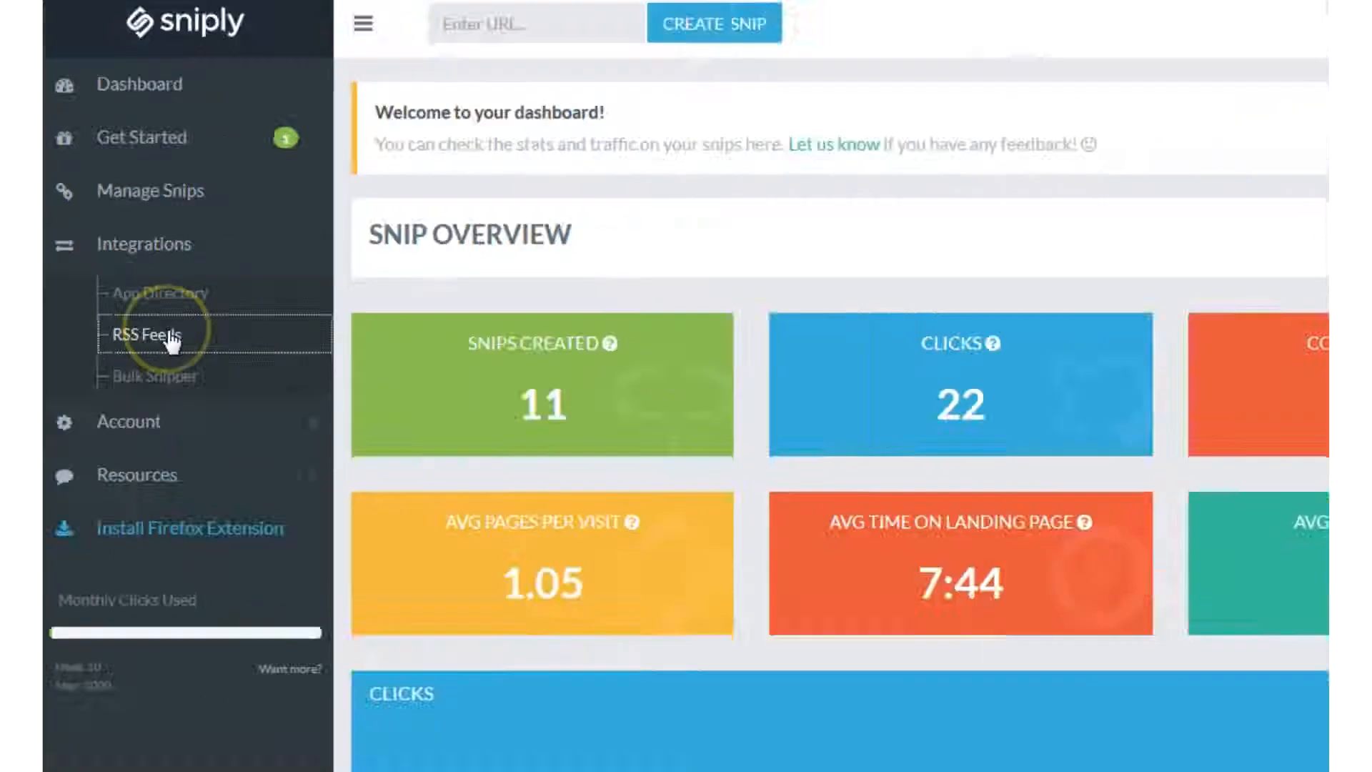
{"action": "left_click", "coordinate": [138, 334]}
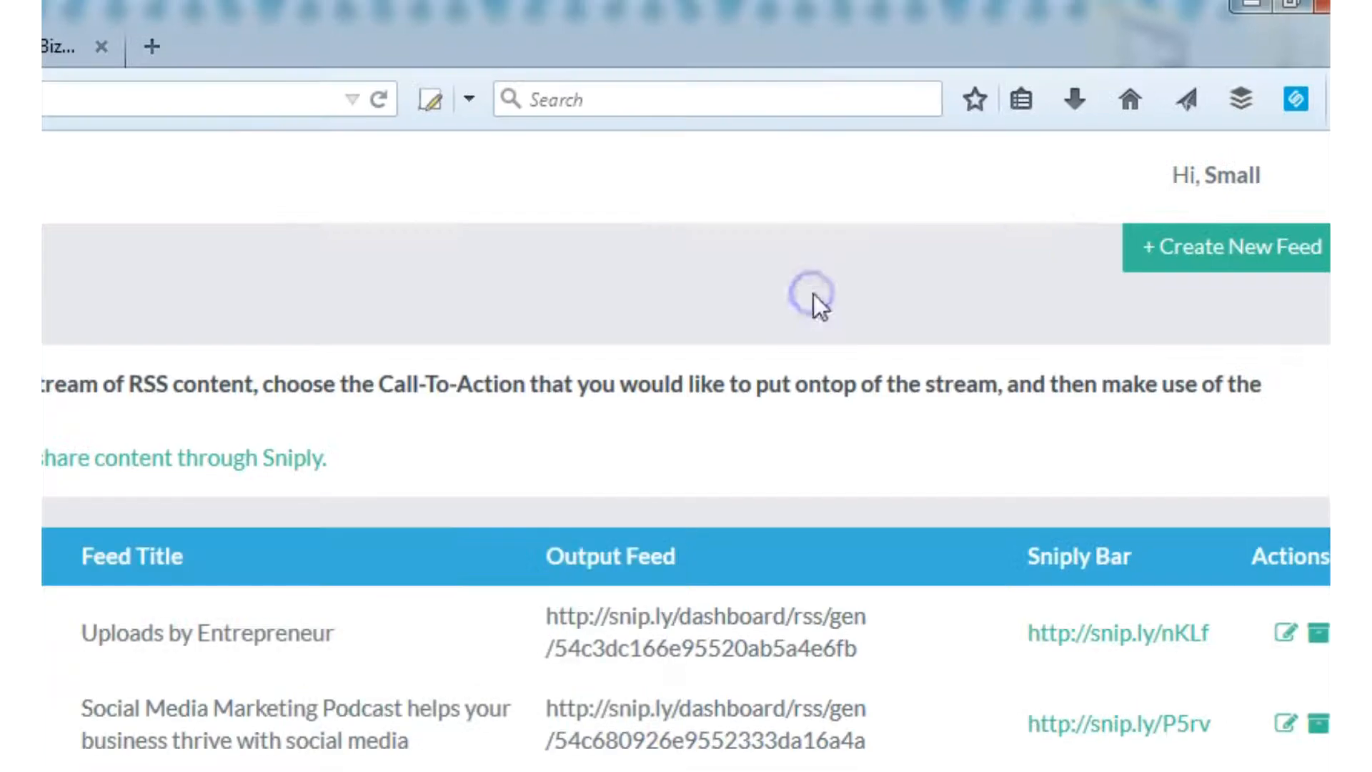
Step: Start a new Sniply feed from the YouTube channel's uploads RSS address
{"action": "left_click", "coordinate": [1225, 248]}
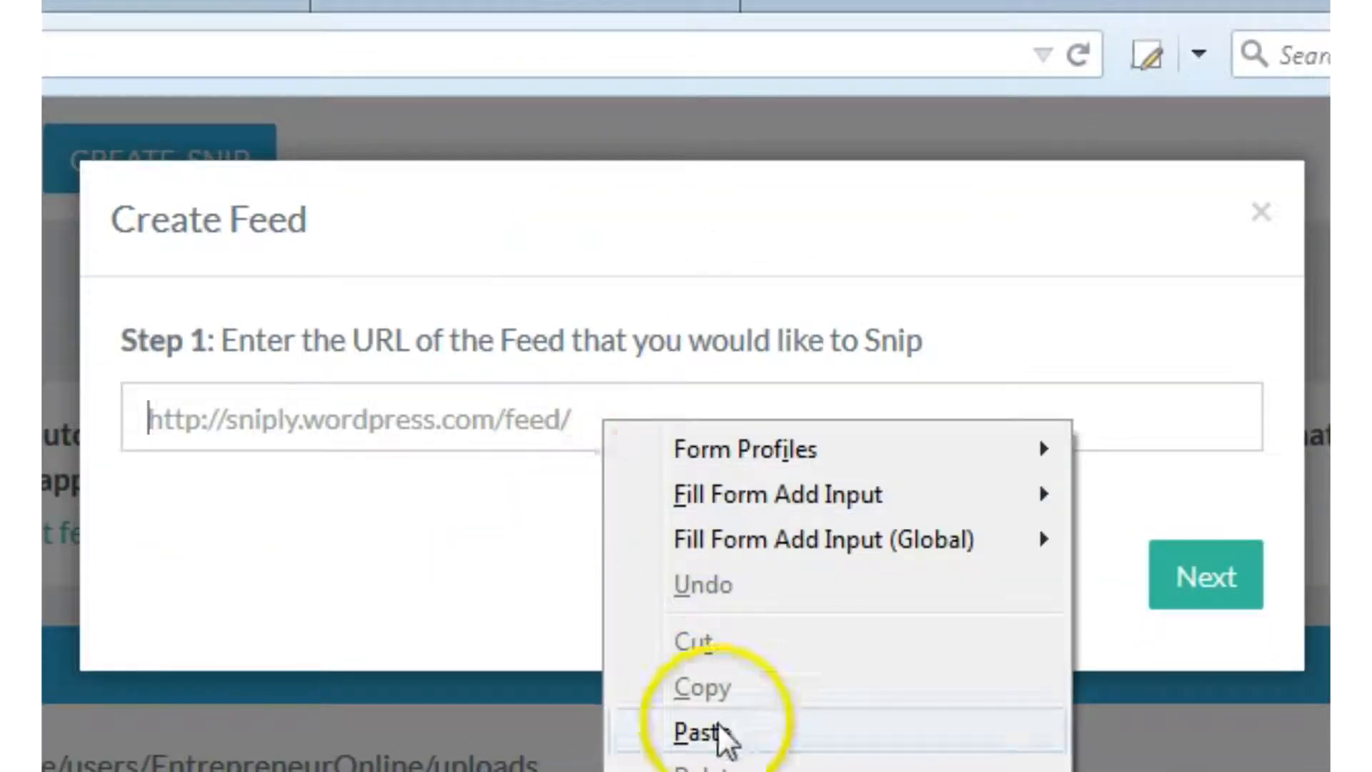
{"action": "left_click", "coordinate": [701, 734]}
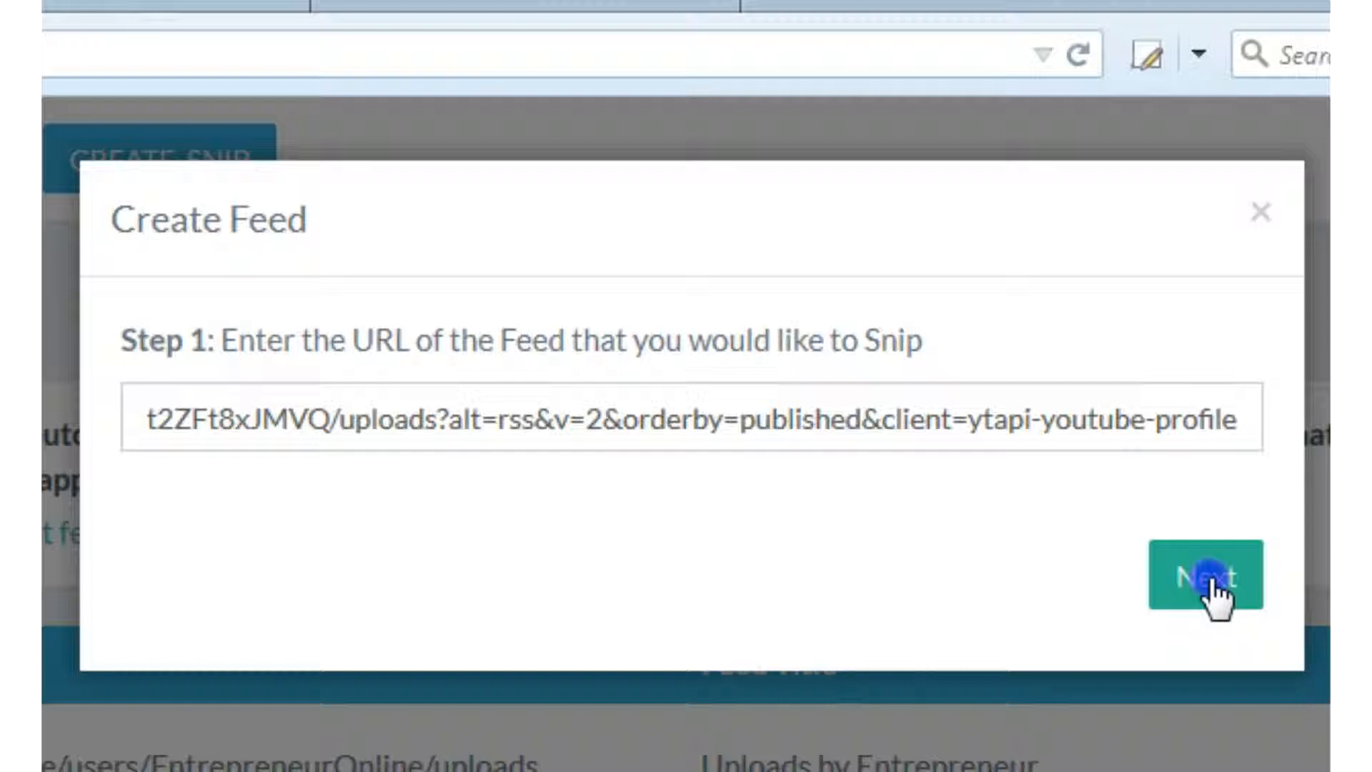
{"action": "left_click", "coordinate": [1205, 576]}
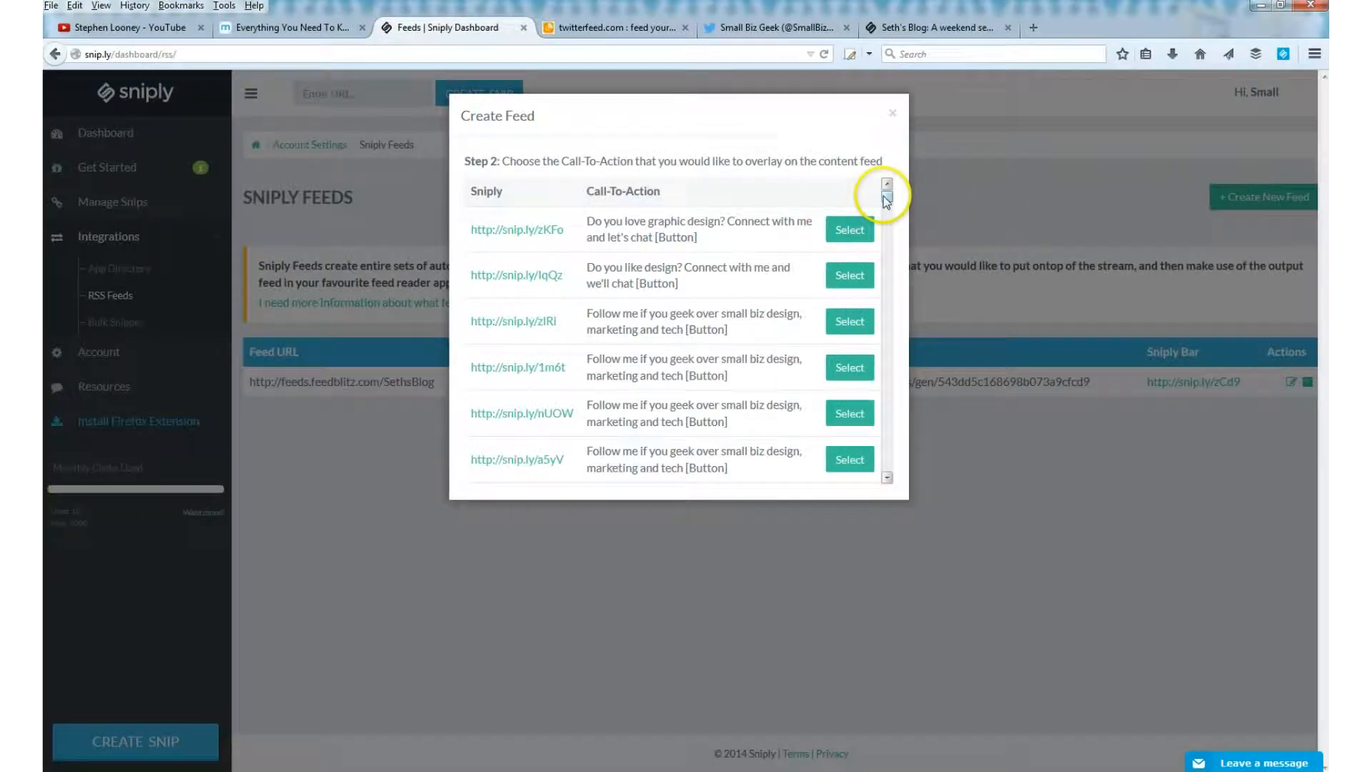
Step: Overlay the feed with the snip.ly/zKFo "Do you love graphic design?" call-to-action
{"action": "scroll", "scroll_direction": "down", "scroll_amount": 3}
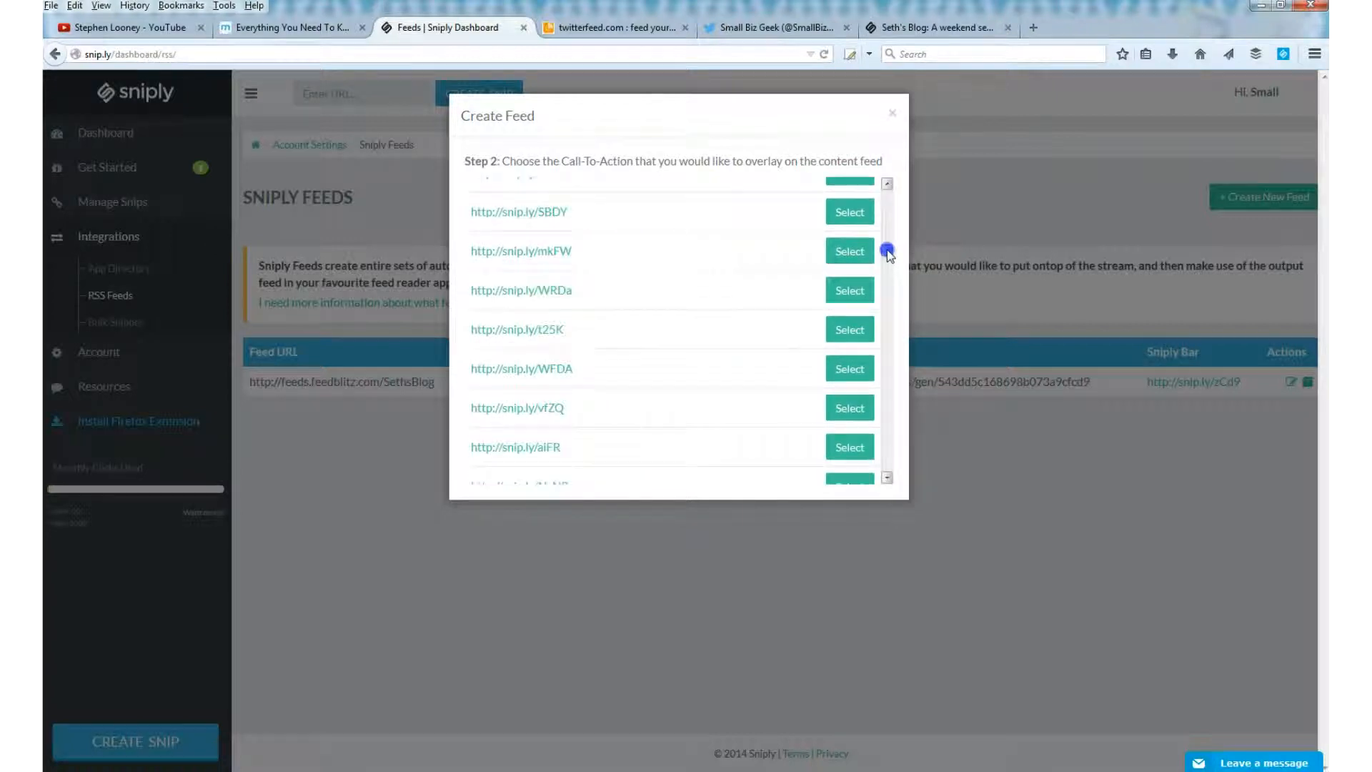
{"action": "scroll", "scroll_direction": "down", "scroll_amount": 3}
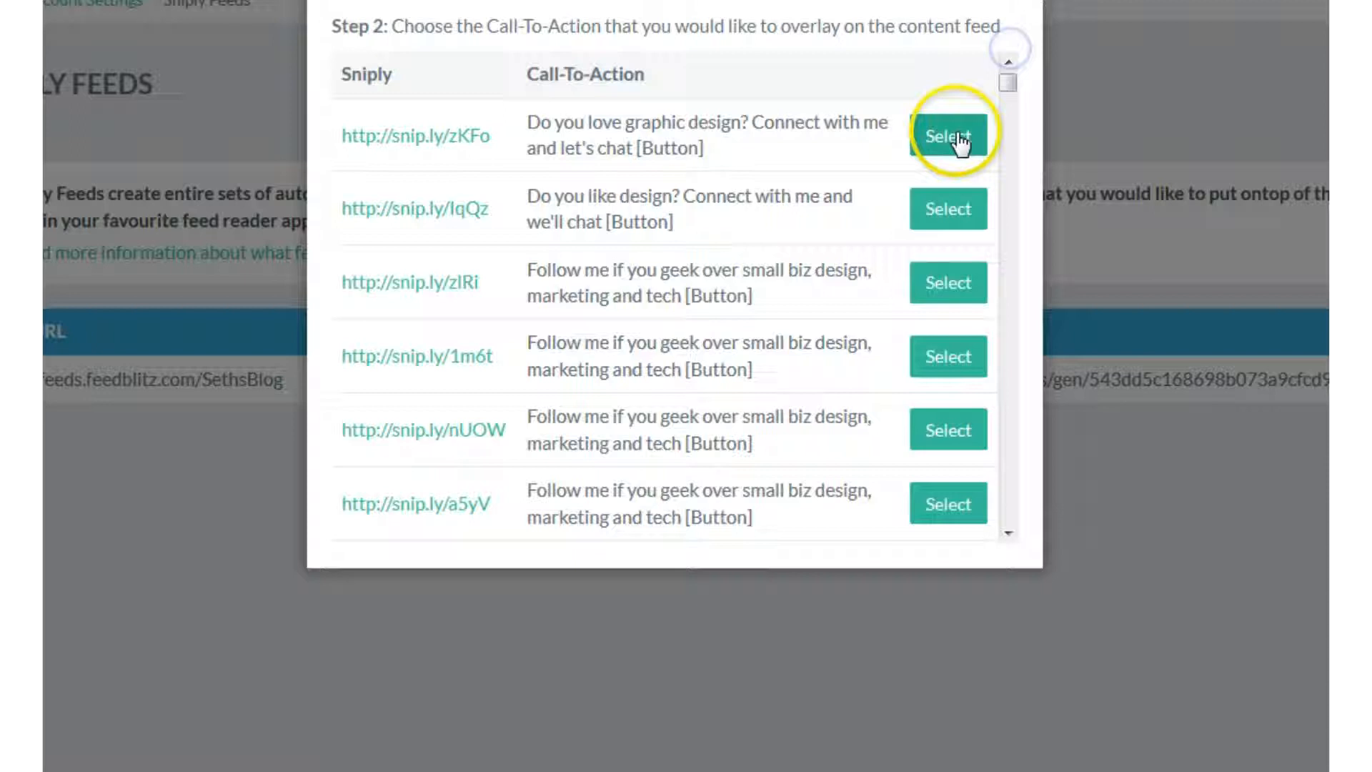
{"action": "left_click", "coordinate": [948, 136]}
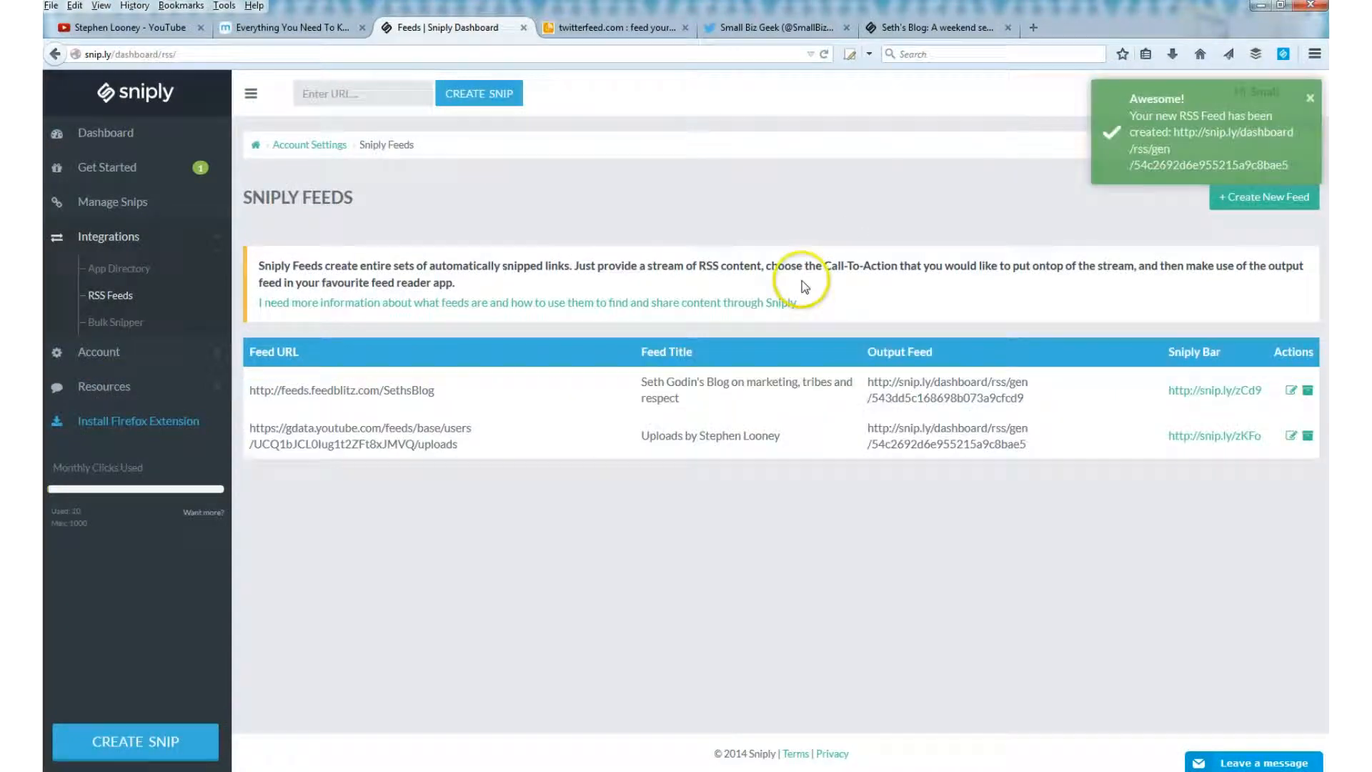
{"action": "mouse_move", "coordinate": [770, 462]}
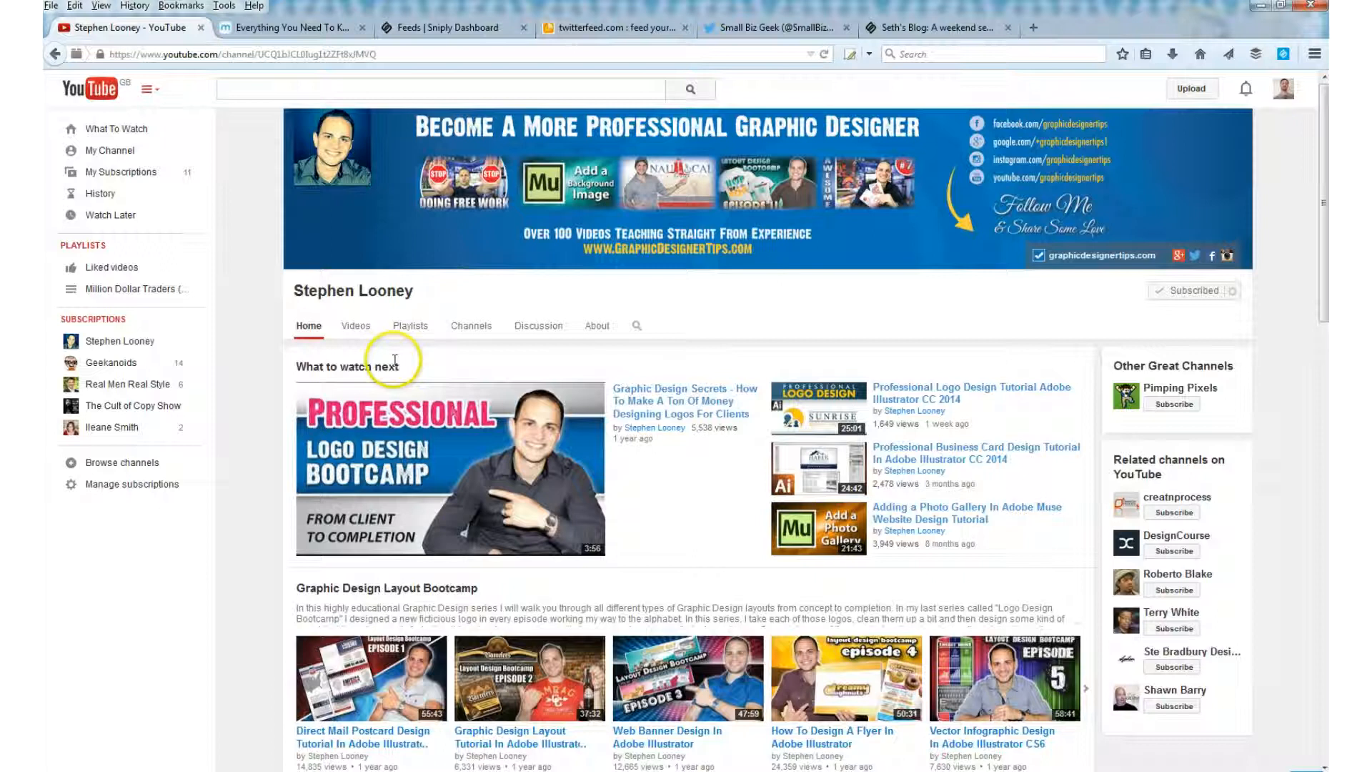
{"action": "mouse_move", "coordinate": [529, 40]}
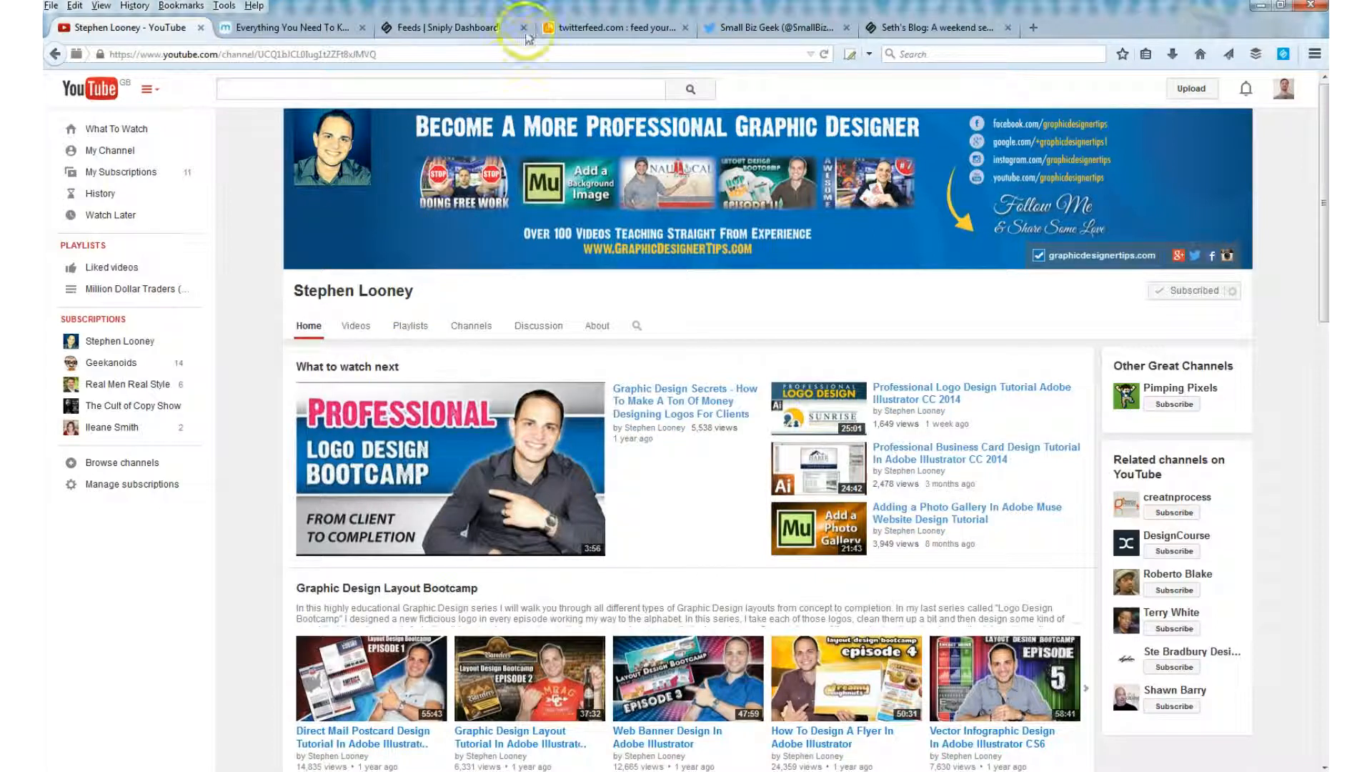
{"action": "left_click", "coordinate": [446, 27]}
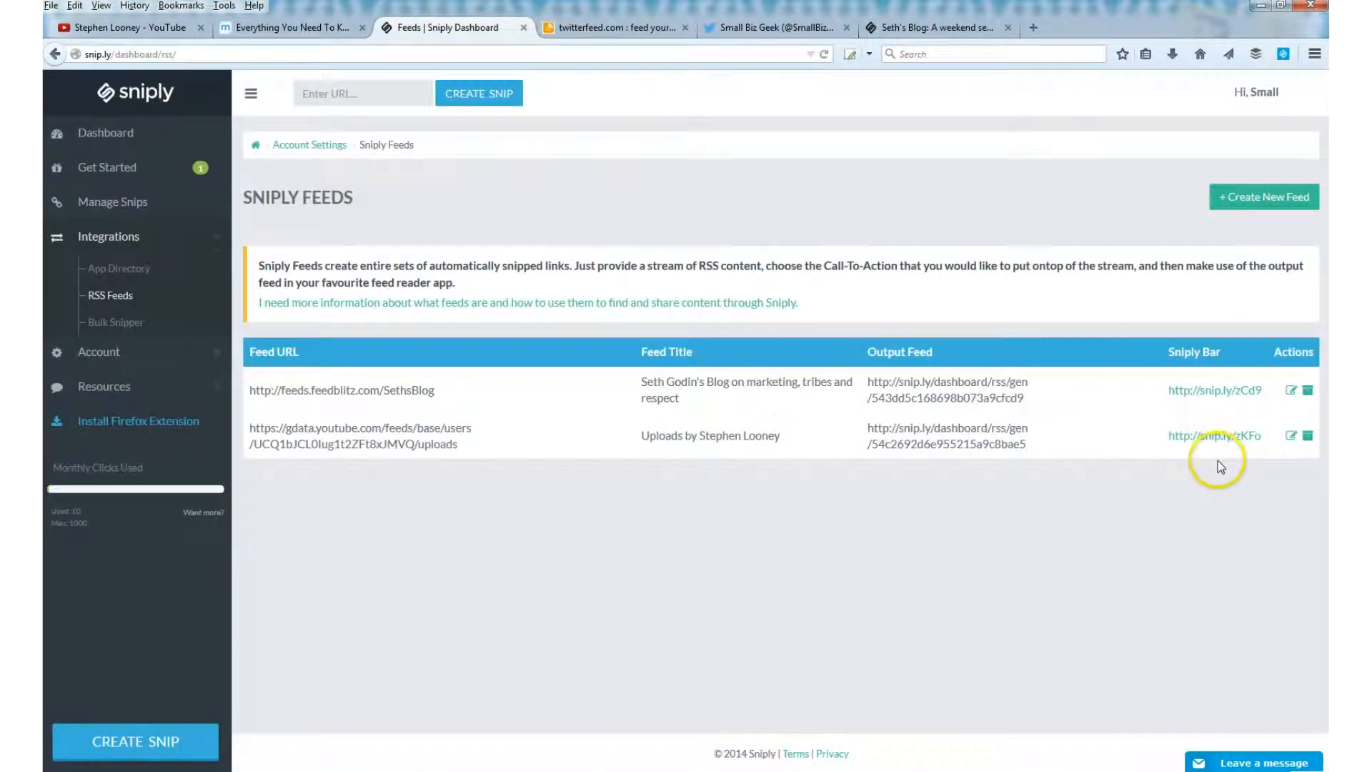
{"action": "mouse_move", "coordinate": [1138, 471]}
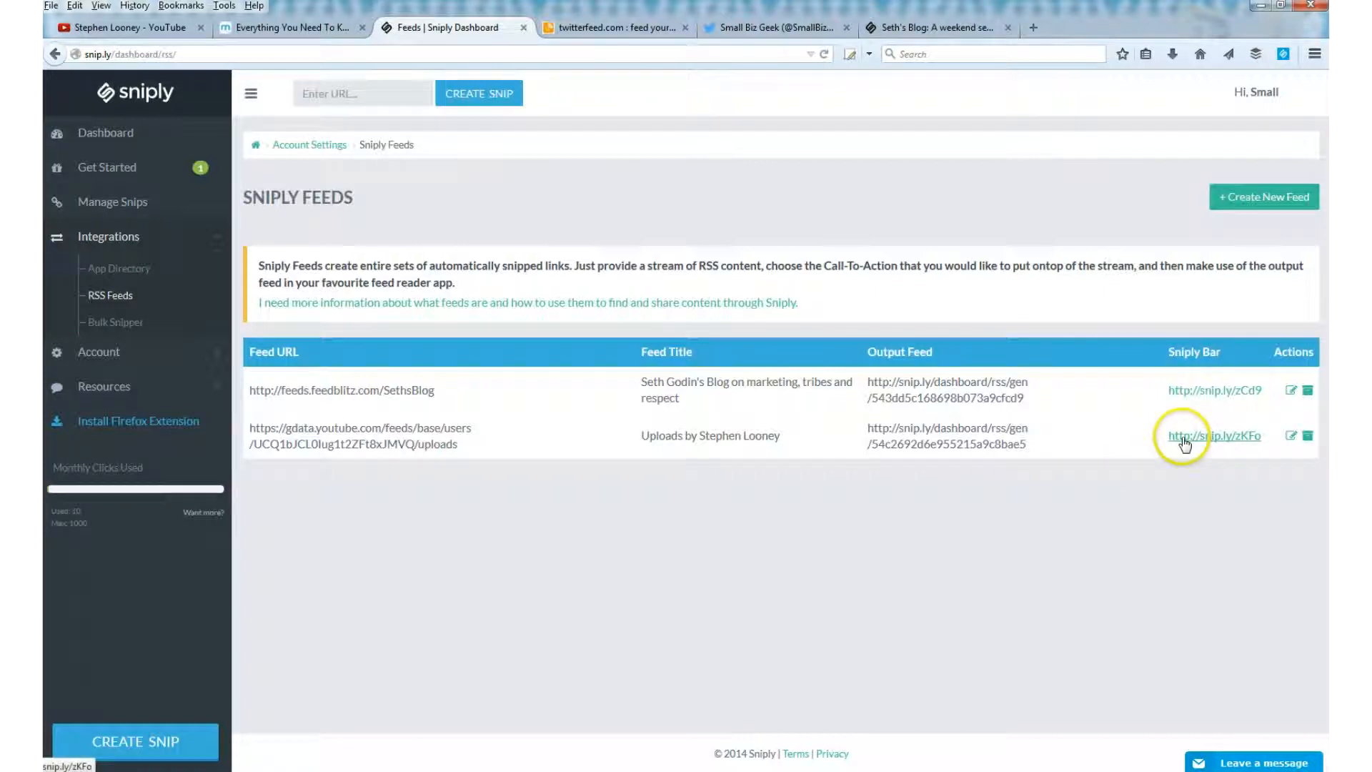
Step: Preview the Sniply bar, copy the output feed URL and switch to the Twitterfeed dashboard
{"action": "left_click", "coordinate": [1214, 435]}
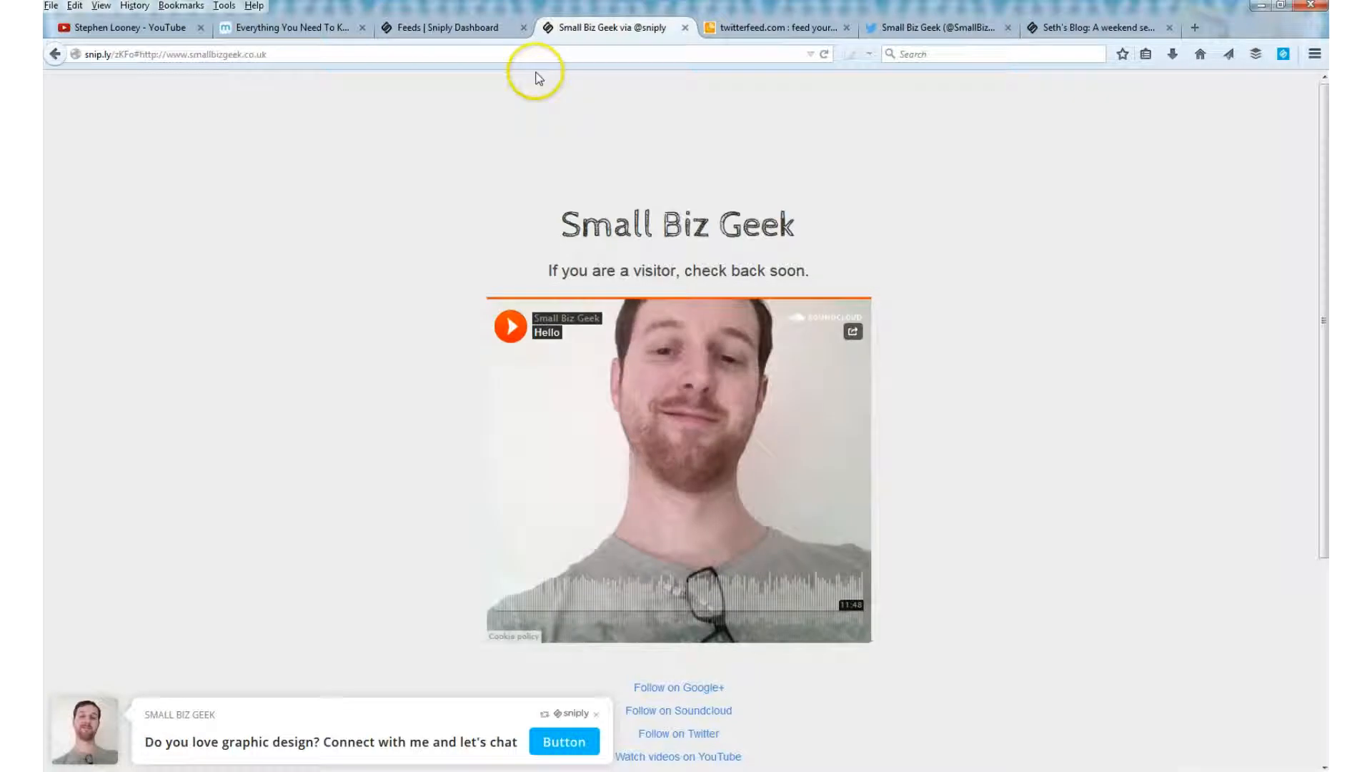
{"action": "mouse_move", "coordinate": [322, 77]}
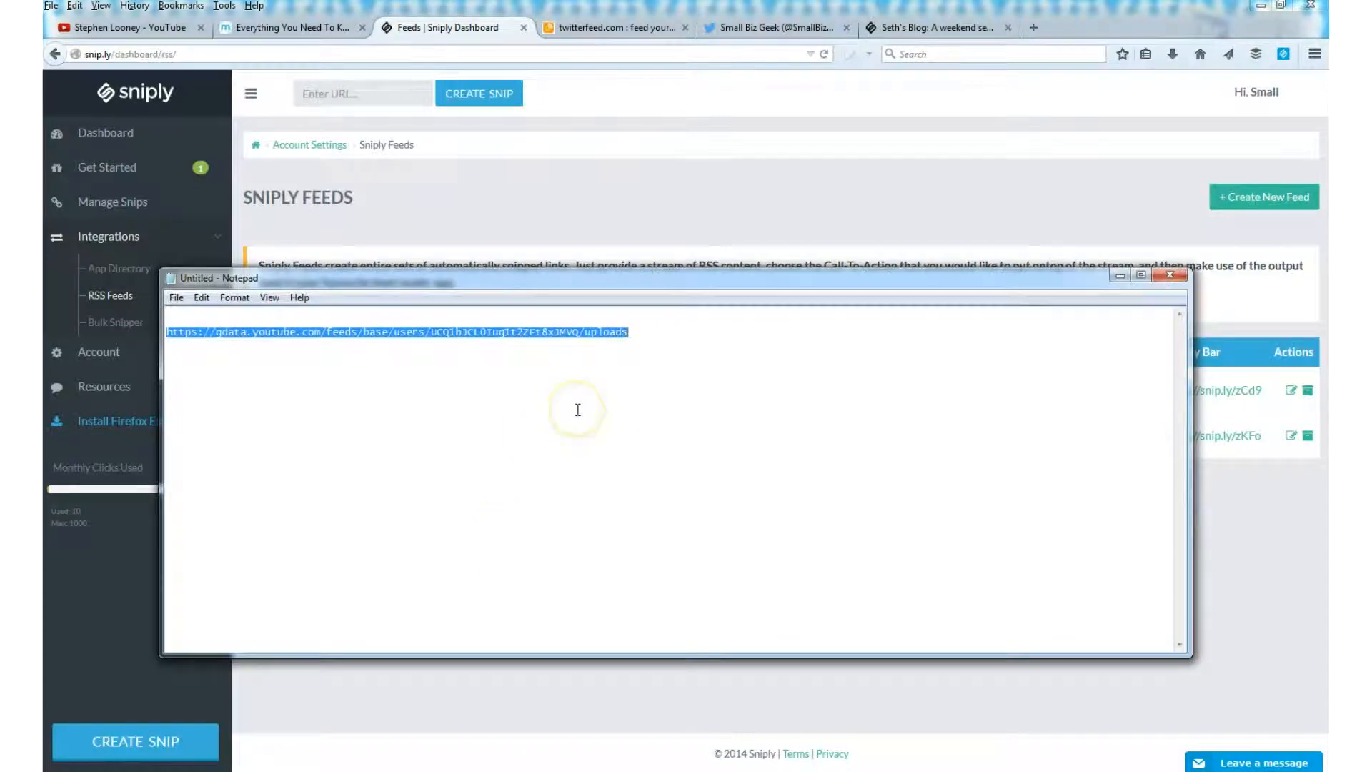
{"action": "type", "text": "http://snip.ly/dashboard/rss/gen/54c2692d6e955215a9c8bae5"}
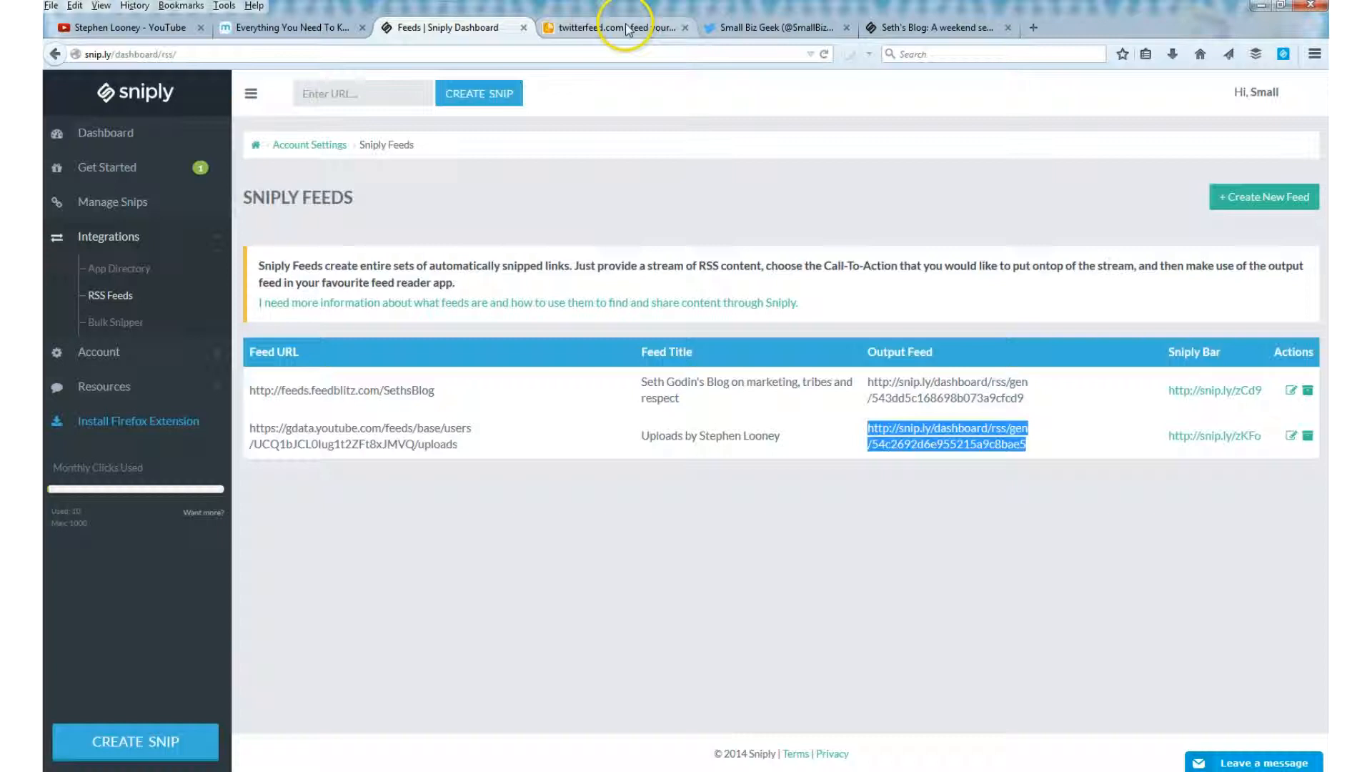
{"action": "left_click", "coordinate": [613, 27]}
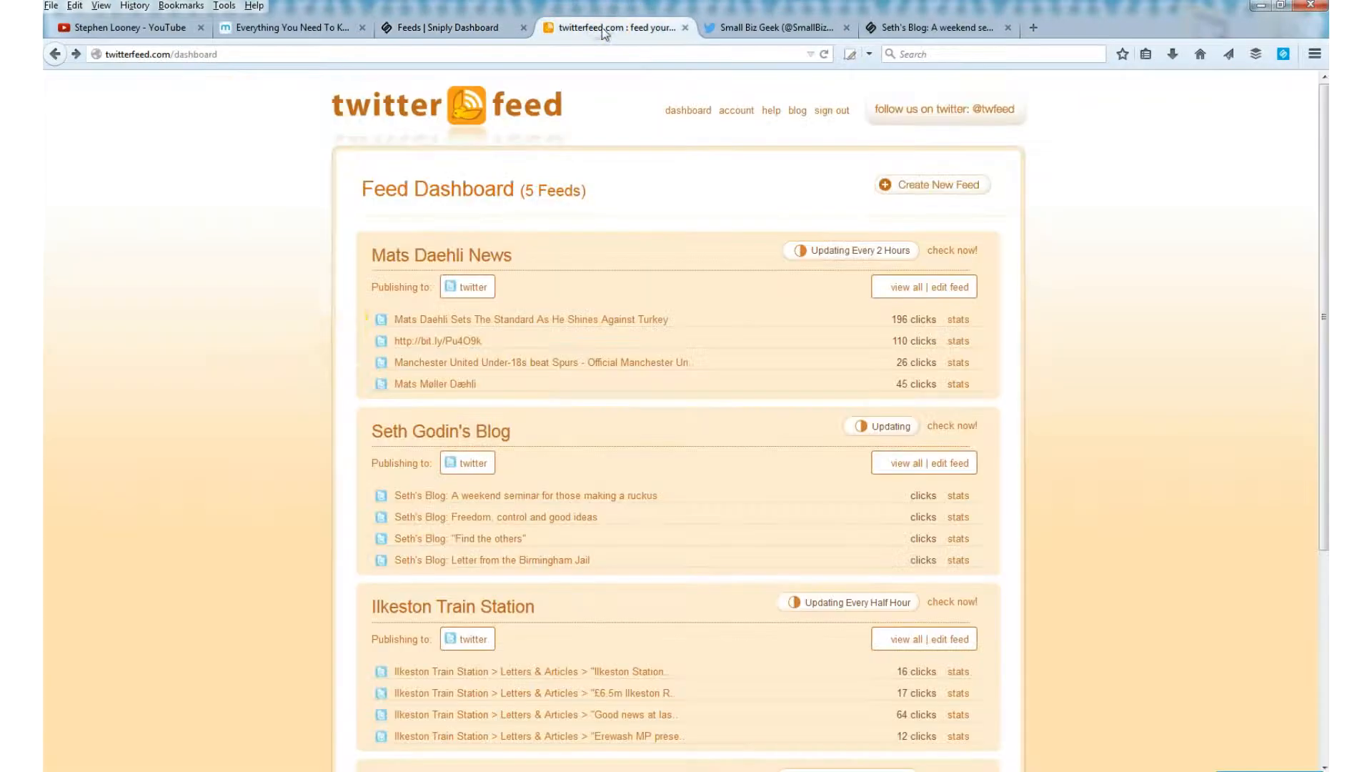
{"action": "mouse_move", "coordinate": [353, 340]}
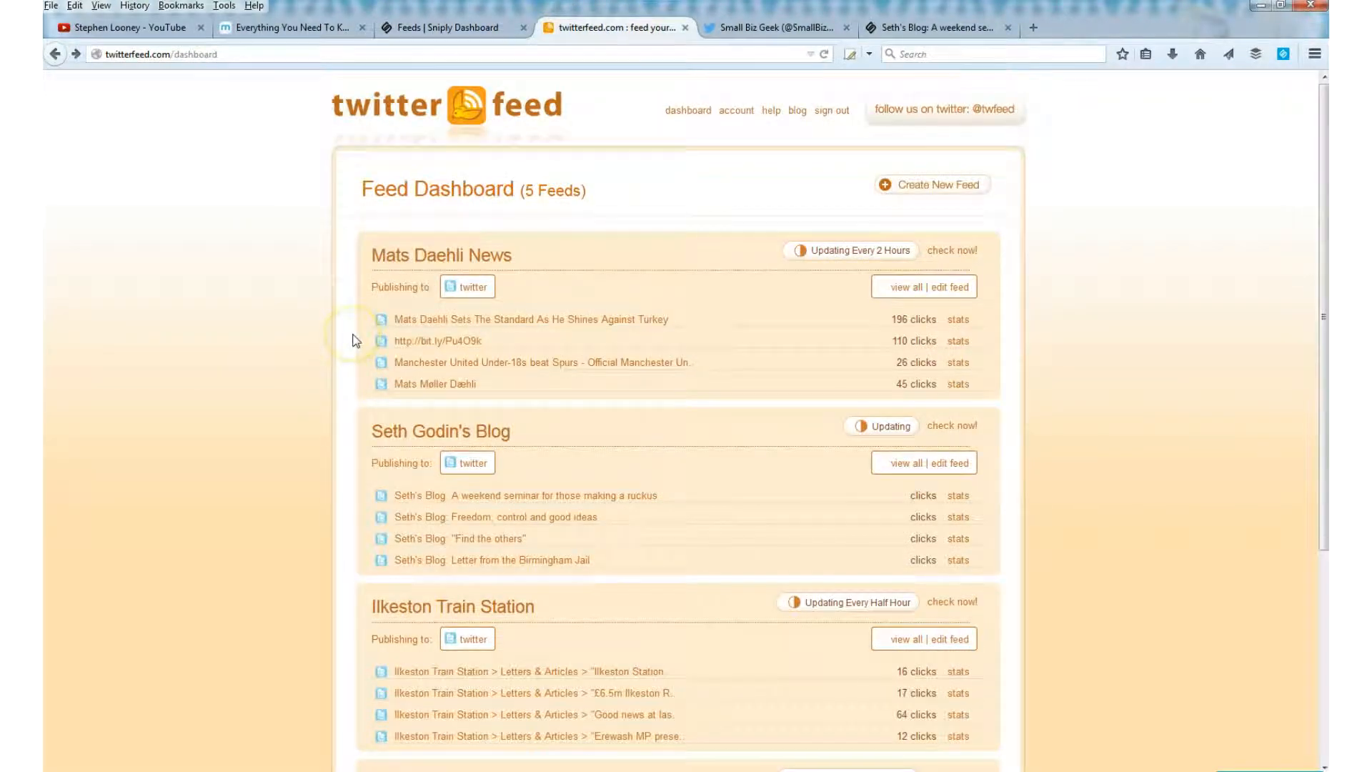
{"action": "mouse_move", "coordinate": [1087, 260]}
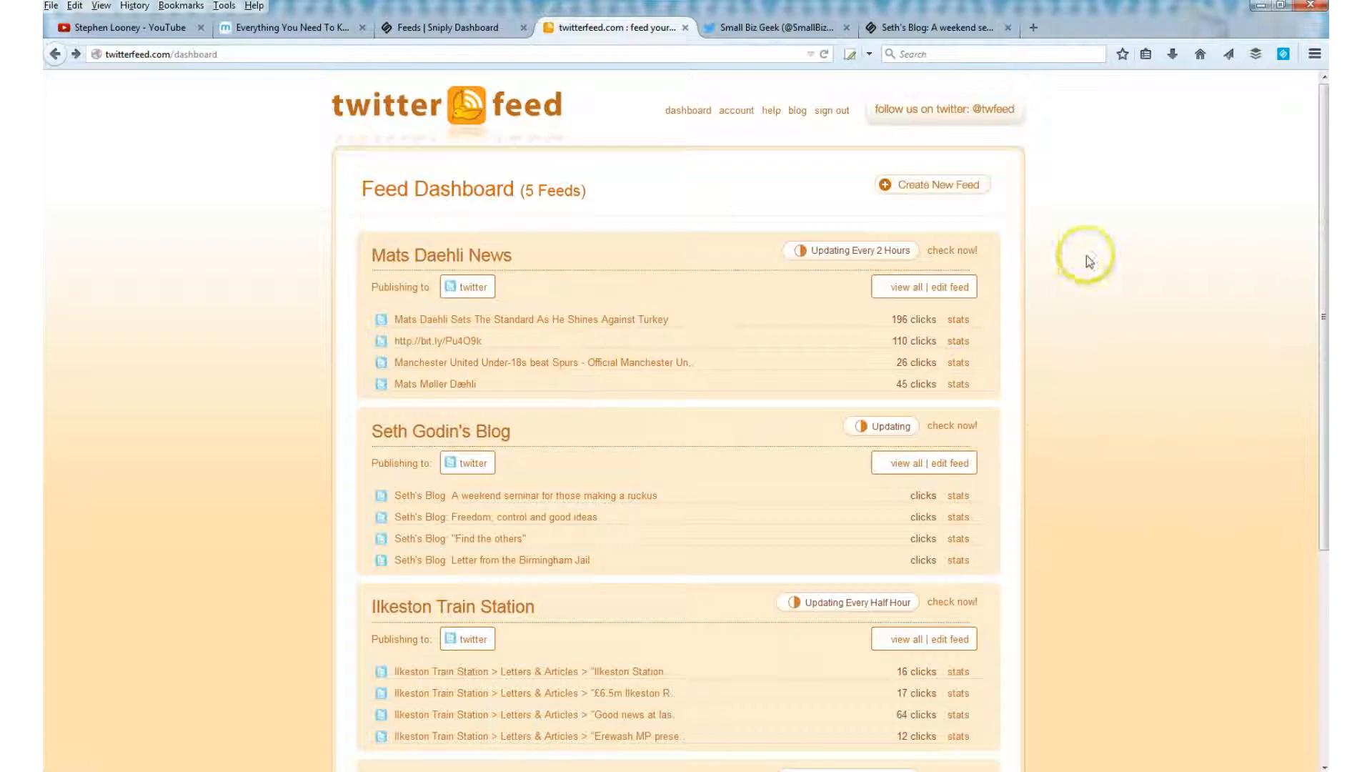
{"action": "scroll", "scroll_direction": "down", "scroll_amount": 3}
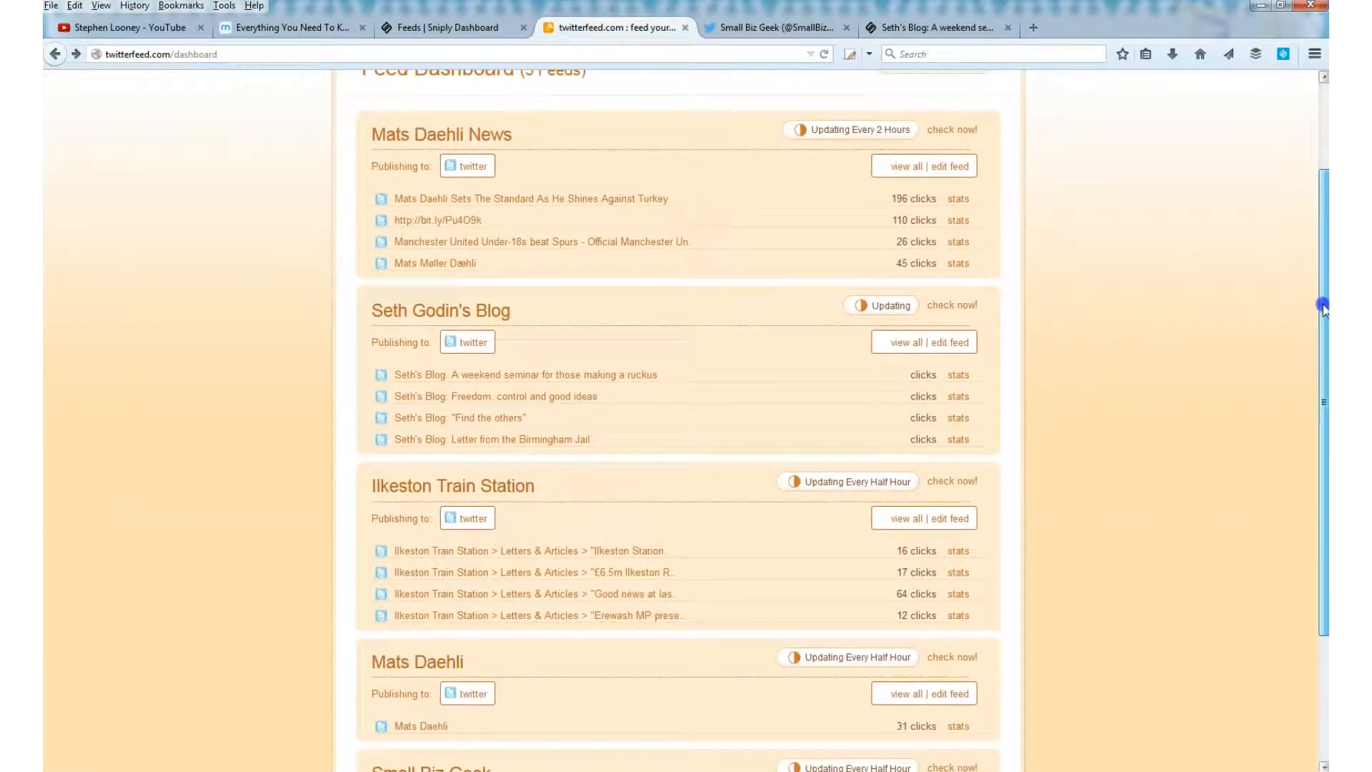
{"action": "scroll", "scroll_direction": "down", "scroll_amount": 3}
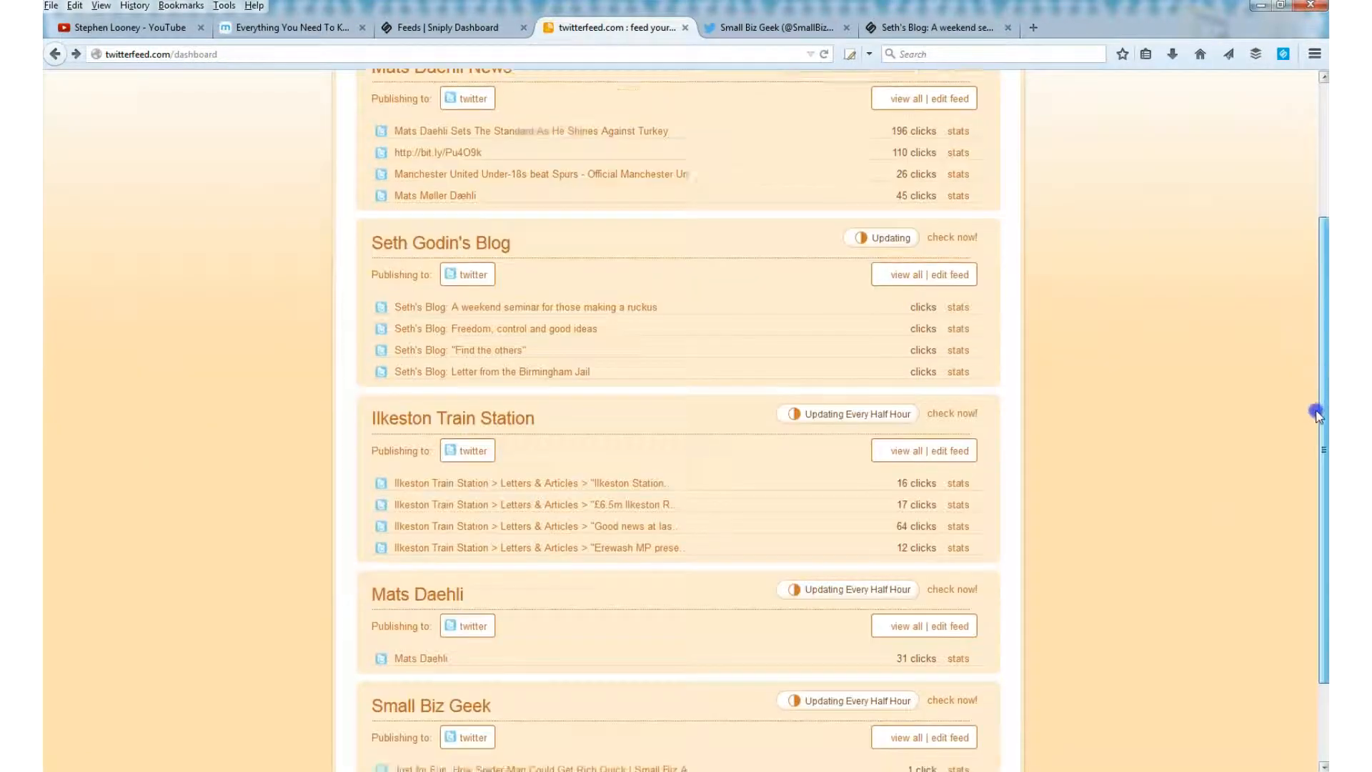
{"action": "scroll", "scroll_direction": "down", "scroll_amount": 3}
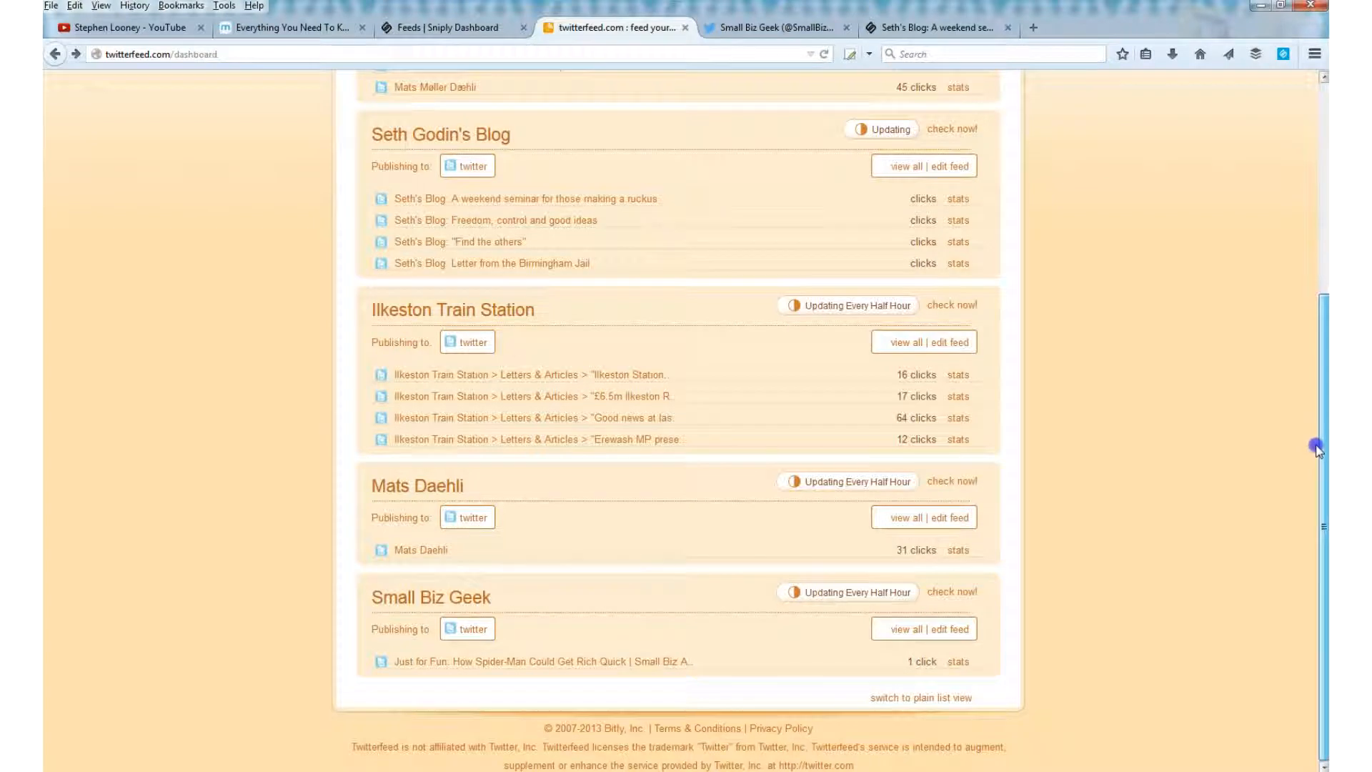
{"action": "scroll", "scroll_direction": "up", "scroll_amount": 3}
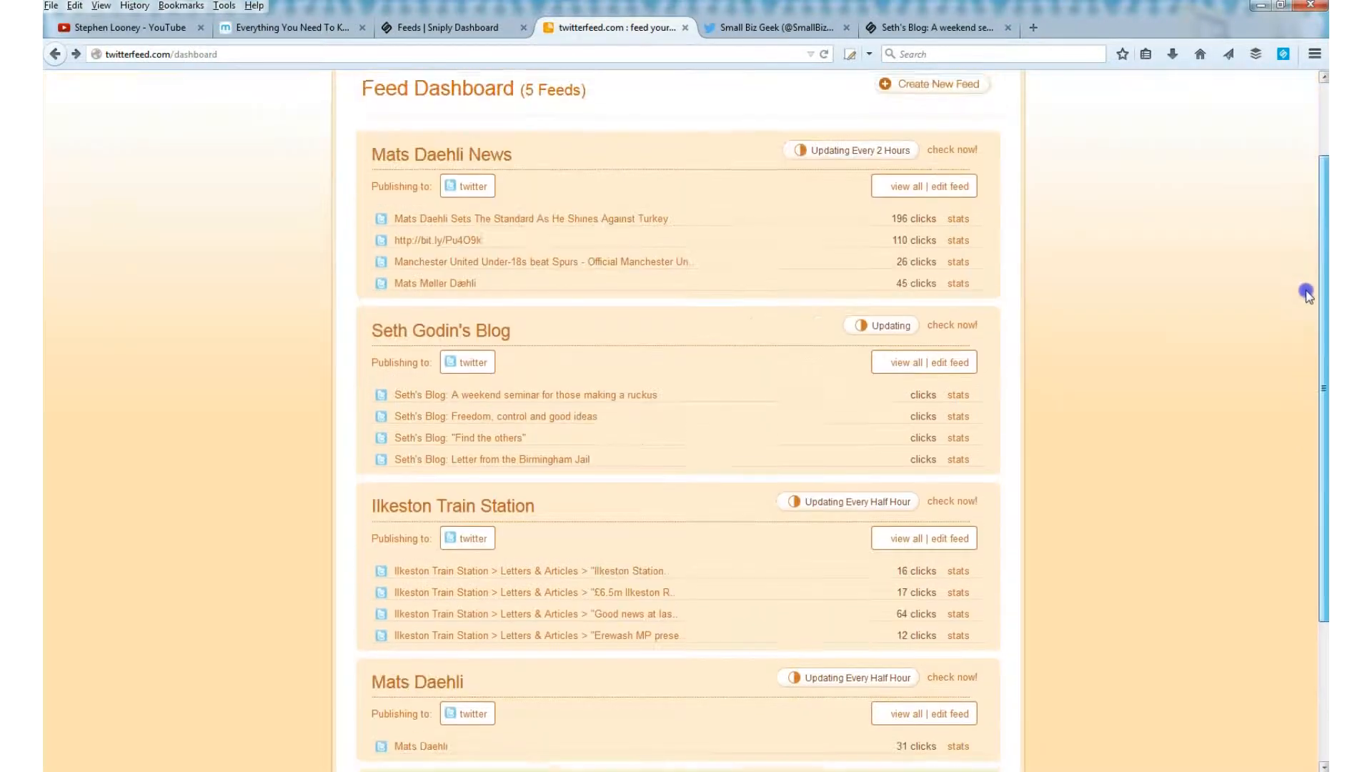
{"action": "scroll", "scroll_direction": "up", "scroll_amount": 3}
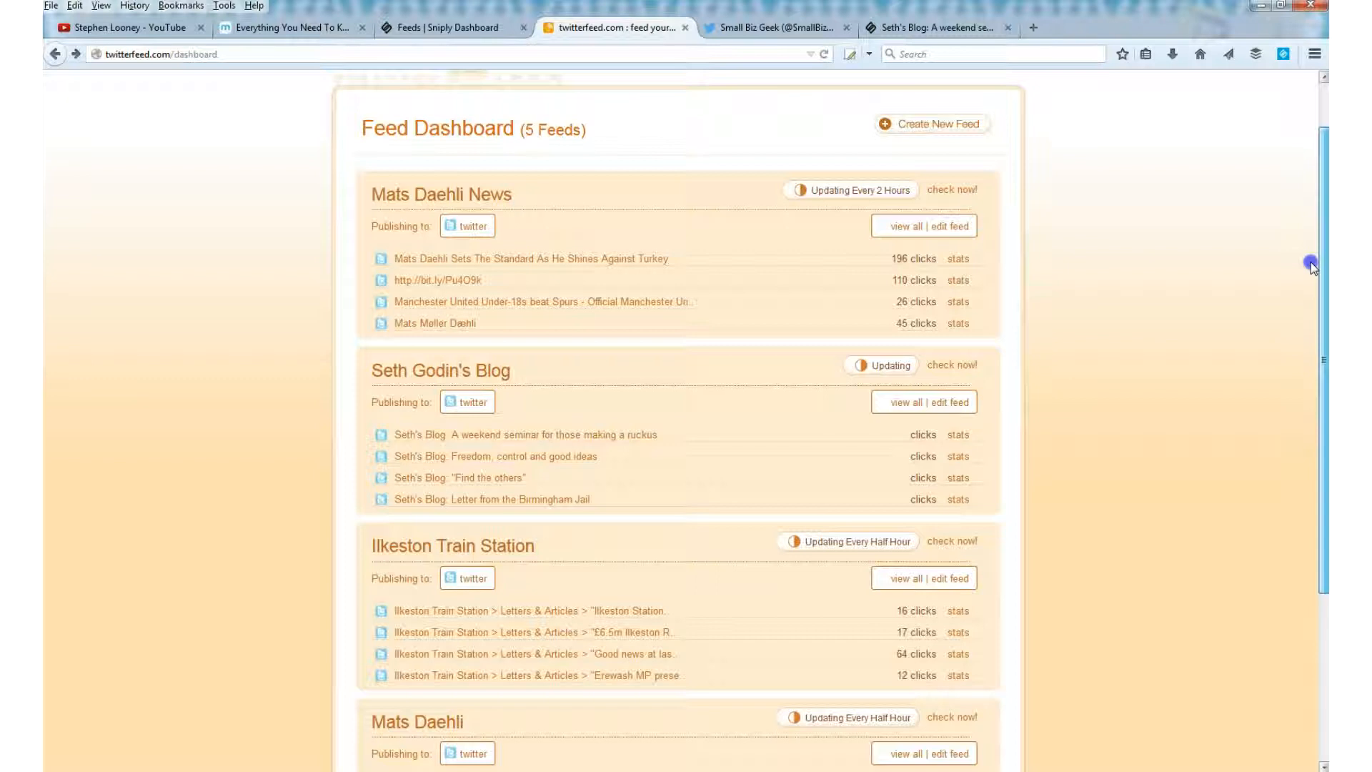
{"action": "scroll", "scroll_direction": "up", "scroll_amount": 3}
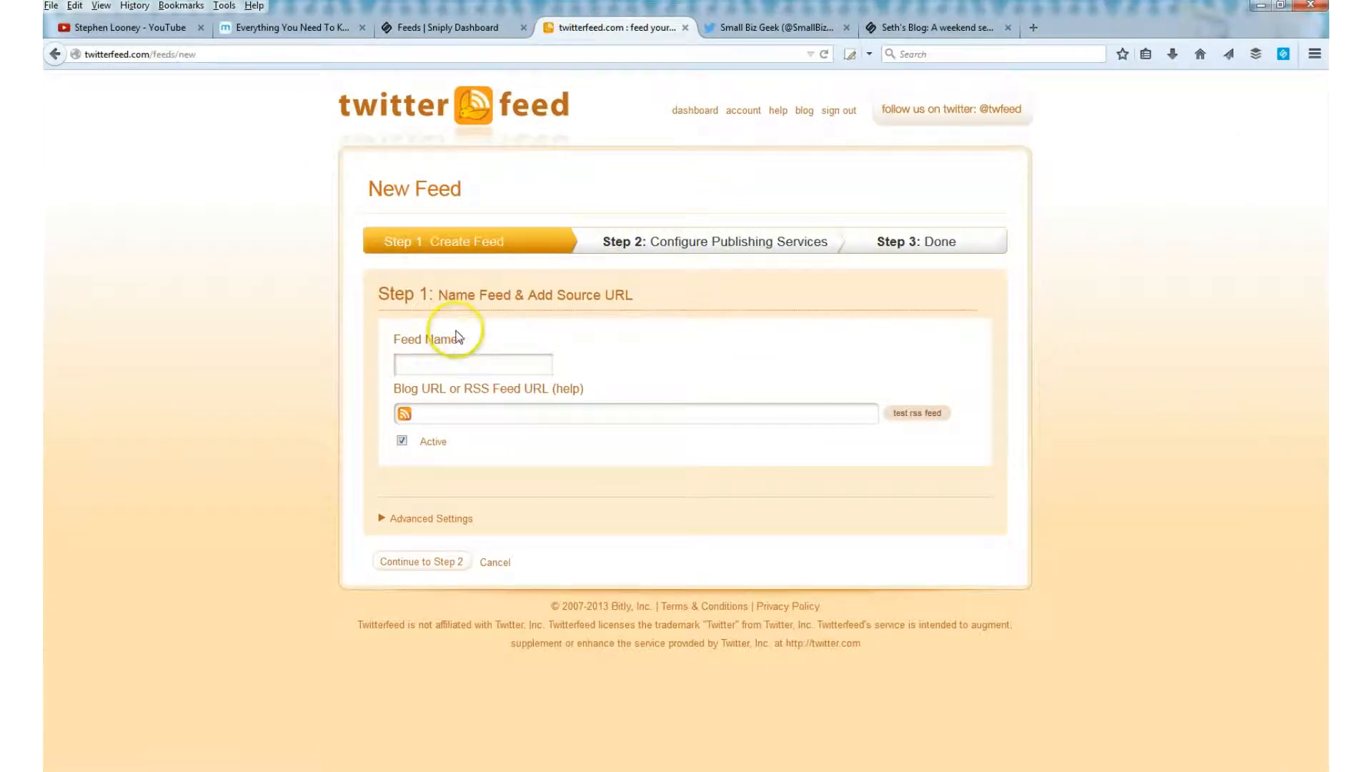
Step: Name the new Twitterfeed feed 'Graphic Designer Tips'
{"action": "type", "text": "Gr"}
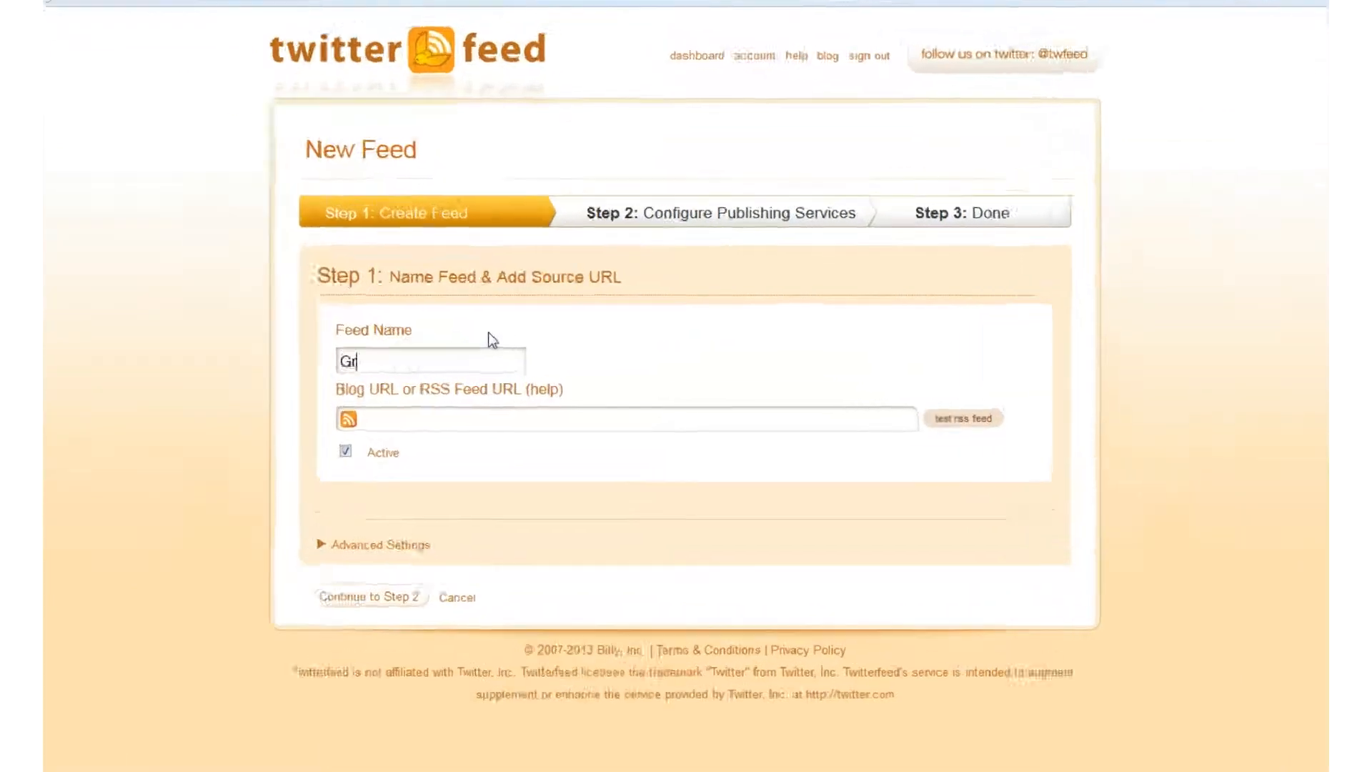
{"action": "type", "text": "aphic De"}
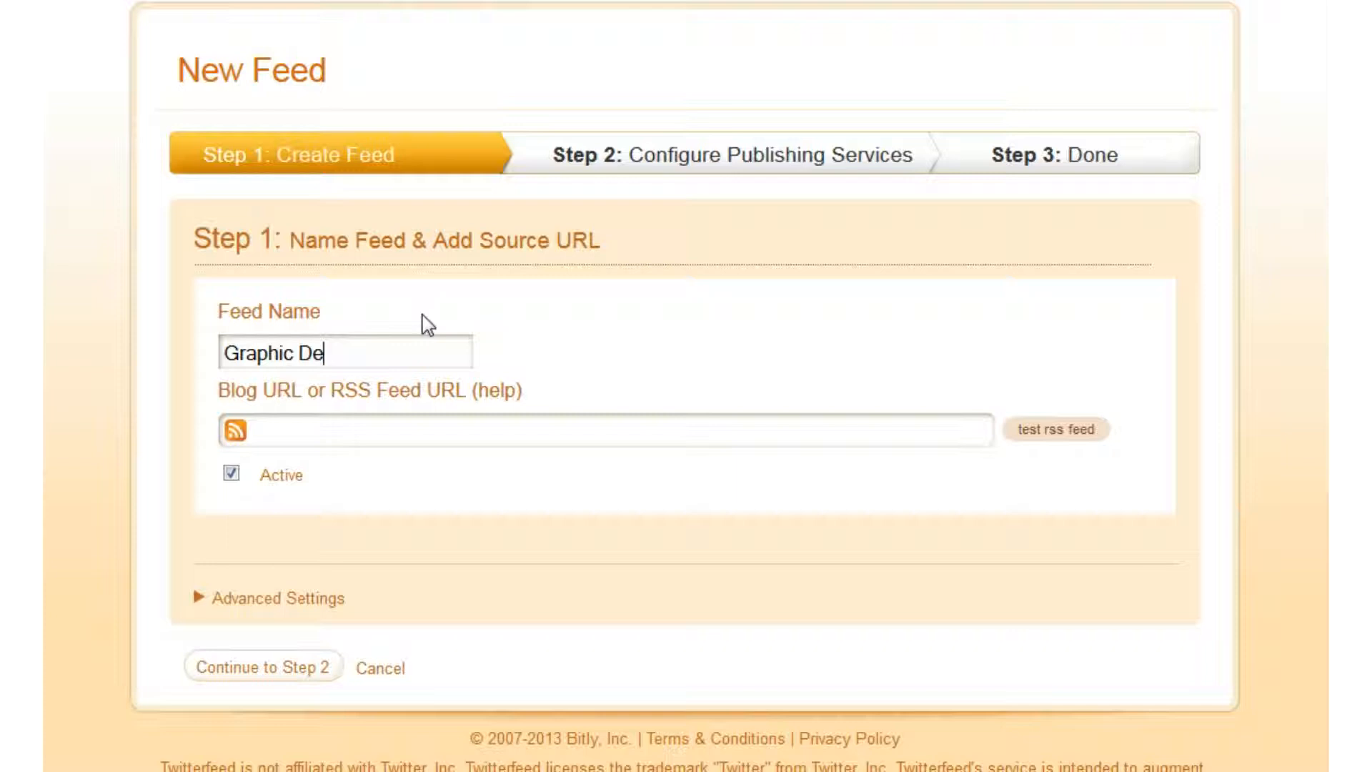
{"action": "type", "text": "signer T"}
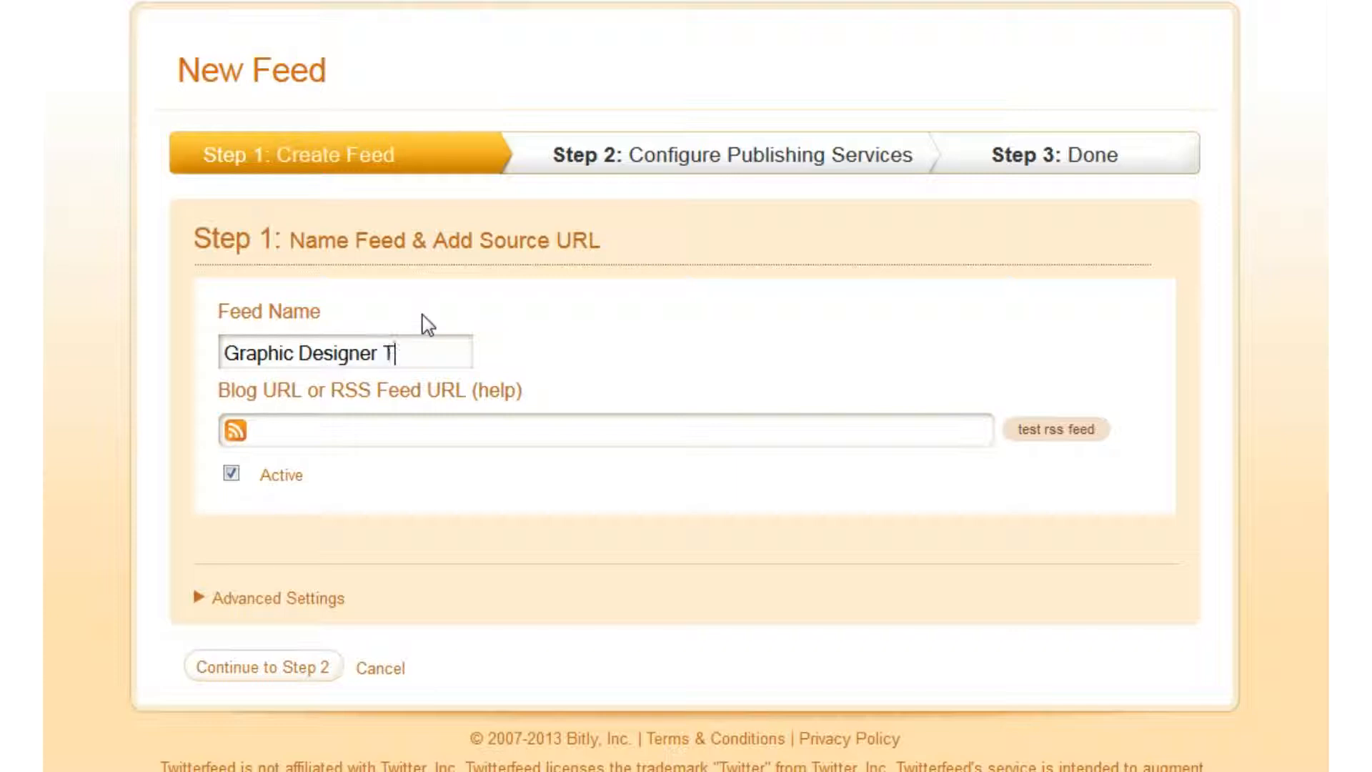
{"action": "type", "text": "ips"}
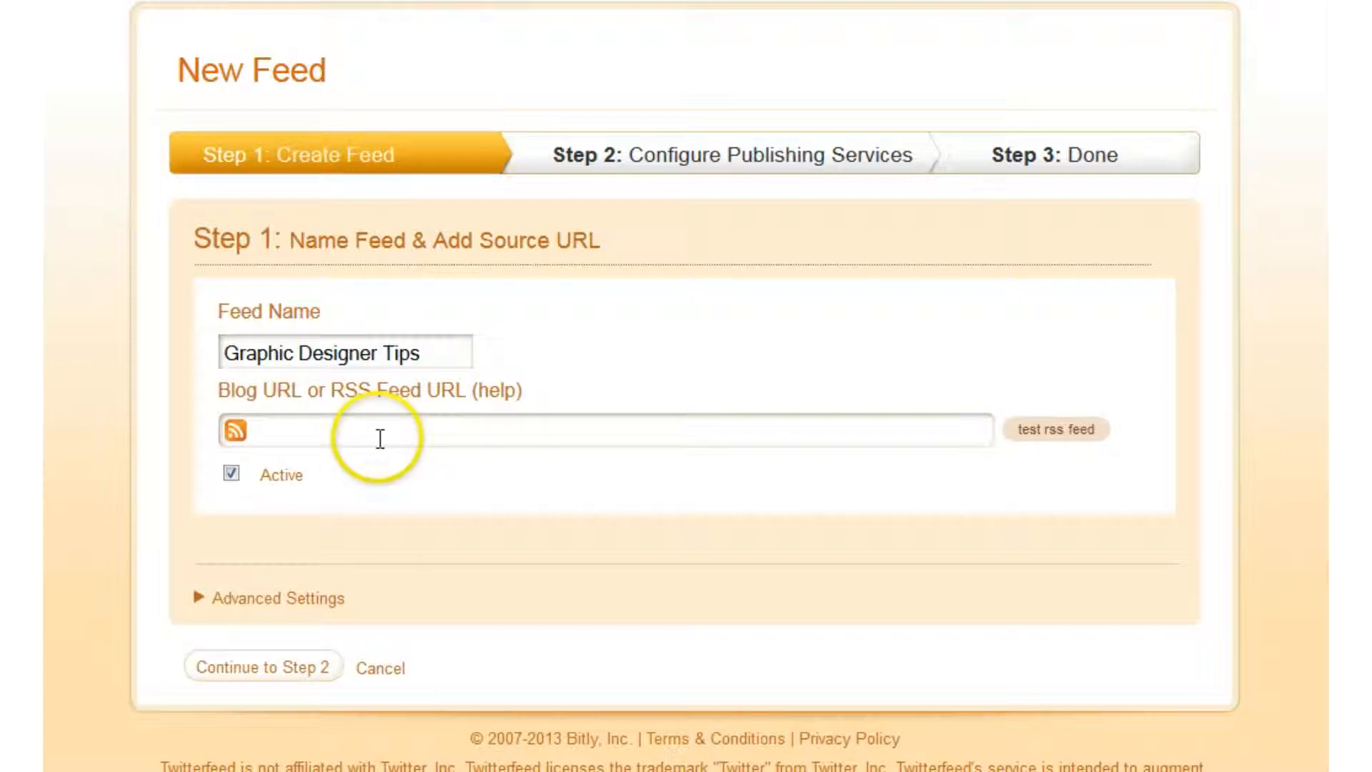
Step: Paste the Sniply output feed as the RSS URL and confirm it parses OK
{"action": "right_click", "coordinate": [380, 430]}
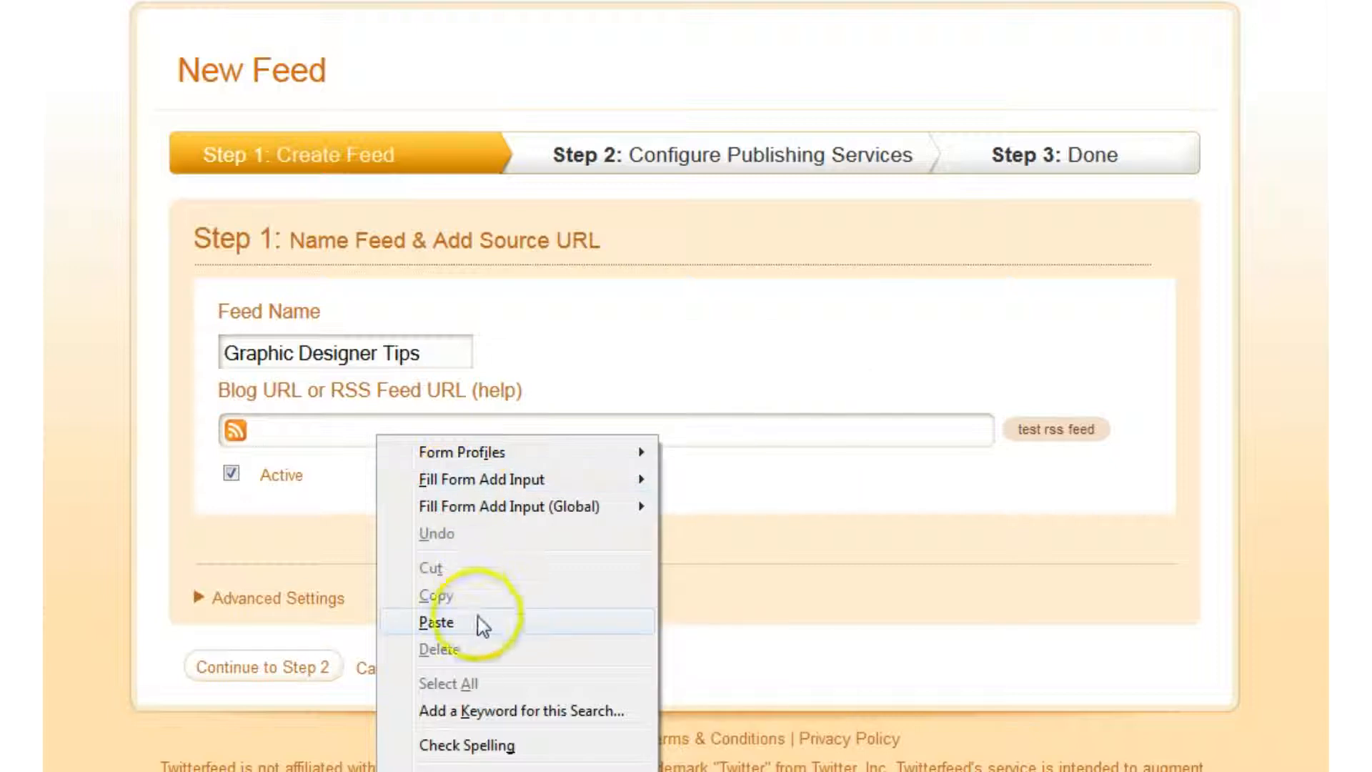
{"action": "left_click", "coordinate": [437, 621]}
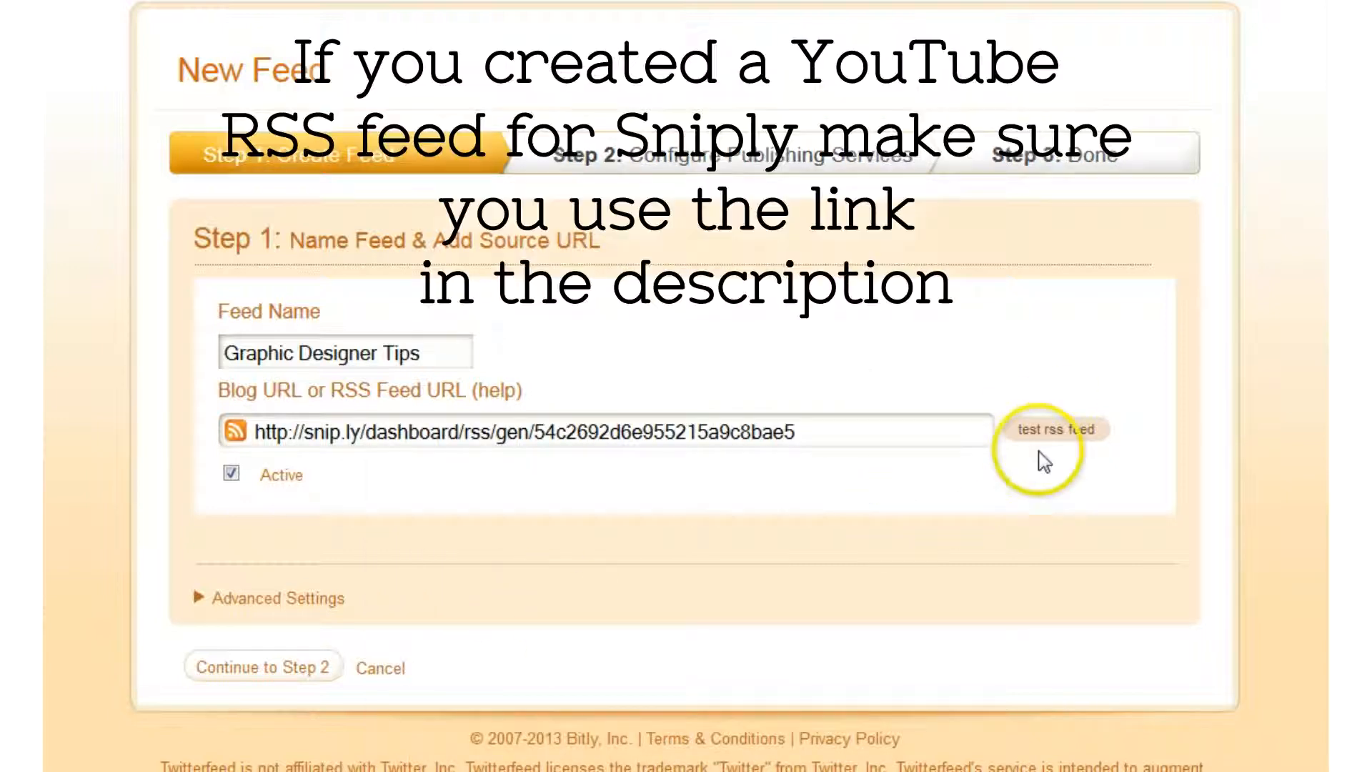
{"action": "left_click", "coordinate": [1055, 429]}
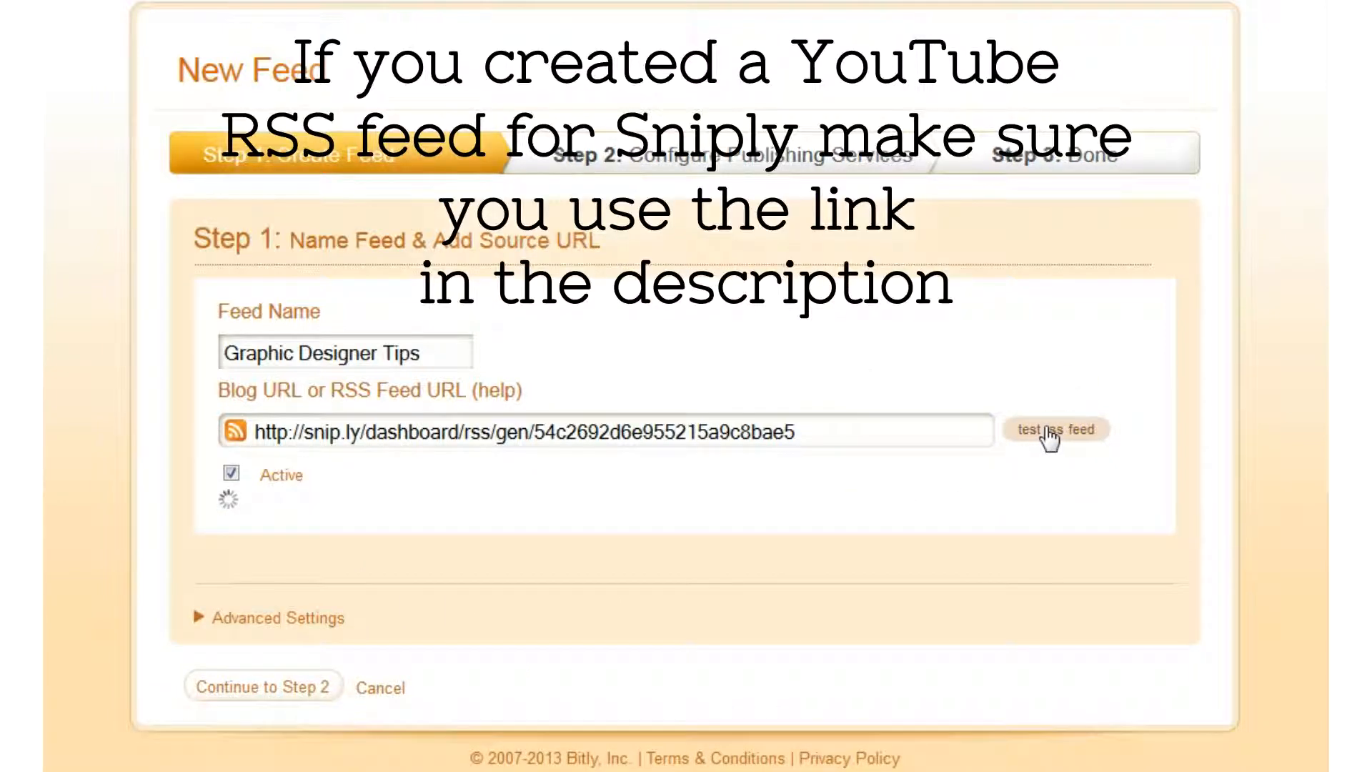
{"action": "left_click", "coordinate": [1055, 429]}
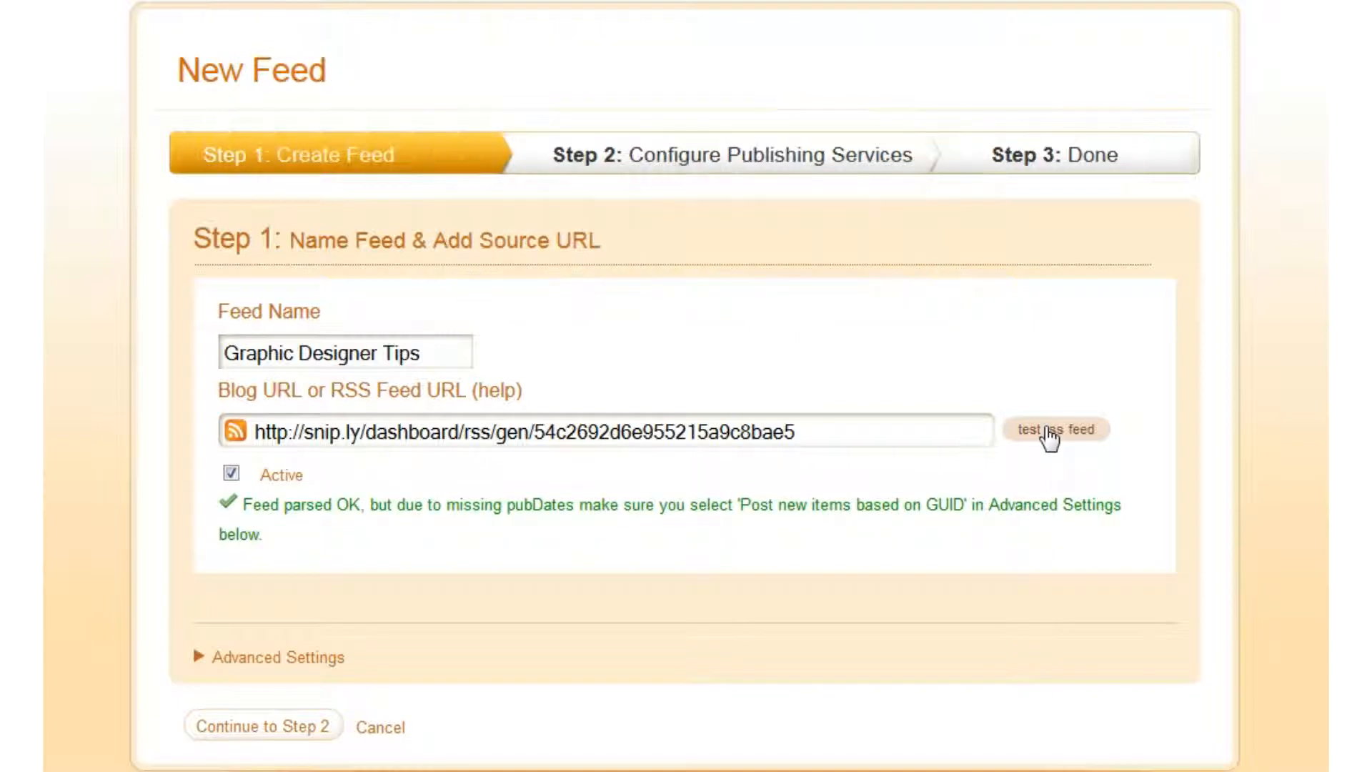
{"action": "left_click", "coordinate": [276, 657]}
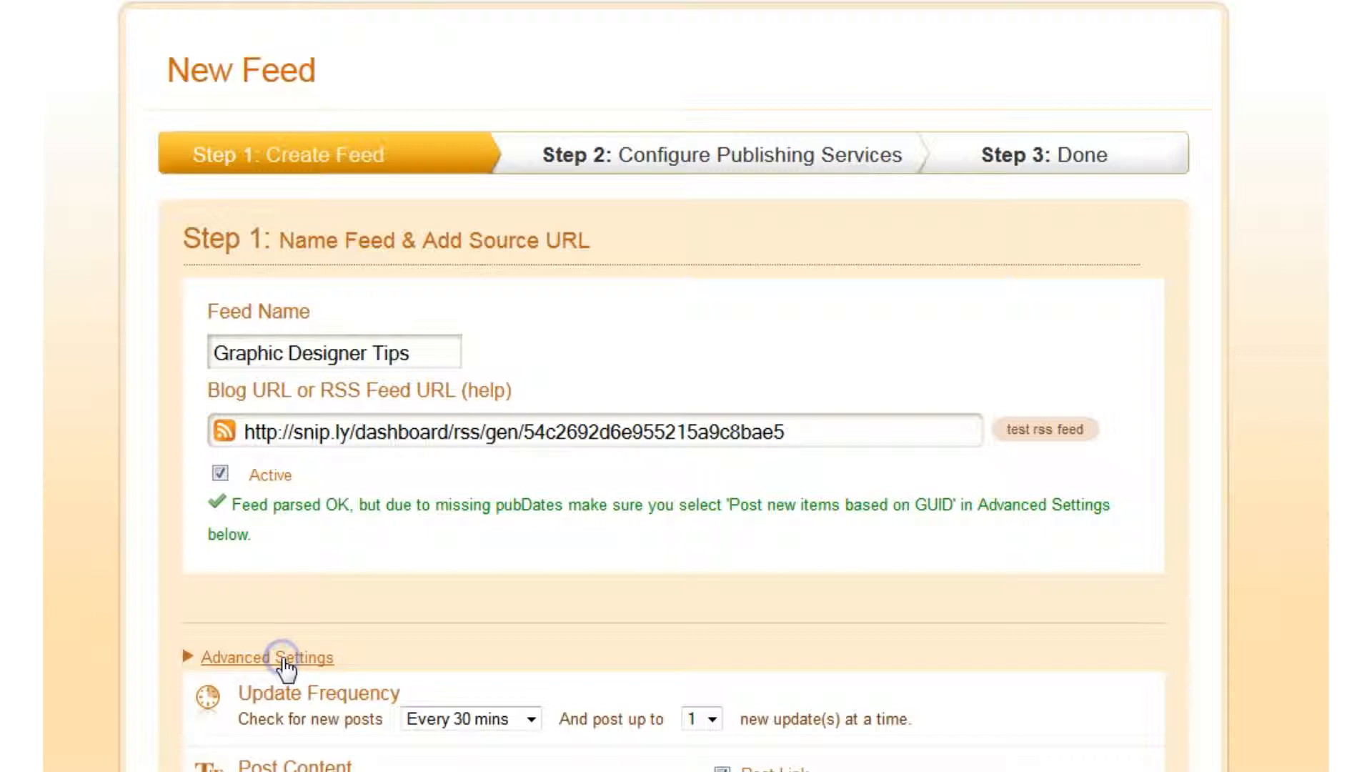
Step: Glance at the YouTube channel's uploaded videos list for reference
{"action": "left_click", "coordinate": [267, 658]}
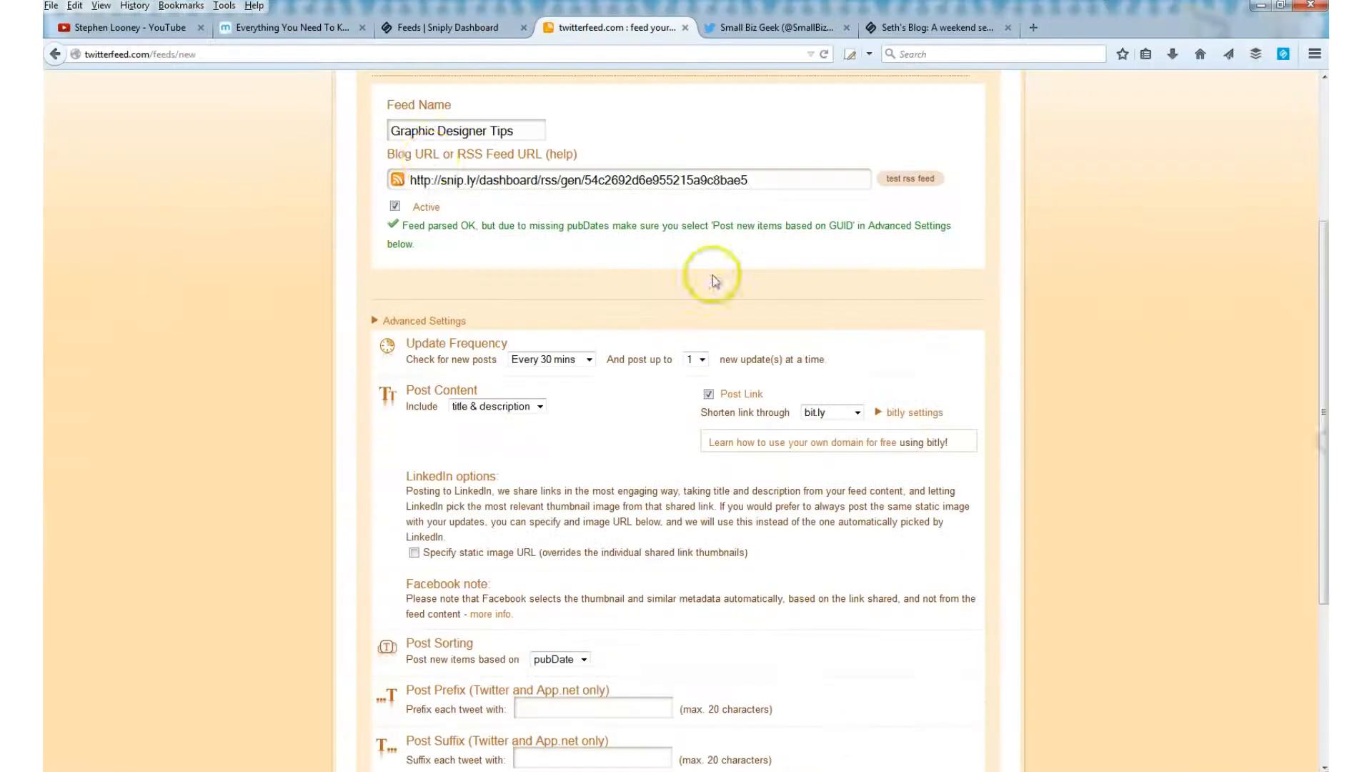
{"action": "left_click", "coordinate": [128, 27]}
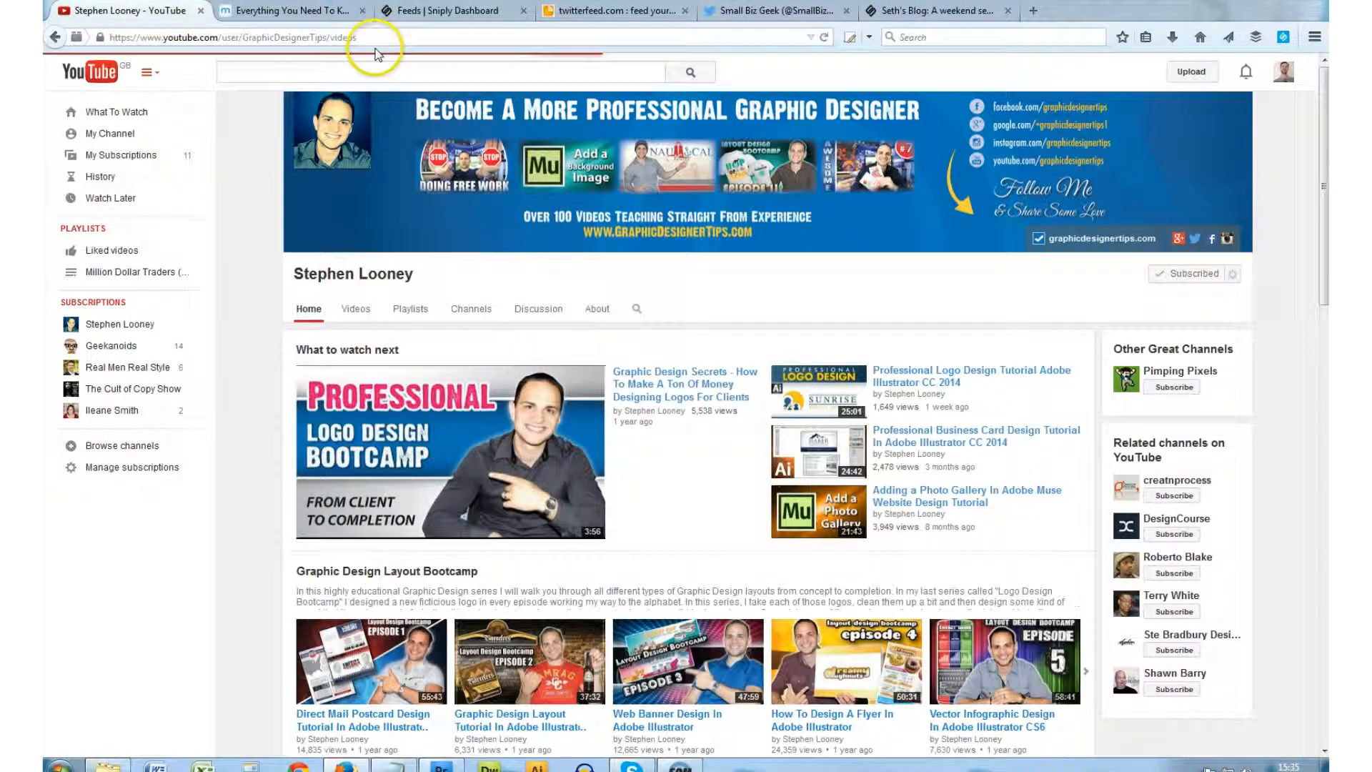
{"action": "left_click", "coordinate": [356, 309]}
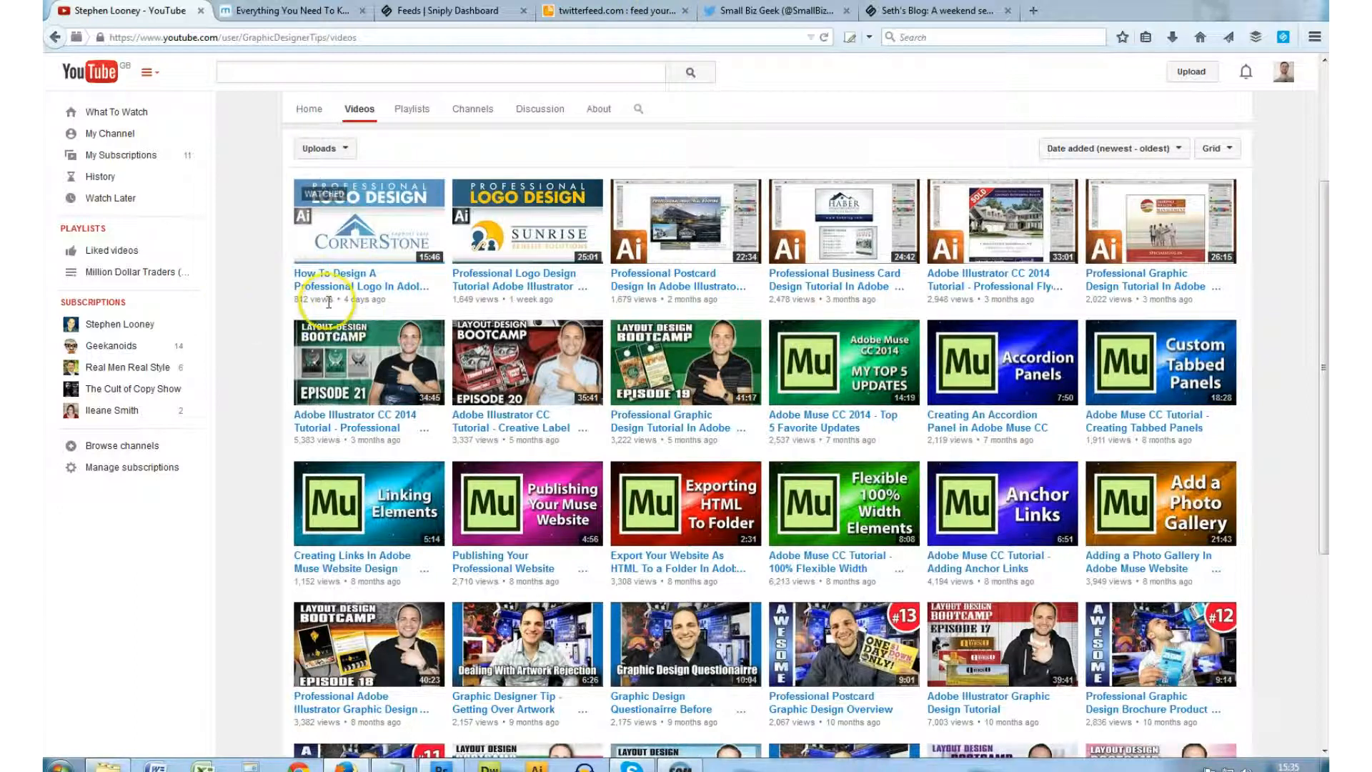
Step: Set the feed to check every 24 hours and post the title only
{"action": "left_click", "coordinate": [614, 10]}
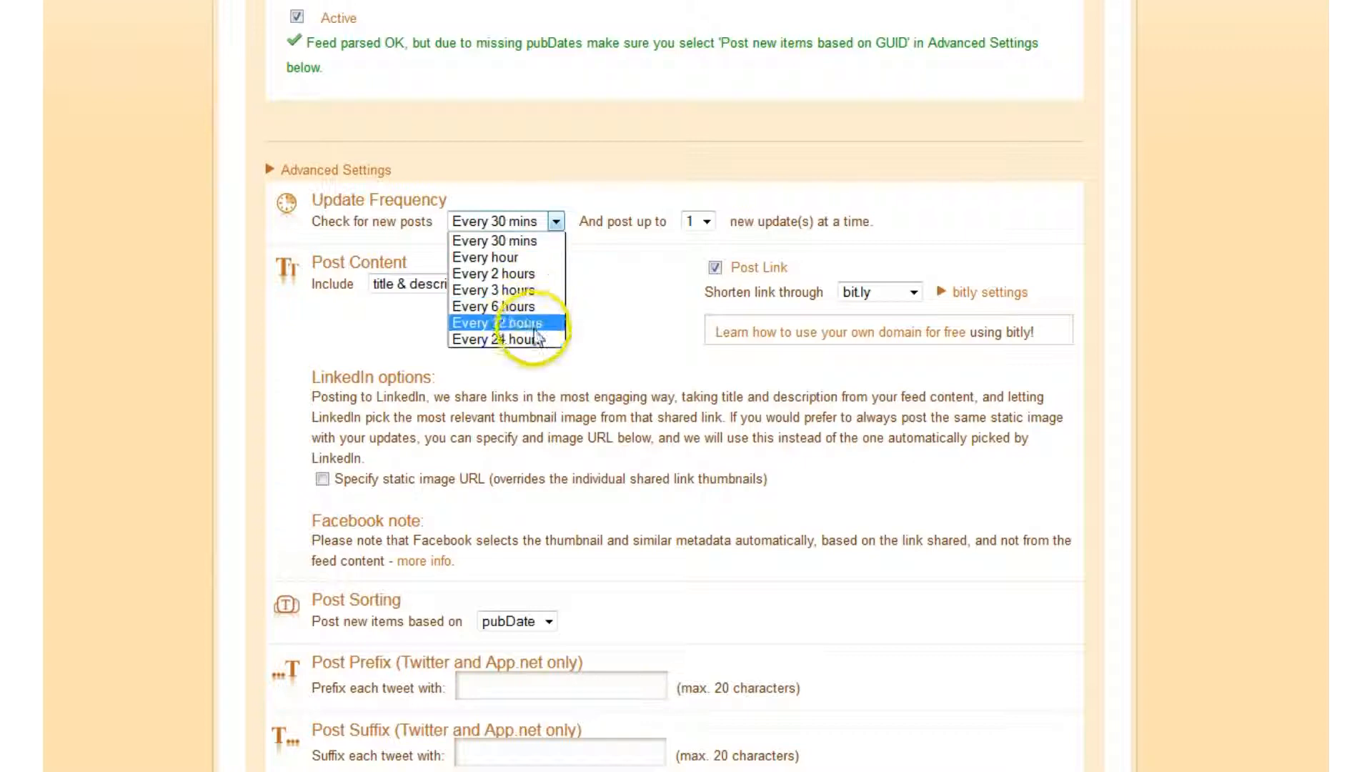
{"action": "mouse_move", "coordinate": [506, 341]}
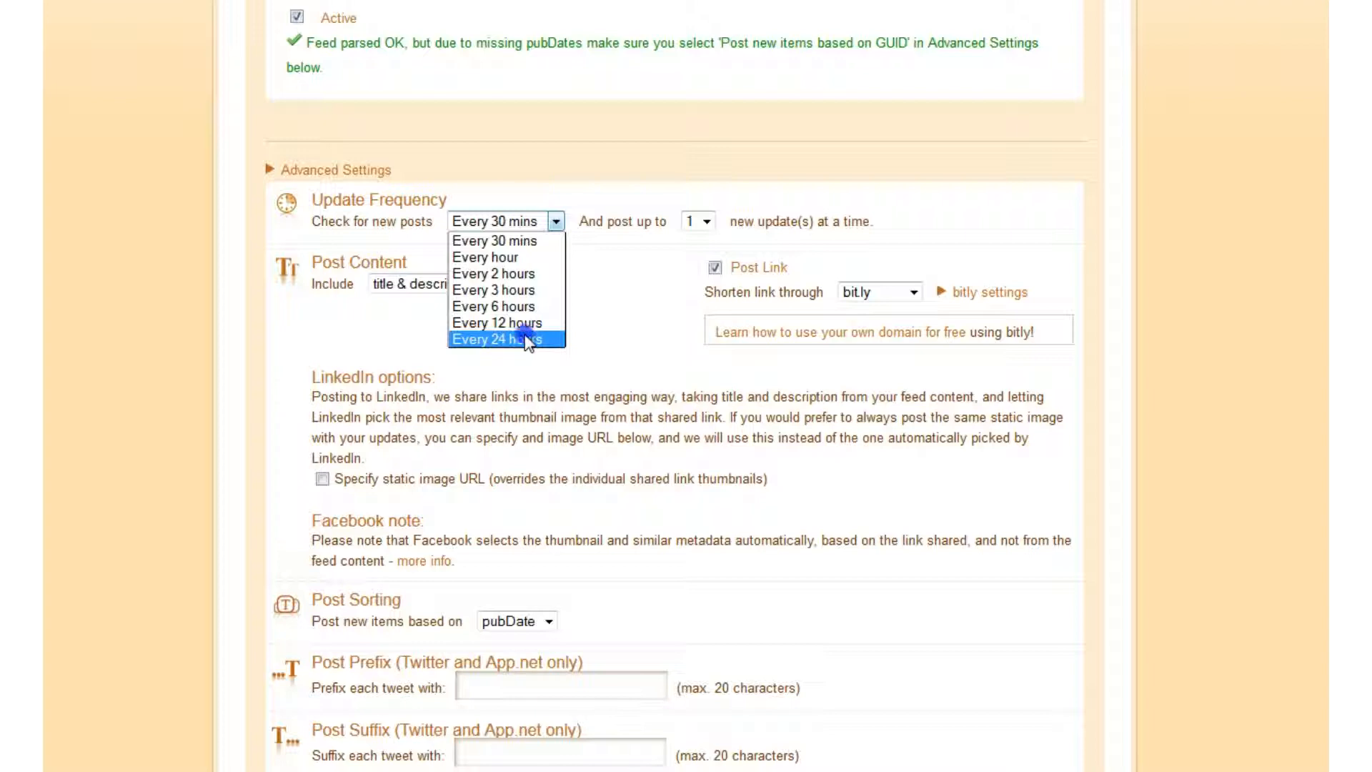
{"action": "left_click", "coordinate": [496, 341]}
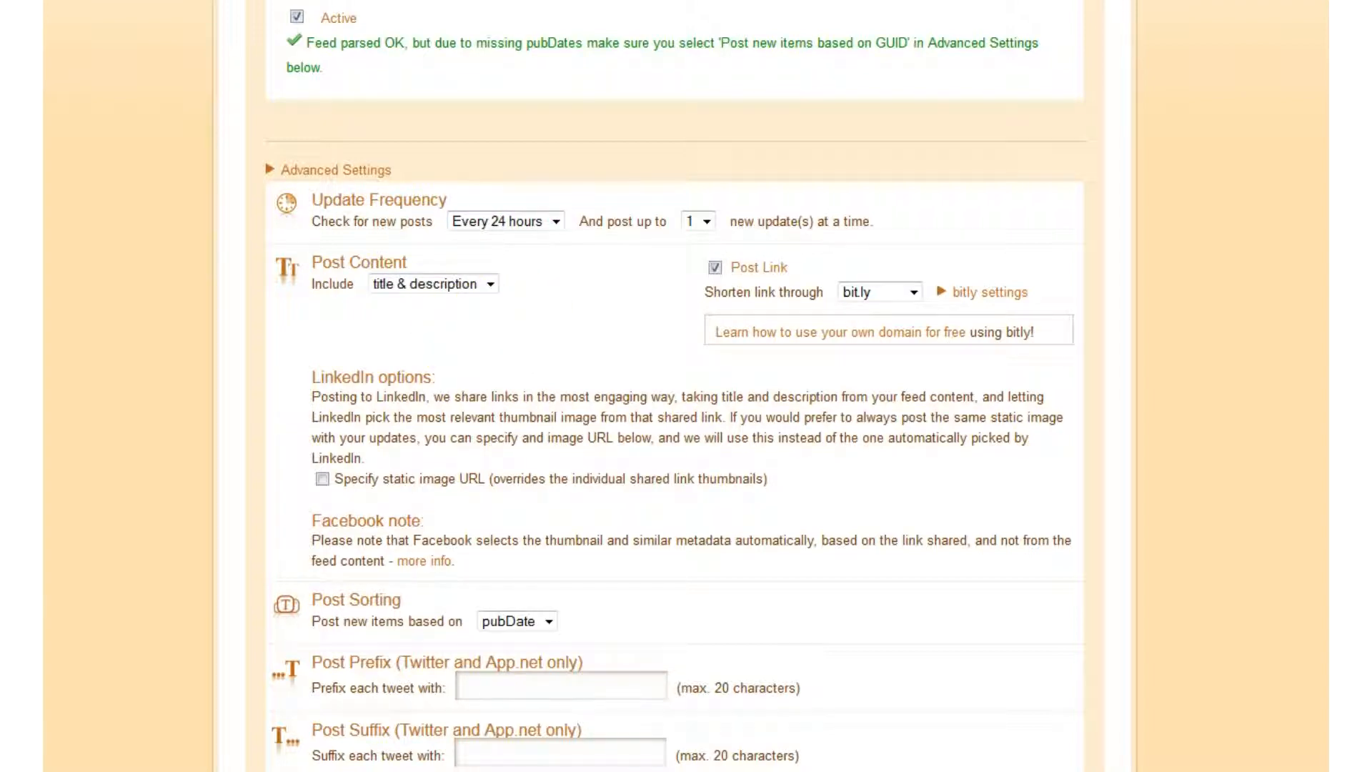
{"action": "left_click", "coordinate": [696, 185]}
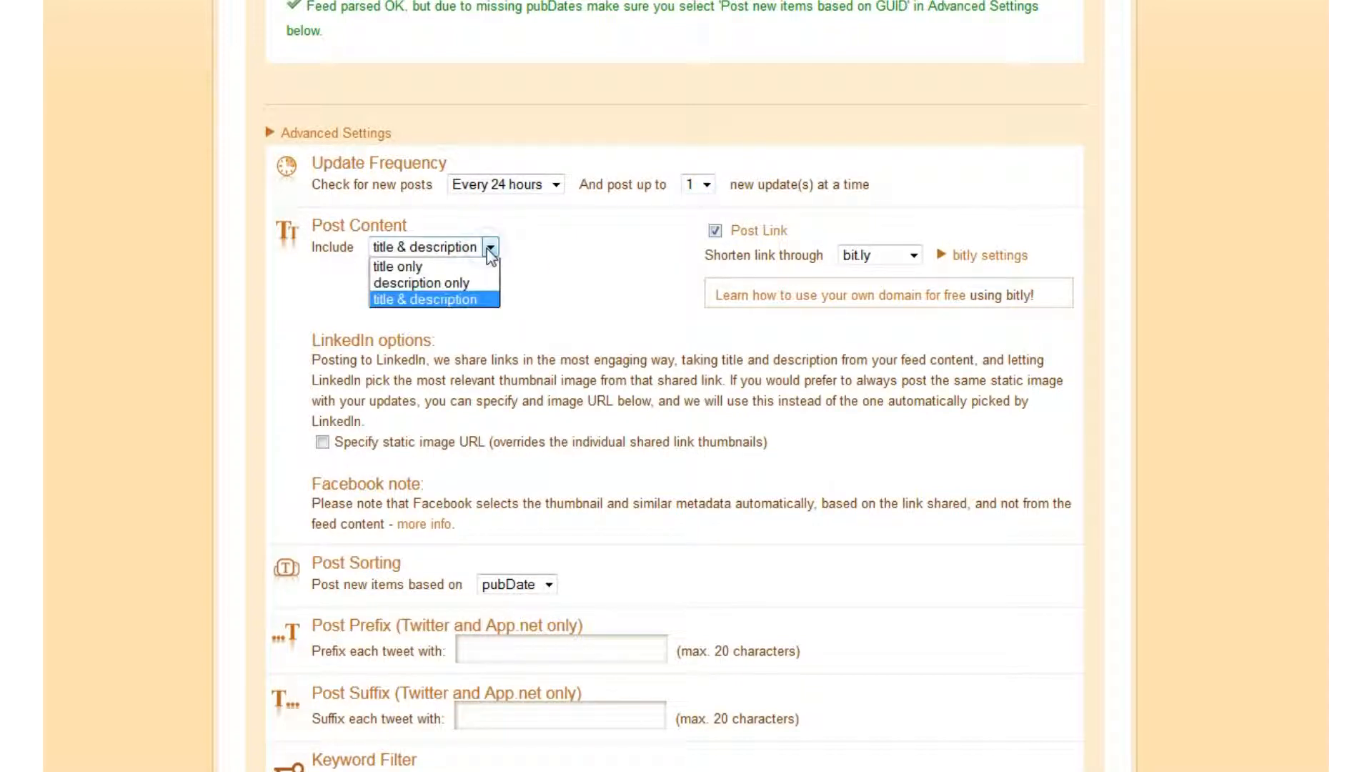
{"action": "mouse_move", "coordinate": [396, 266]}
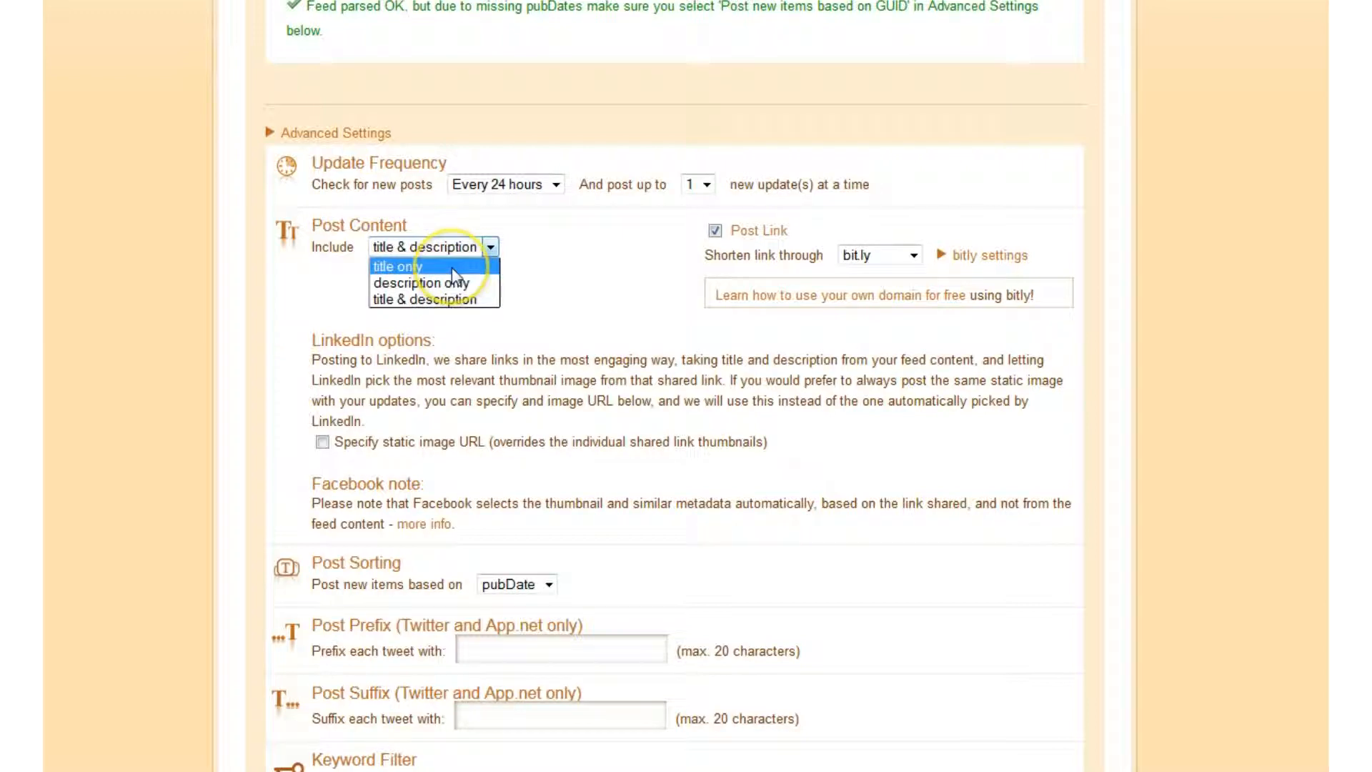
{"action": "left_click", "coordinate": [397, 266]}
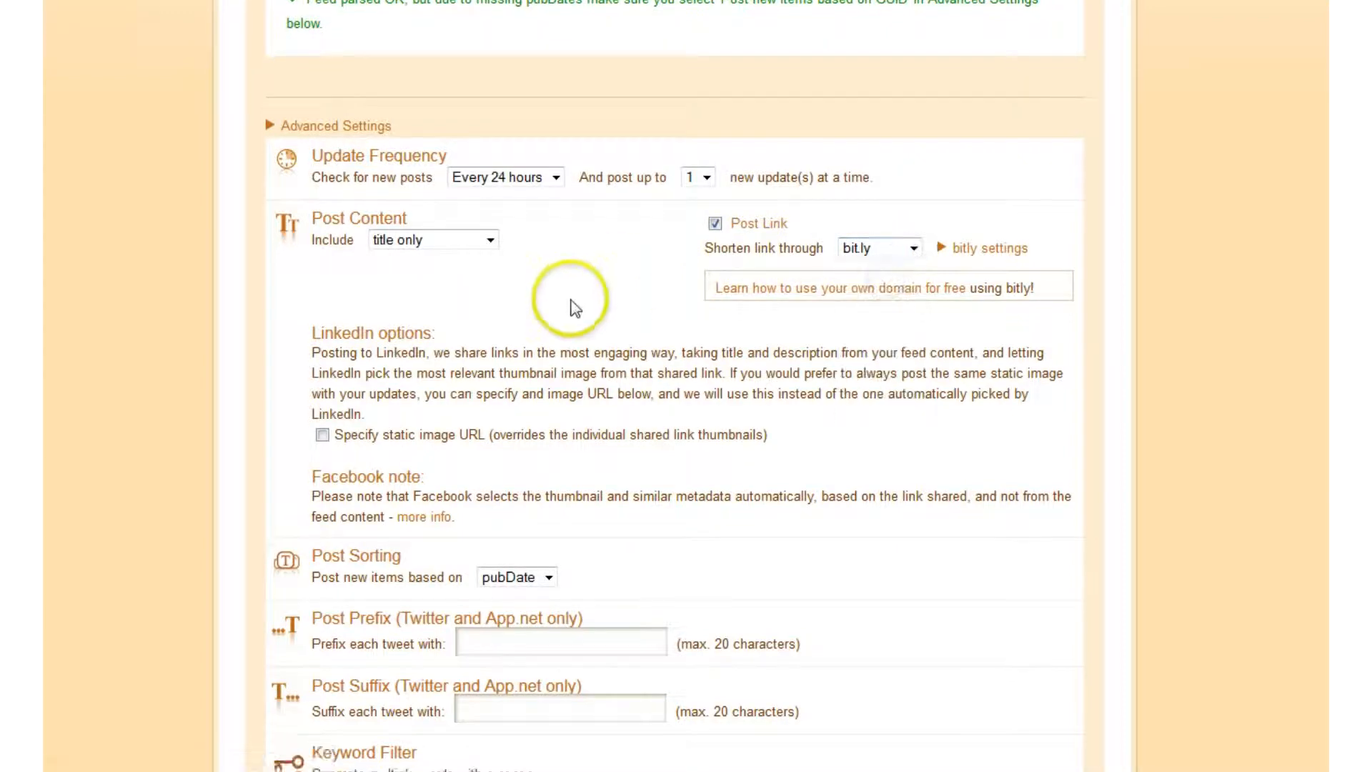
Step: Enter 'Graphic Design Tips:' as the tweet prefix, correcting it along the way
{"action": "scroll", "scroll_direction": "down", "scroll_amount": 3}
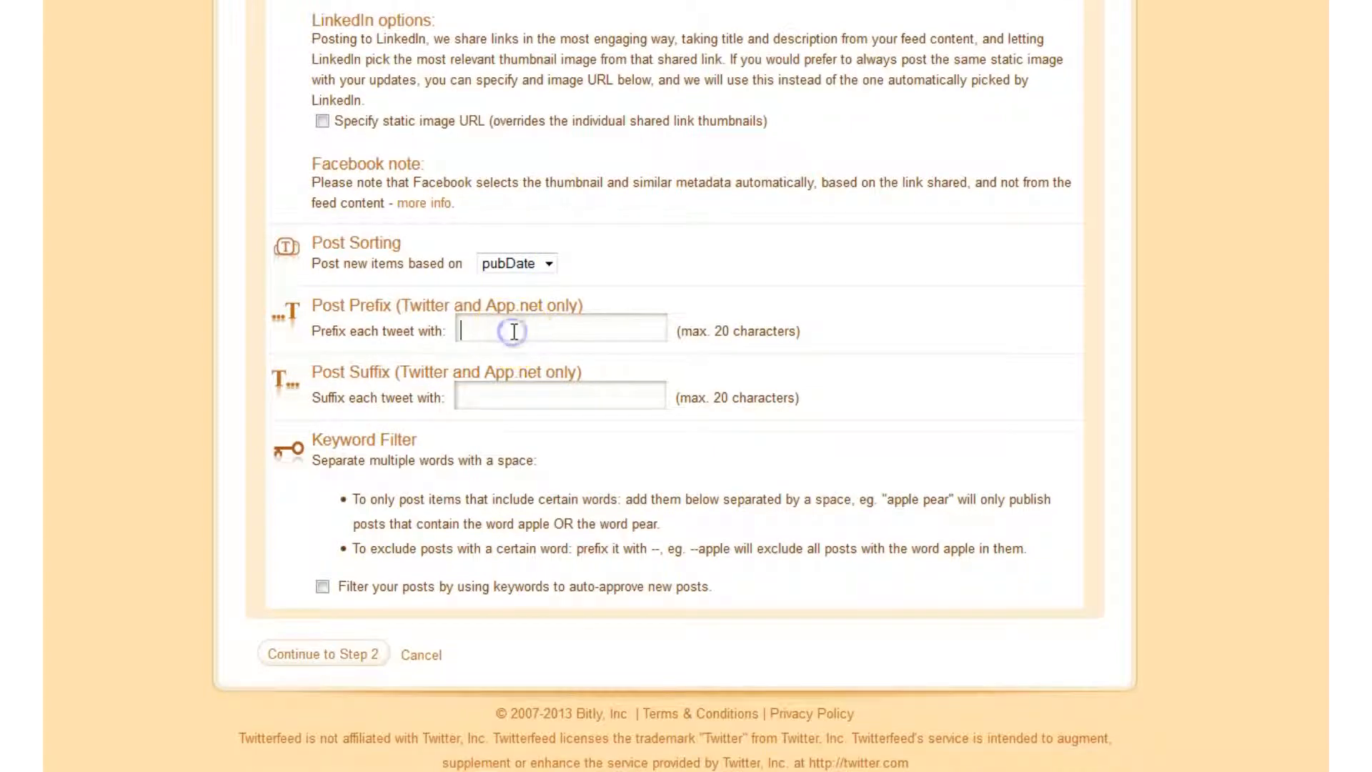
{"action": "type", "text": "Graph"}
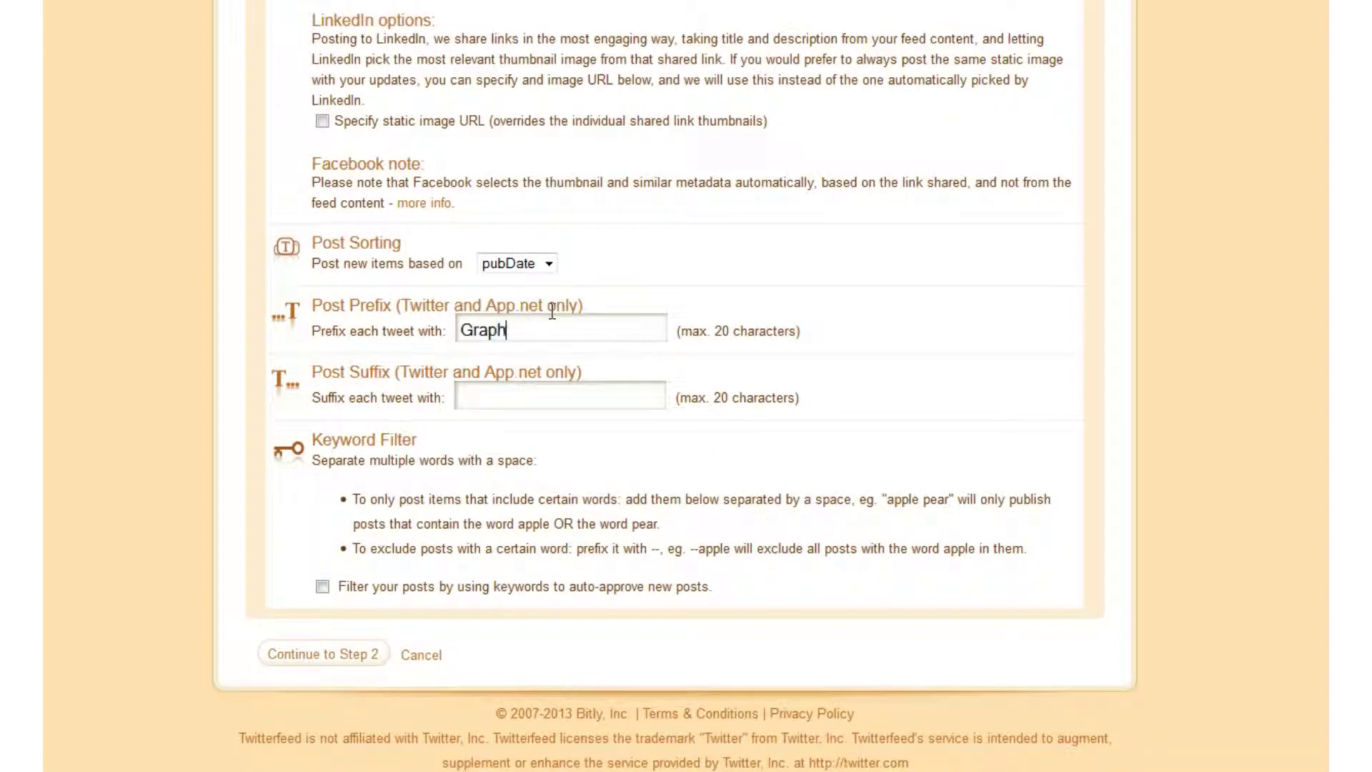
{"action": "type", "text": "ic Designer Tip"}
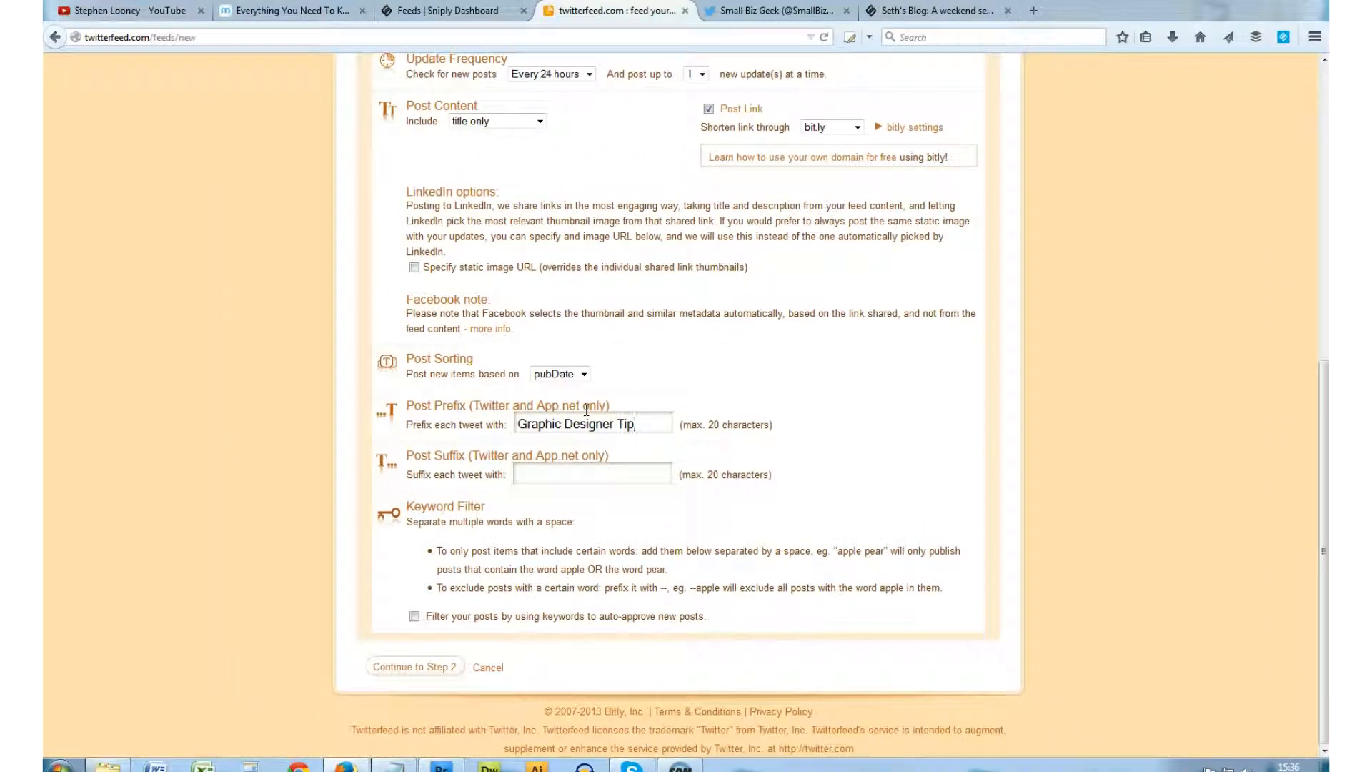
{"action": "left_click", "coordinate": [775, 10]}
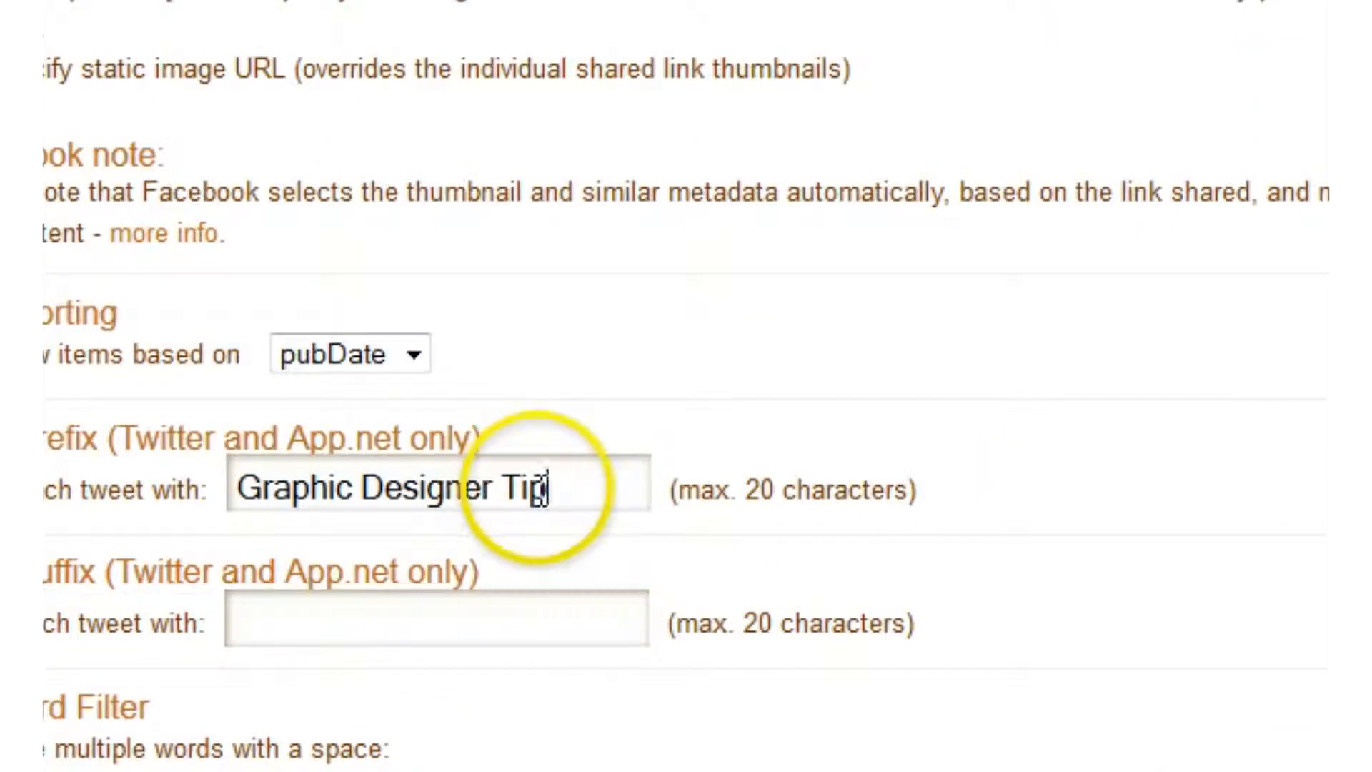
{"action": "type", "text": "."}
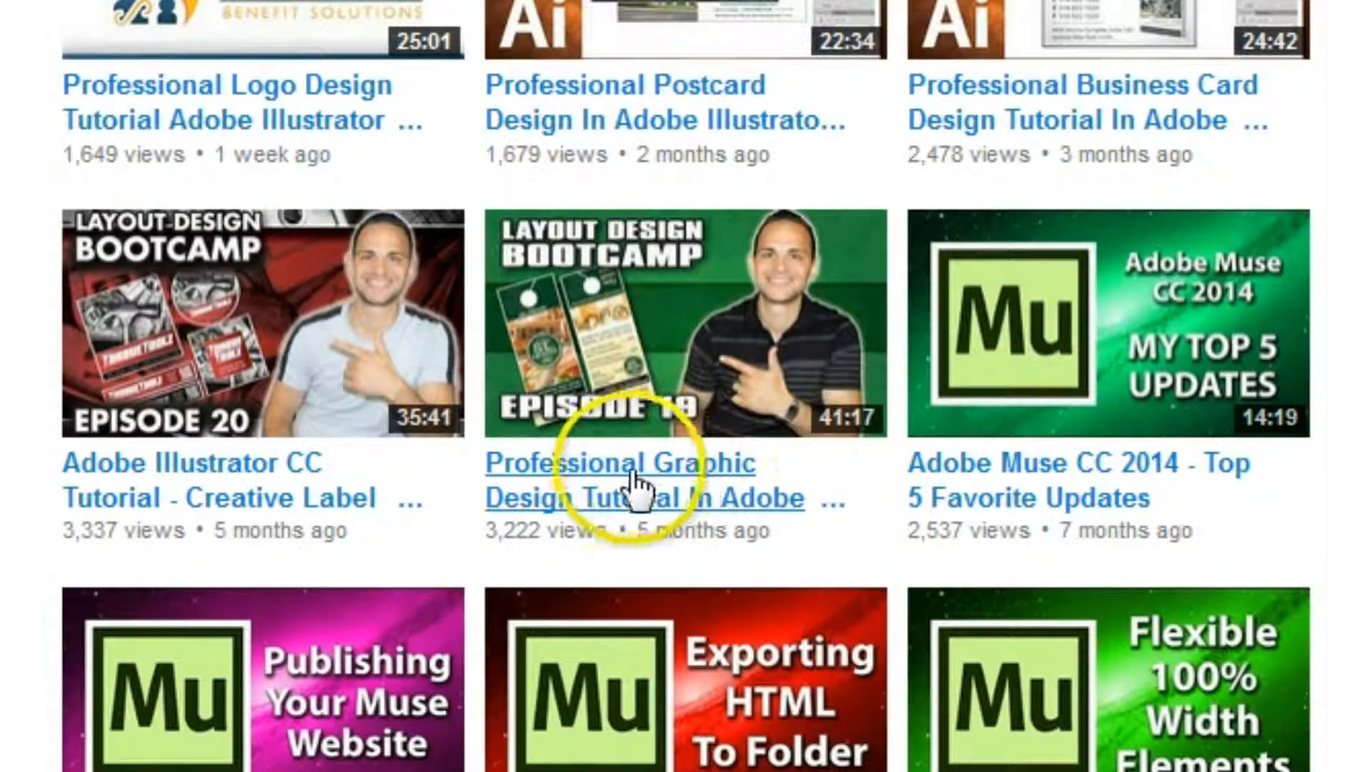
{"action": "mouse_move", "coordinate": [784, 525]}
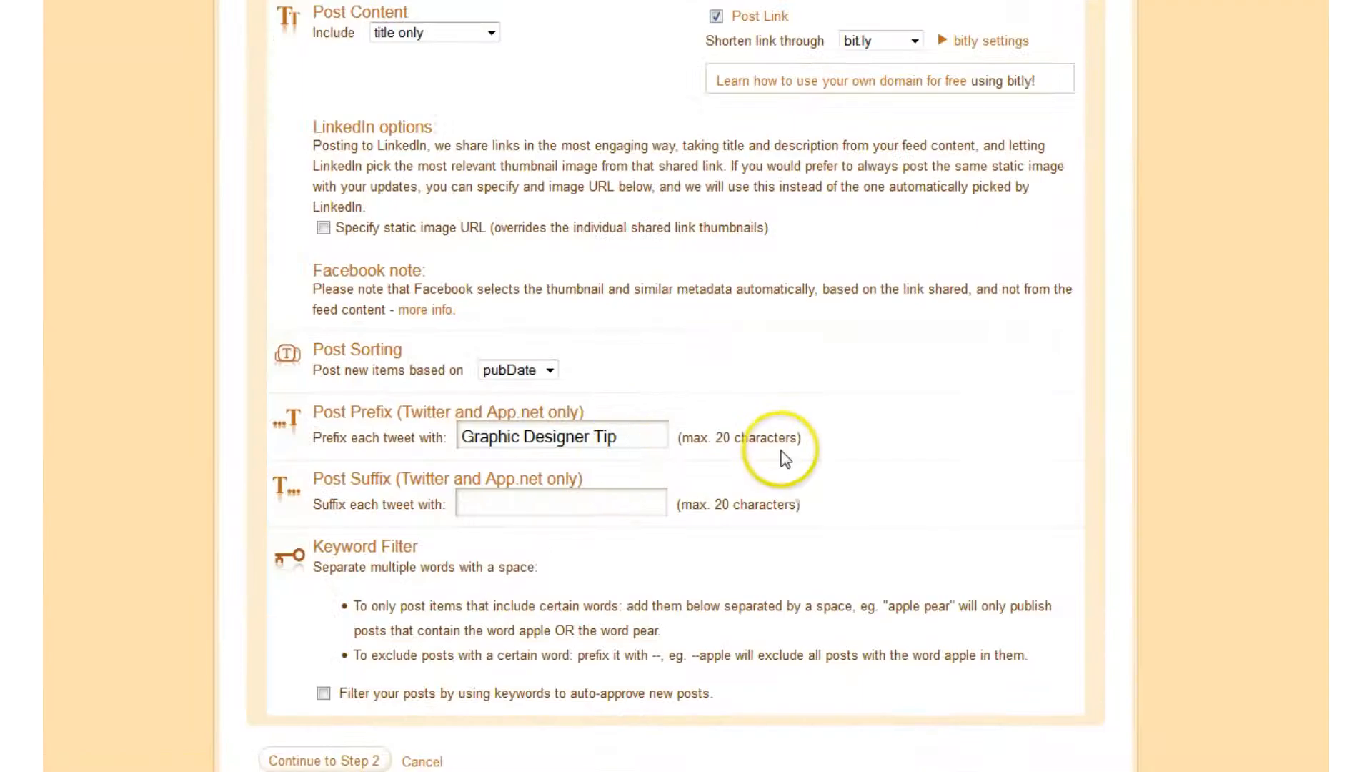
{"action": "left_click", "coordinate": [564, 436]}
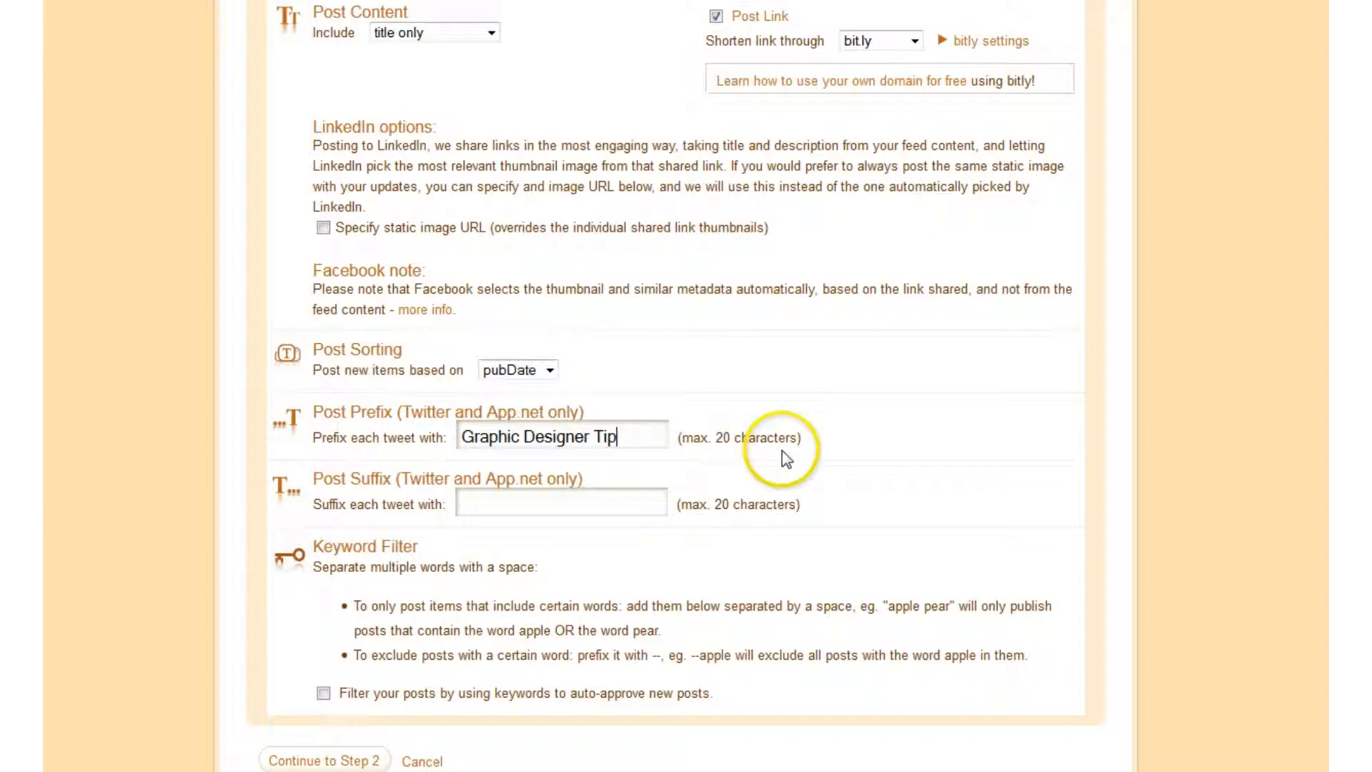
{"action": "mouse_move", "coordinate": [744, 466]}
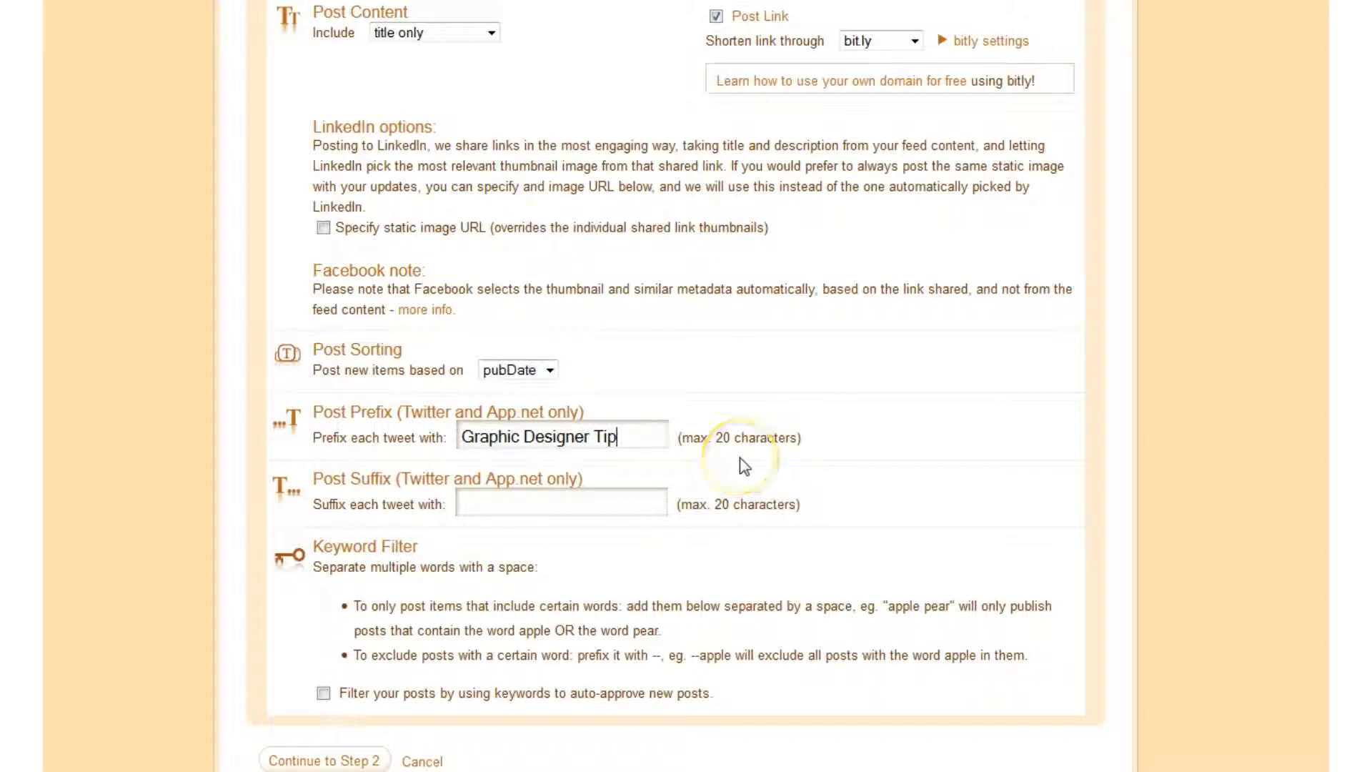
{"action": "mouse_move", "coordinate": [603, 437]}
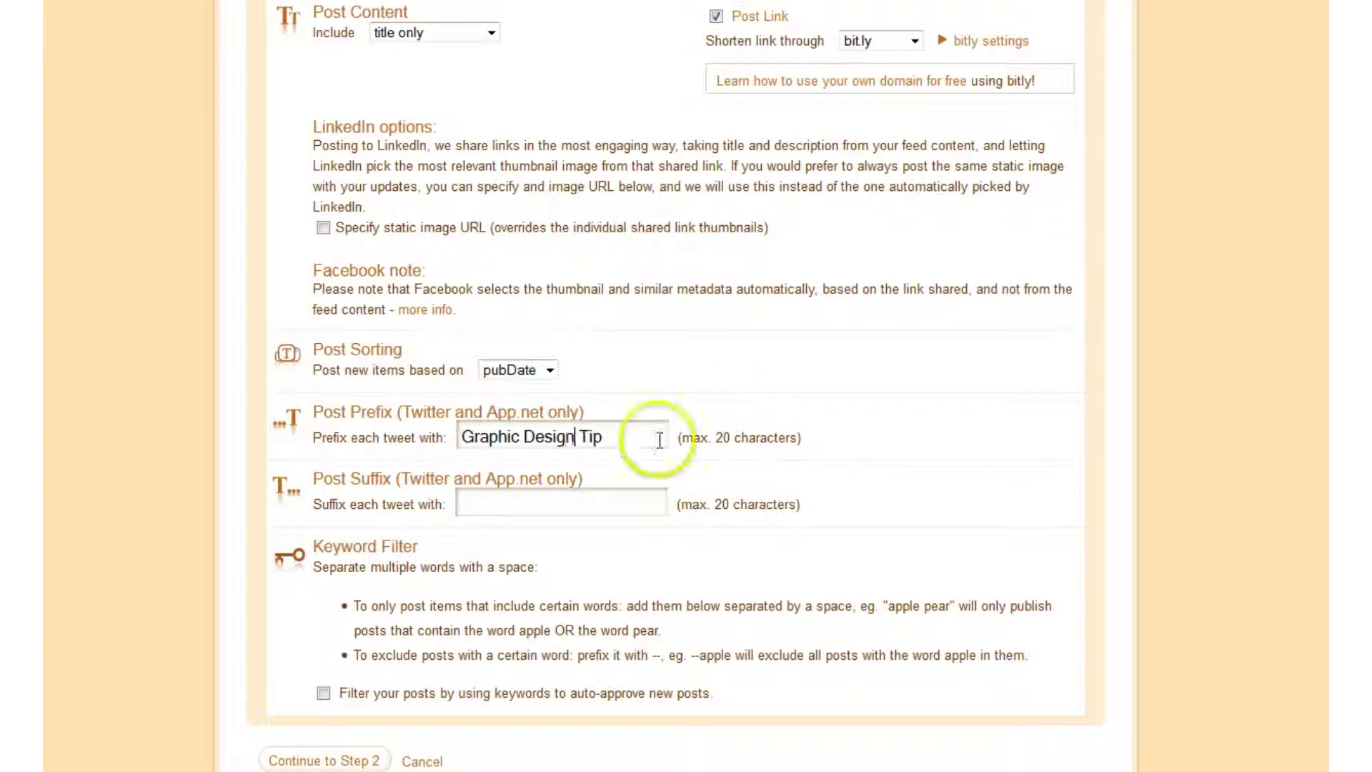
{"action": "type", "text": "s"}
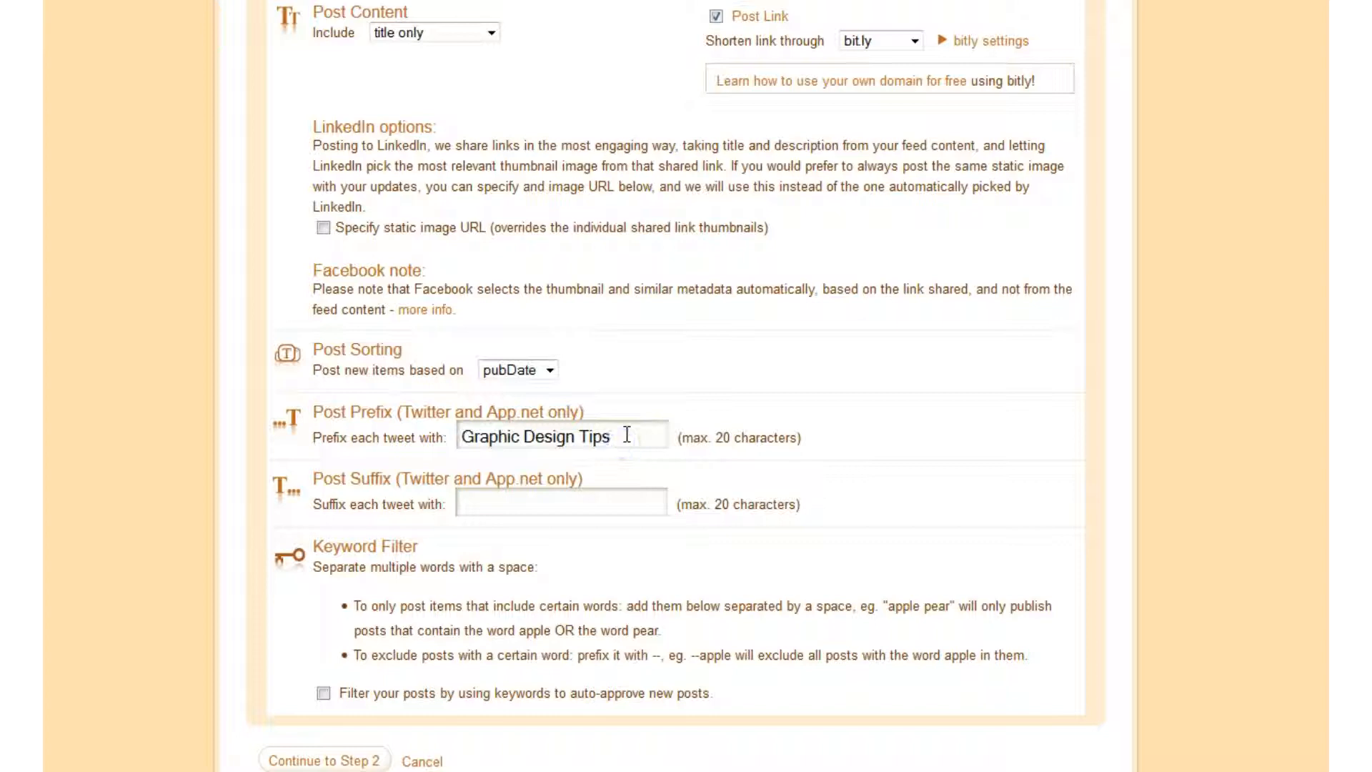
Step: Enter '#graphicdesign' as the tweet suffix, checking the YouTube channel page
{"action": "left_click", "coordinate": [560, 505]}
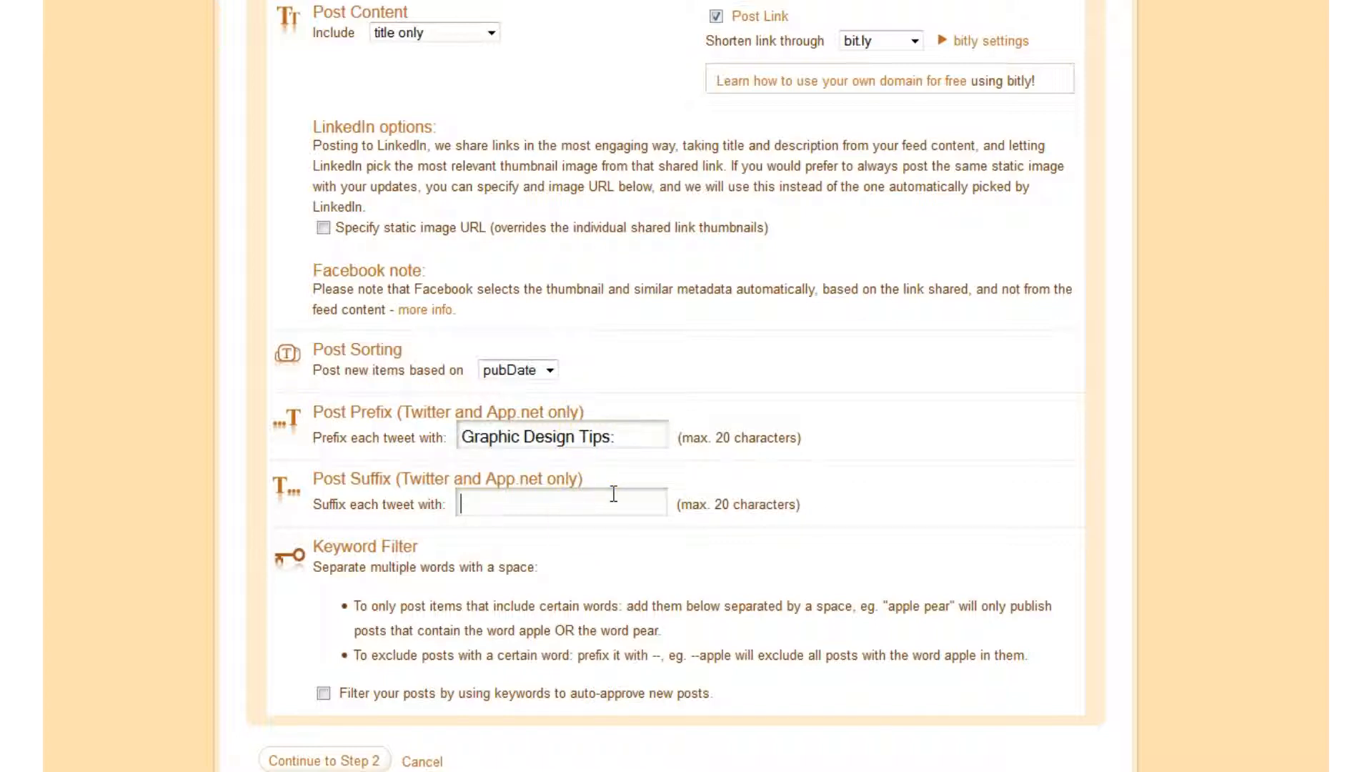
{"action": "type", "text": "#"}
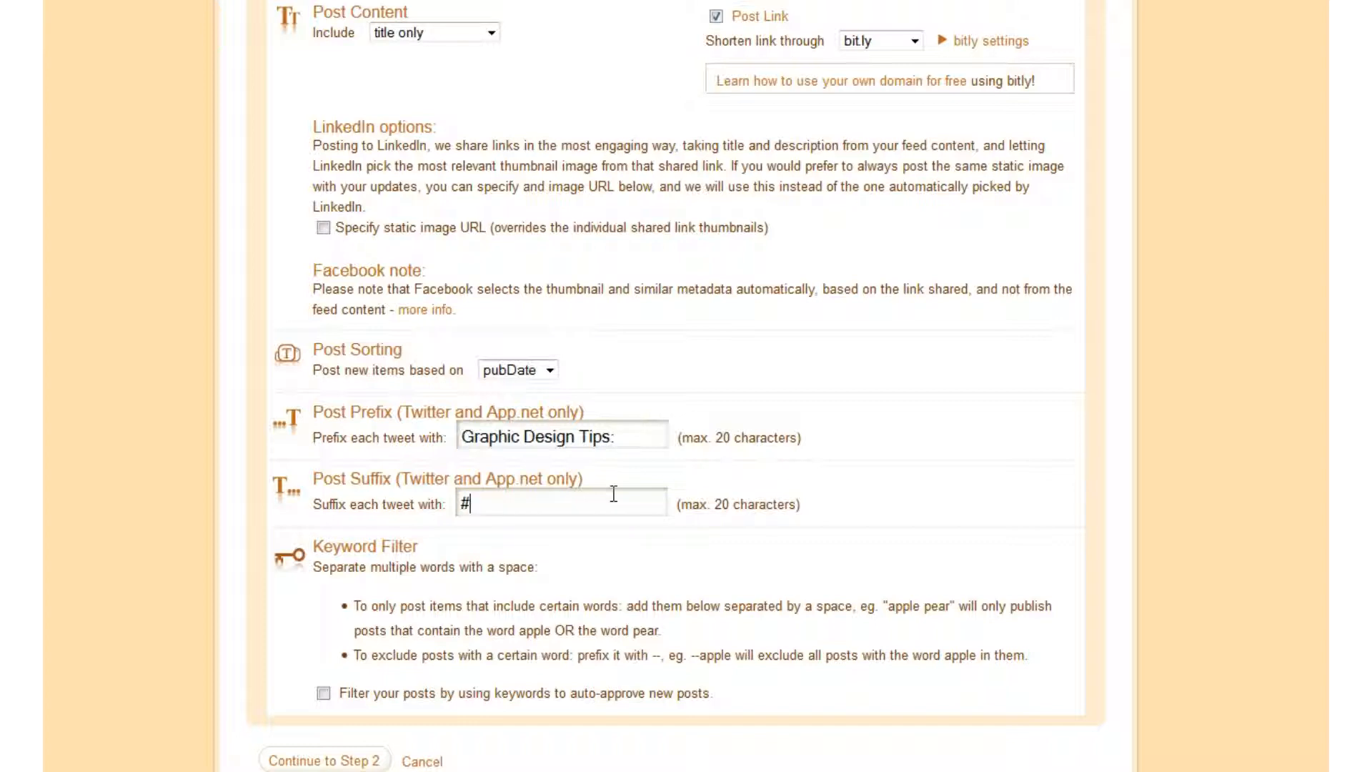
{"action": "type", "text": "graphic"}
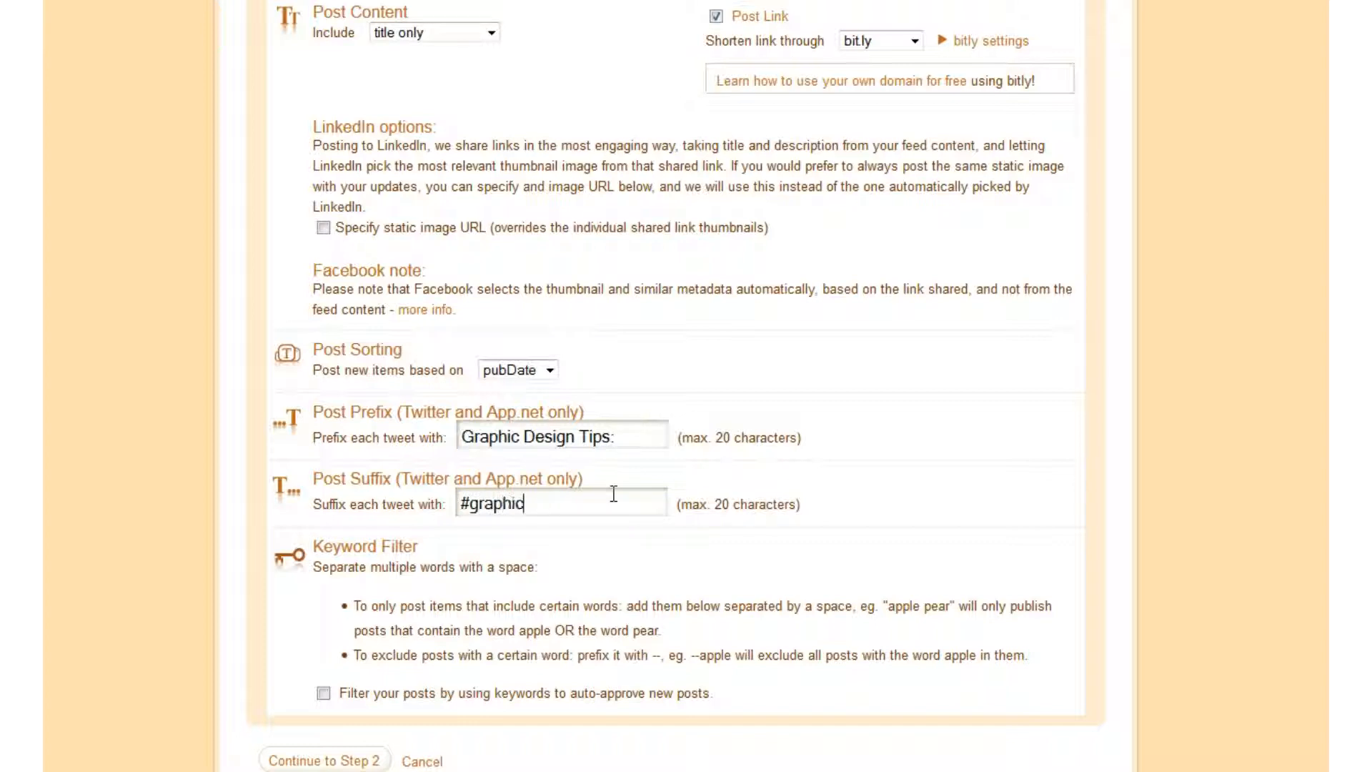
{"action": "type", "text": "design"}
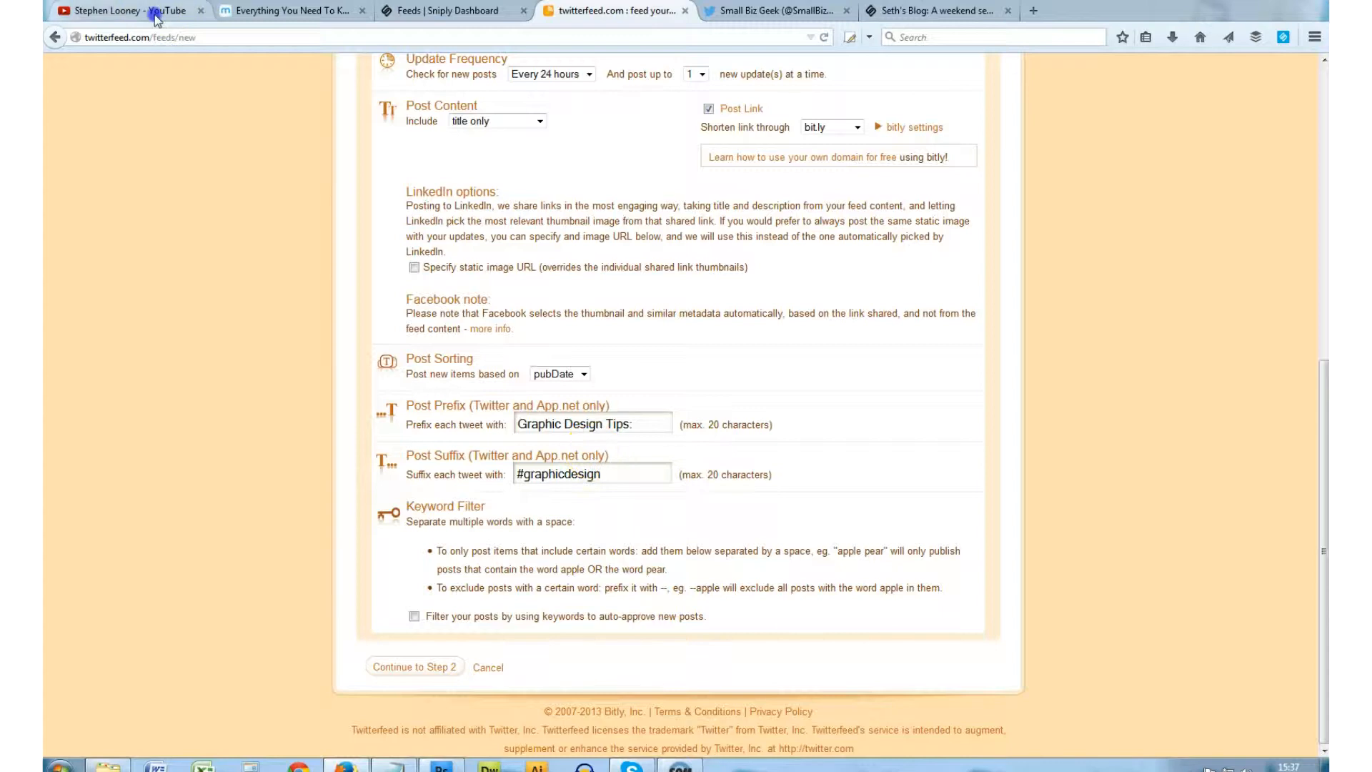
{"action": "left_click", "coordinate": [123, 10]}
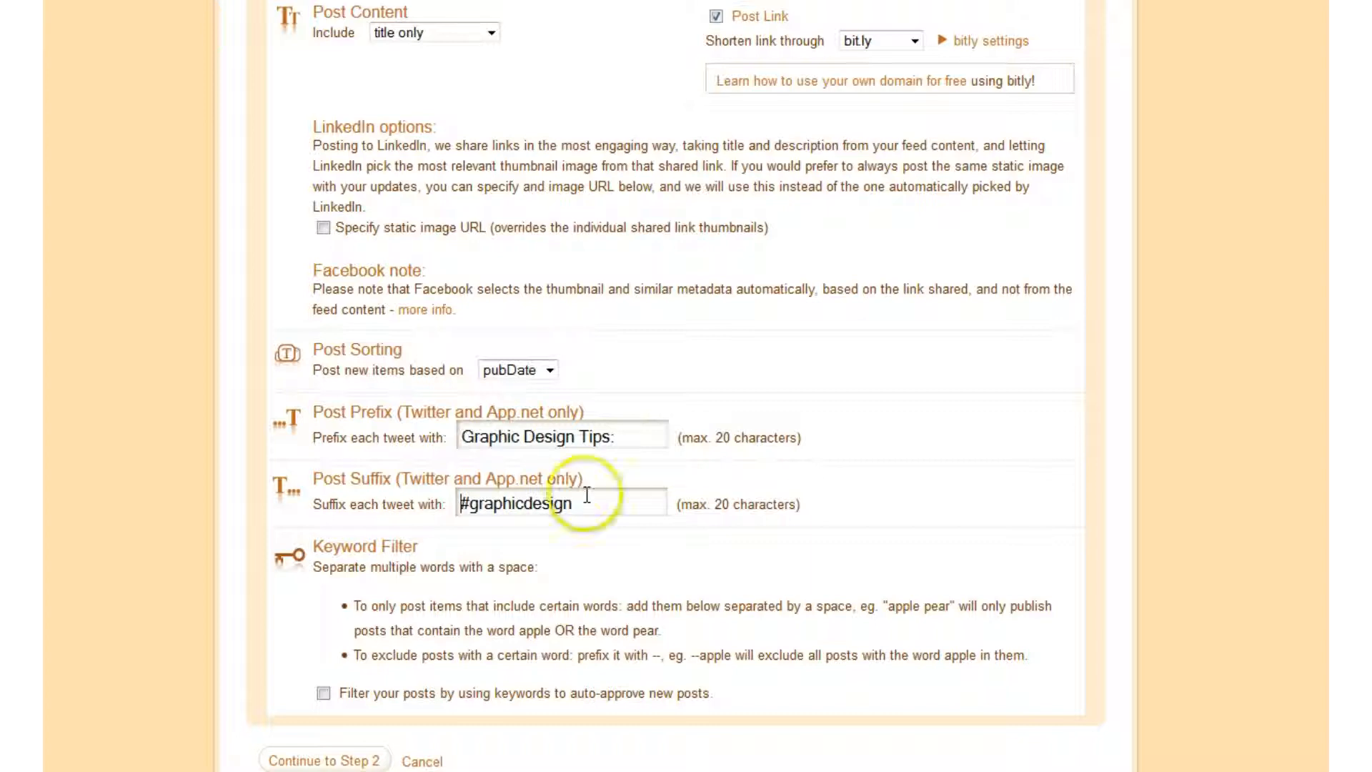
{"action": "mouse_move", "coordinate": [751, 46]}
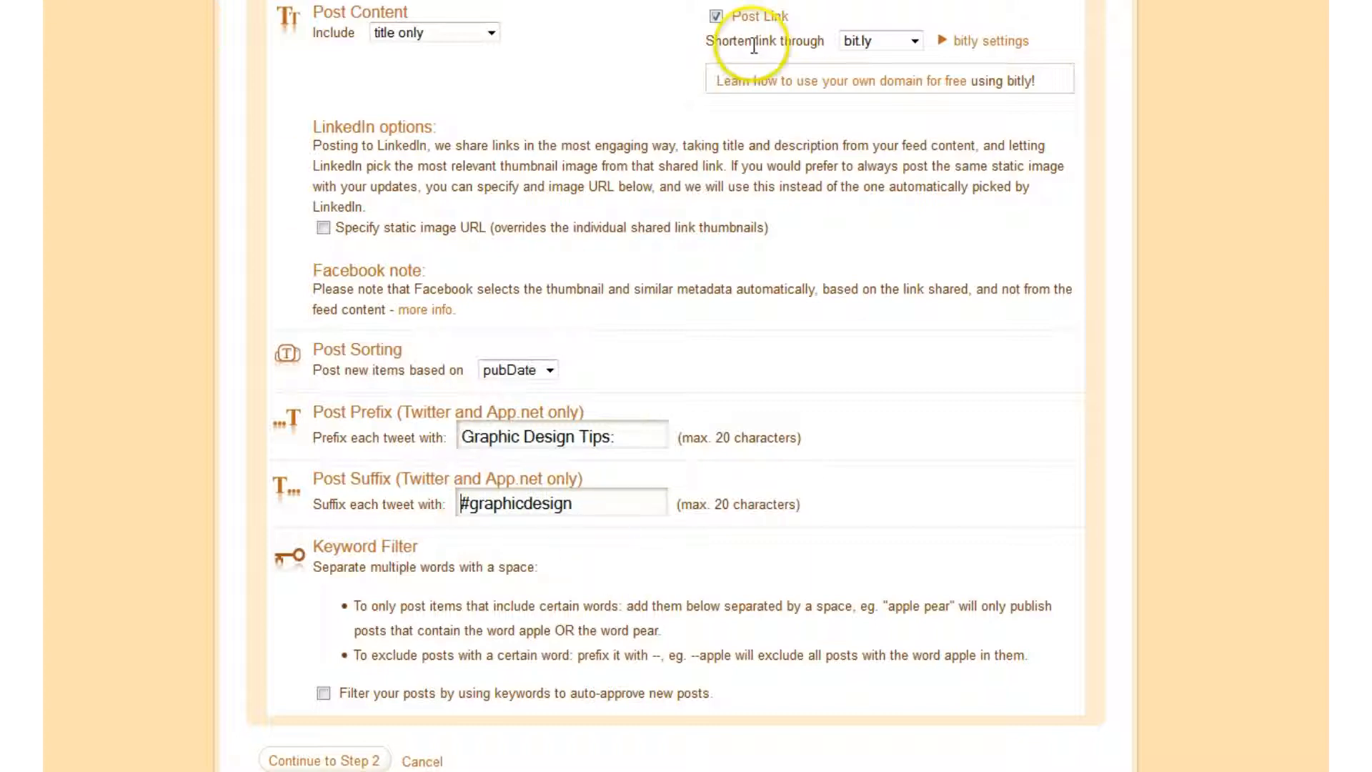
{"action": "mouse_move", "coordinate": [590, 504]}
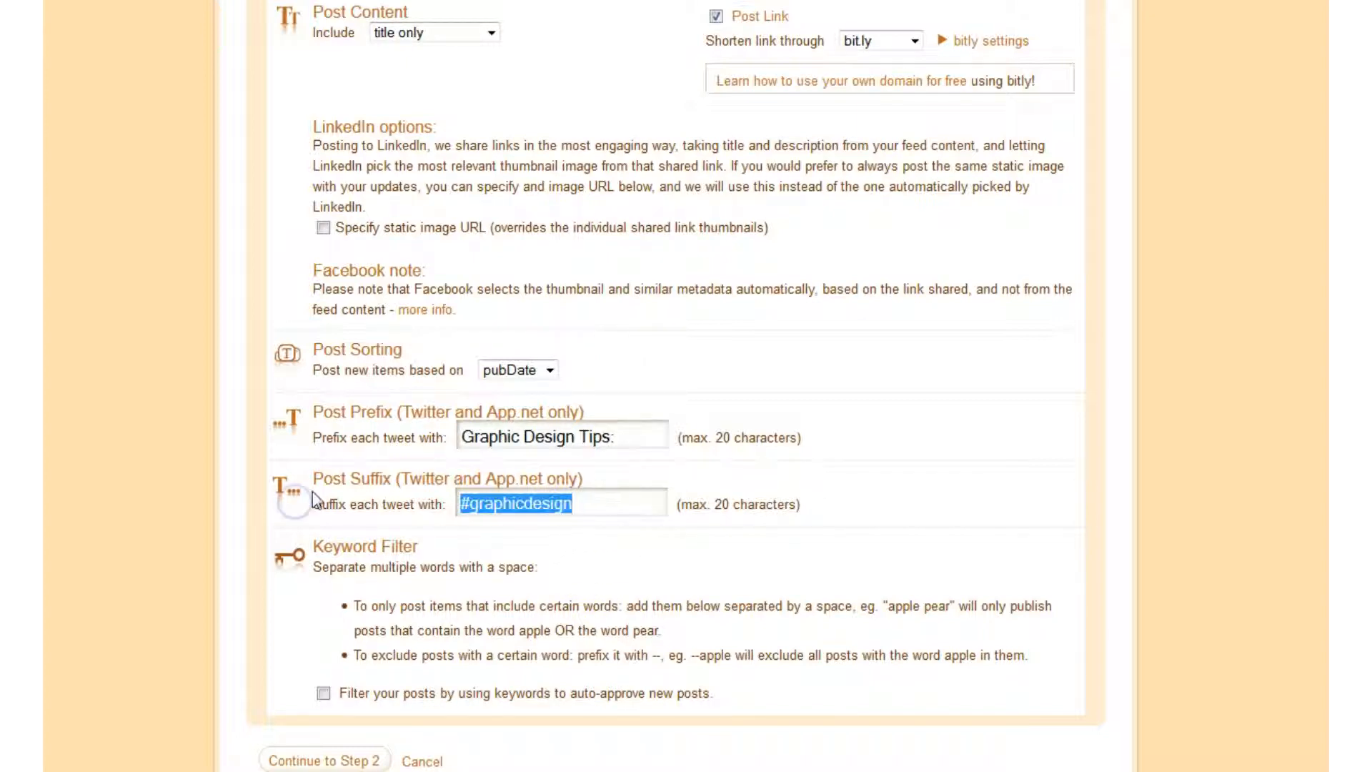
Step: Re-enter the prefix and '#graphicdesign' suffix text in the feed settings
{"action": "type", "text": "vl"}
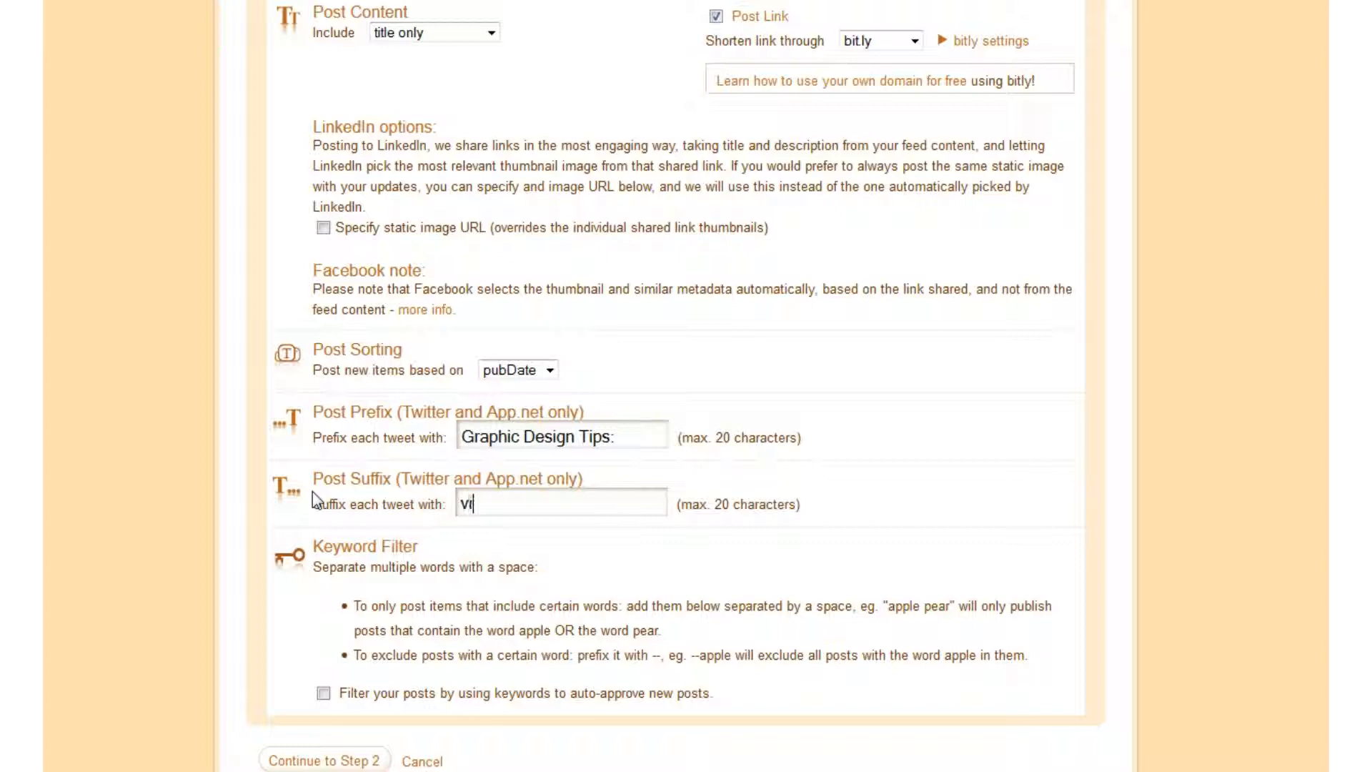
{"action": "type", "text": "a @"}
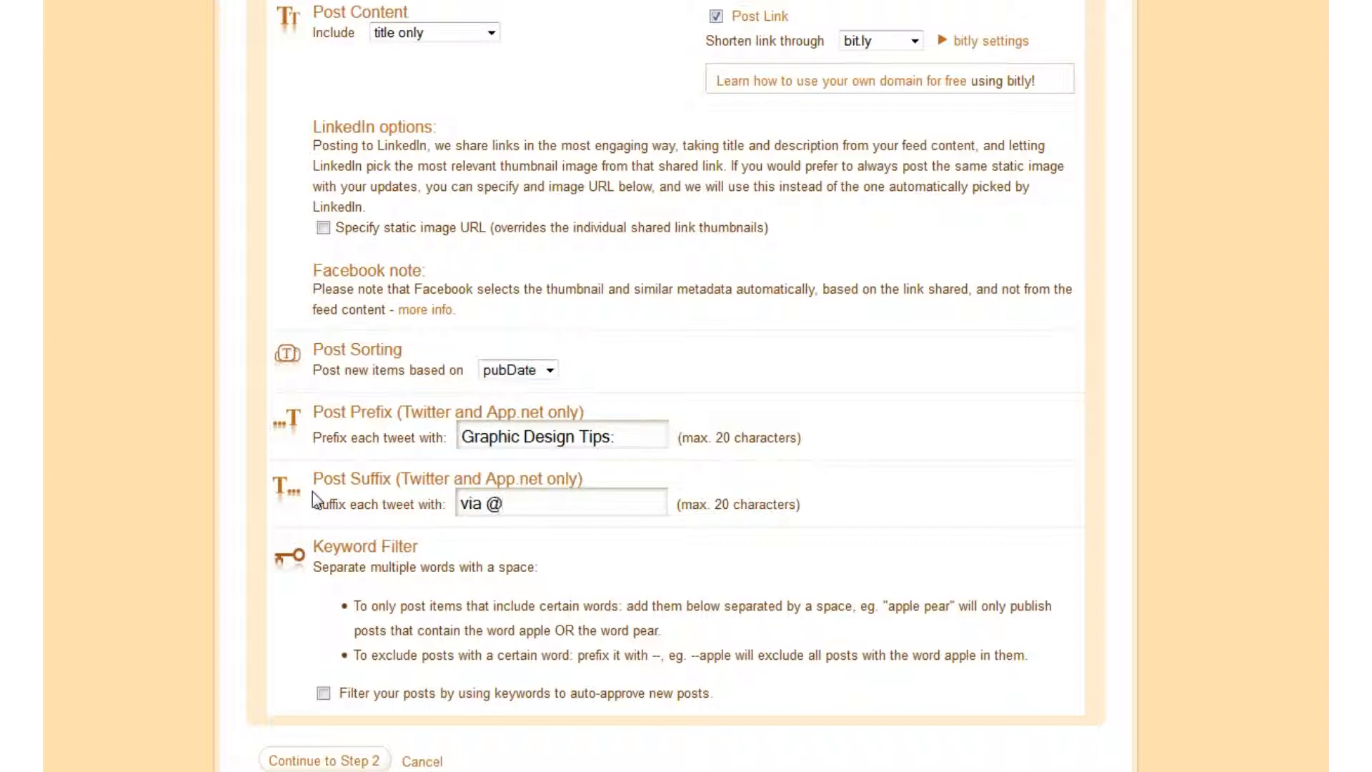
{"action": "type", "text": "Graphic"}
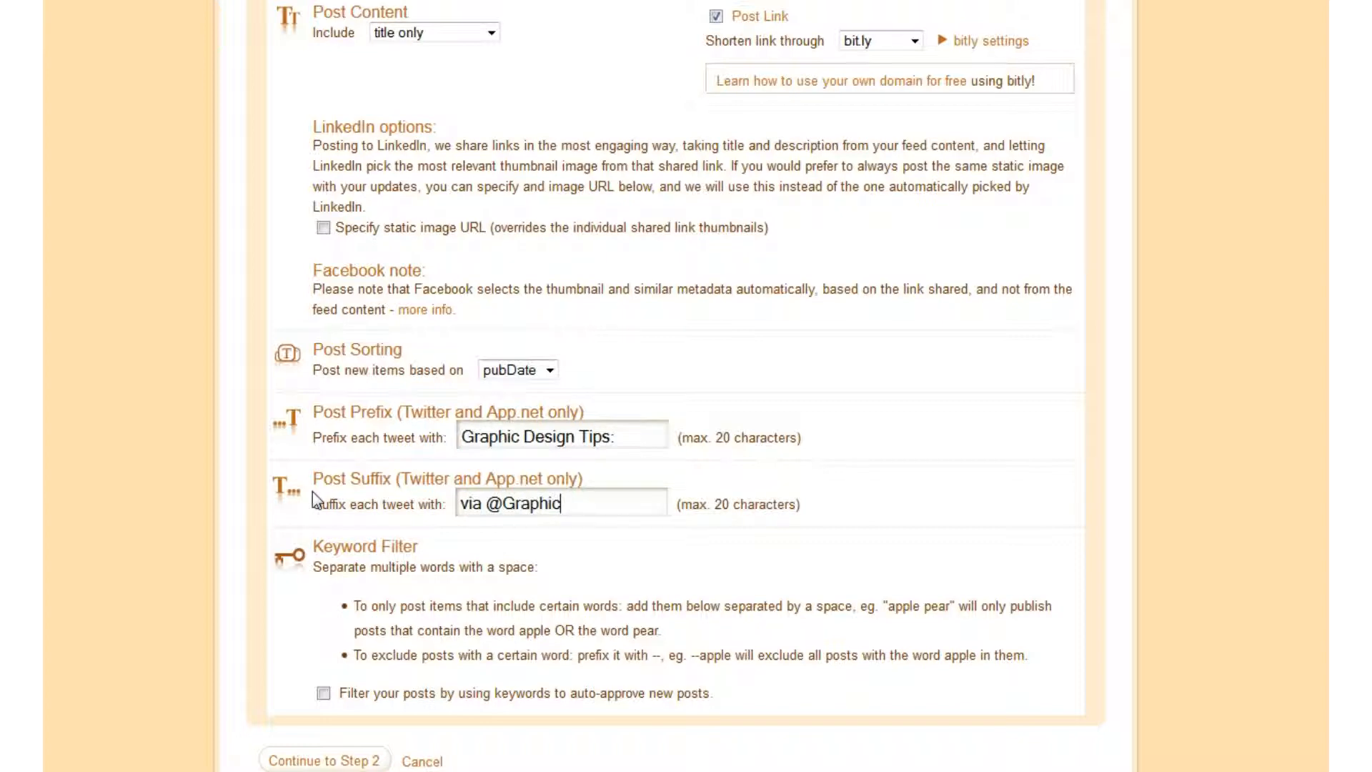
{"action": "type", "text": "Desig"}
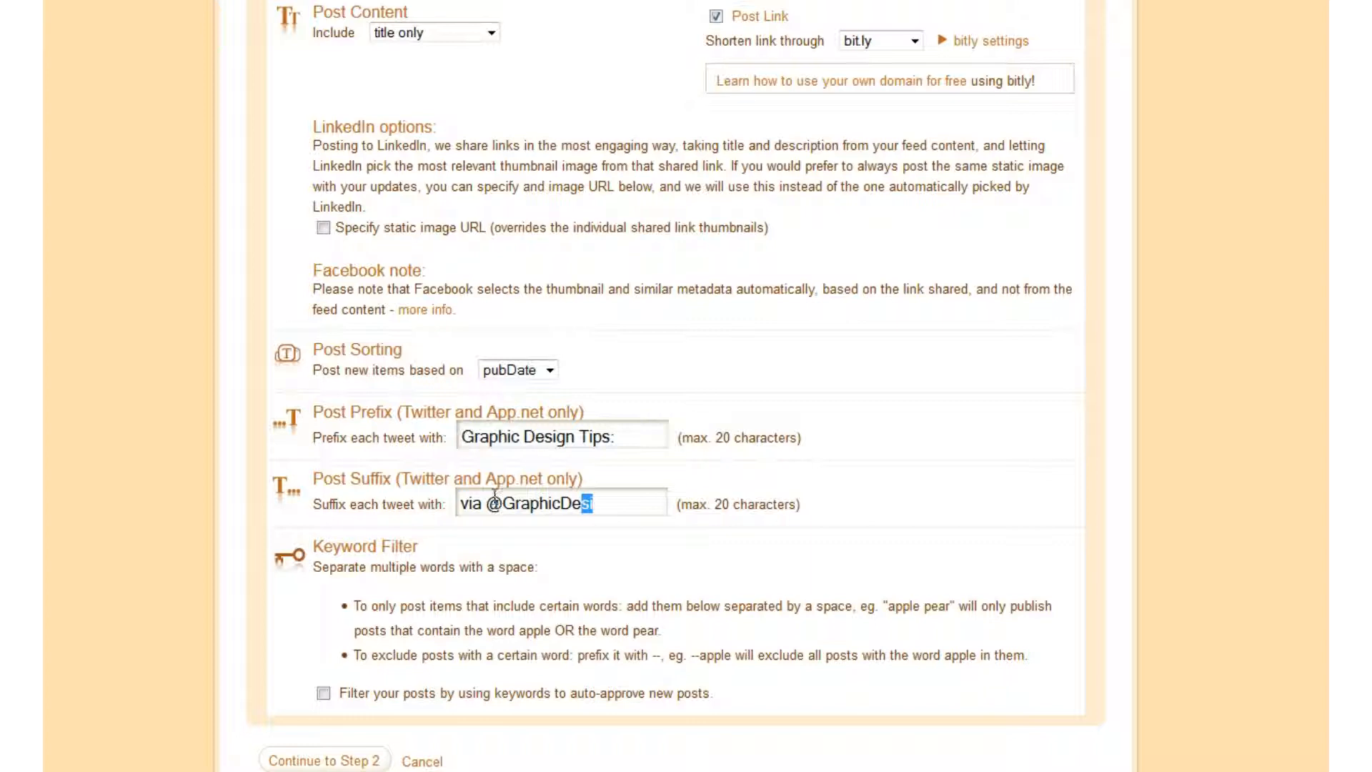
{"action": "mouse_move", "coordinate": [633, 527]}
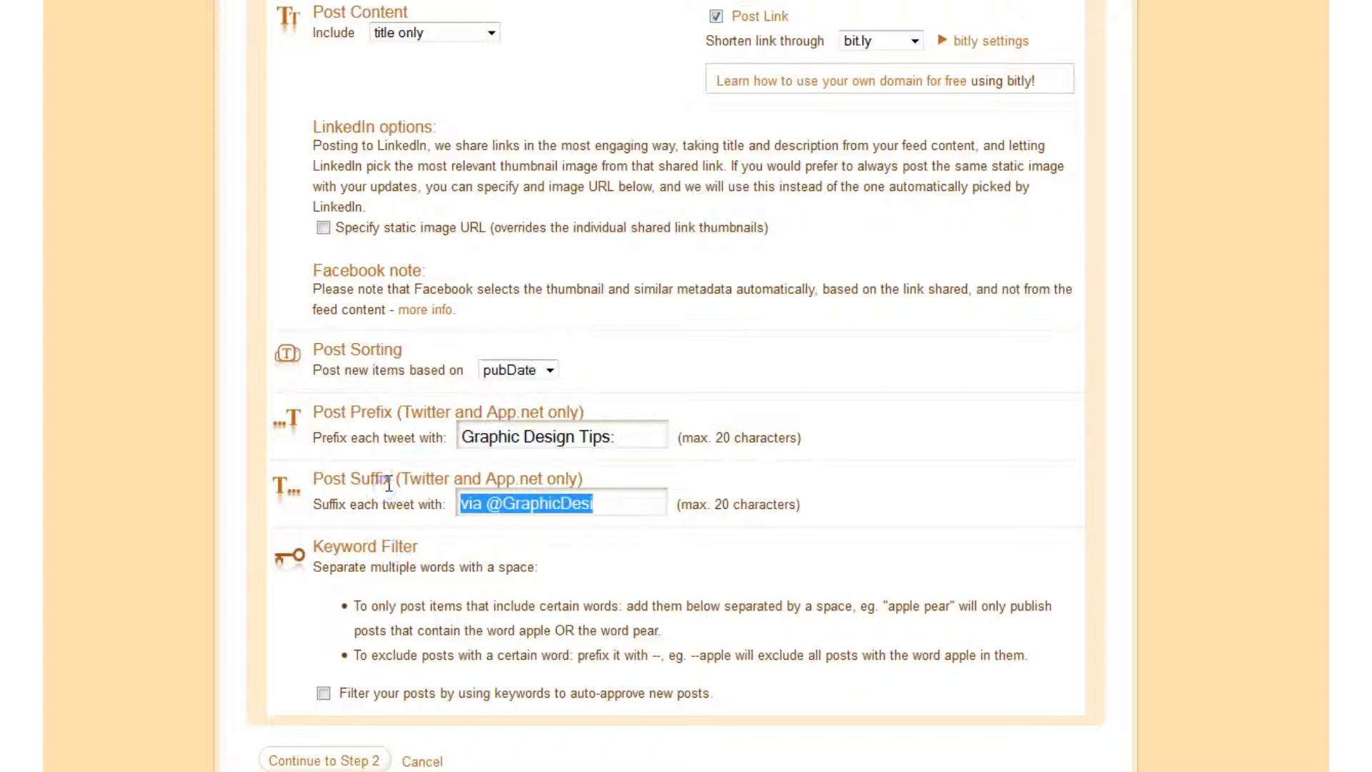
{"action": "type", "text": "#graphi"}
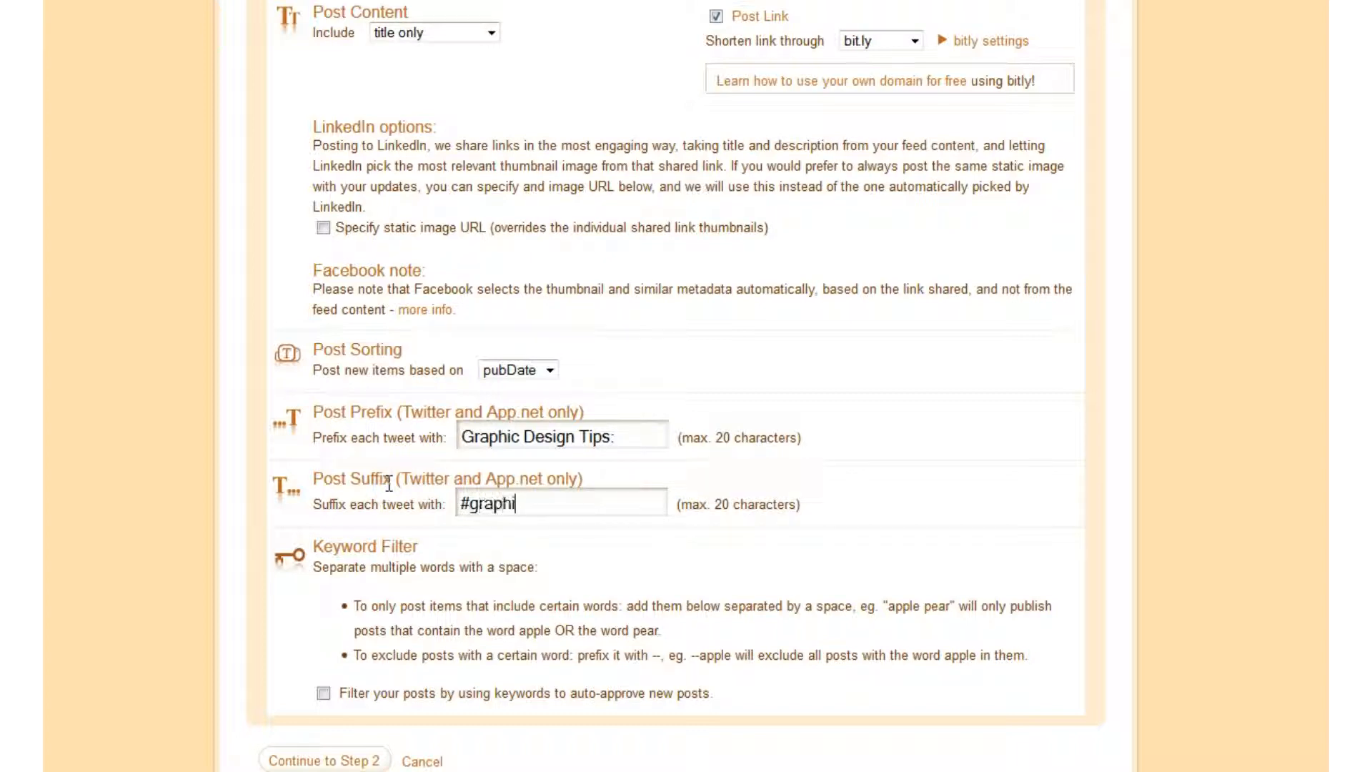
{"action": "type", "text": "cdesign"}
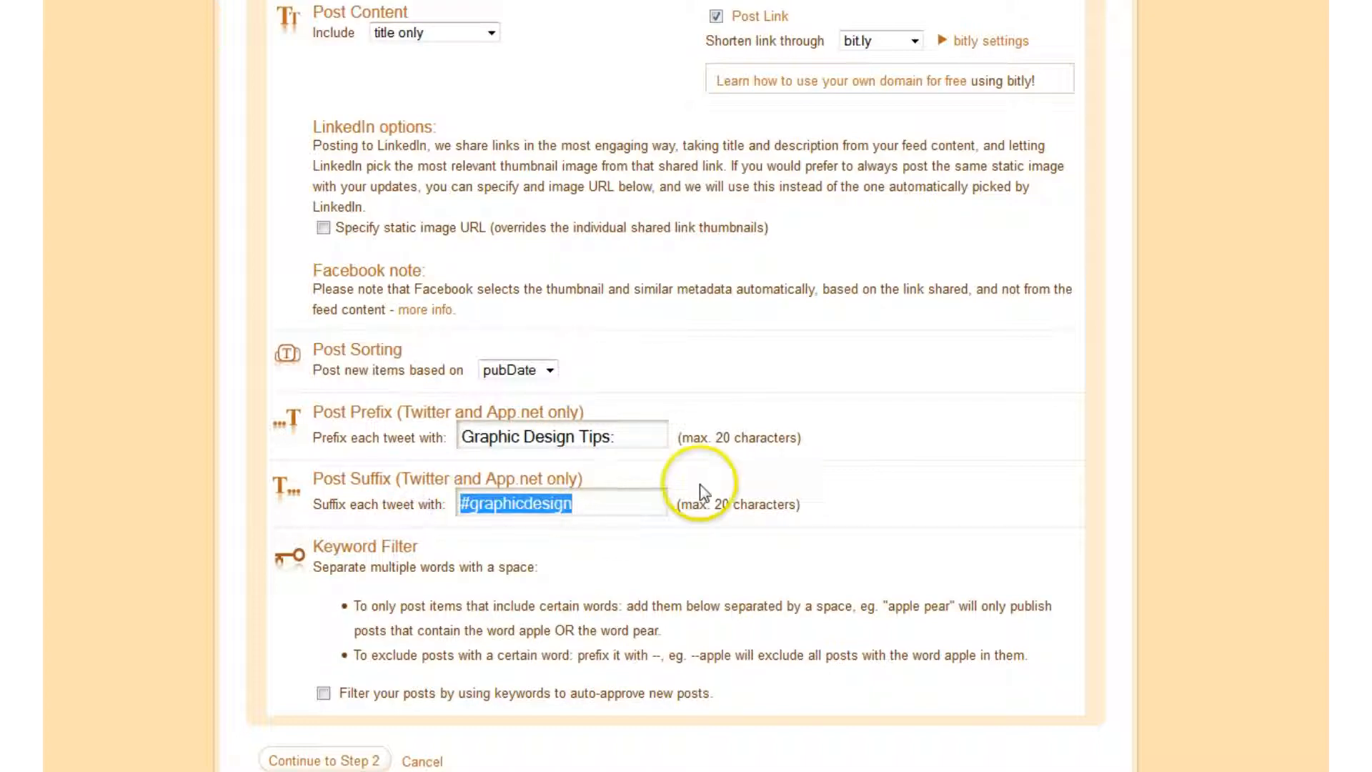
{"action": "mouse_move", "coordinate": [705, 491]}
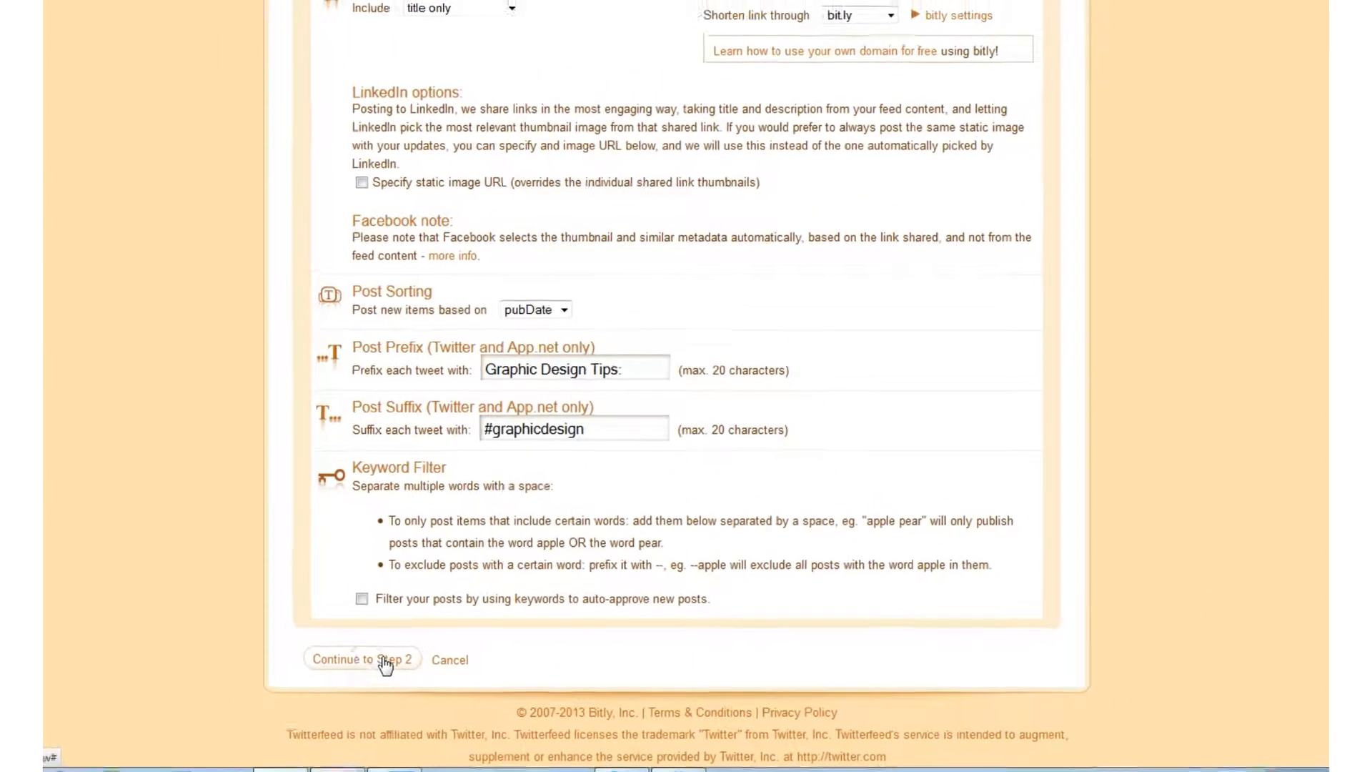
Step: Continue to Step 2, creating the feed and listing the publishing services
{"action": "scroll", "scroll_direction": "up", "scroll_amount": 3}
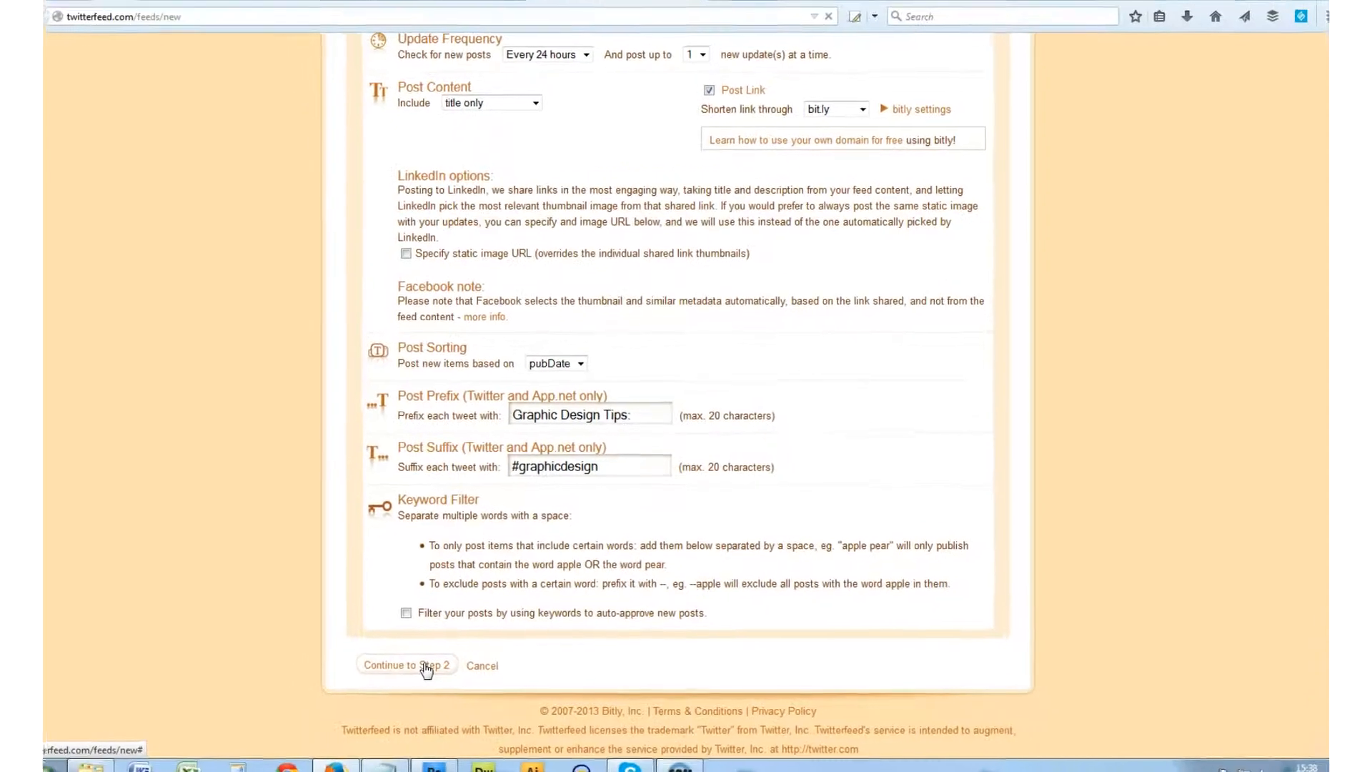
{"action": "left_click", "coordinate": [406, 665]}
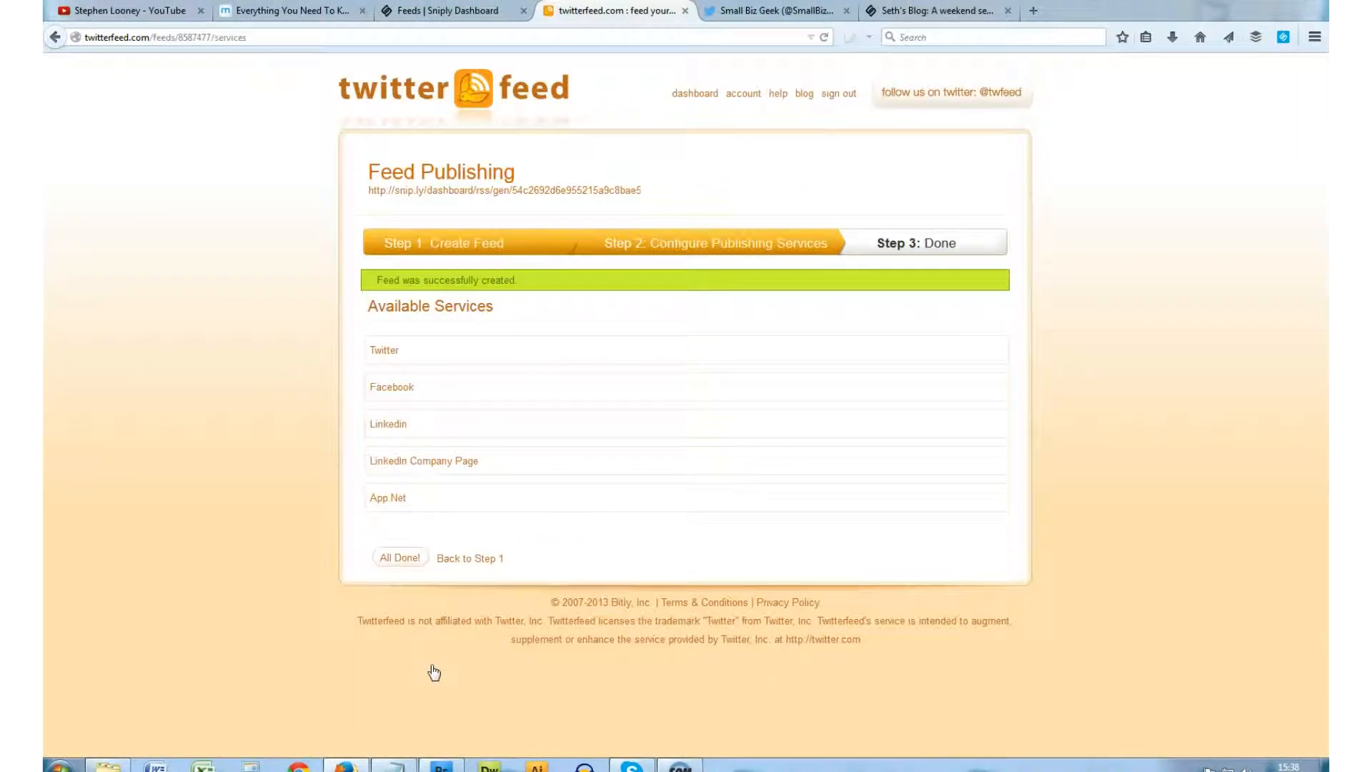
{"action": "mouse_move", "coordinate": [546, 402]}
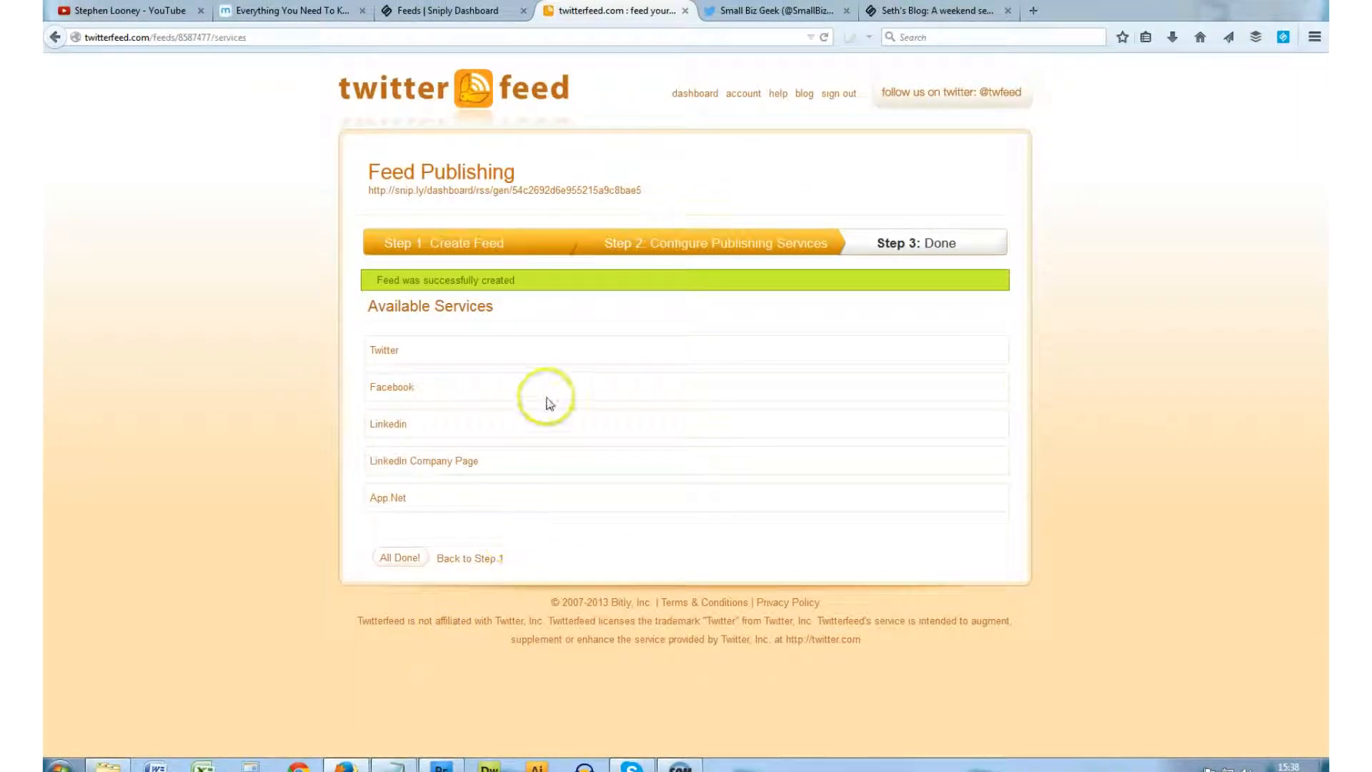
{"action": "mouse_move", "coordinate": [479, 292]}
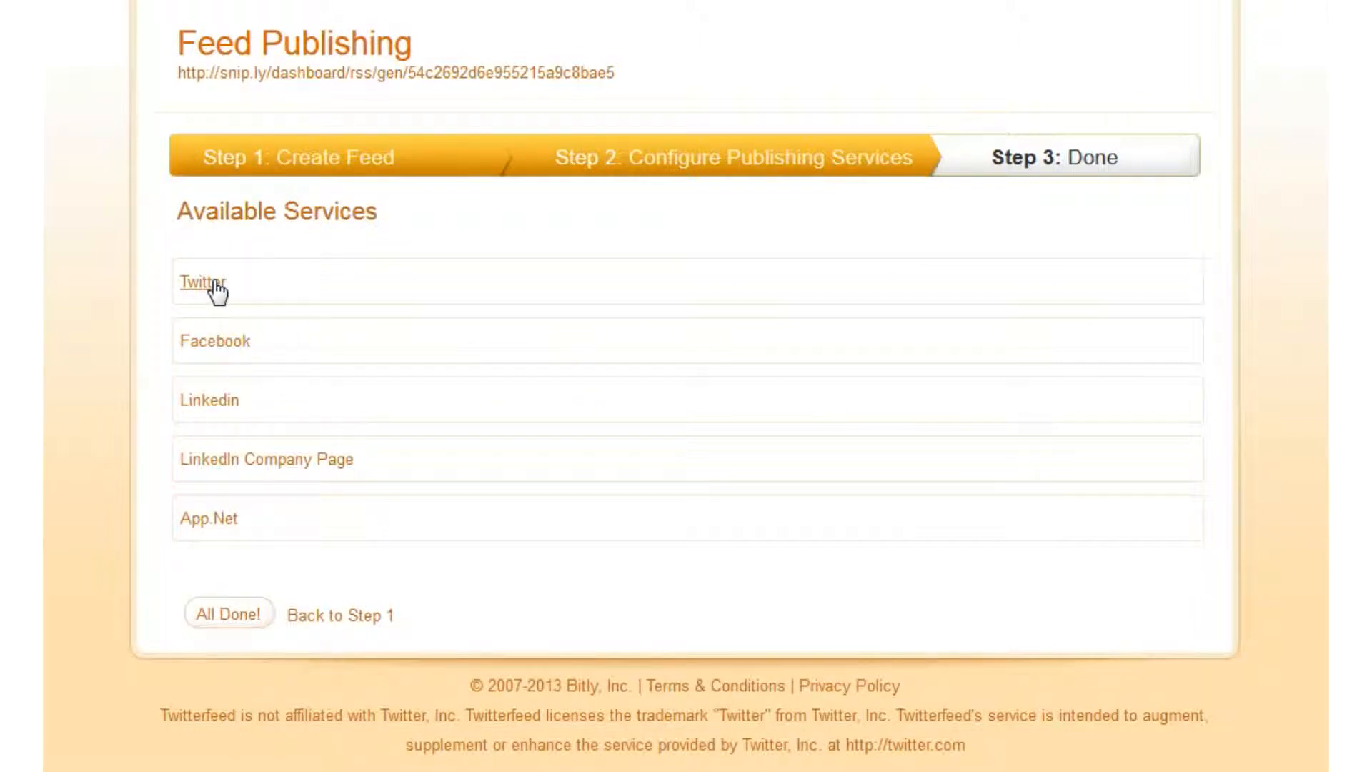
Step: Add an active Twitter service publishing to the SmallBizGeekUK account
{"action": "left_click", "coordinate": [202, 282]}
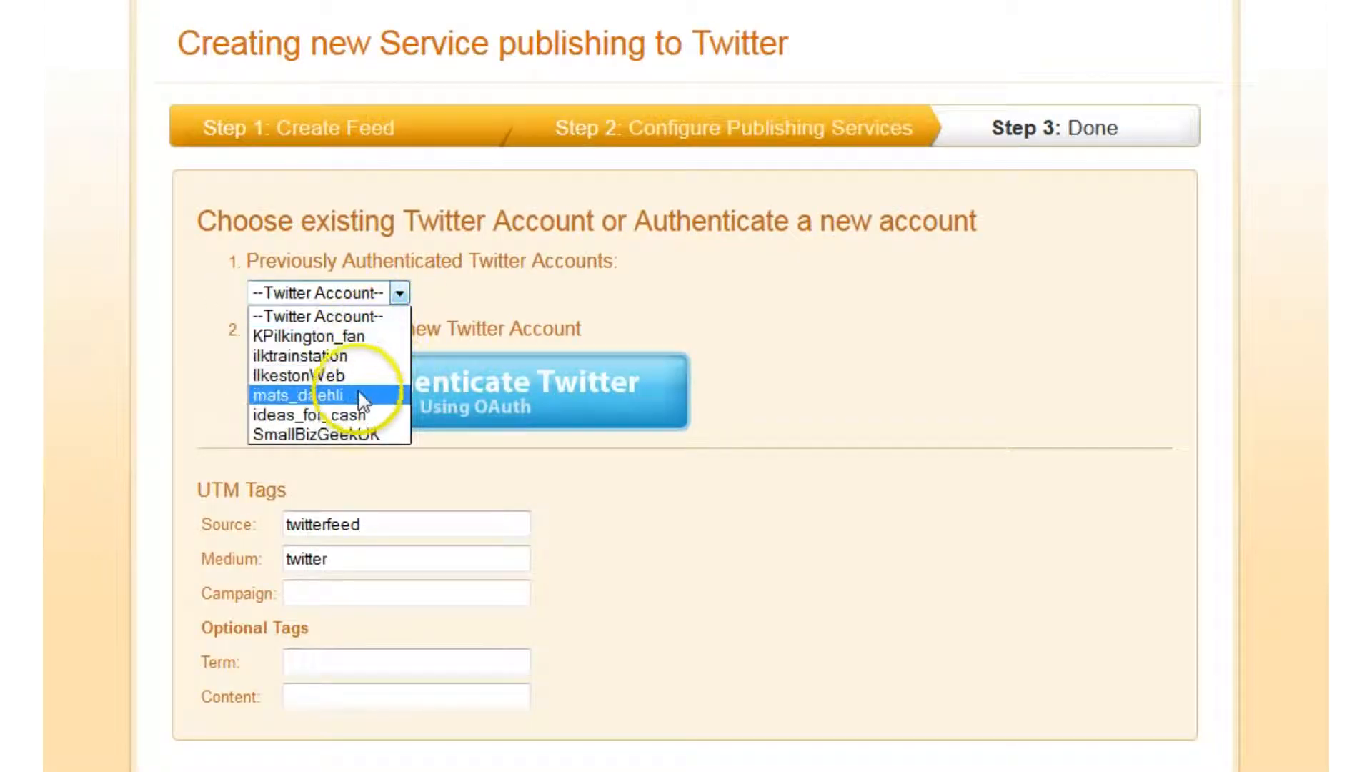
{"action": "left_click", "coordinate": [320, 434]}
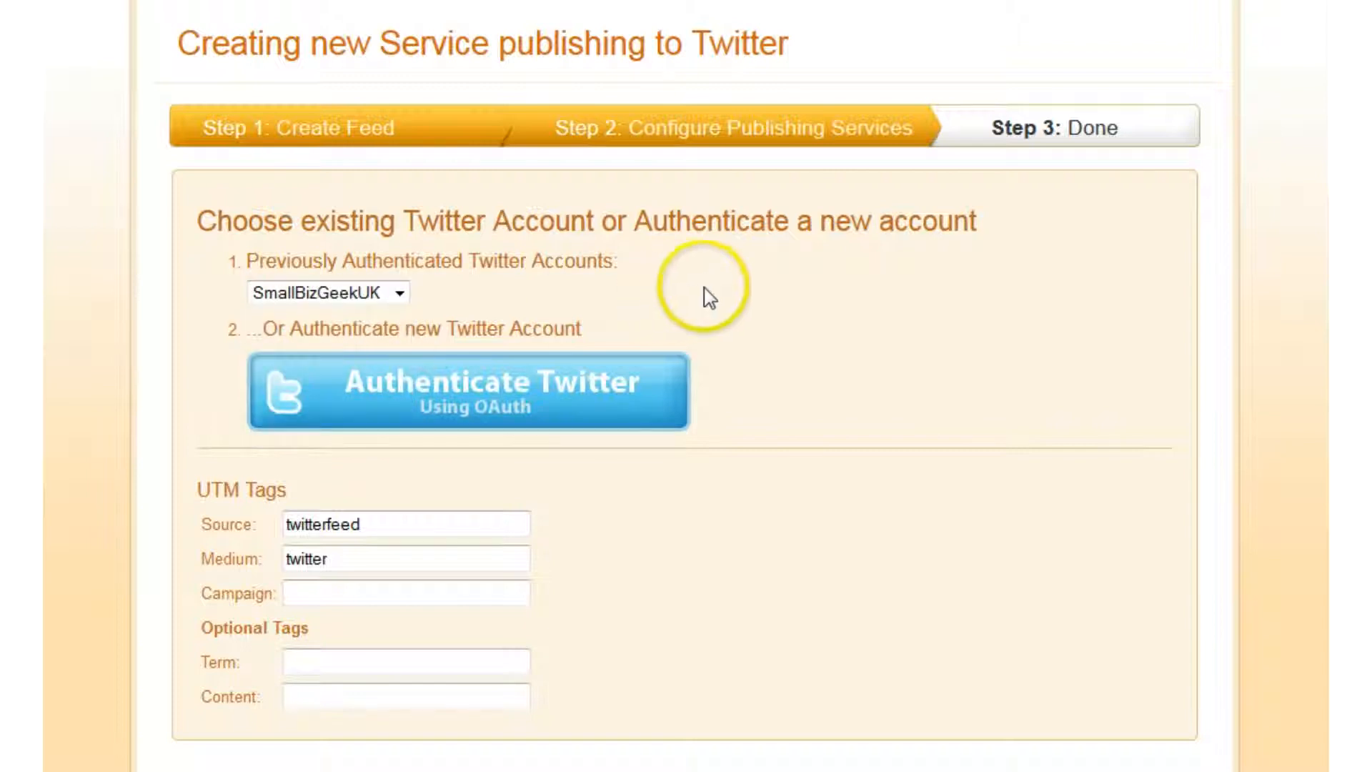
{"action": "mouse_move", "coordinate": [957, 376]}
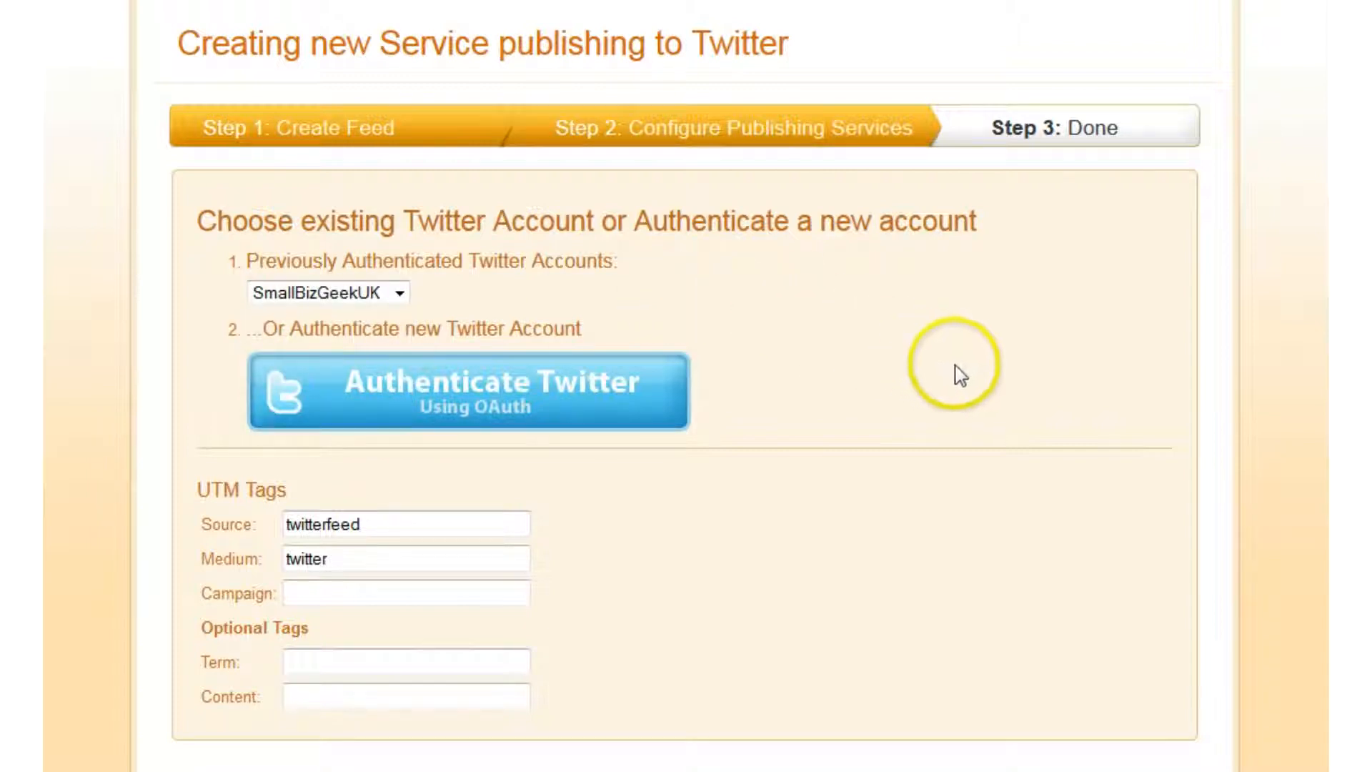
{"action": "mouse_move", "coordinate": [1235, 395]}
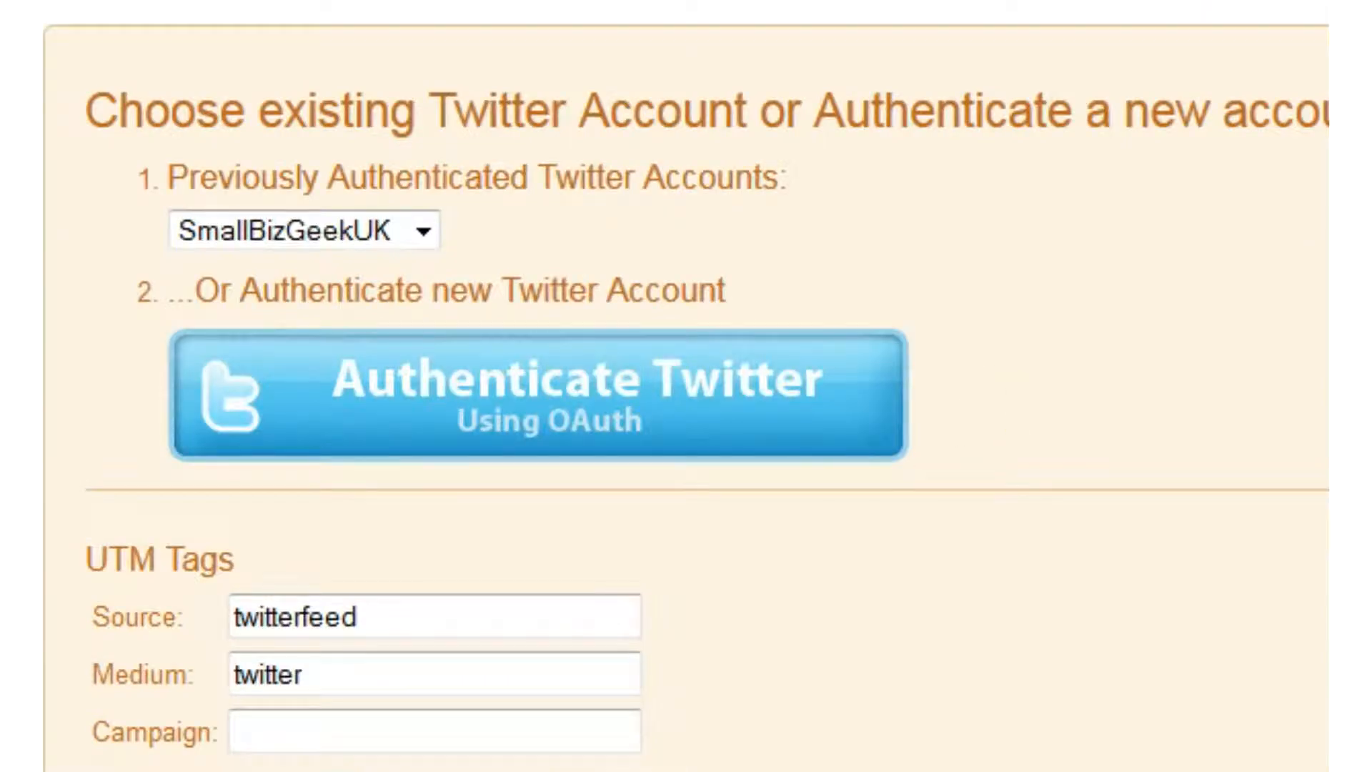
{"action": "mouse_move", "coordinate": [984, 589]}
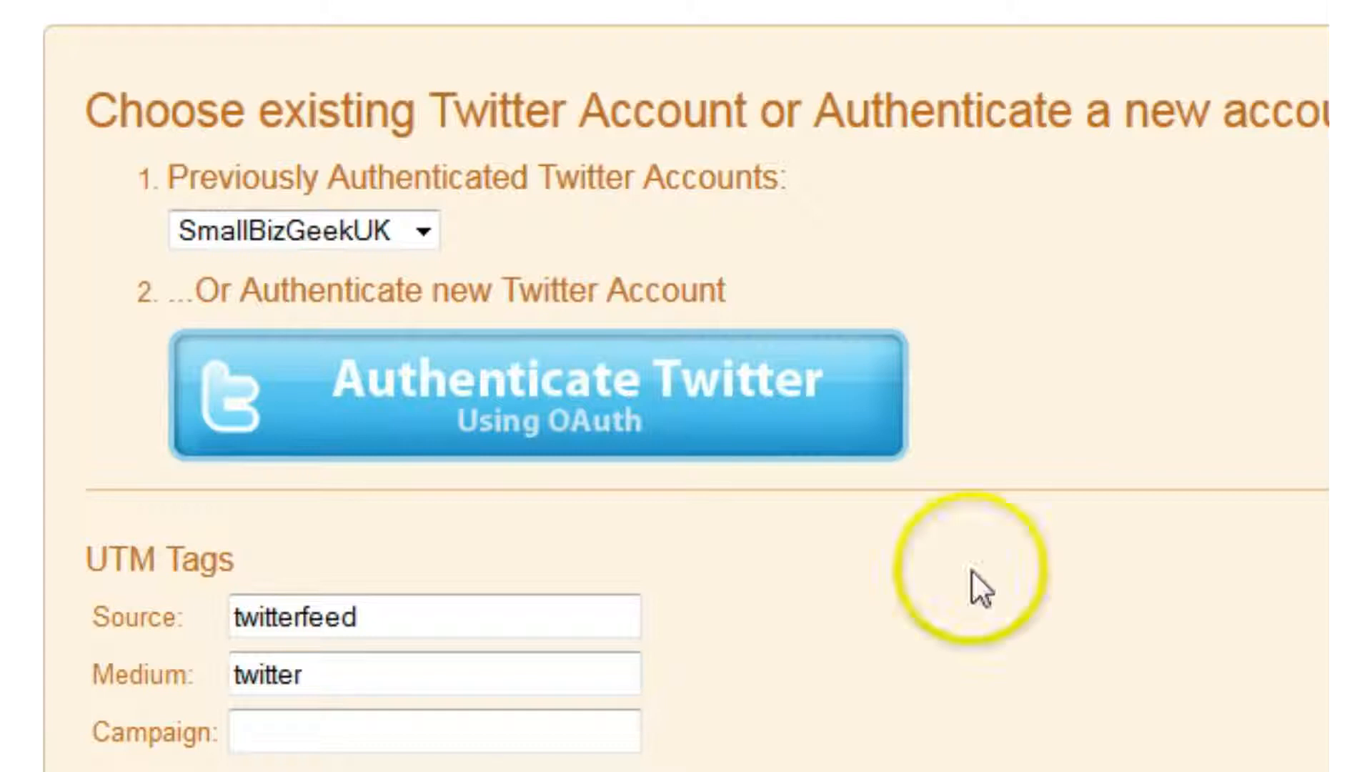
{"action": "left_click", "coordinate": [429, 618]}
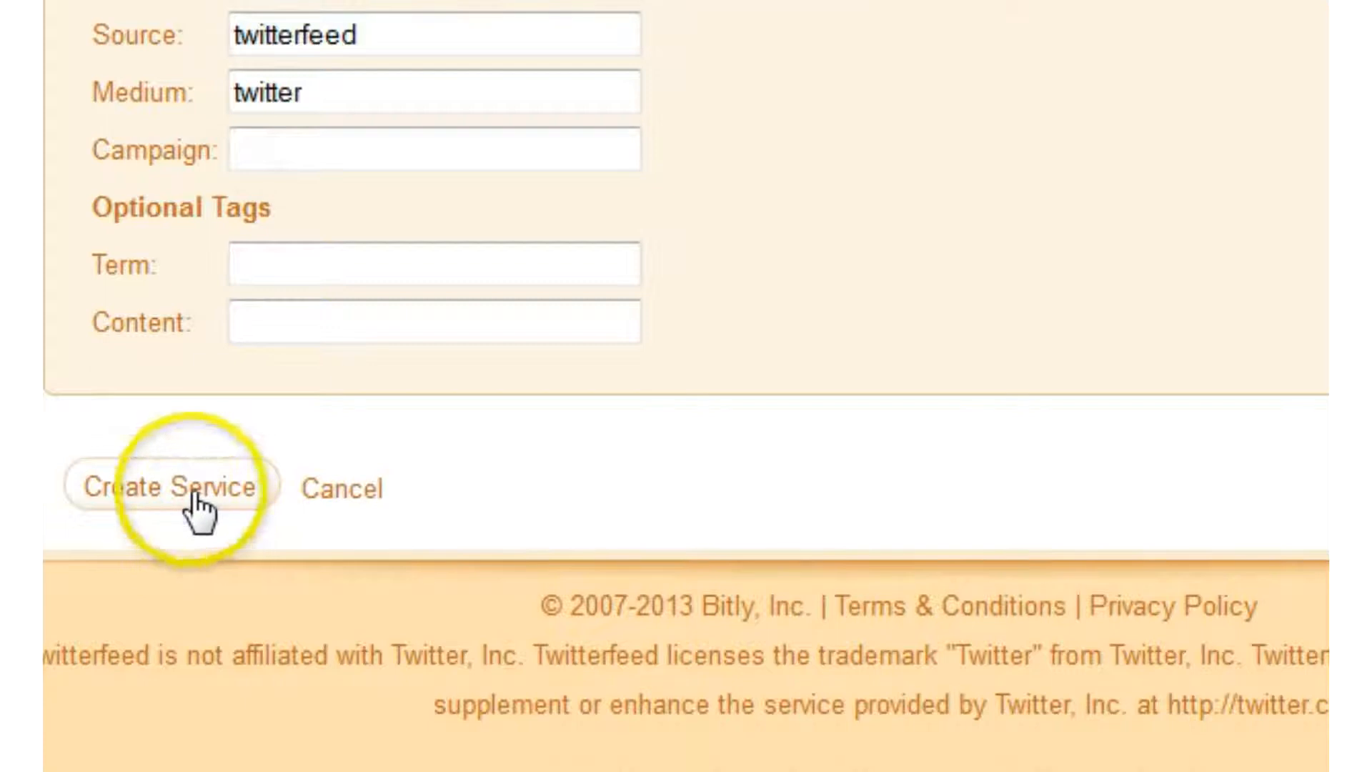
{"action": "left_click", "coordinate": [166, 488]}
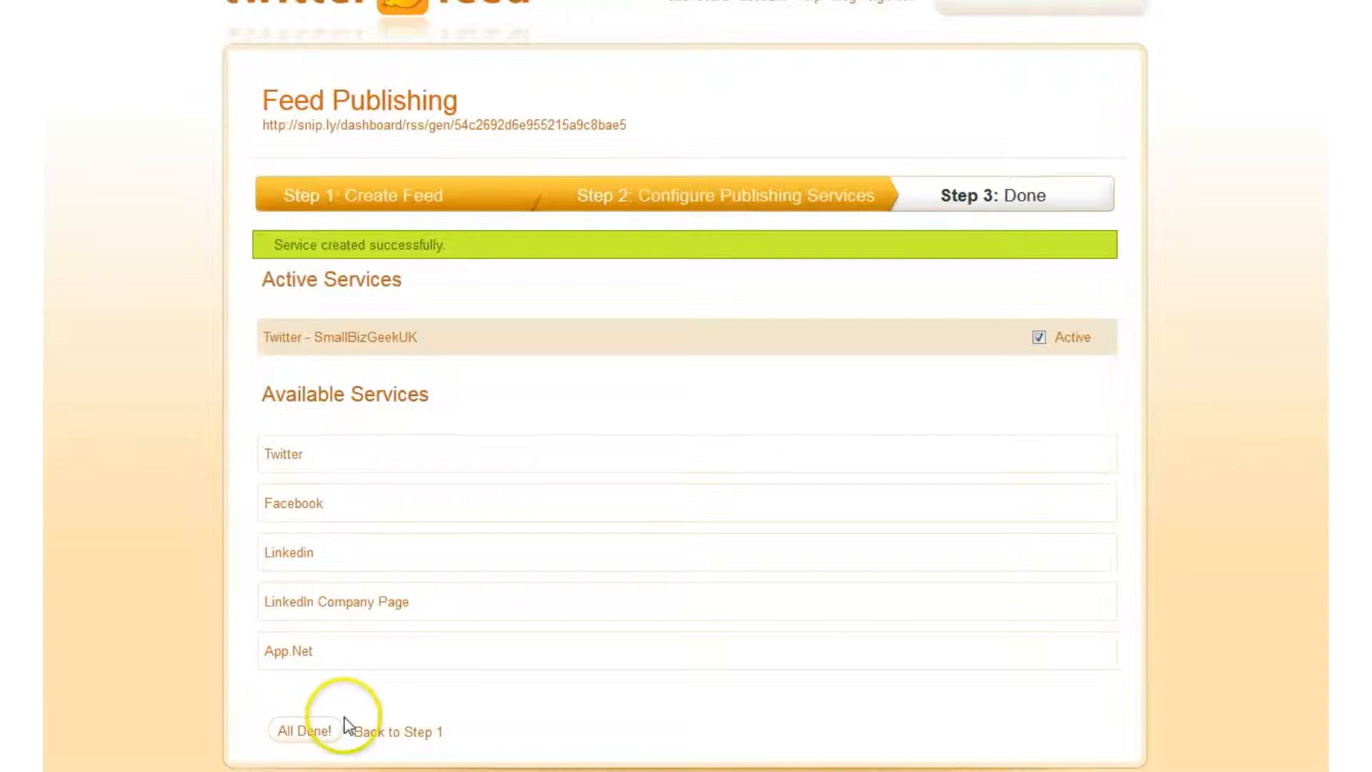
Step: Mark the feed All Done, reaching the Congratulations screen, and switch to Twitter
{"action": "left_click", "coordinate": [306, 731]}
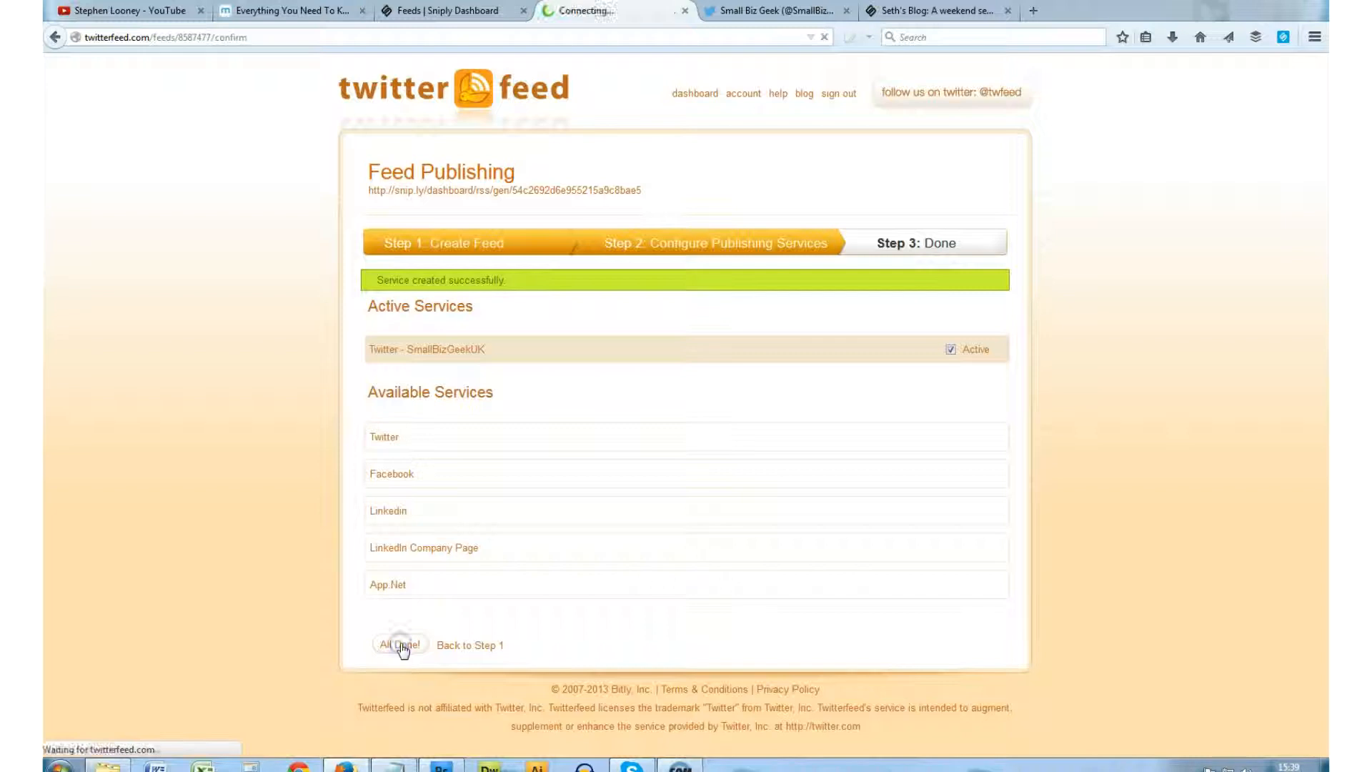
{"action": "left_click", "coordinate": [399, 645]}
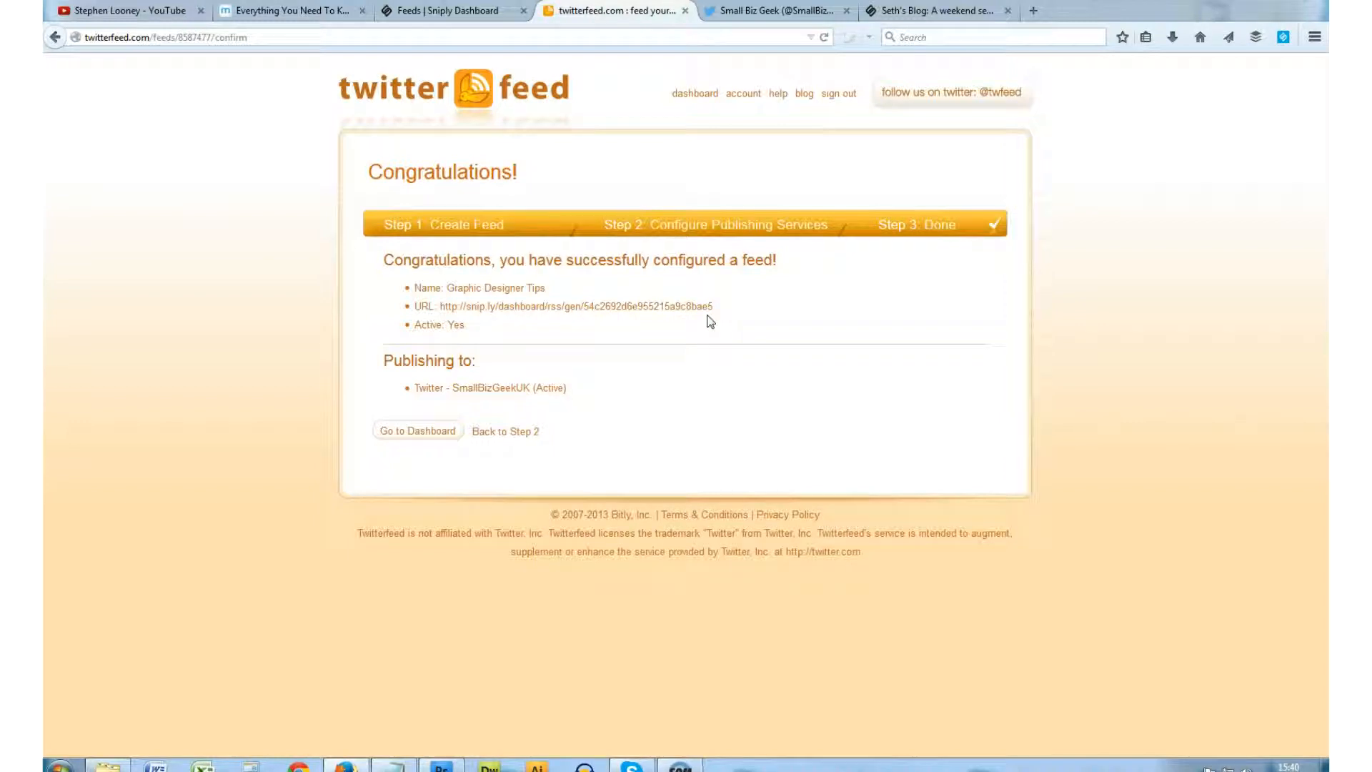
{"action": "left_click", "coordinate": [774, 10]}
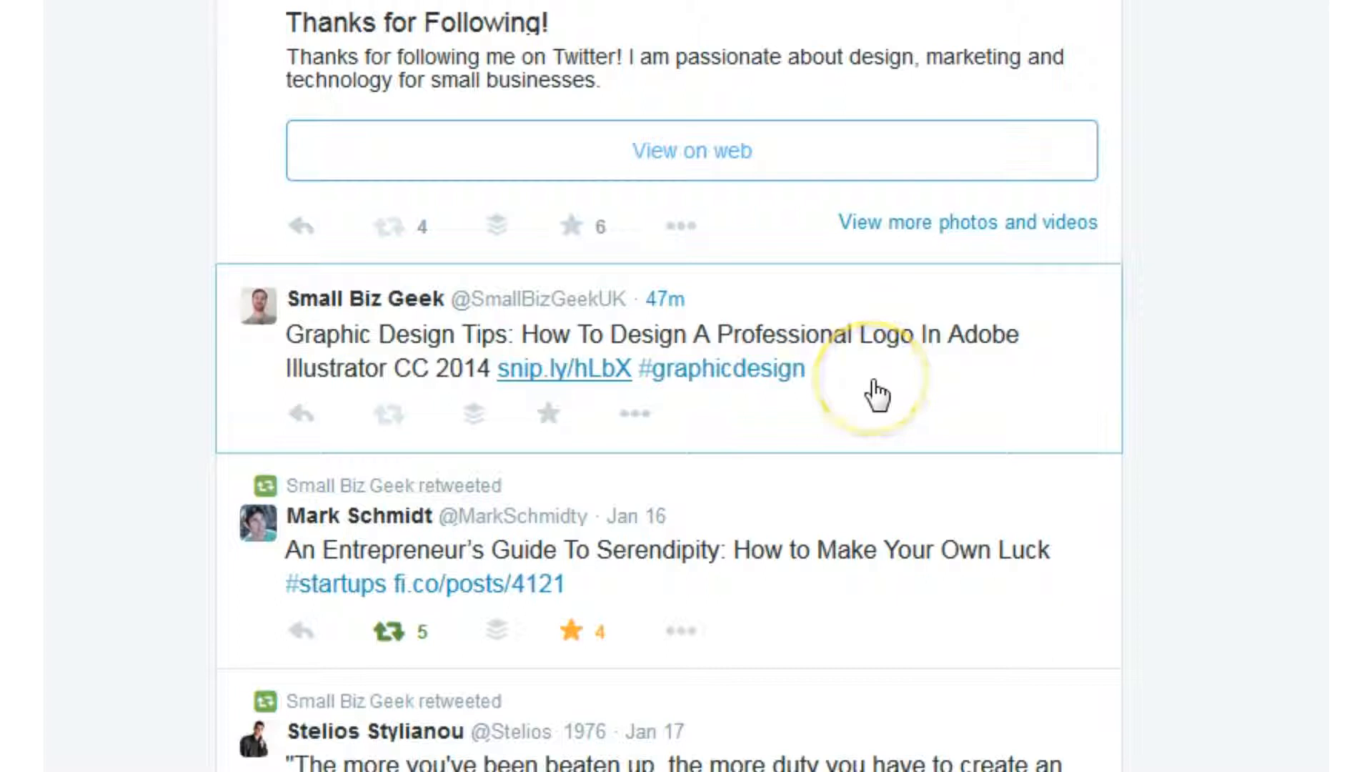
{"action": "mouse_move", "coordinate": [915, 389]}
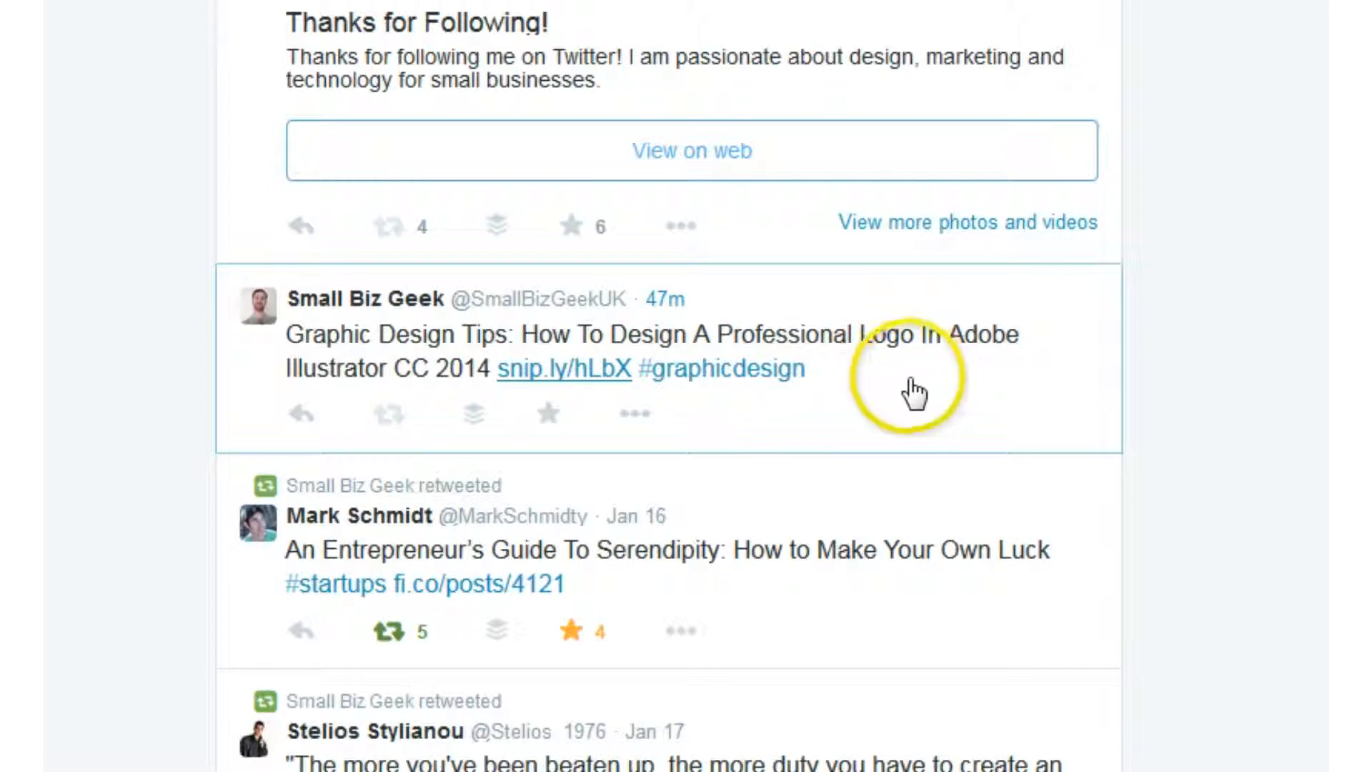
{"action": "mouse_move", "coordinate": [913, 393]}
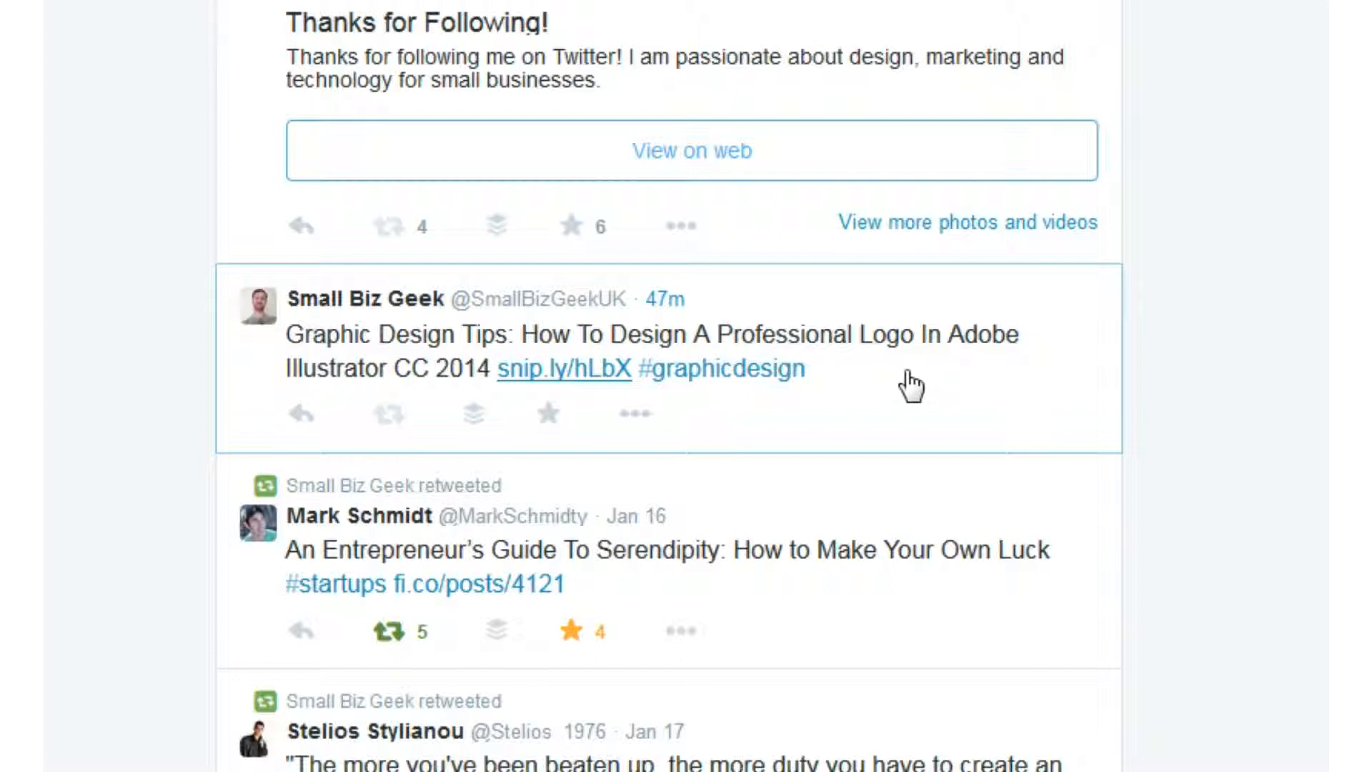
{"action": "mouse_move", "coordinate": [972, 383]}
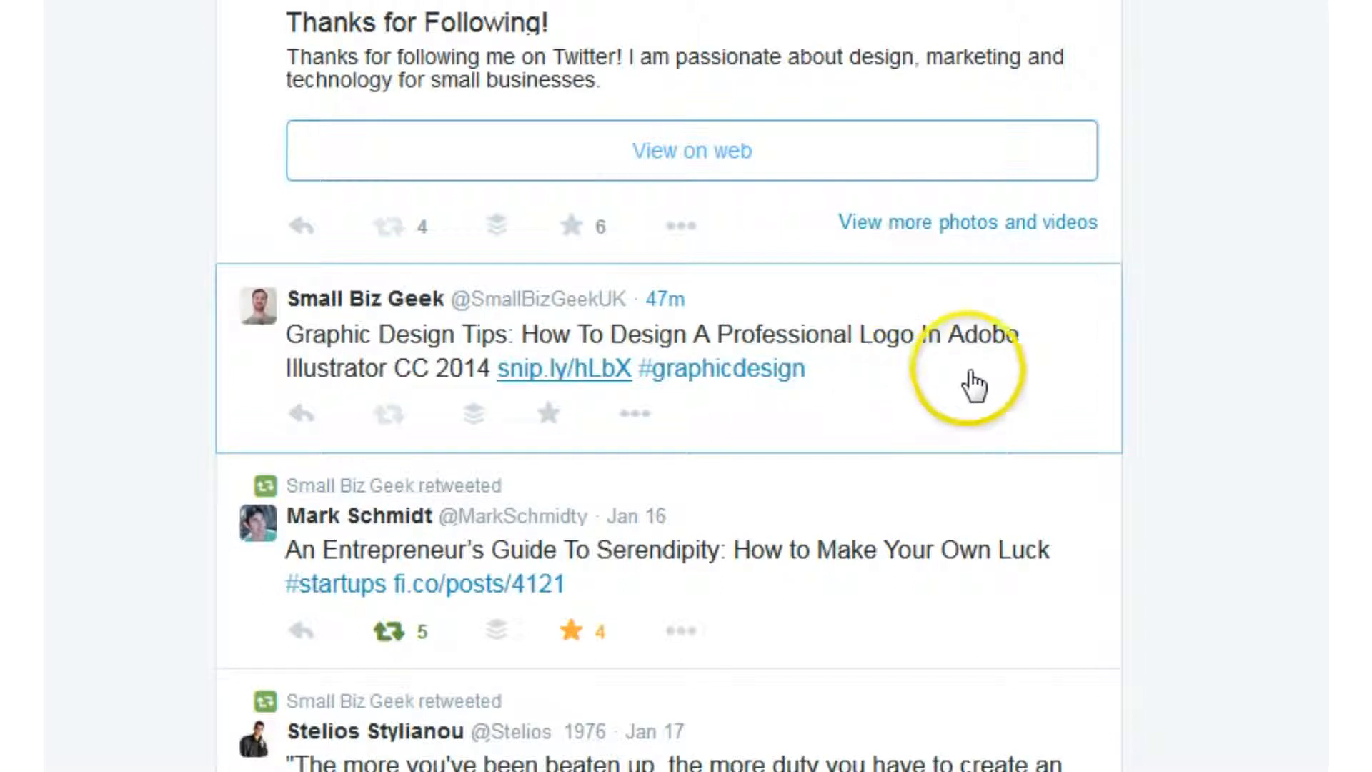
{"action": "mouse_move", "coordinate": [565, 385]}
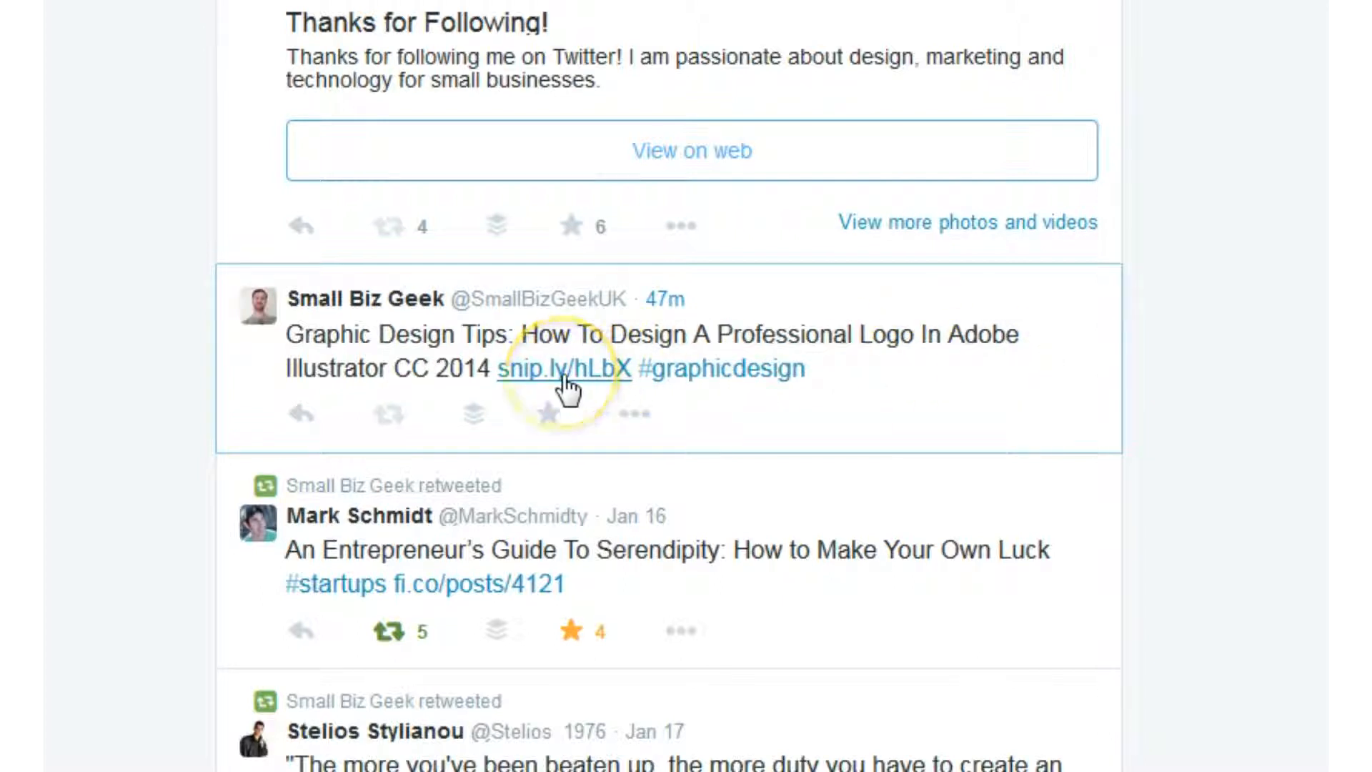
{"action": "mouse_move", "coordinate": [643, 385]}
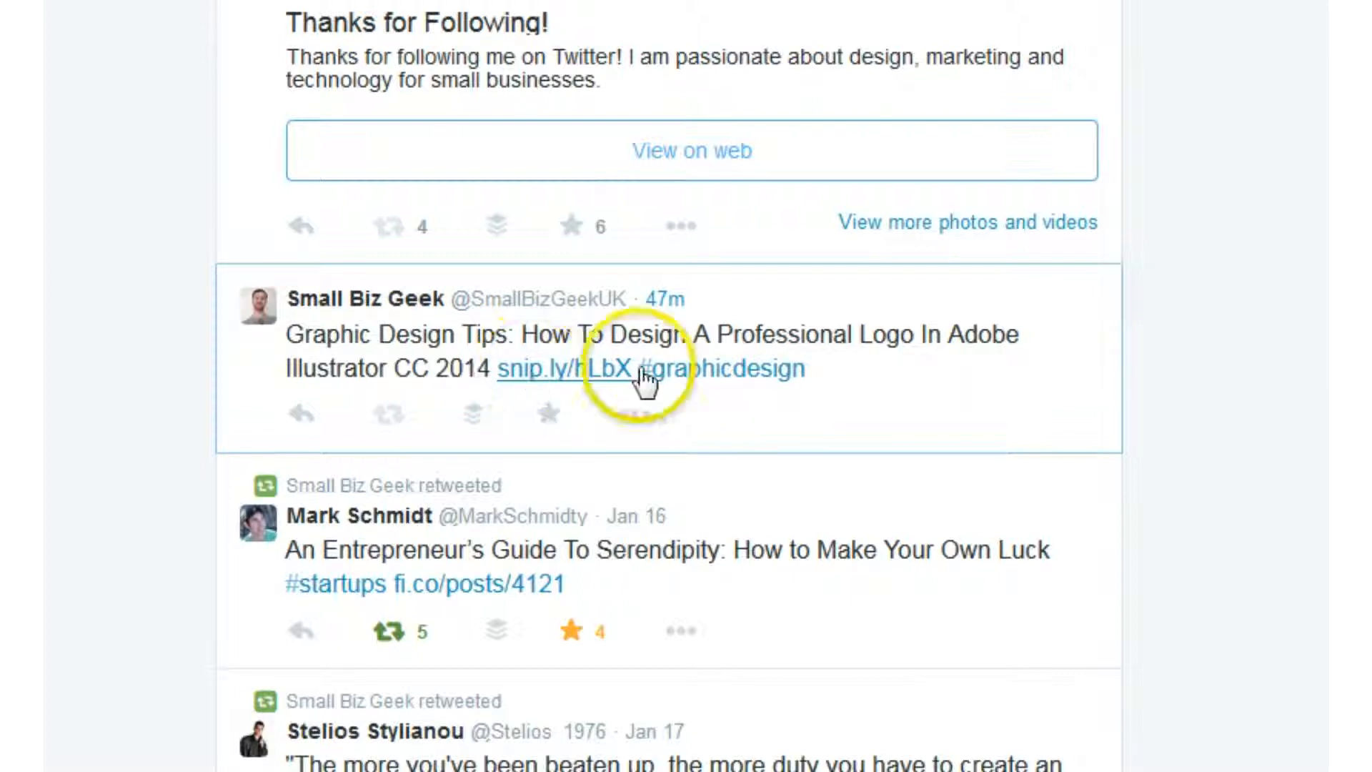
{"action": "mouse_move", "coordinate": [739, 386]}
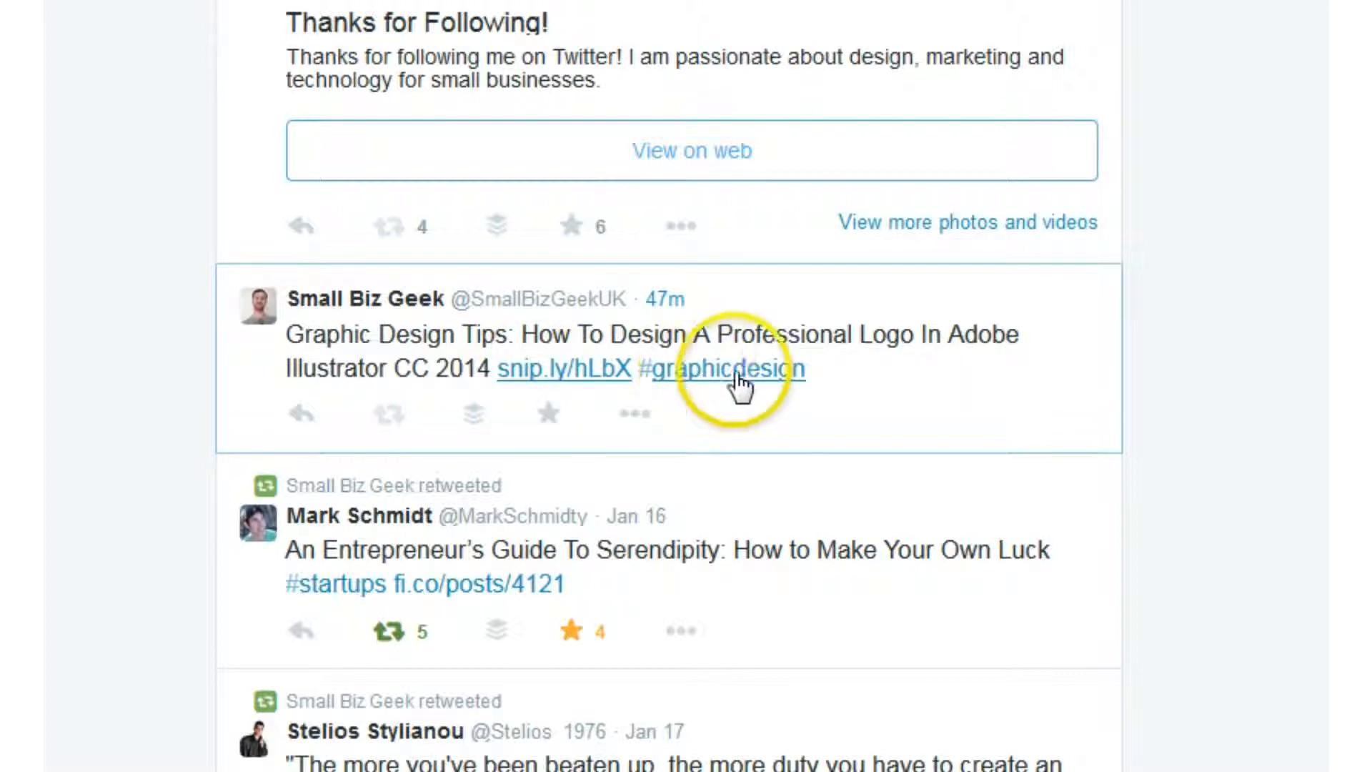
{"action": "mouse_move", "coordinate": [829, 387]}
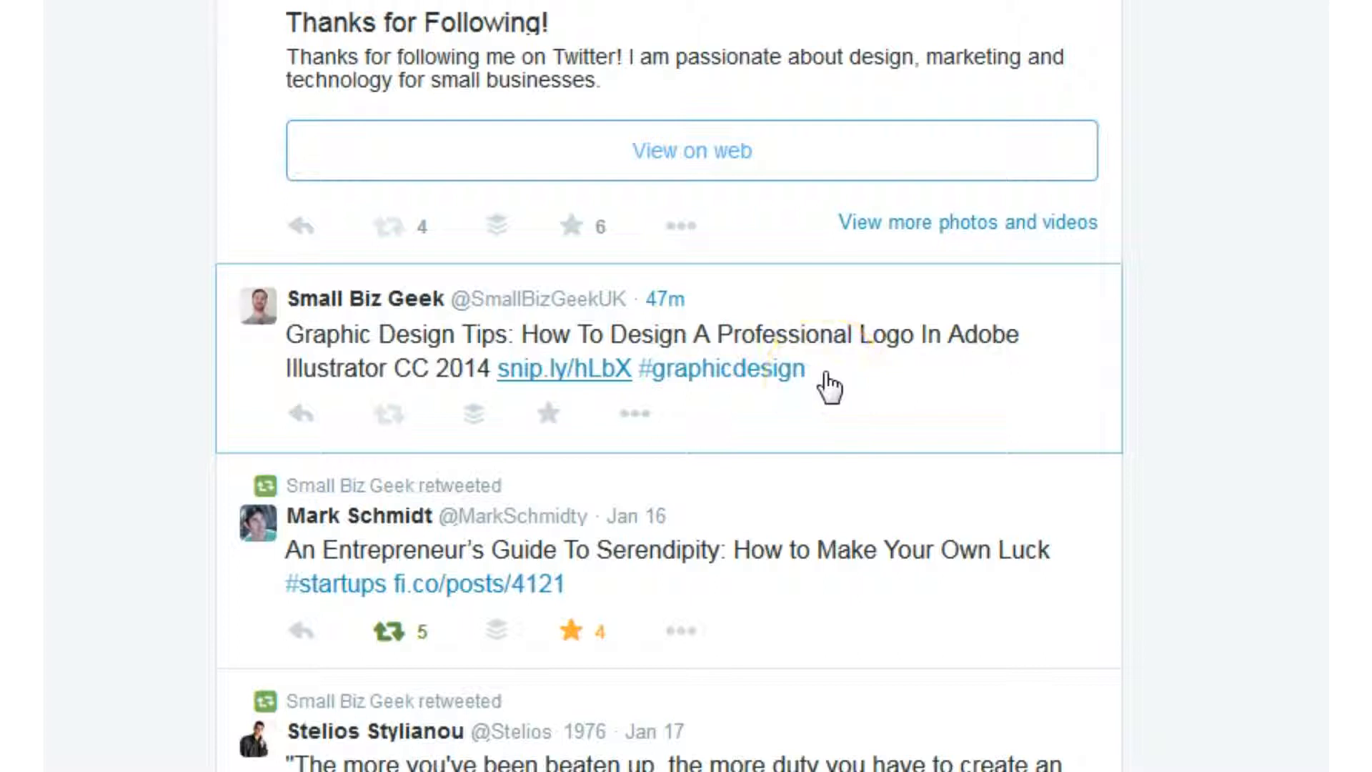
{"action": "mouse_move", "coordinate": [828, 380]}
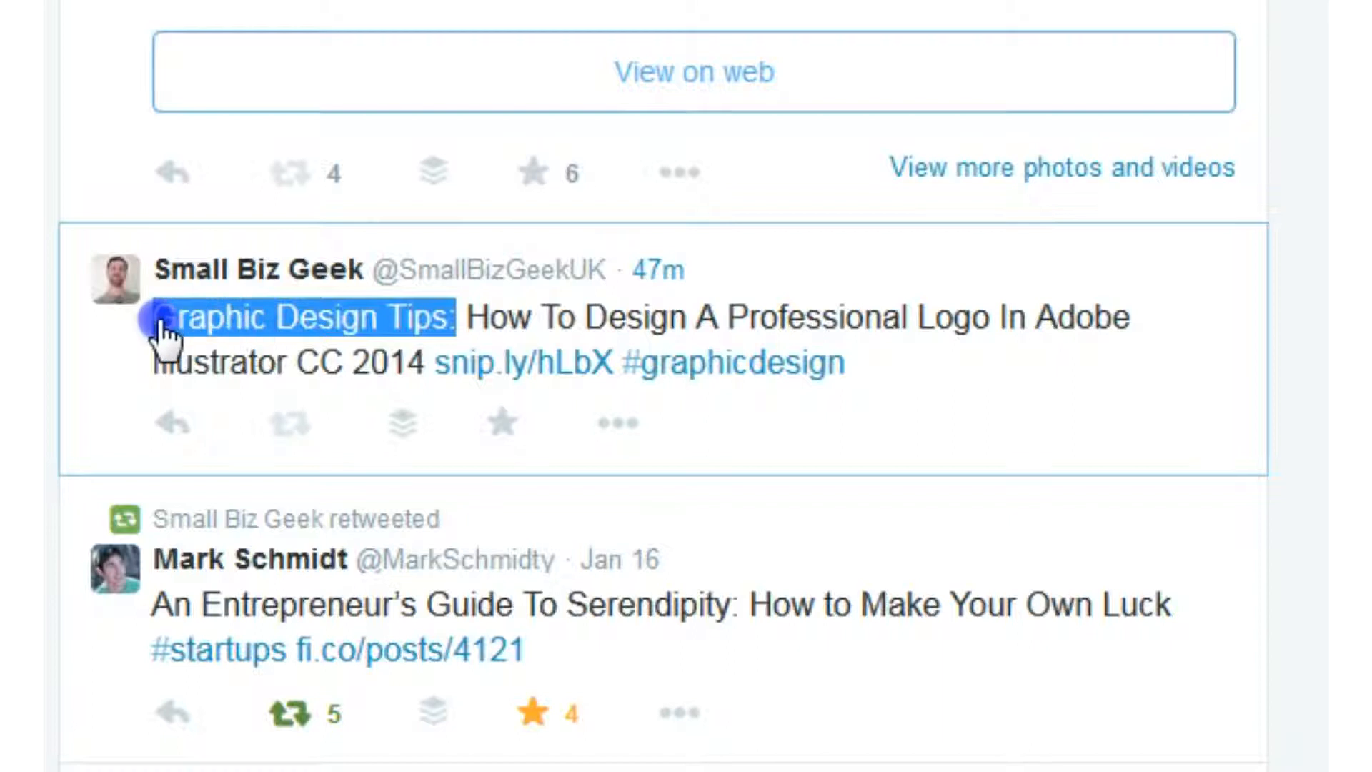
Step: Scroll the SmallBizGeekUK timeline to the auto-posted Graphic Design Tips tweet
{"action": "scroll", "scroll_direction": "up", "scroll_amount": 3}
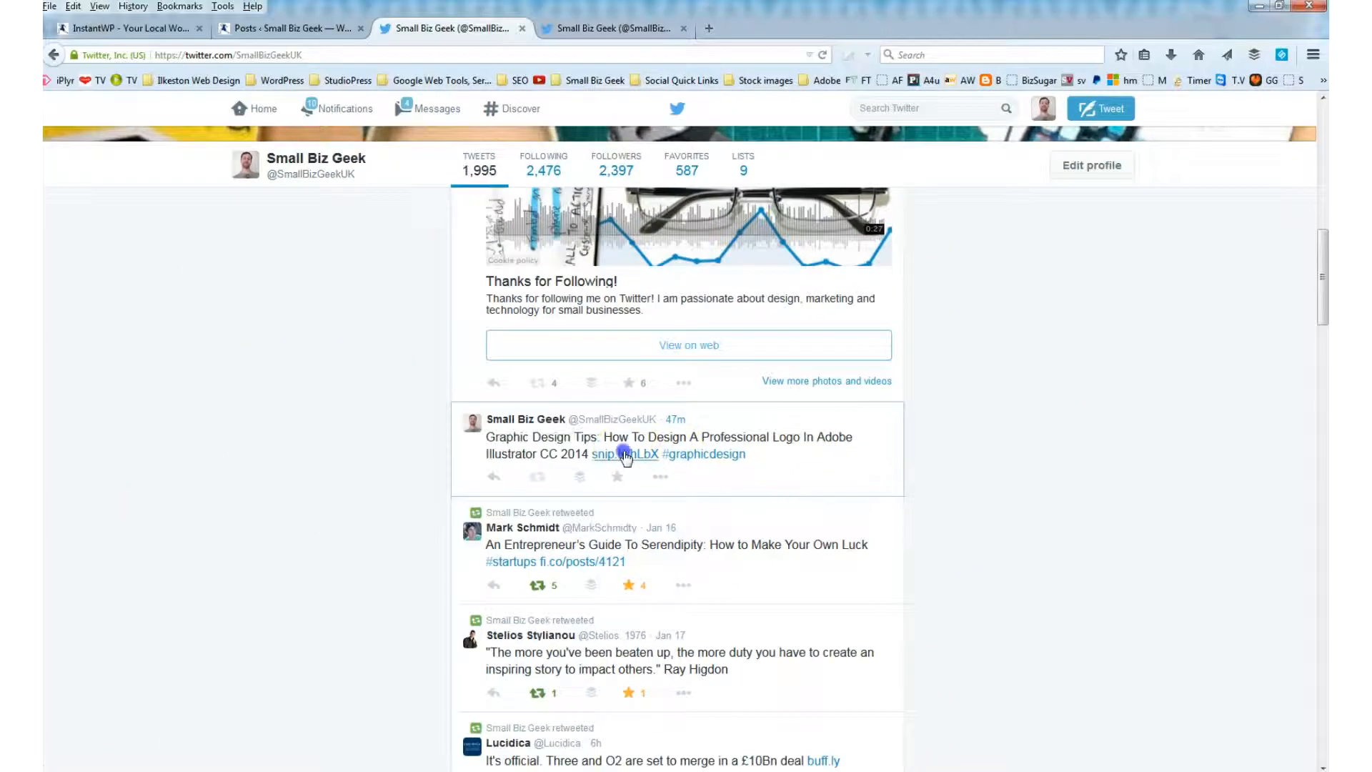
Step: Follow the tweet's snip.ly link and play the logo-design video under the Sniply overlay
{"action": "left_click", "coordinate": [622, 453]}
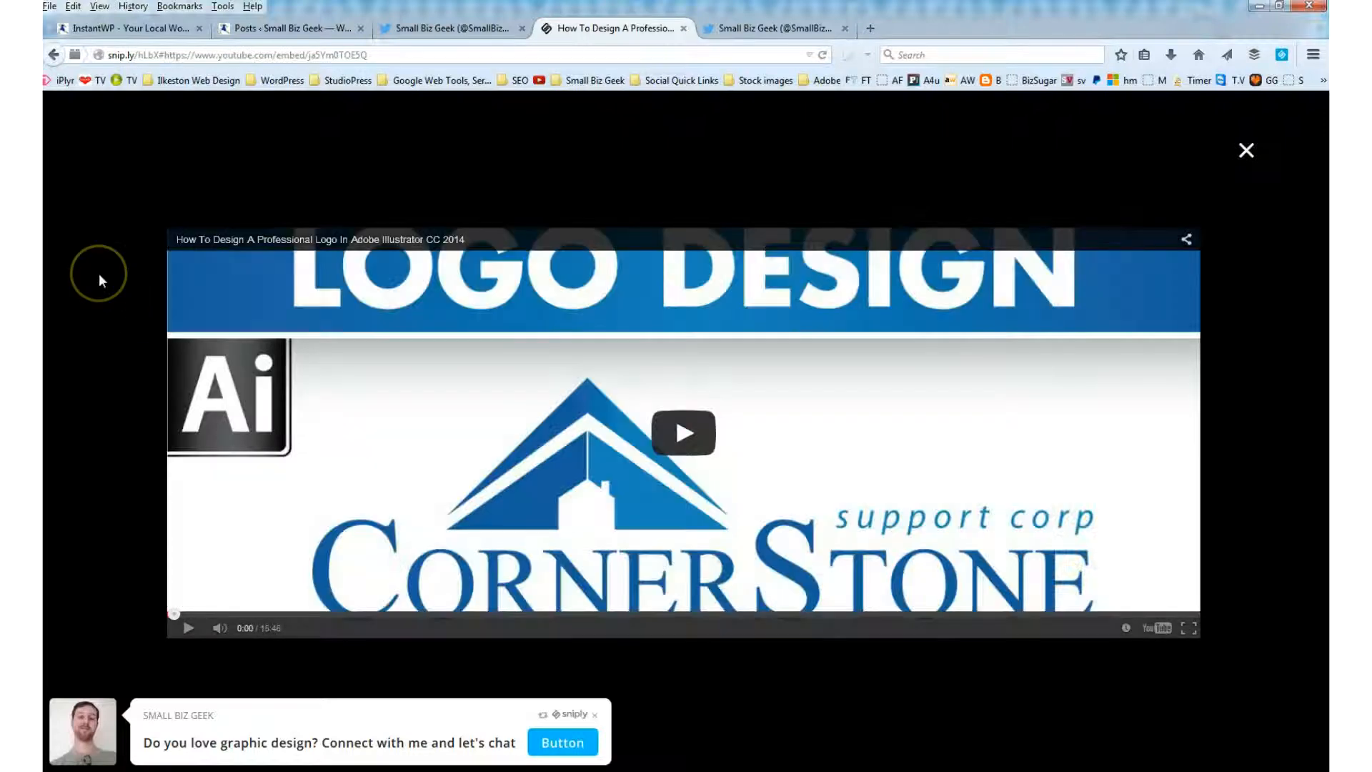
{"action": "mouse_move", "coordinate": [127, 290]}
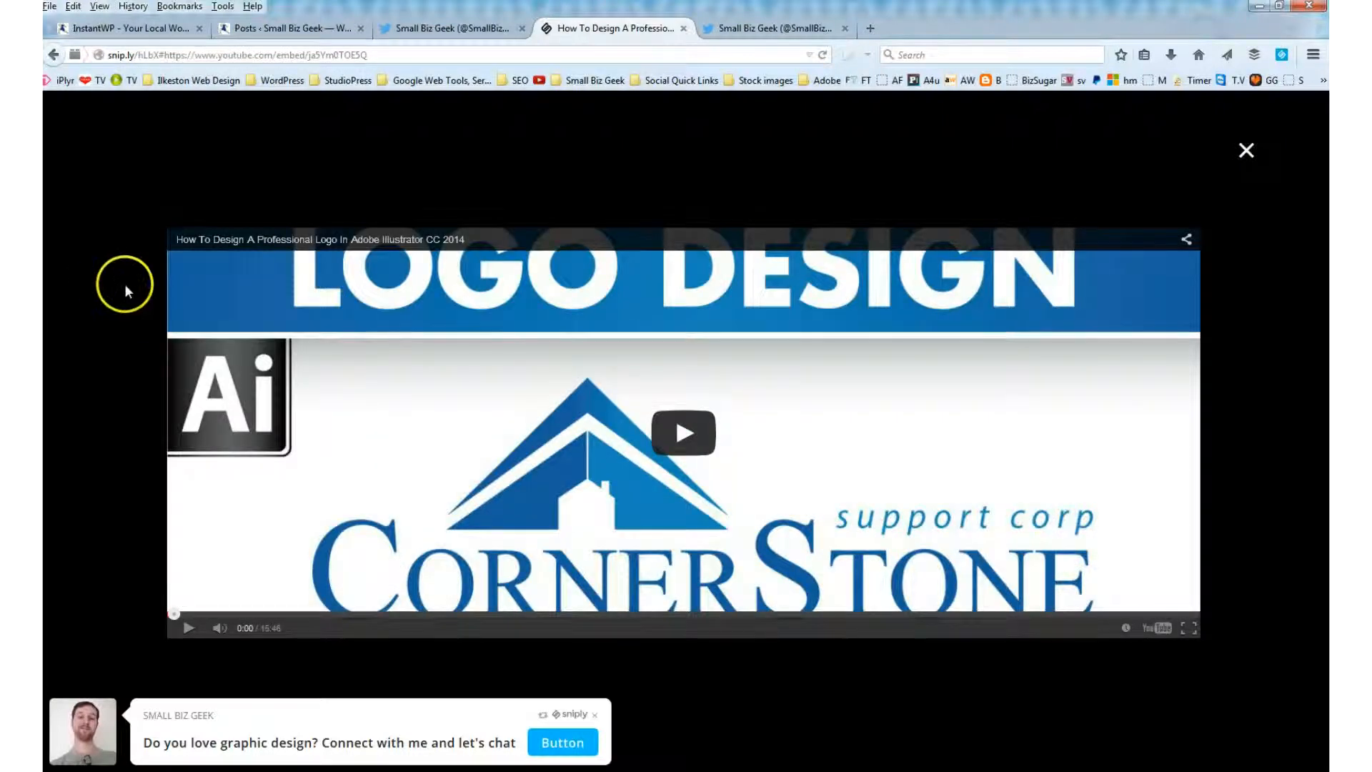
{"action": "mouse_move", "coordinate": [94, 269]}
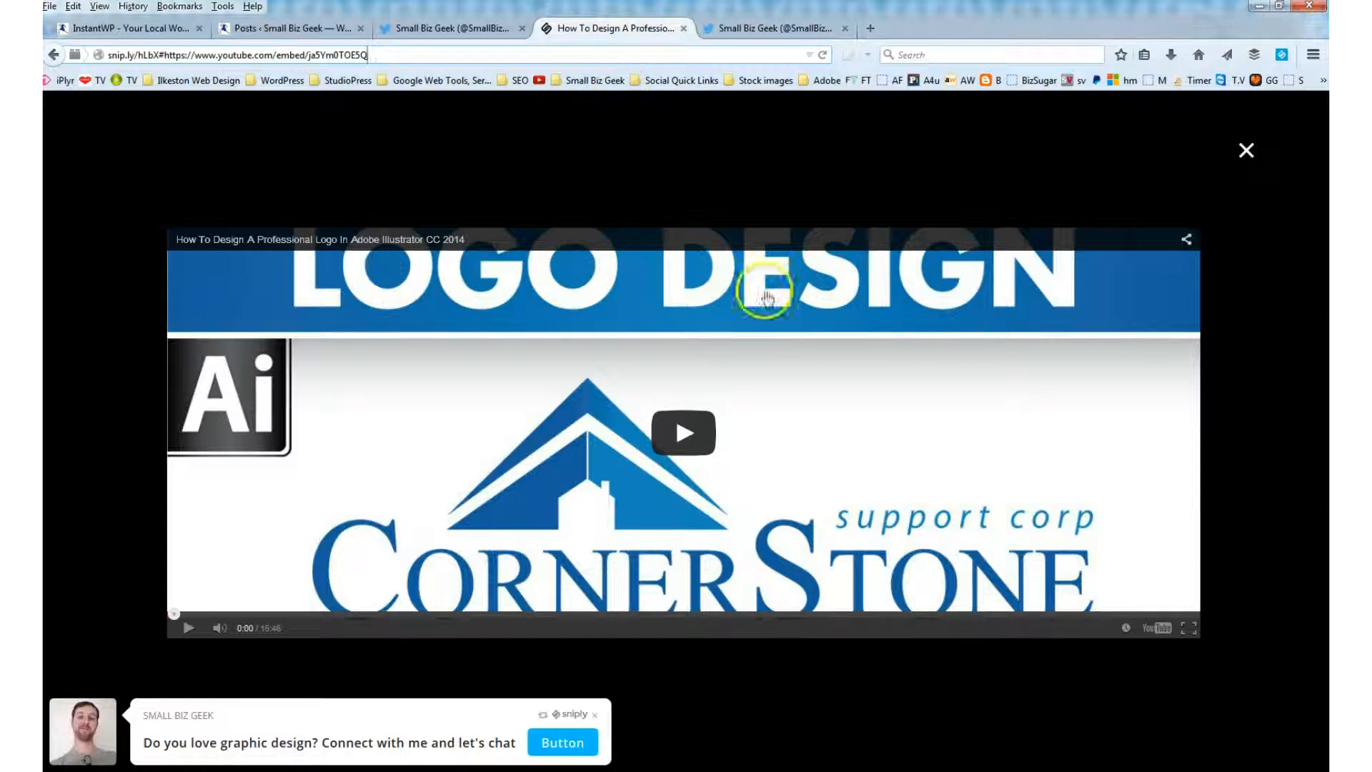
{"action": "mouse_move", "coordinate": [683, 432]}
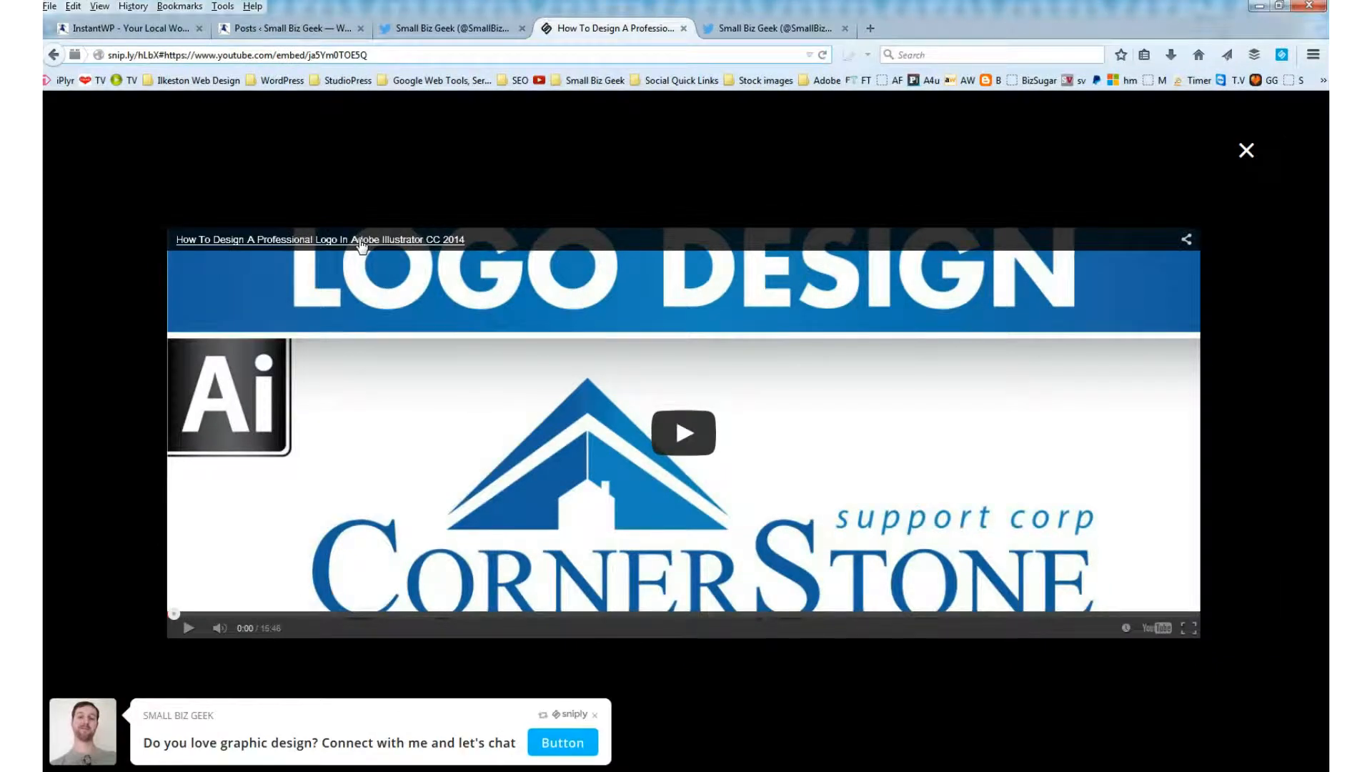
{"action": "mouse_move", "coordinate": [921, 138]}
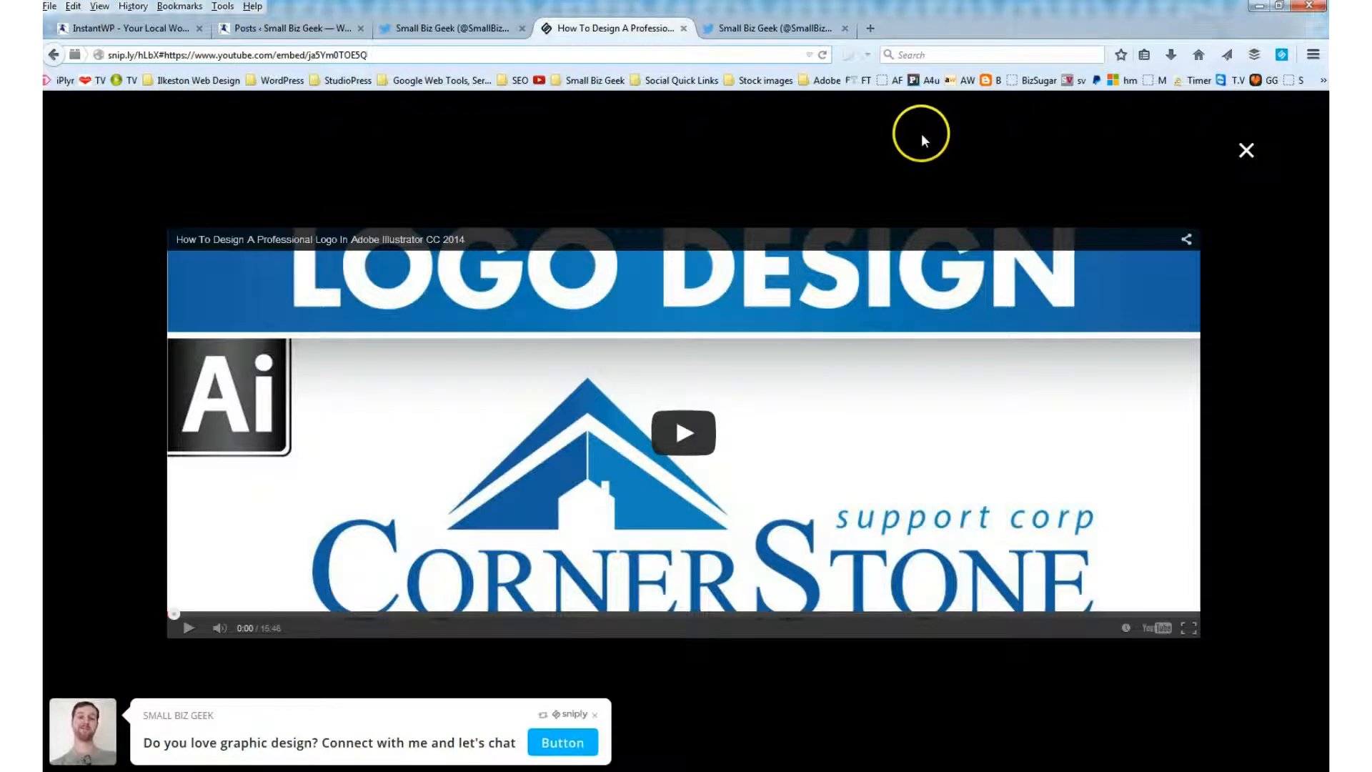
{"action": "left_click", "coordinate": [684, 433]}
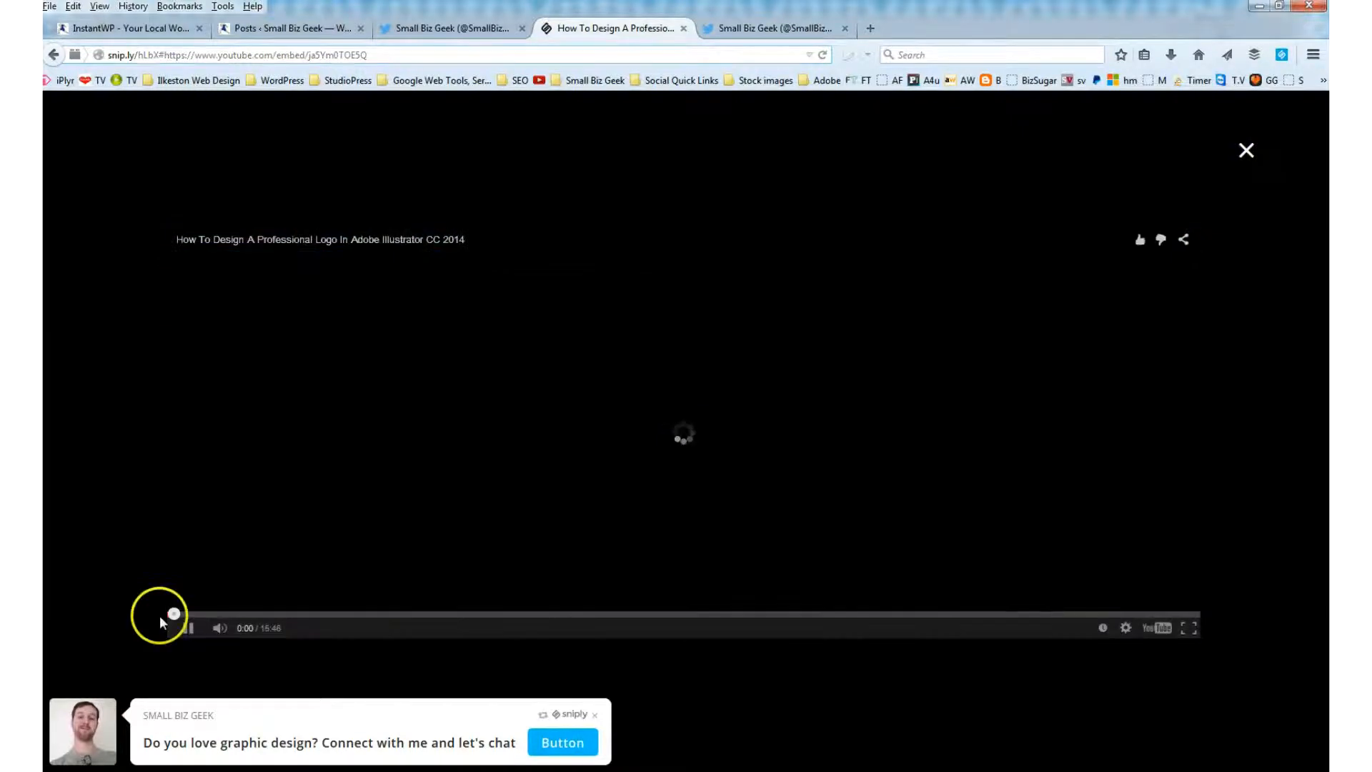
{"action": "left_click", "coordinate": [185, 627]}
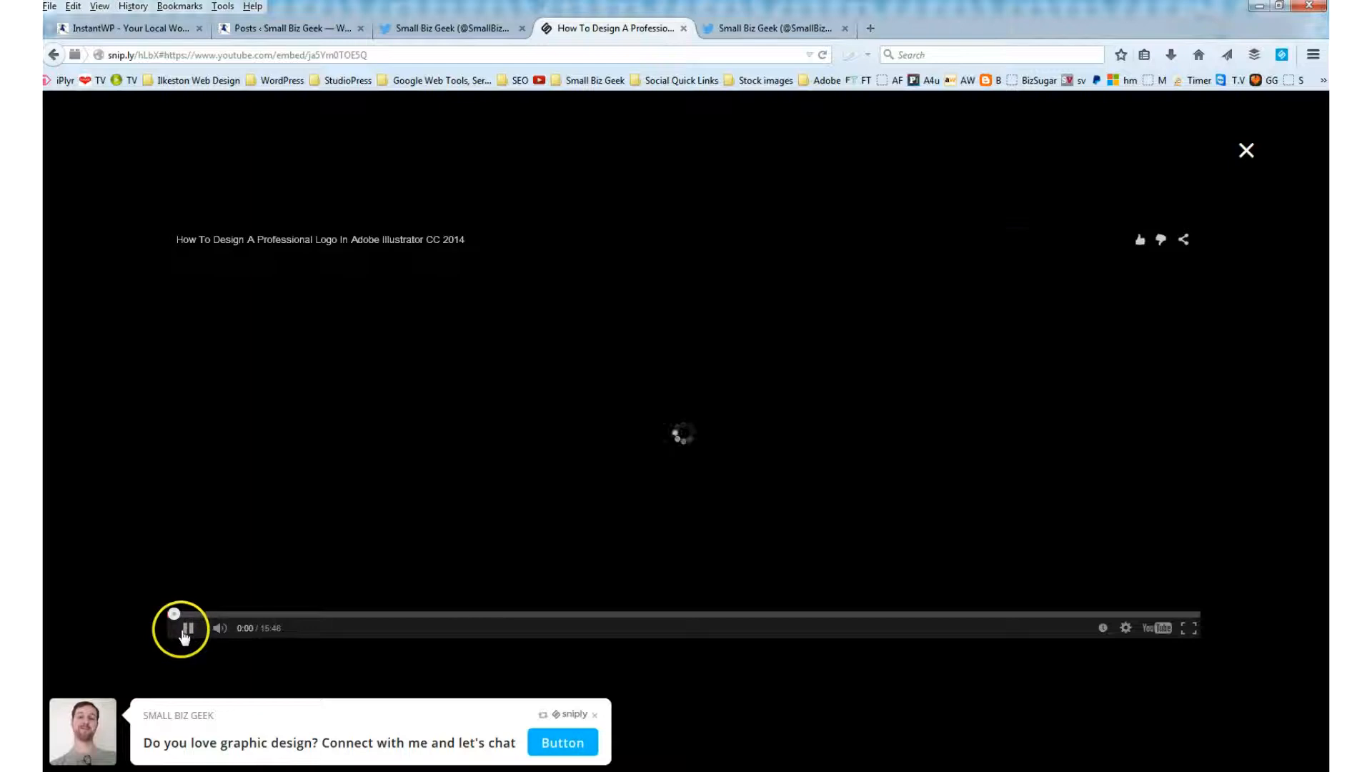
{"action": "left_click", "coordinate": [184, 627]}
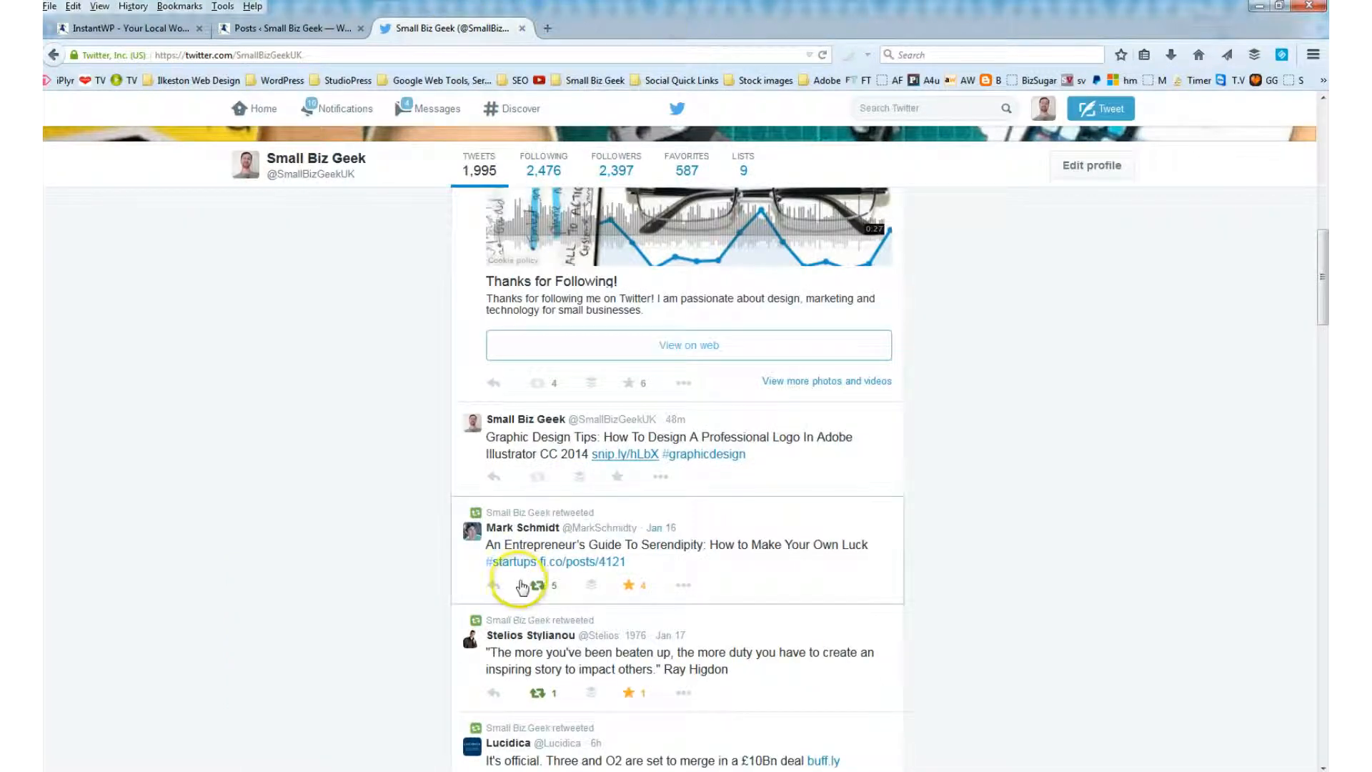
Step: Bring back the snip.ly page whose call-to-action button leads to twitter.com/SmallBizGeekUK
{"action": "left_click", "coordinate": [625, 453]}
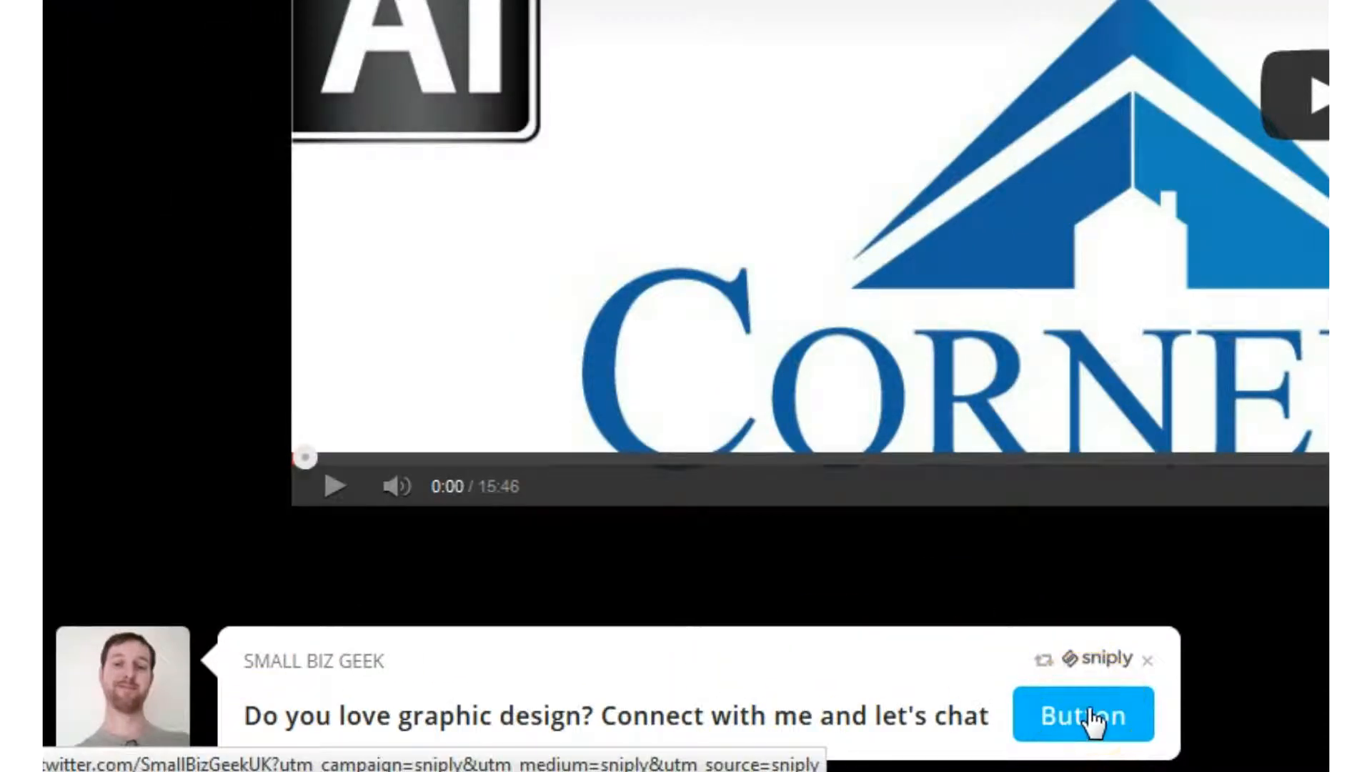
{"action": "mouse_move", "coordinate": [157, 696]}
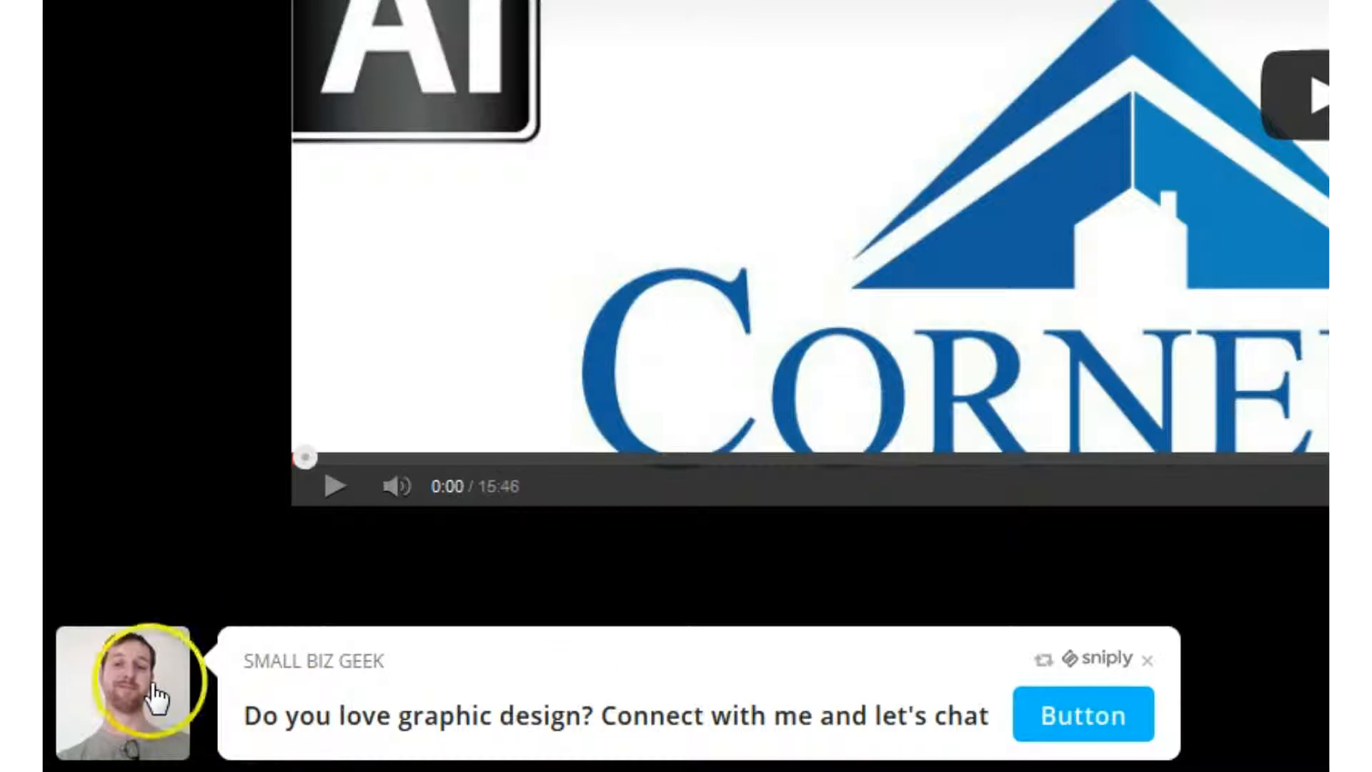